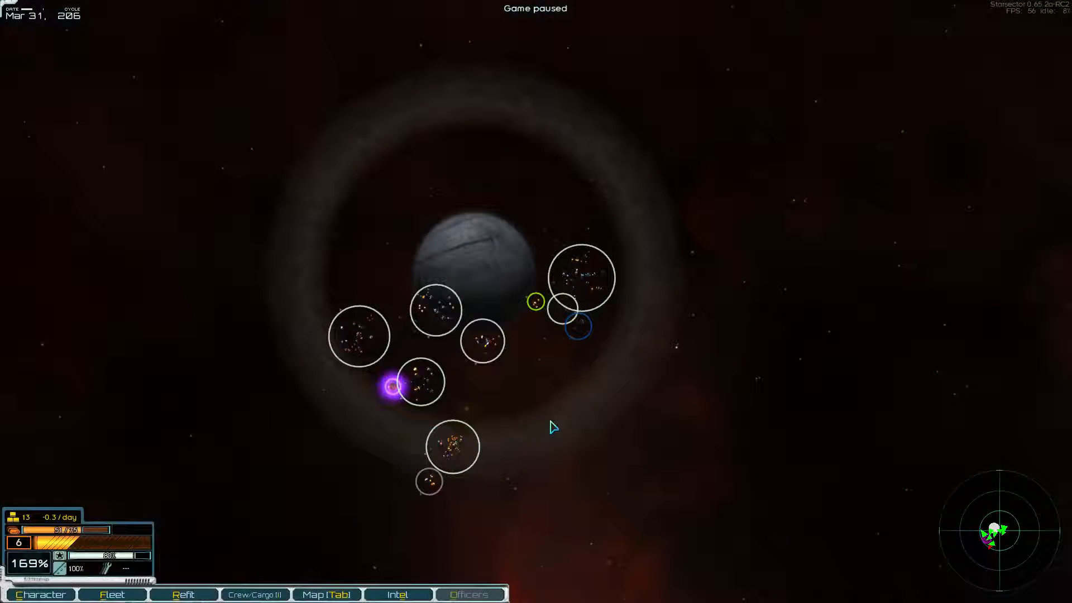
{"action": "mouse_move", "coordinate": [546, 358]}
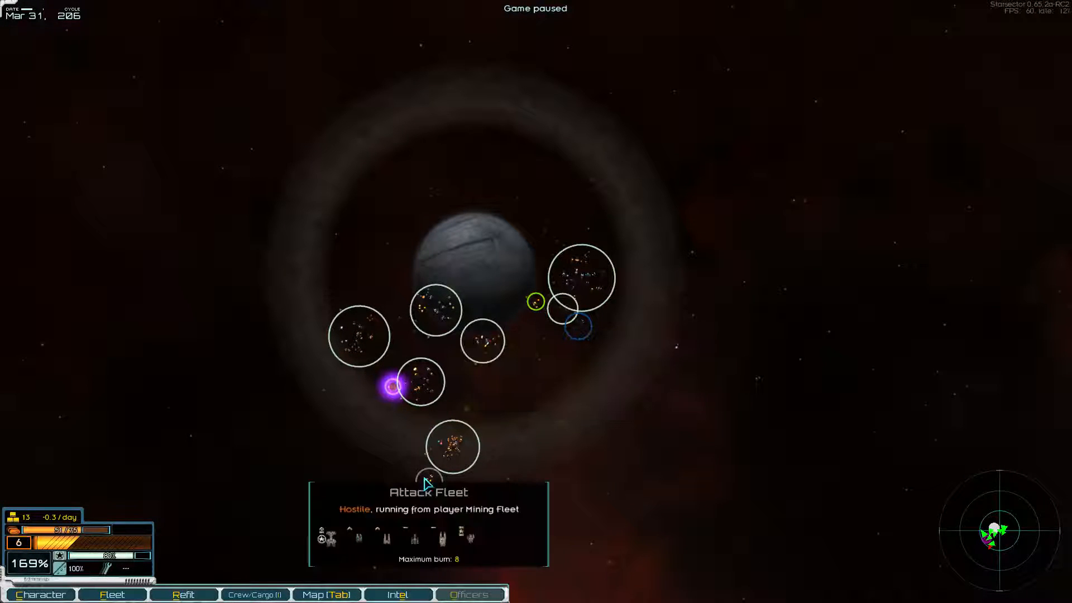
Resume time and set an intercept course on the hostile attack fleet
{"action": "key", "text": "space"}
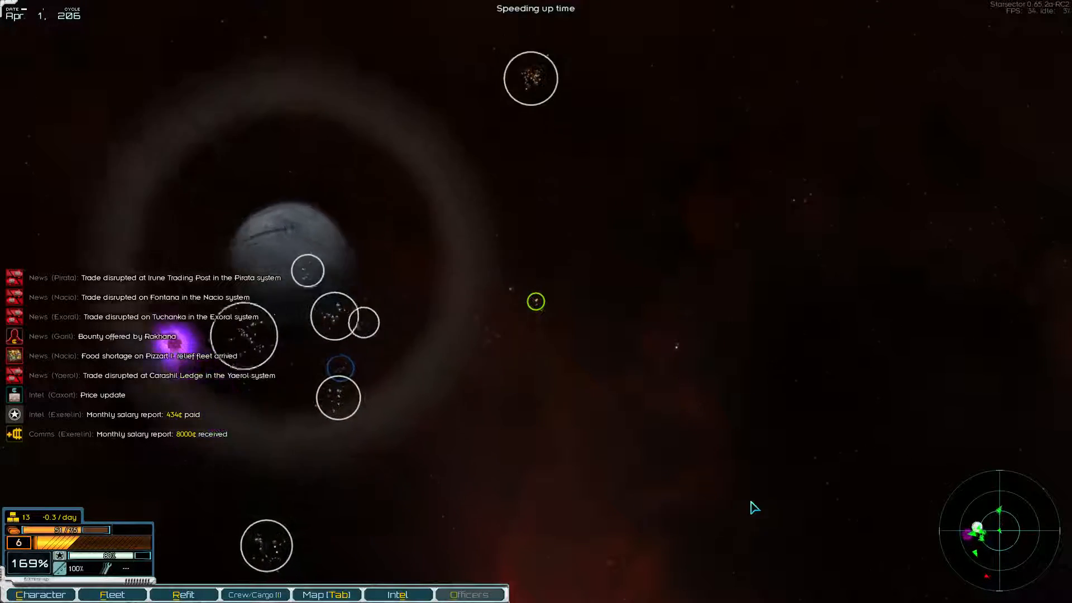
{"action": "left_click", "coordinate": [326, 594]}
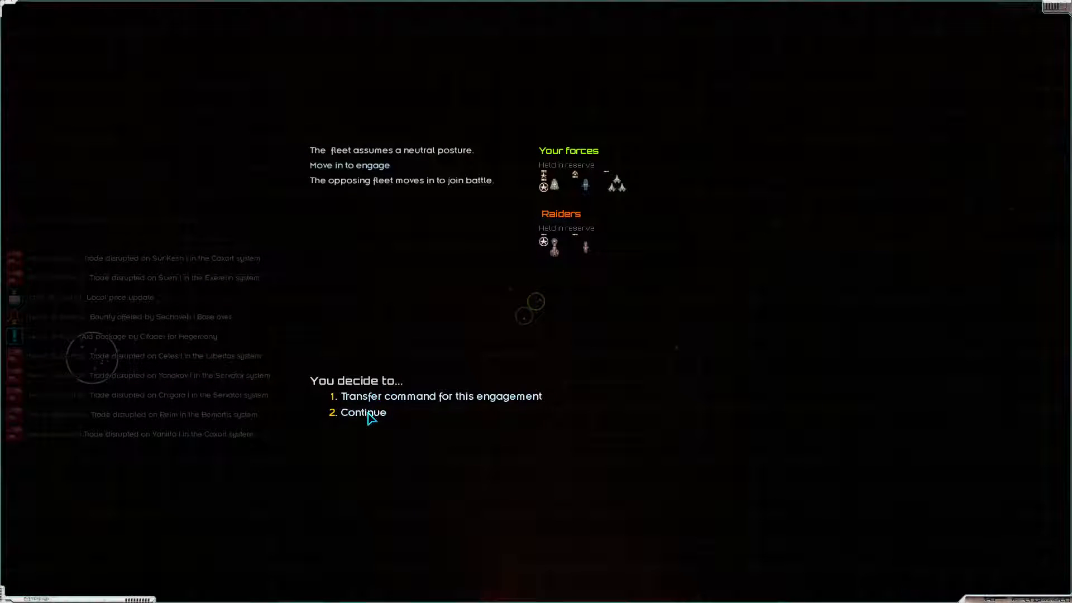
Continue into battle, deploy the fleet's ships and fight until the raider fleet is defeated
{"action": "left_click", "coordinate": [361, 412]}
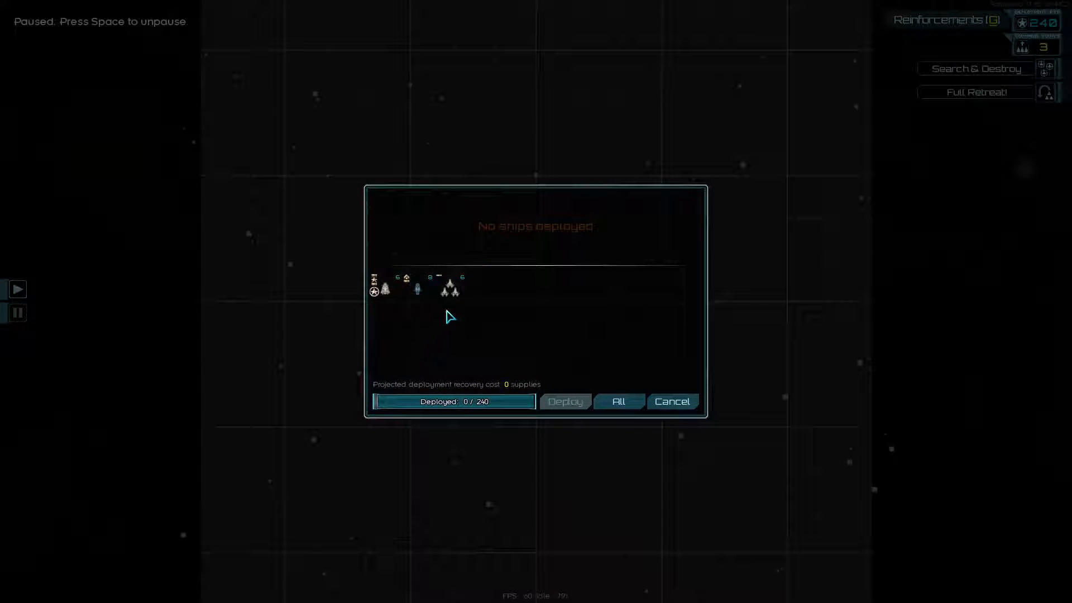
{"action": "left_click", "coordinate": [617, 401]}
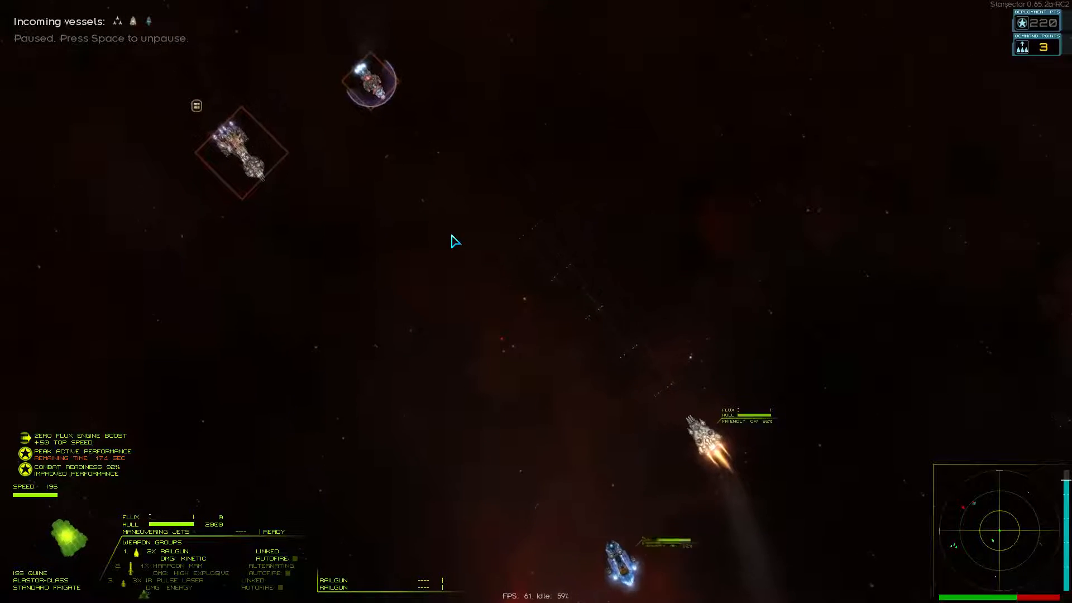
{"action": "key", "text": "space"}
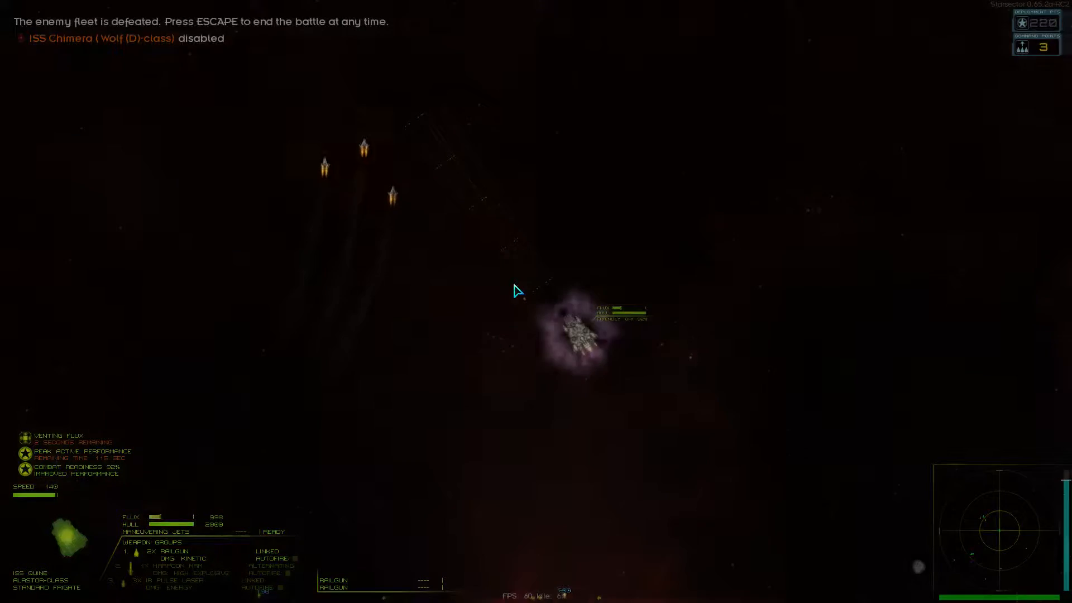
Stand down after the victory, take all salvage into cargo and confirm to return to the star map
{"action": "key", "text": "escape"}
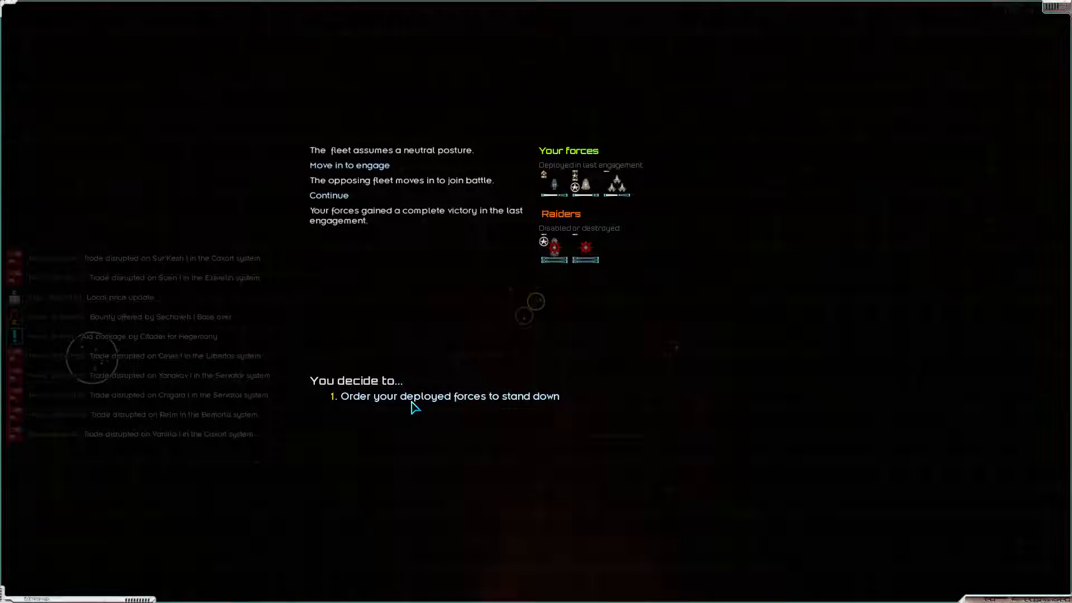
{"action": "left_click", "coordinate": [446, 395]}
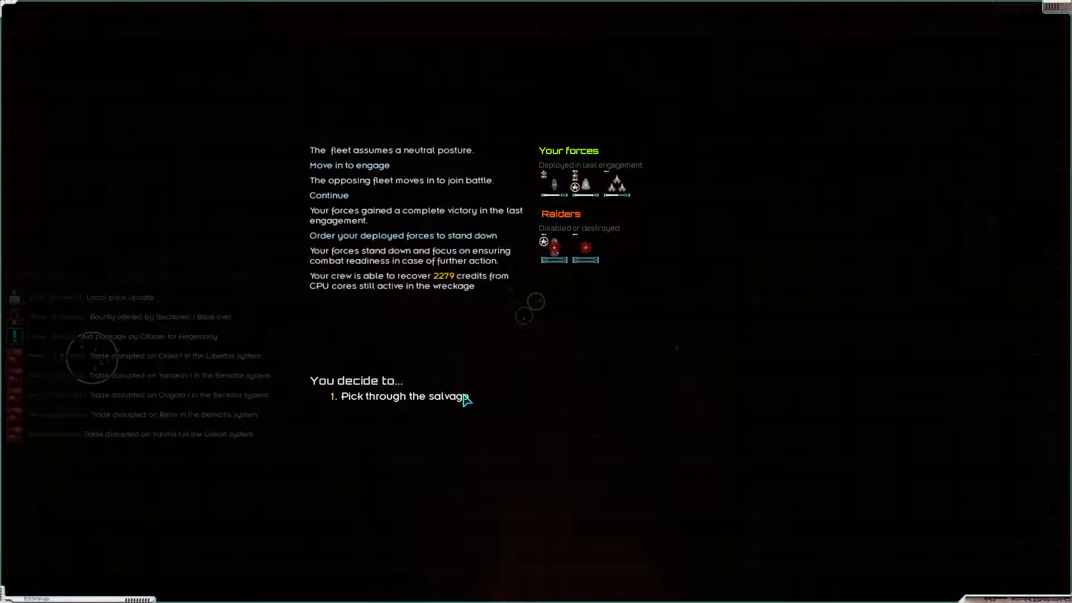
{"action": "left_click", "coordinate": [400, 397]}
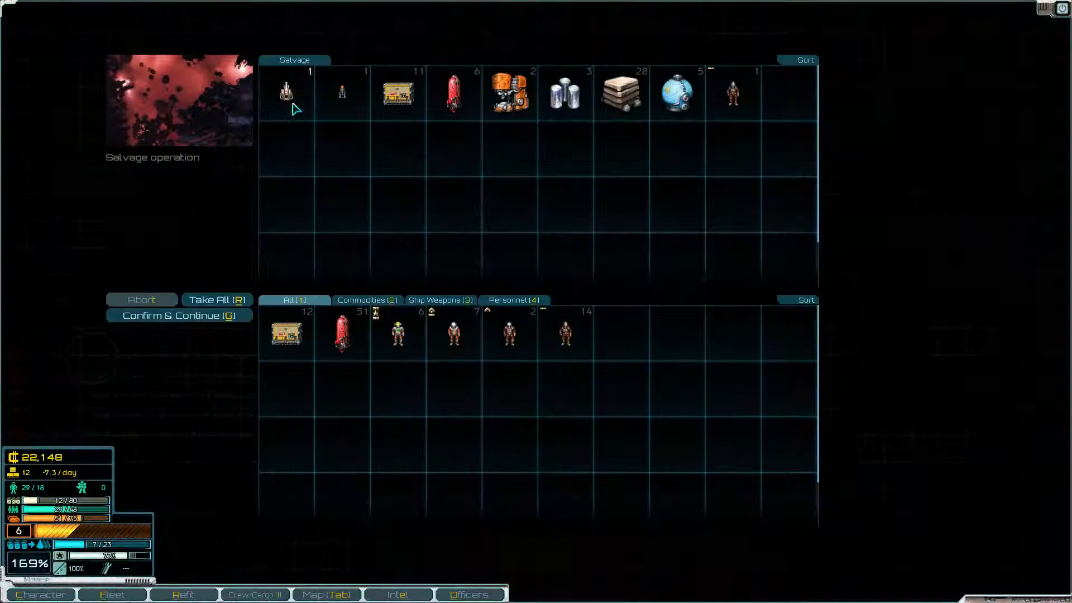
{"action": "left_click_drag", "start_coordinate": [286, 92], "coordinate": [509, 229]}
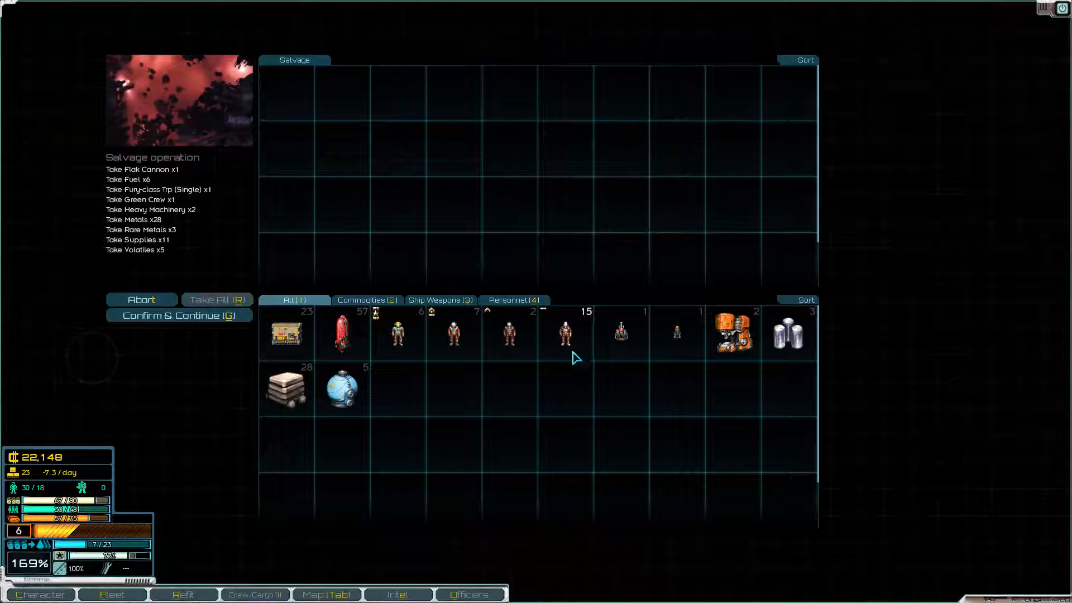
{"action": "left_click", "coordinate": [178, 315]}
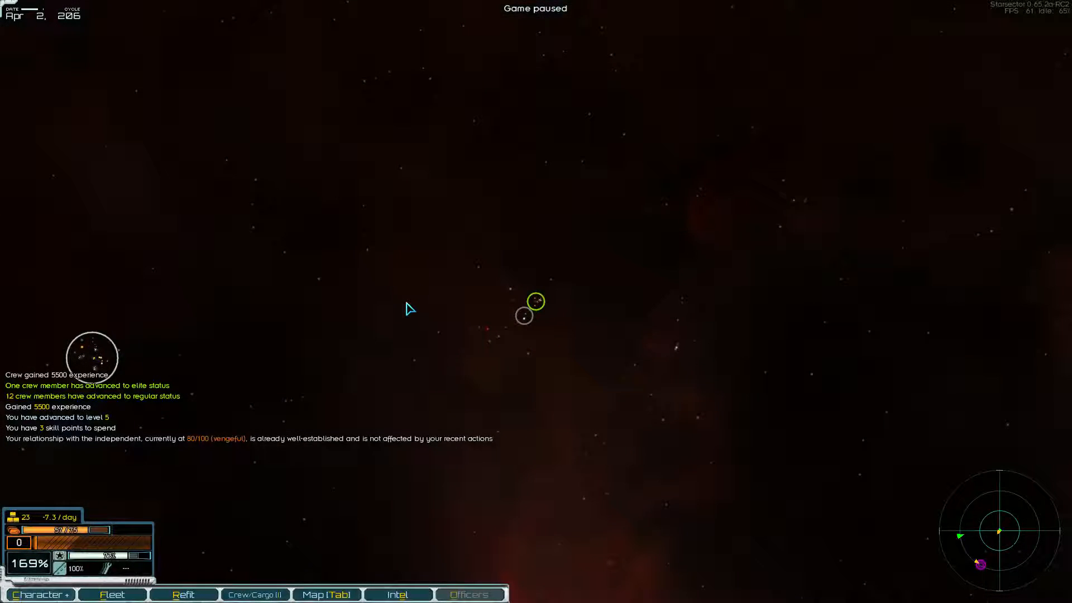
Spend the three new skill points in the character screen, raising Damage Control to level 3
{"action": "key", "text": "space"}
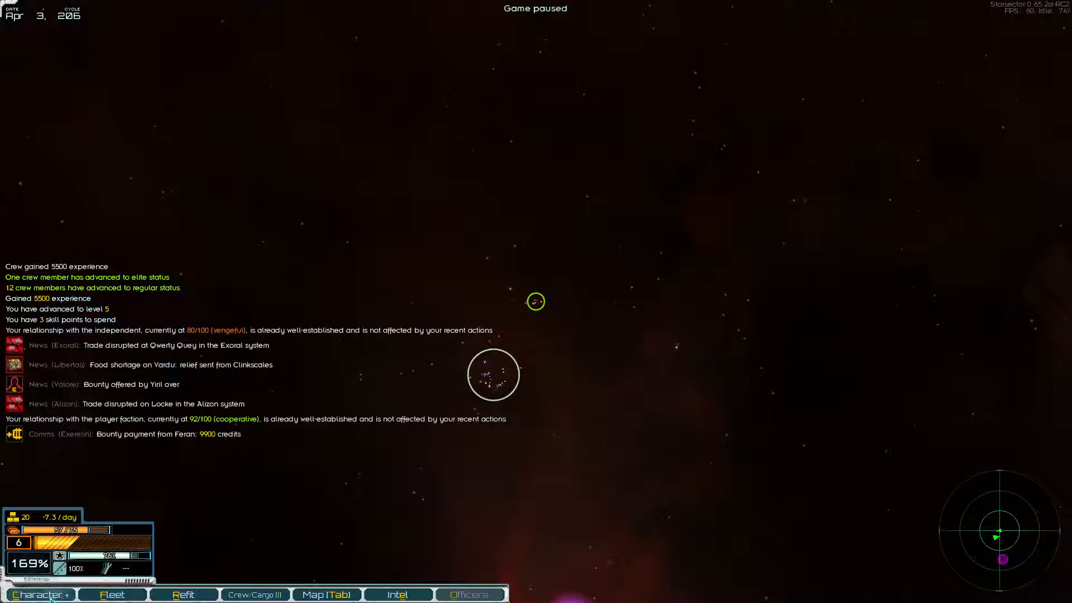
{"action": "left_click", "coordinate": [40, 594]}
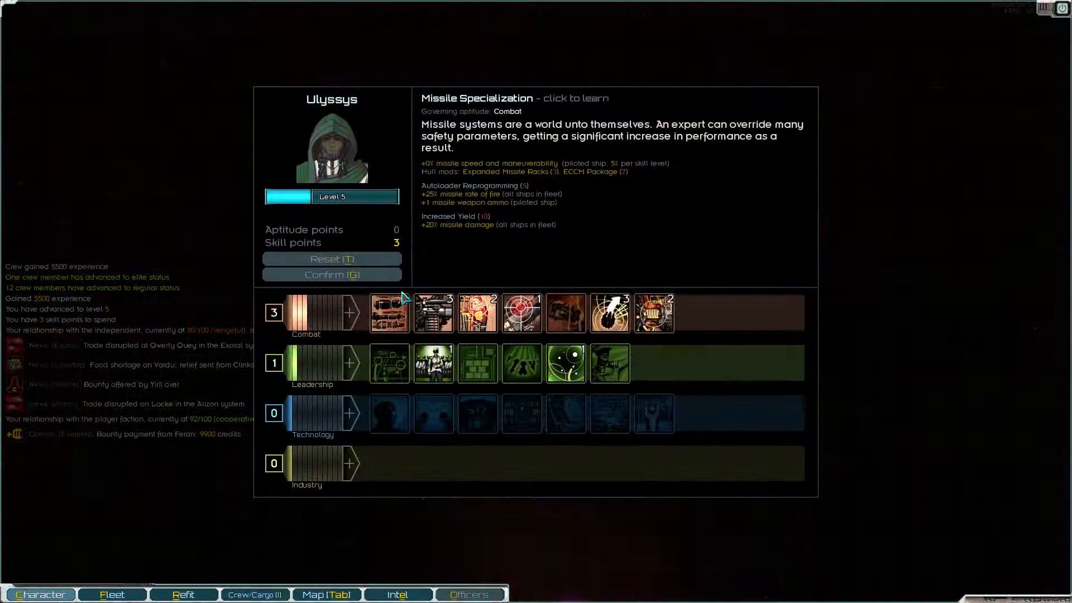
{"action": "mouse_move", "coordinate": [522, 363]}
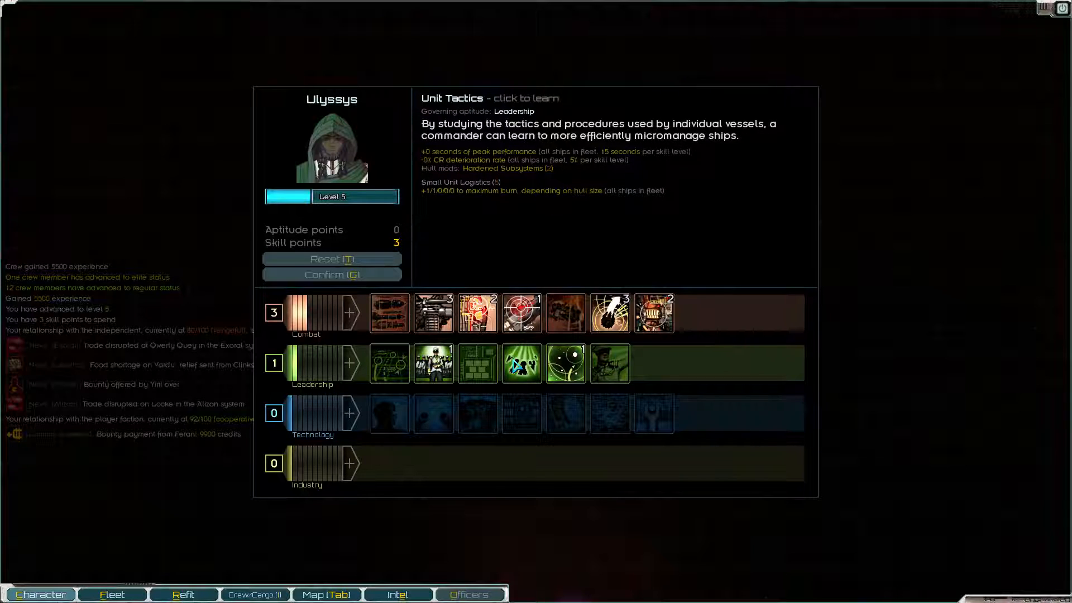
{"action": "mouse_move", "coordinate": [609, 363]}
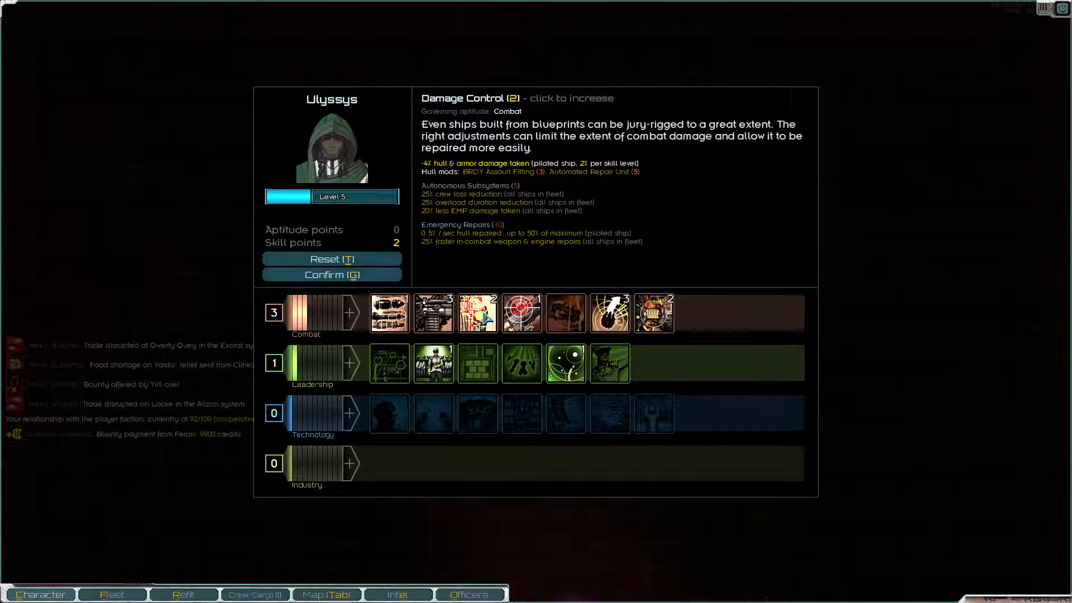
{"action": "left_click", "coordinate": [478, 312]}
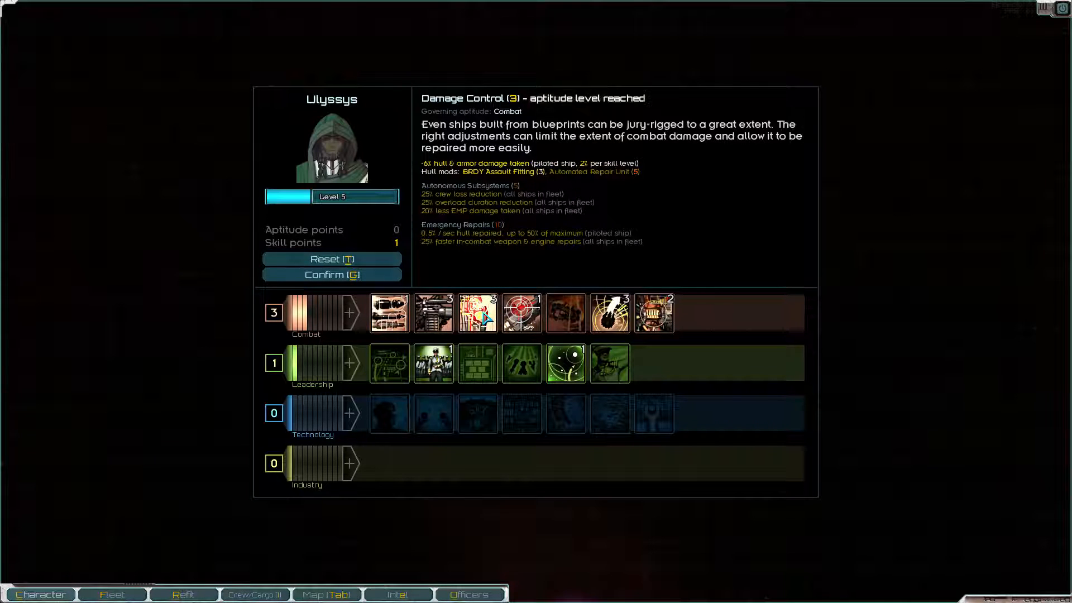
{"action": "left_click", "coordinate": [388, 363]}
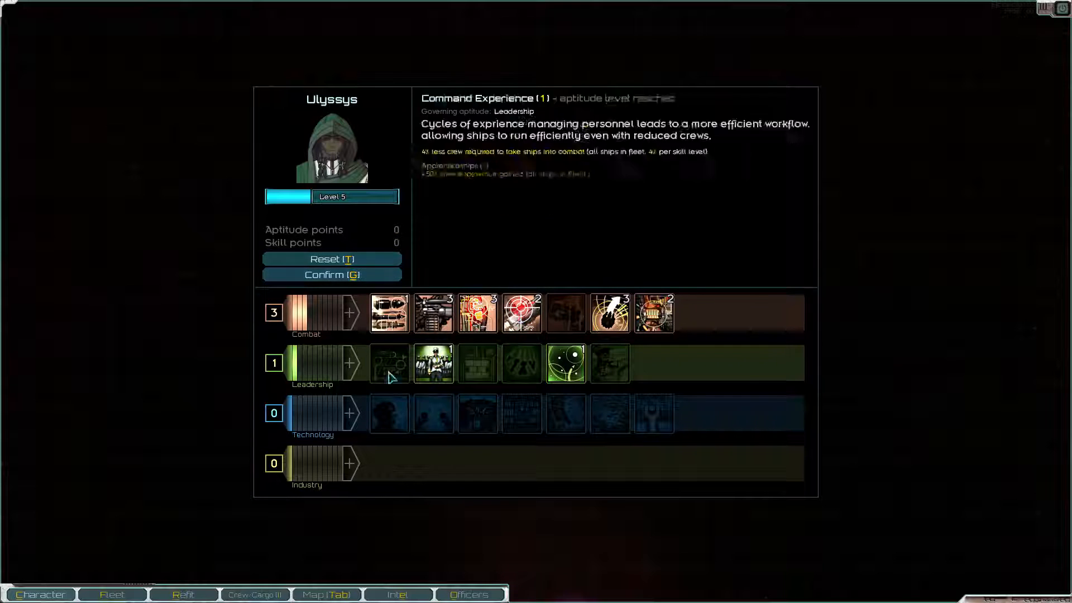
{"action": "mouse_move", "coordinate": [522, 414]}
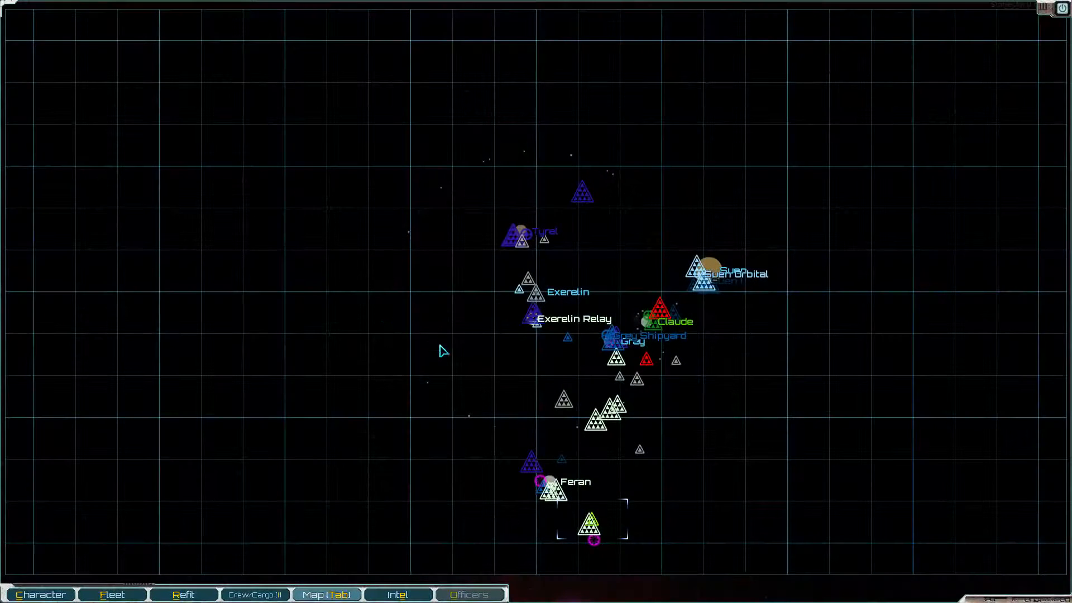
Close the sector map, pursue the nearby enemy fleet and deploy ships to defeat it
{"action": "key", "text": "Tab"}
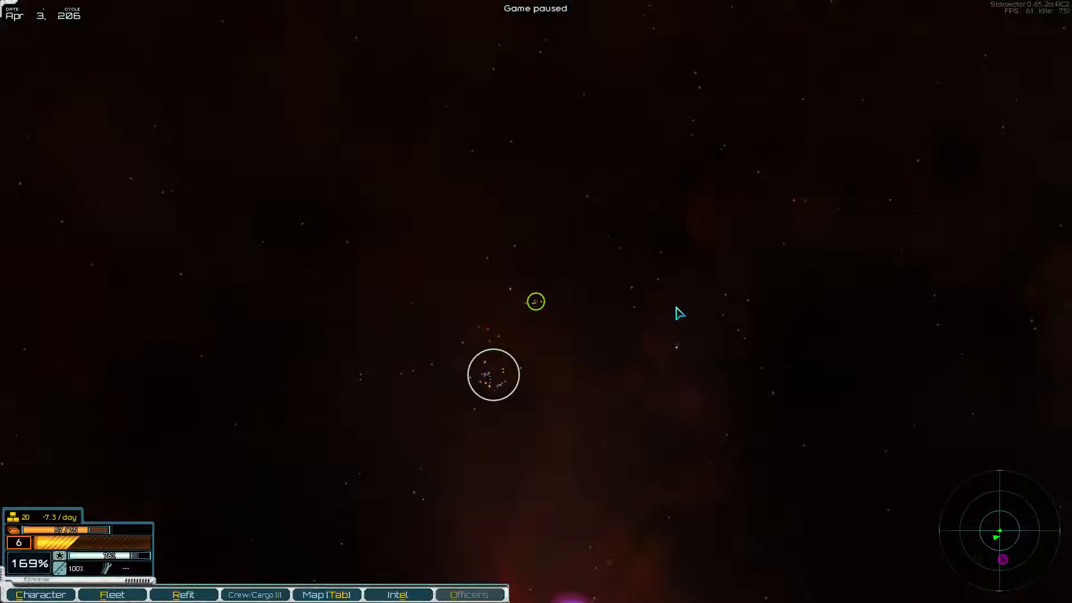
{"action": "left_click", "coordinate": [326, 594]}
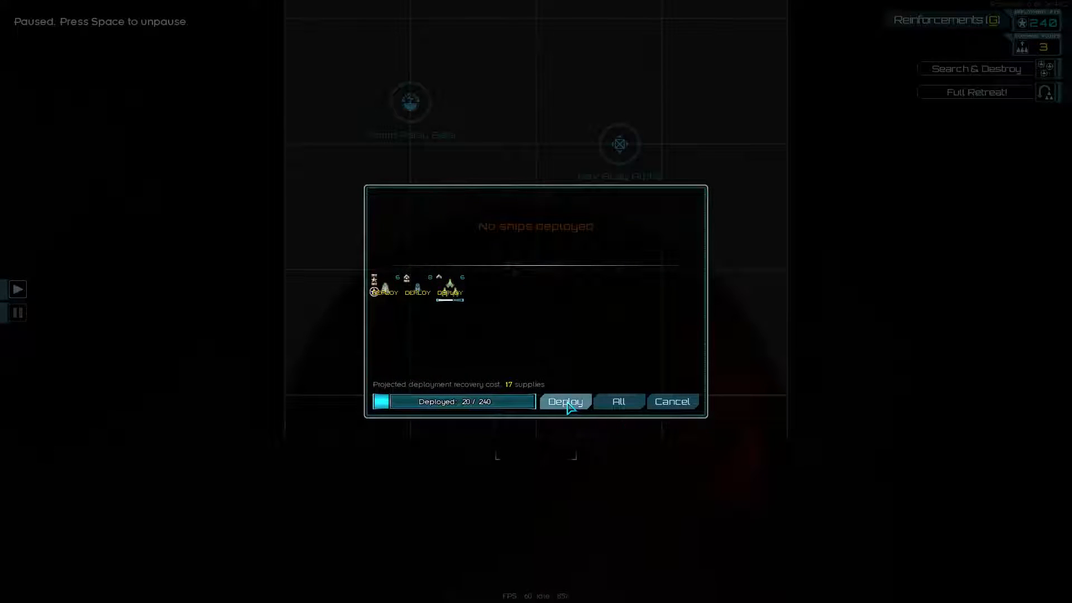
{"action": "left_click", "coordinate": [565, 401]}
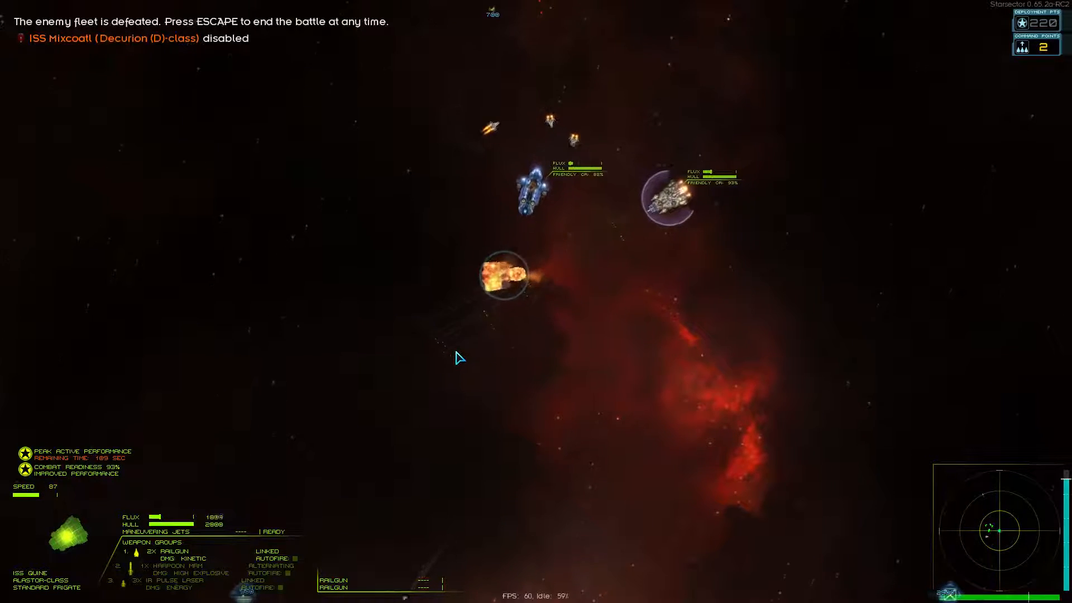
Stand down, pick through the scout fleet's wrecks and confirm the salvage
{"action": "key", "text": "escape"}
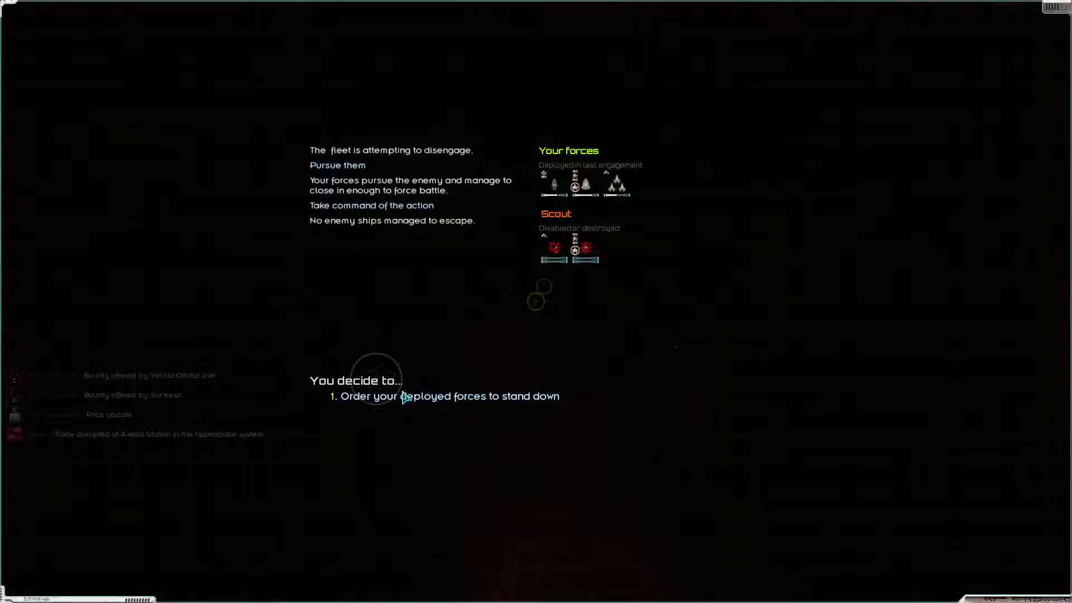
{"action": "left_click", "coordinate": [450, 395]}
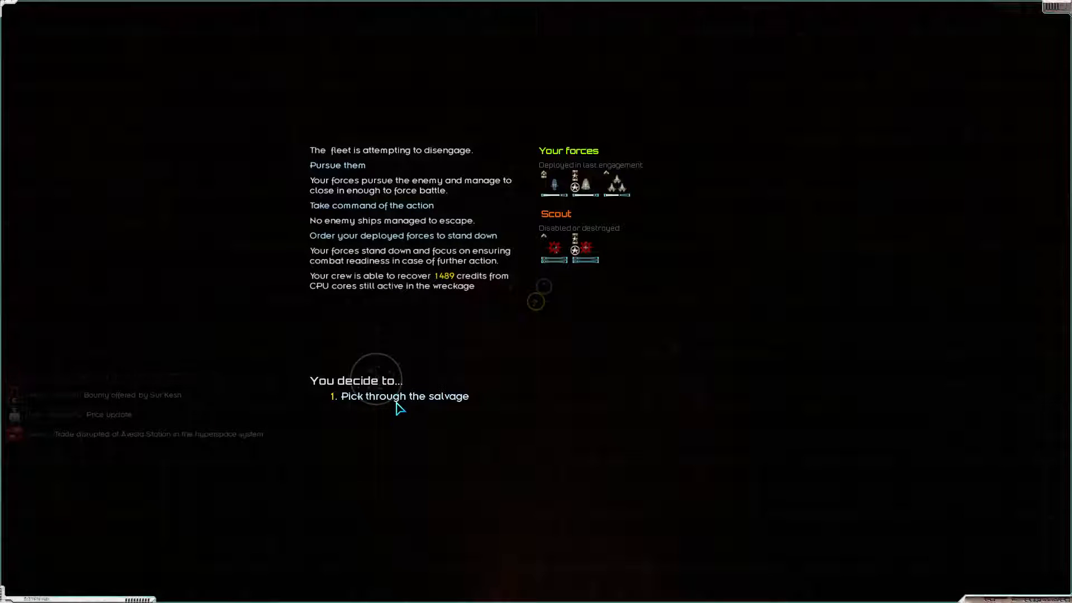
{"action": "left_click", "coordinate": [400, 396]}
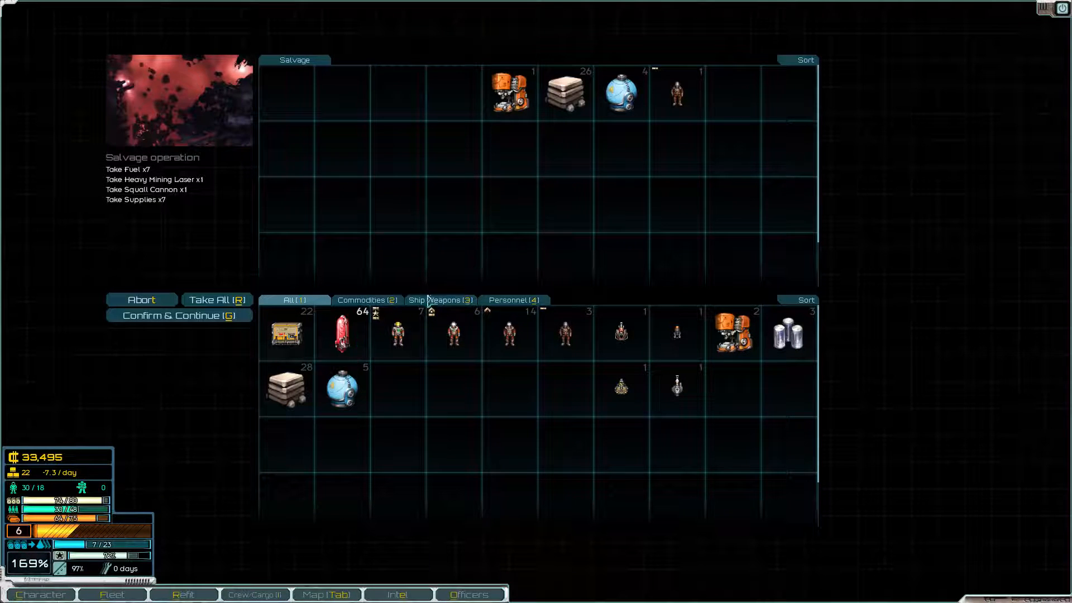
{"action": "mouse_move", "coordinate": [565, 90]}
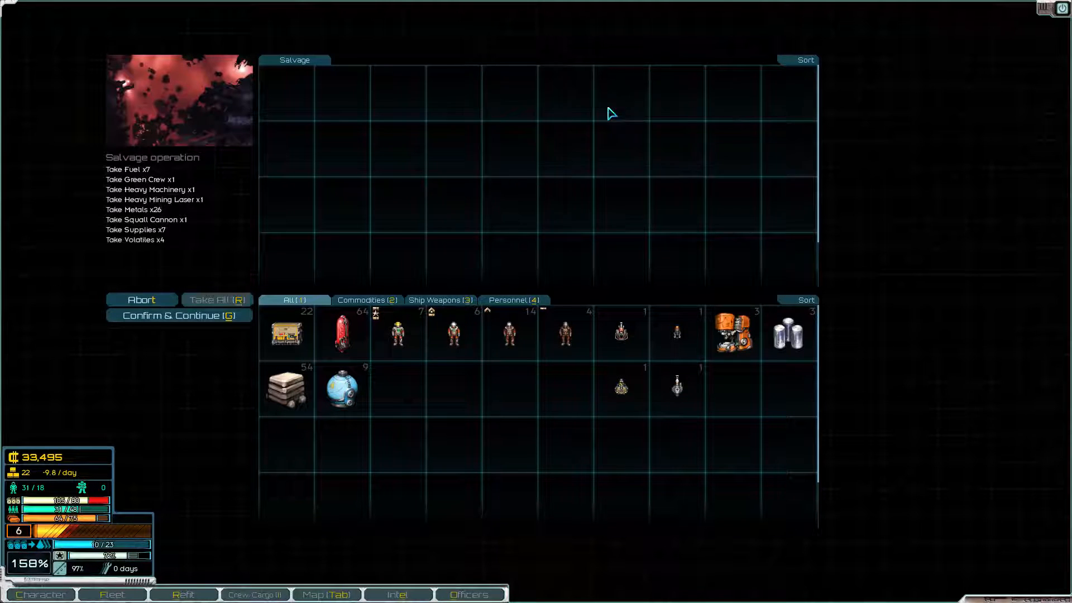
{"action": "mouse_move", "coordinate": [182, 327]}
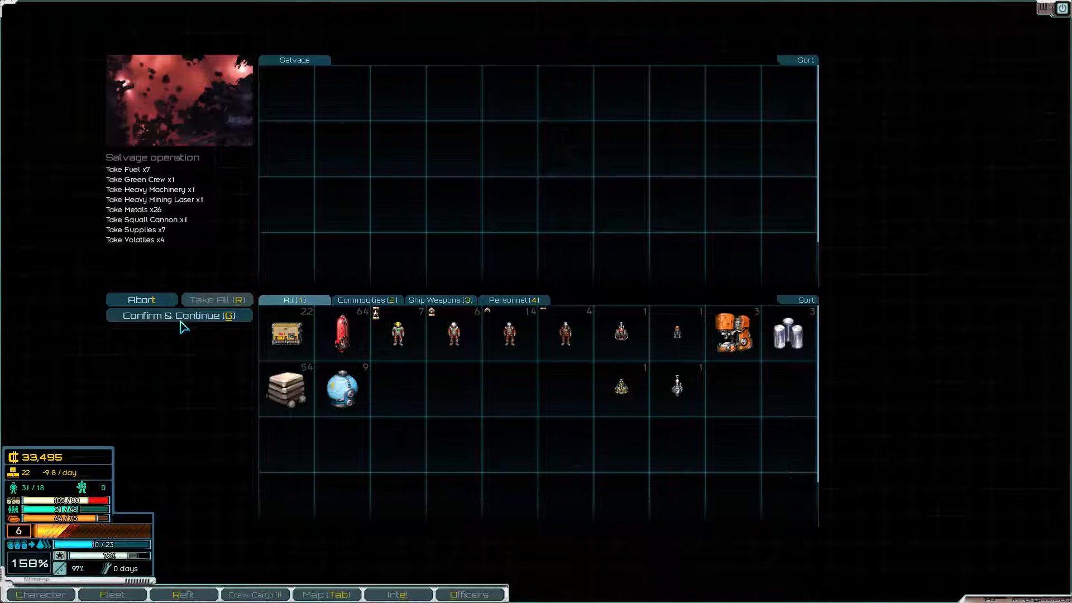
{"action": "left_click", "coordinate": [179, 315]}
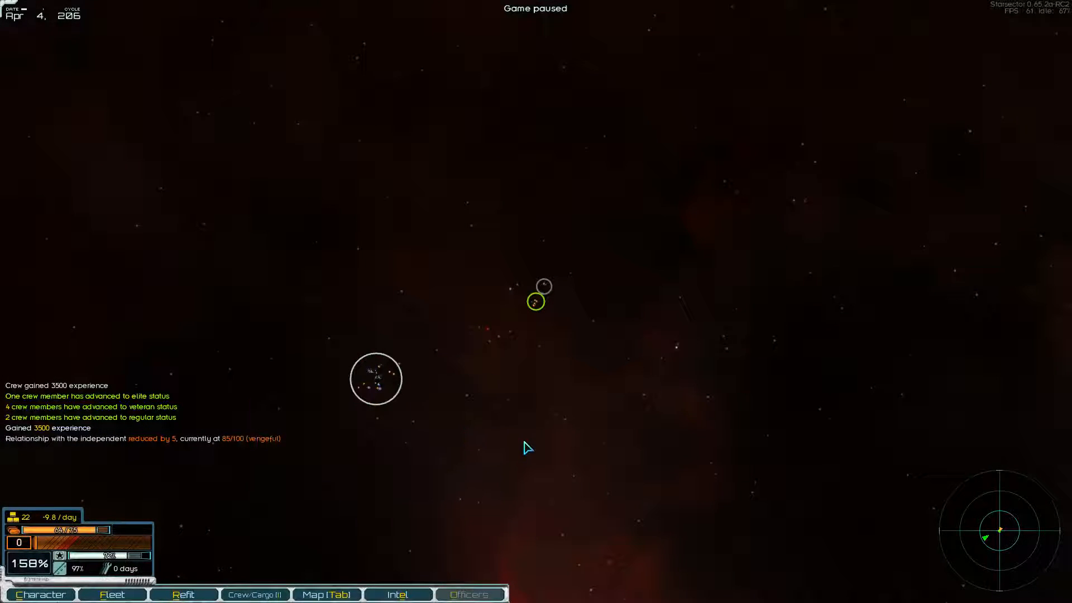
Travel to Feran and confirm selling the heavy machinery, metals, rare metals and volatiles
{"action": "left_click", "coordinate": [326, 594]}
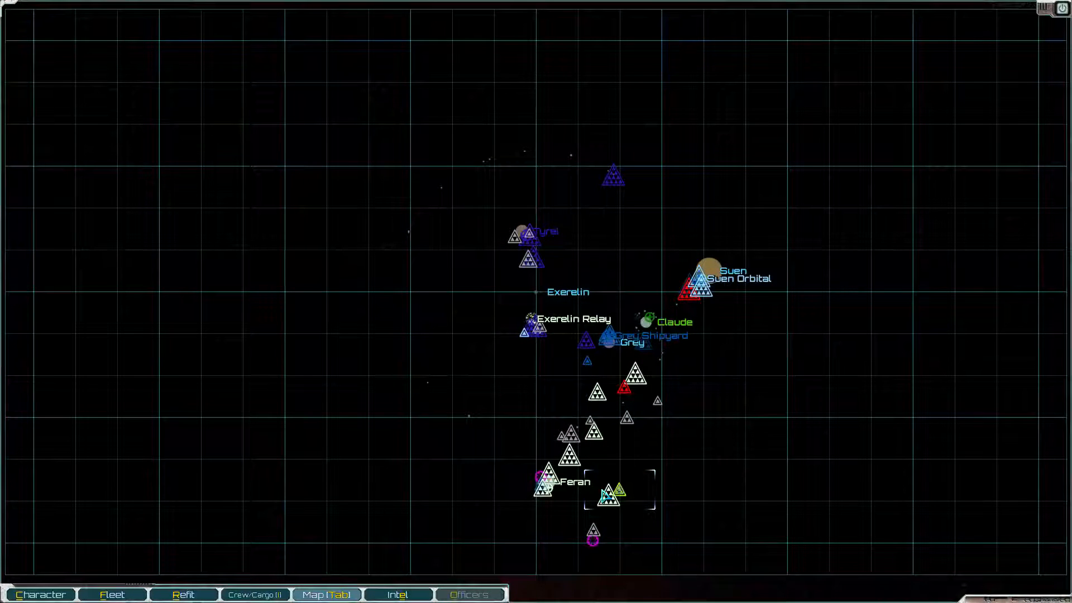
{"action": "left_click", "coordinate": [326, 594]}
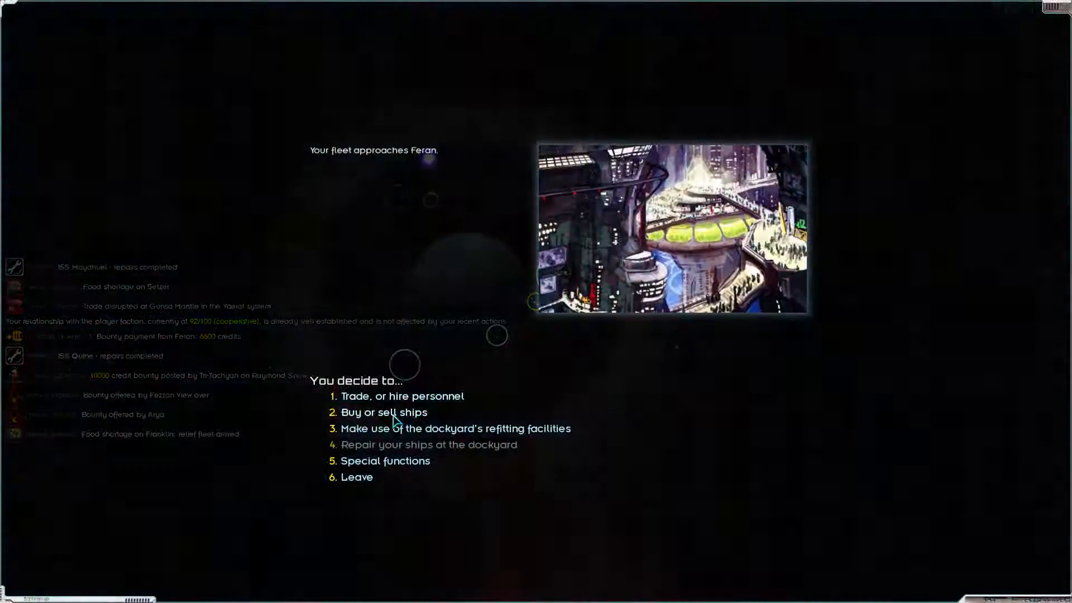
{"action": "left_click", "coordinate": [402, 395]}
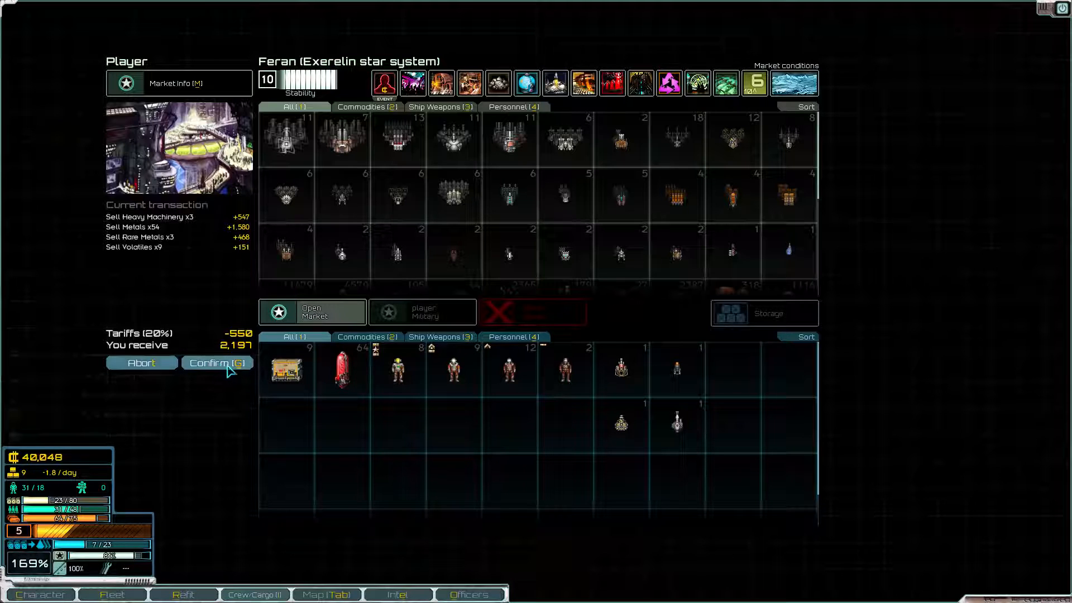
{"action": "left_click", "coordinate": [217, 363]}
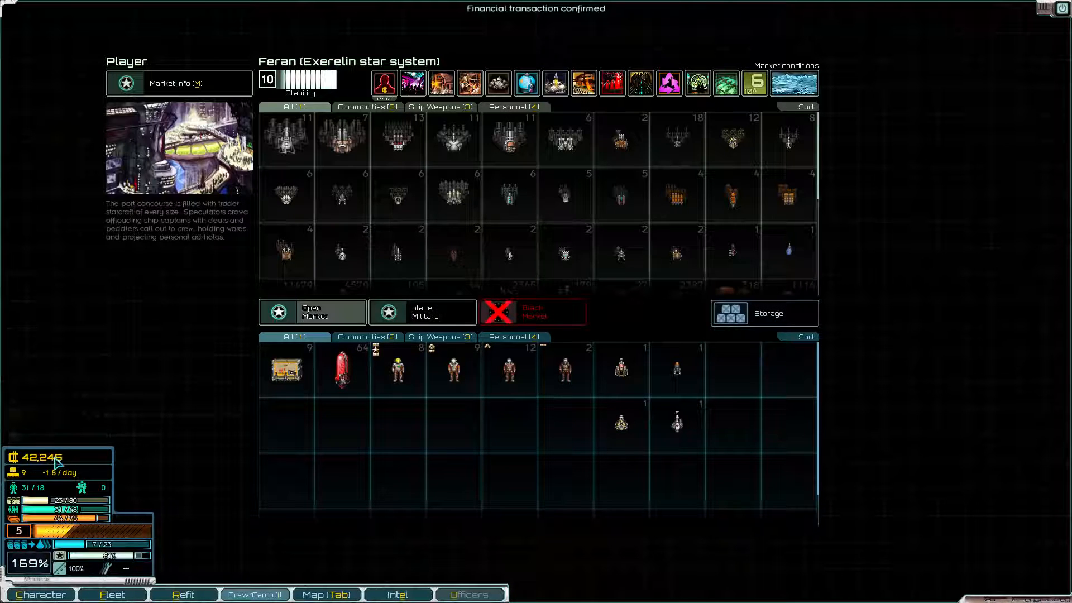
{"action": "mouse_move", "coordinate": [258, 509]}
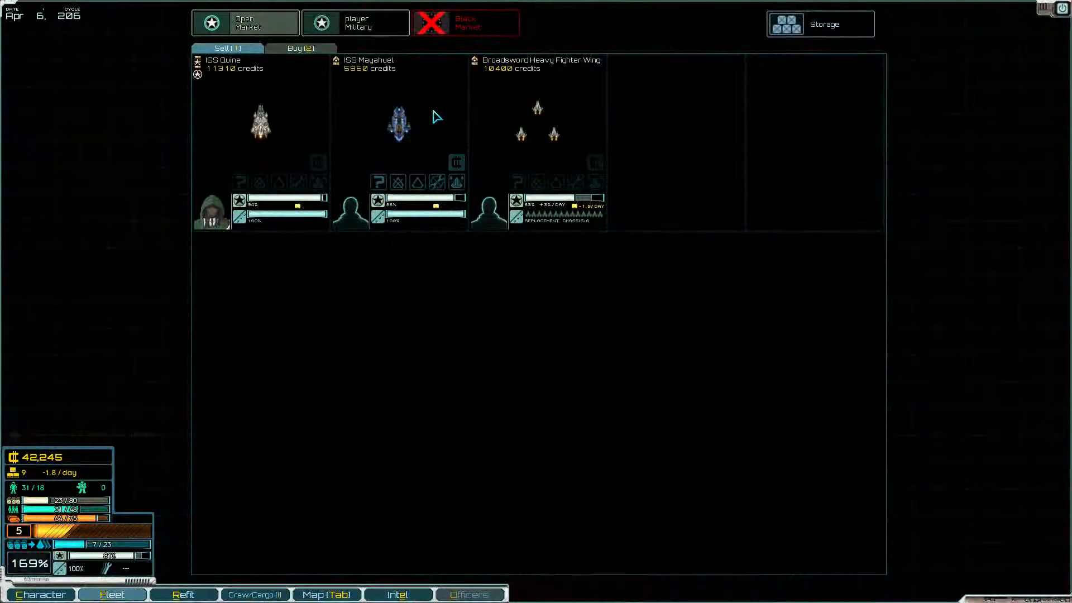
Browse Feran's ships for sale and read the Morningstar light destroyer's codex entry
{"action": "left_click", "coordinate": [301, 48]}
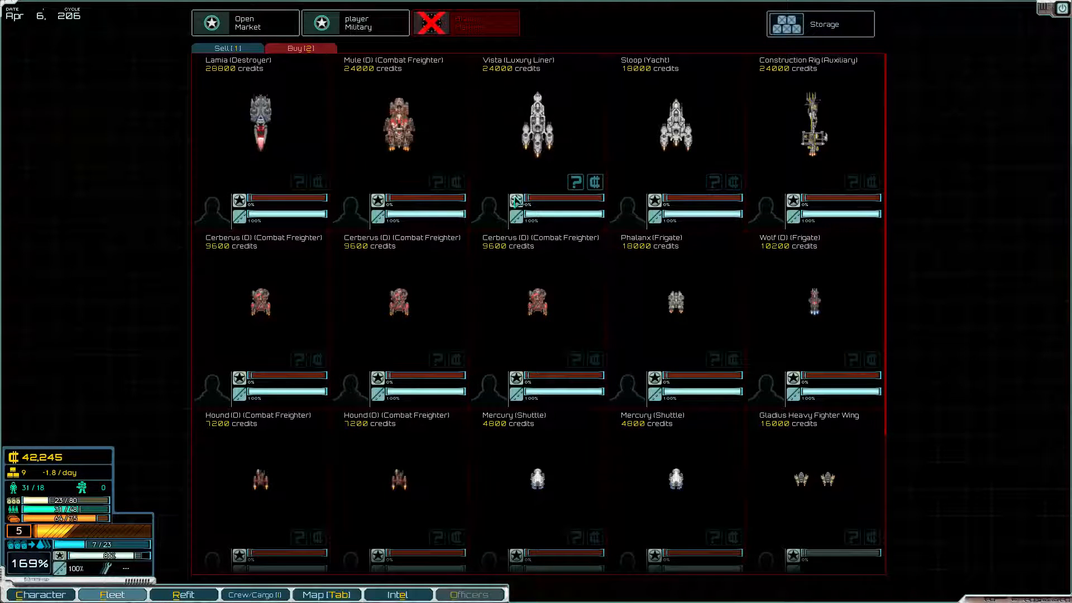
{"action": "mouse_move", "coordinate": [496, 344]}
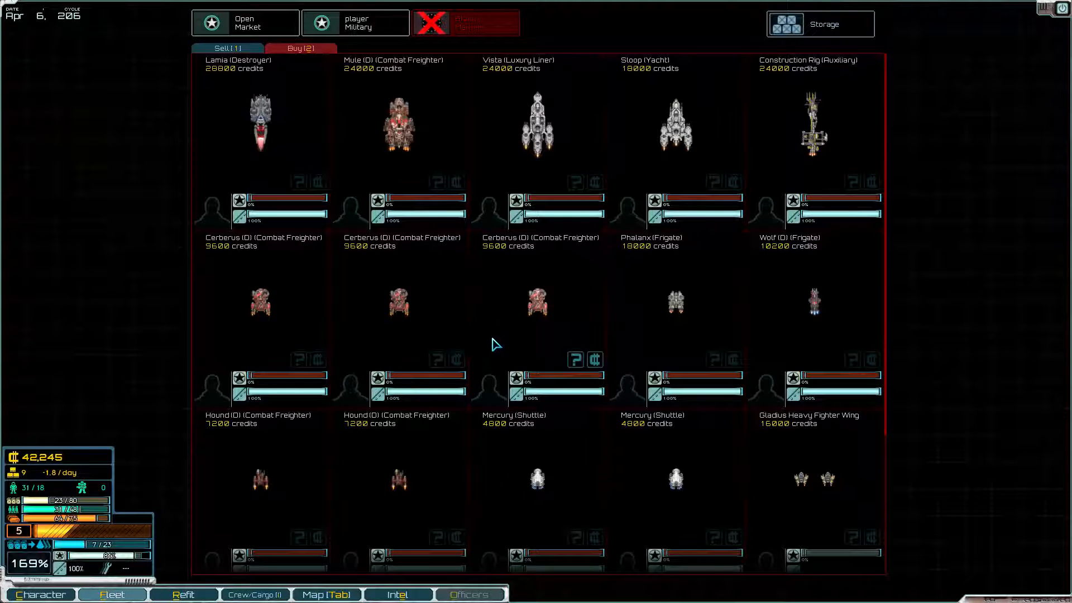
{"action": "mouse_move", "coordinate": [315, 136]}
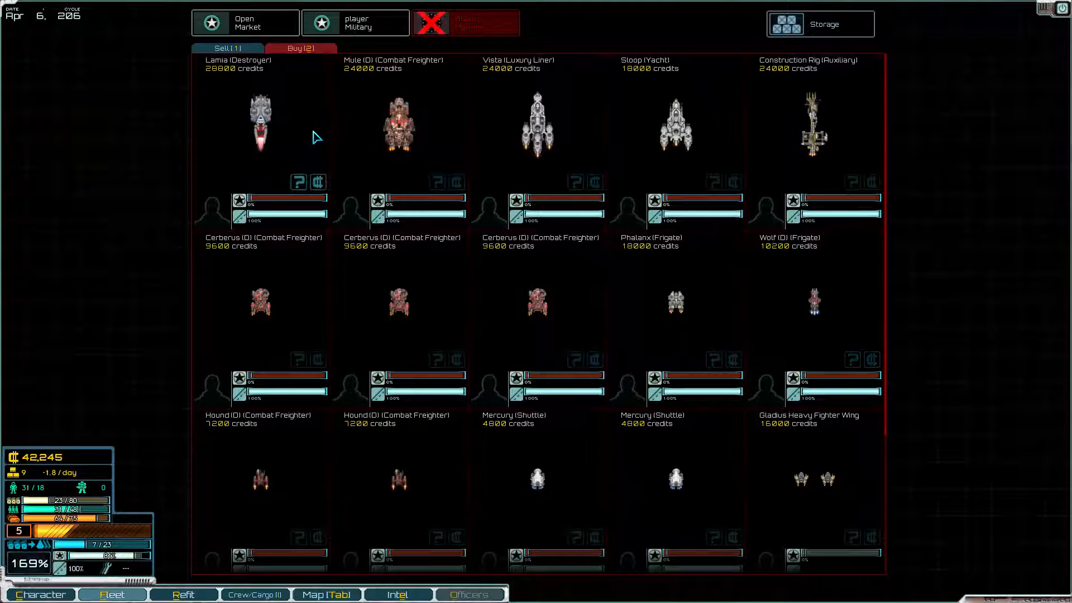
{"action": "mouse_move", "coordinate": [371, 78]}
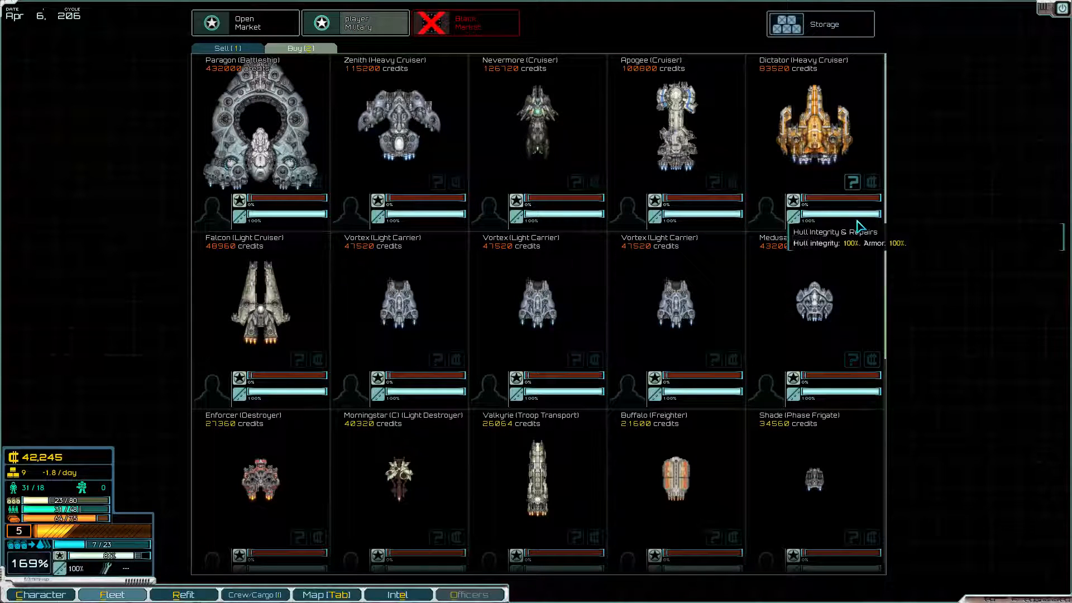
{"action": "mouse_move", "coordinate": [396, 485]}
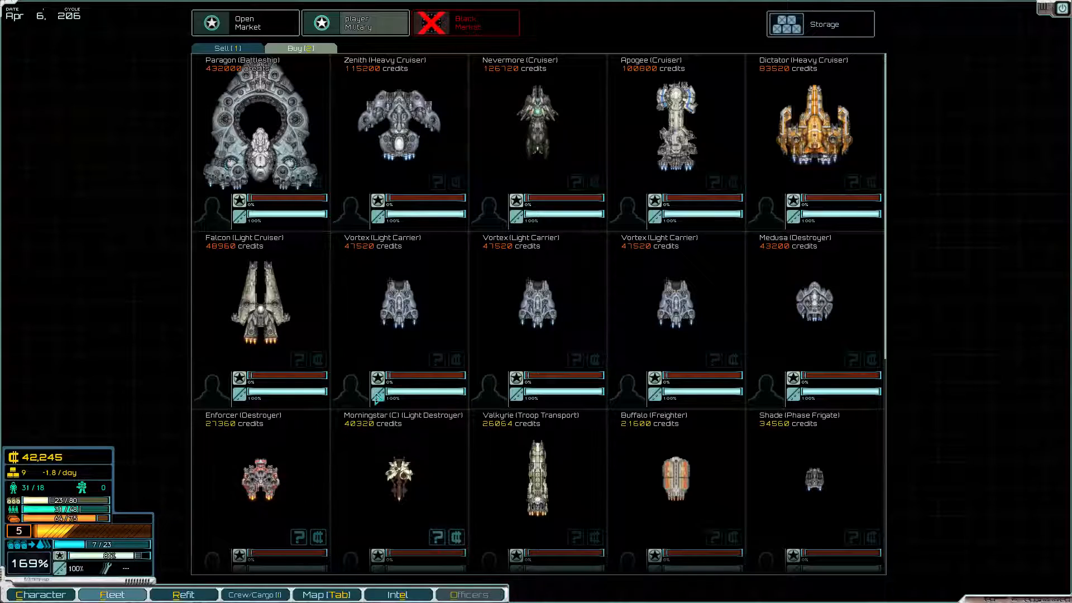
{"action": "left_click", "coordinate": [400, 480]}
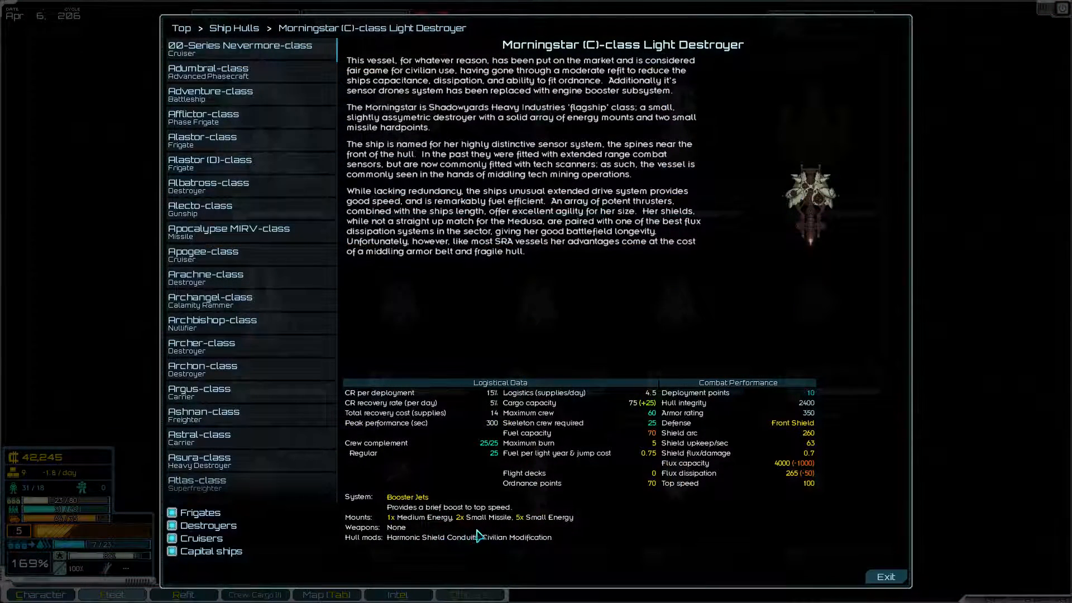
{"action": "mouse_move", "coordinate": [488, 534]}
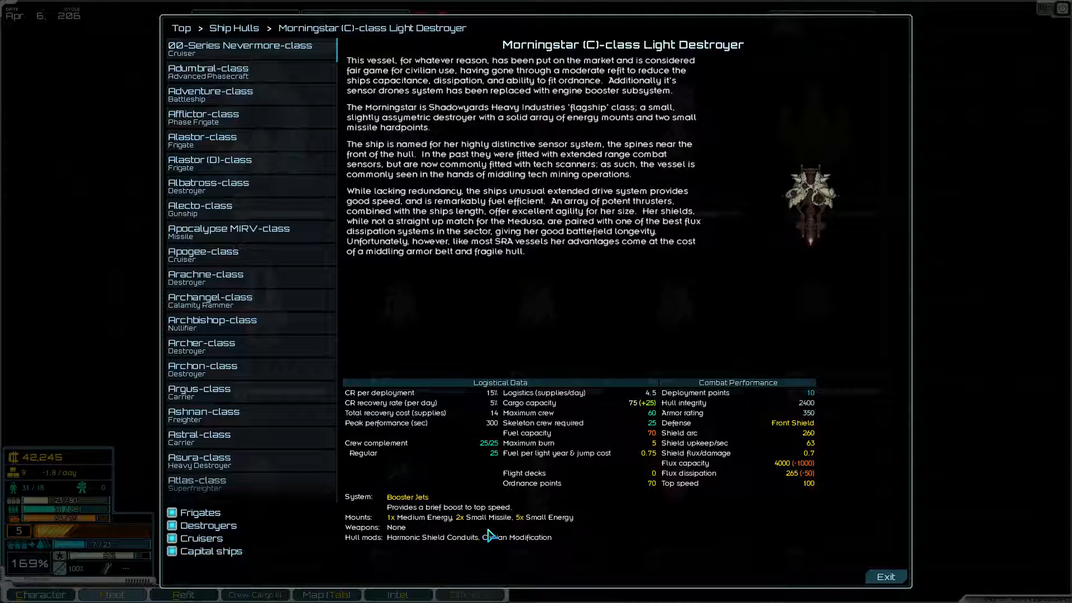
{"action": "mouse_move", "coordinate": [521, 529]}
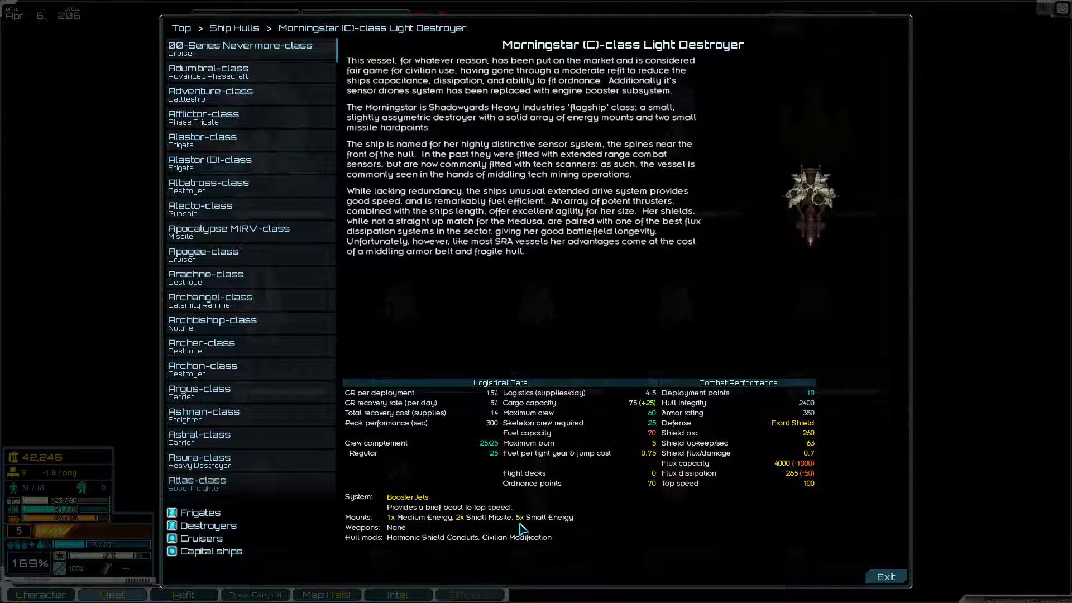
{"action": "mouse_move", "coordinate": [636, 267]}
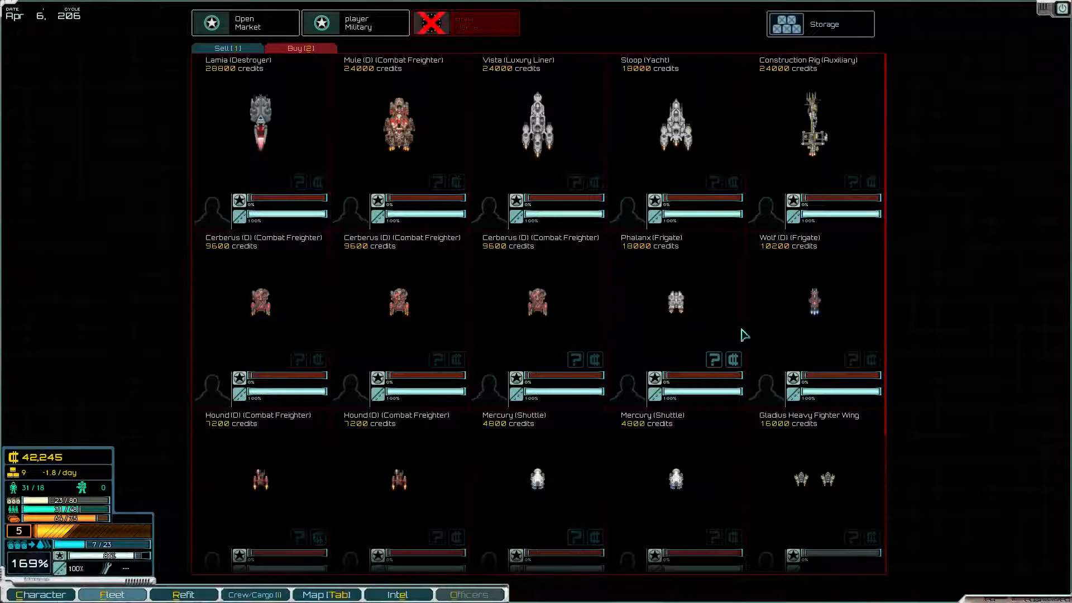
{"action": "mouse_move", "coordinate": [721, 332]}
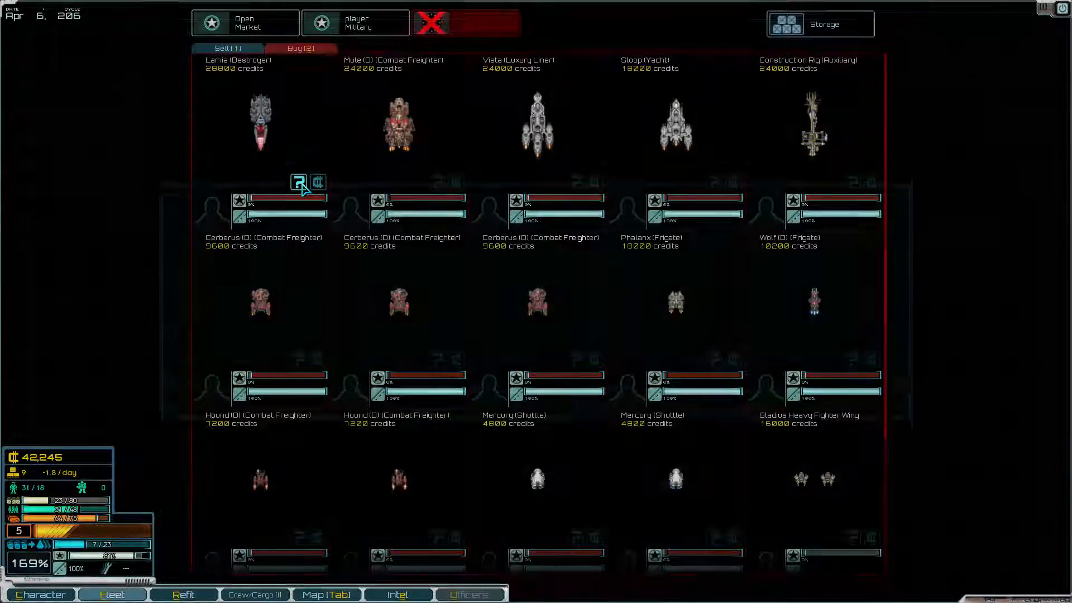
Read the Lamia destroyer's details and buy its hull for 28,800 credits
{"action": "left_click", "coordinate": [297, 182]}
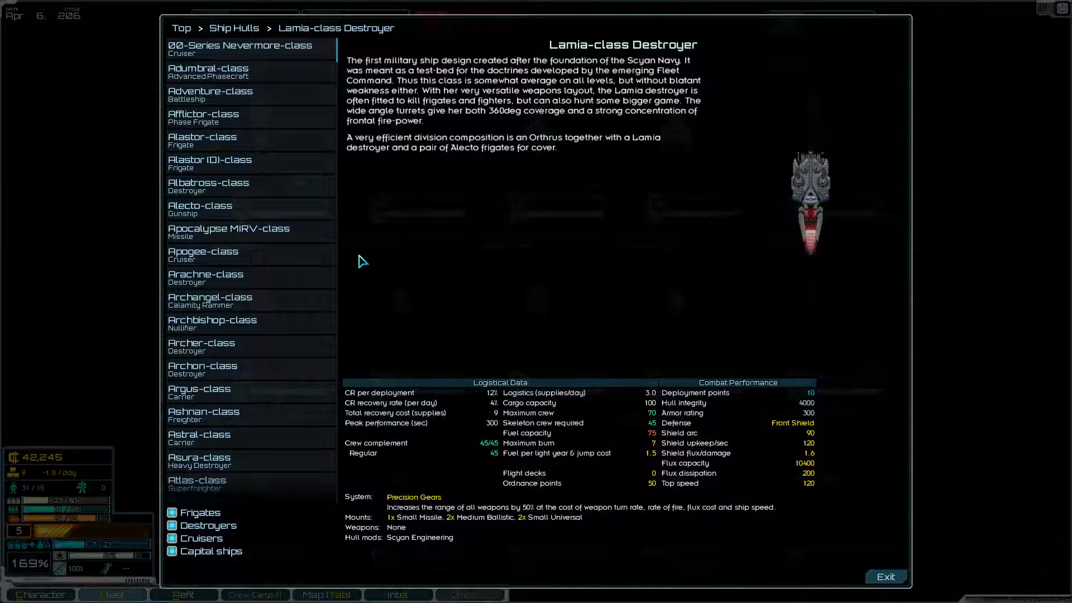
{"action": "mouse_move", "coordinate": [354, 281]}
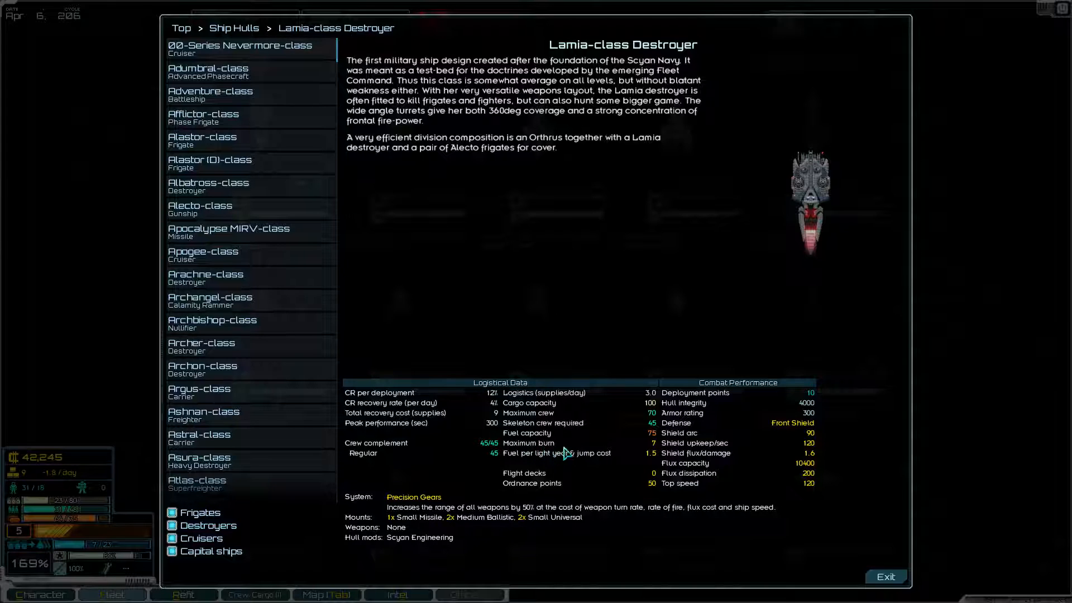
{"action": "mouse_move", "coordinate": [625, 451]}
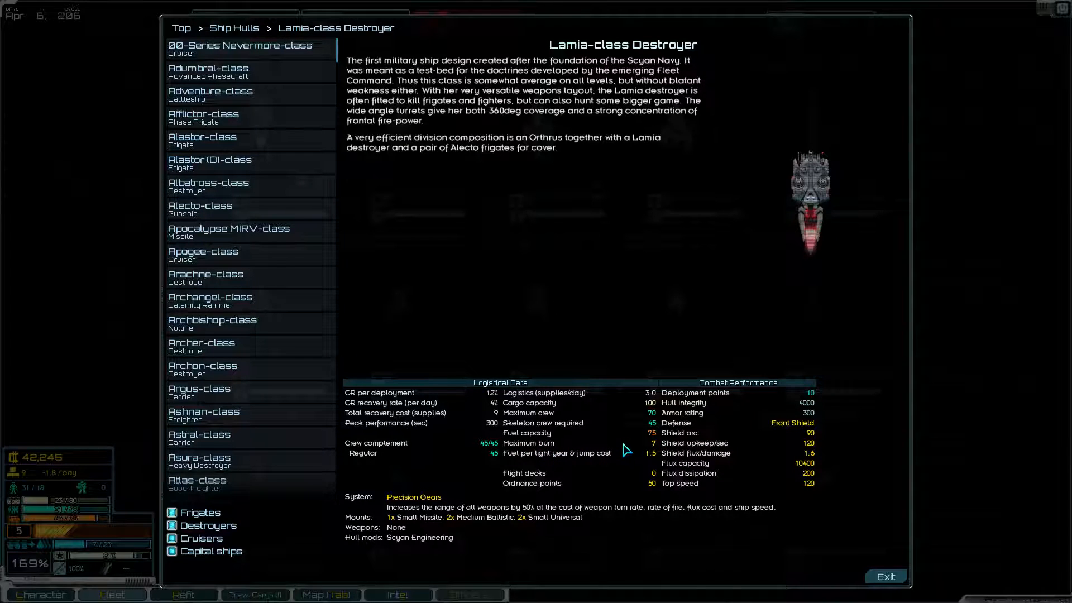
{"action": "mouse_move", "coordinate": [441, 547]}
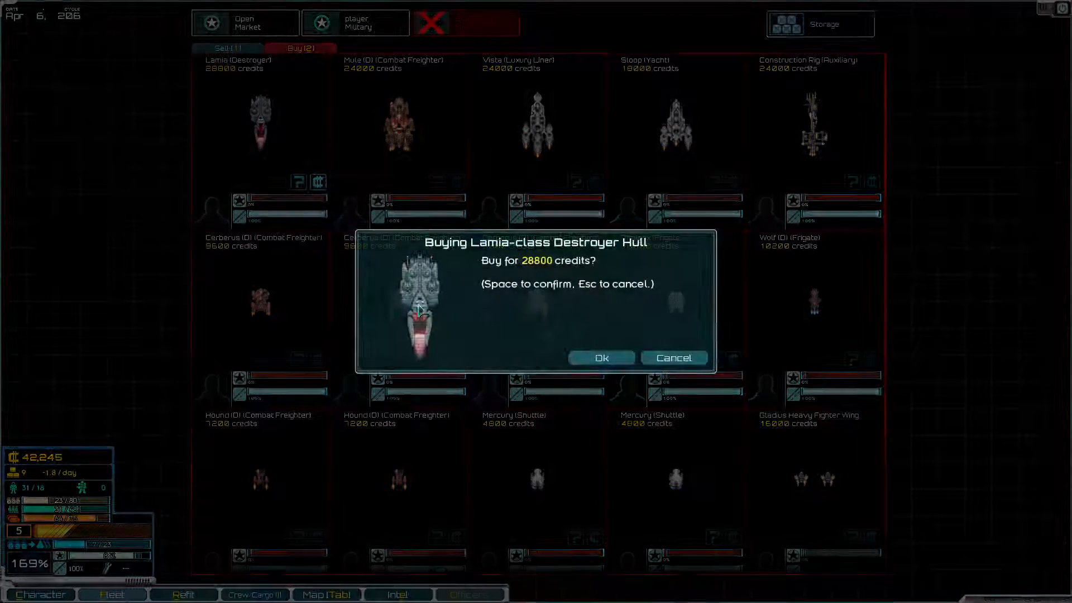
{"action": "left_click", "coordinate": [601, 358]}
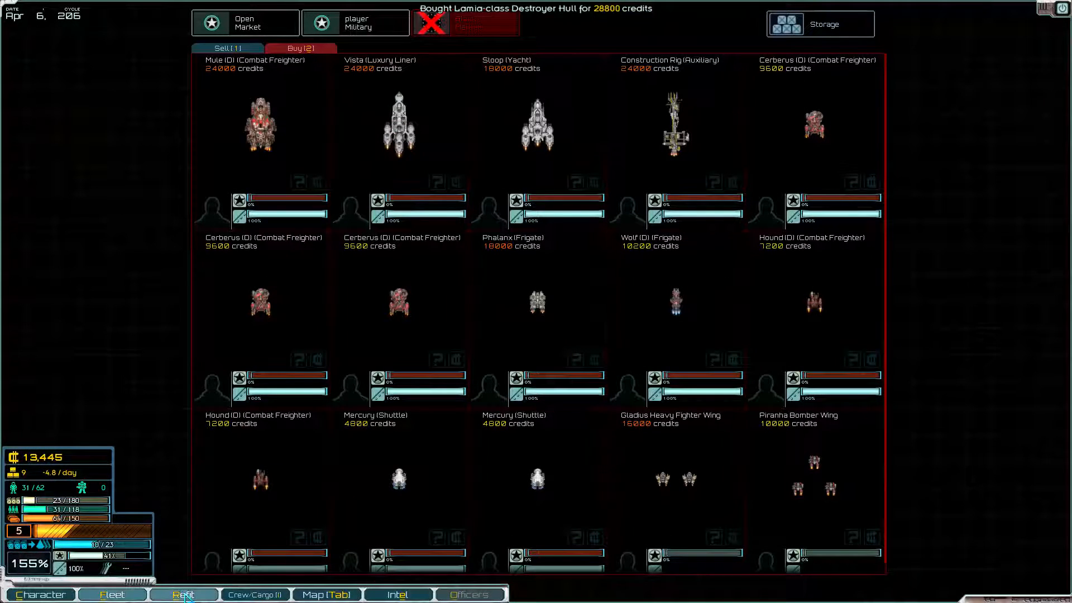
View the fleet's own ships, now including the new ISS Cenn Cruaich
{"action": "left_click", "coordinate": [184, 595]}
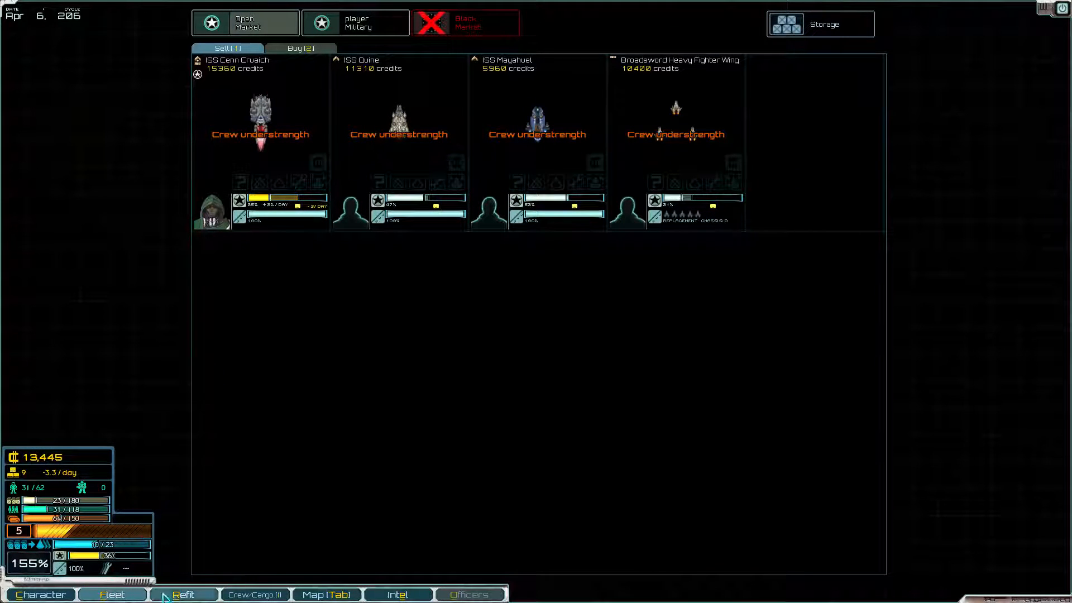
Fit the ISS Cenn Cruaich with a Scalaron Pulse Launcher in the missile hardpoint and an E-Barrage turret
{"action": "left_click", "coordinate": [182, 594]}
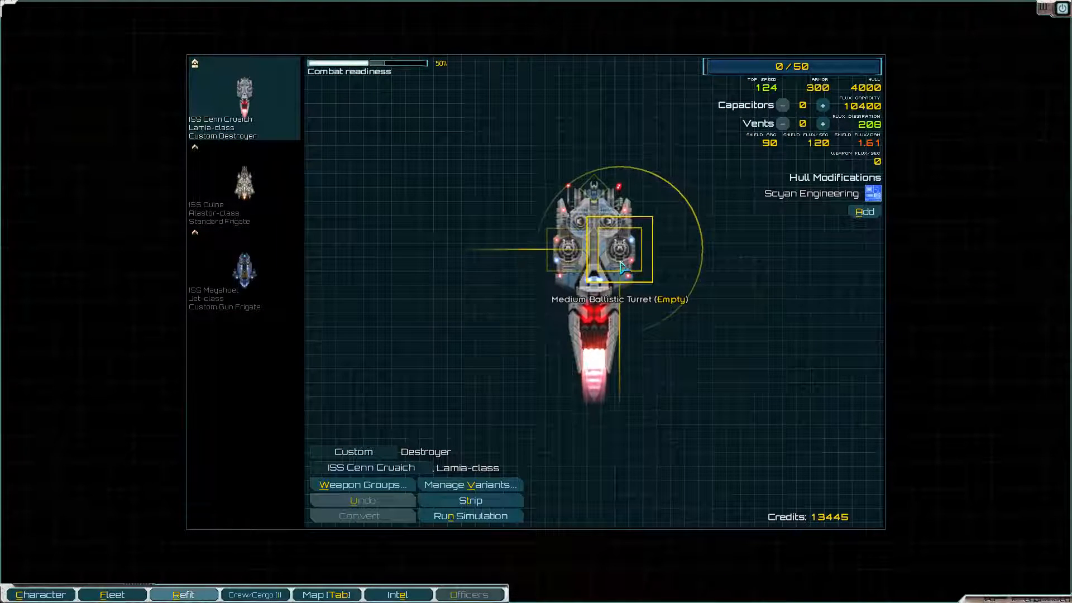
{"action": "left_click", "coordinate": [616, 249]}
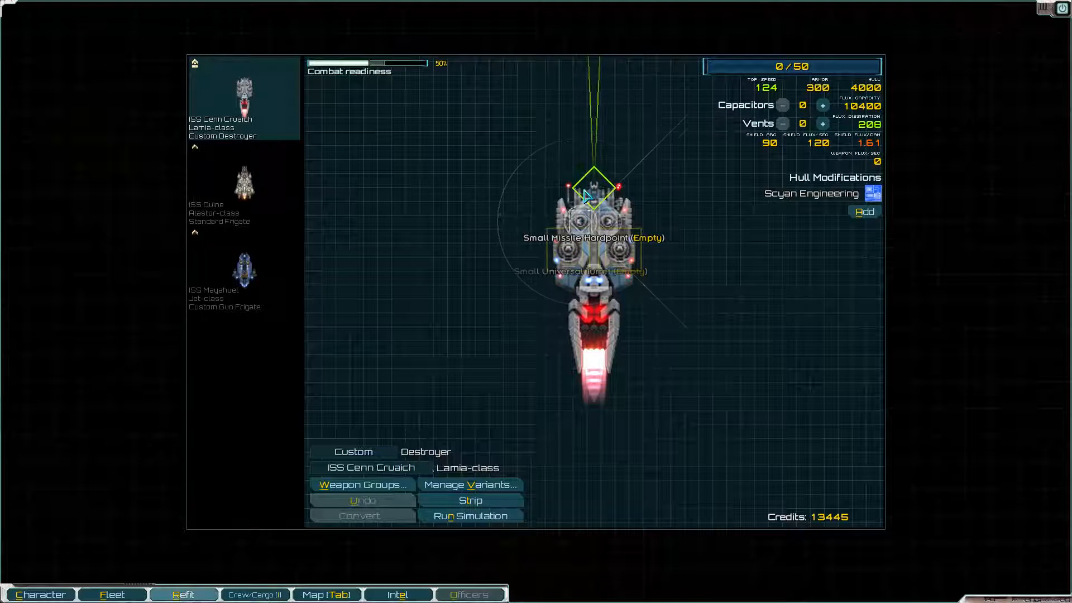
{"action": "left_click", "coordinate": [592, 199]}
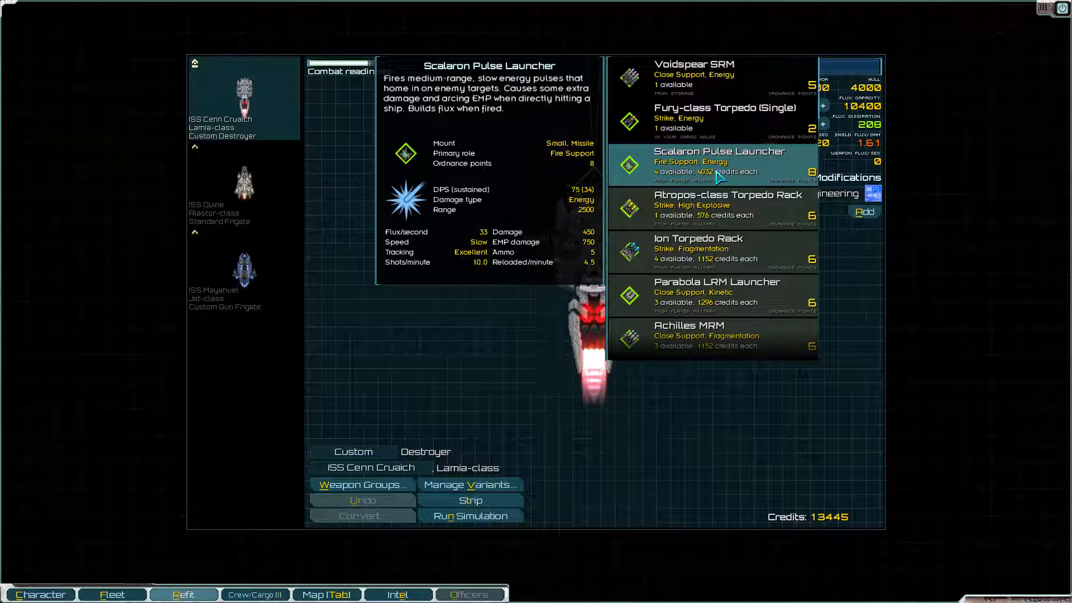
{"action": "mouse_move", "coordinate": [718, 176]}
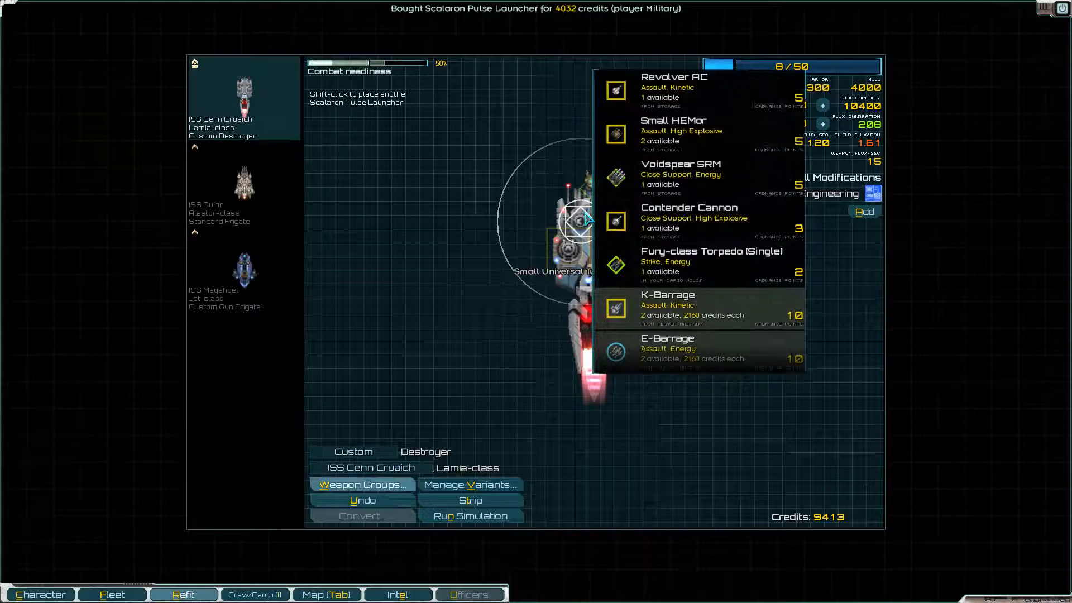
{"action": "mouse_move", "coordinate": [417, 81]}
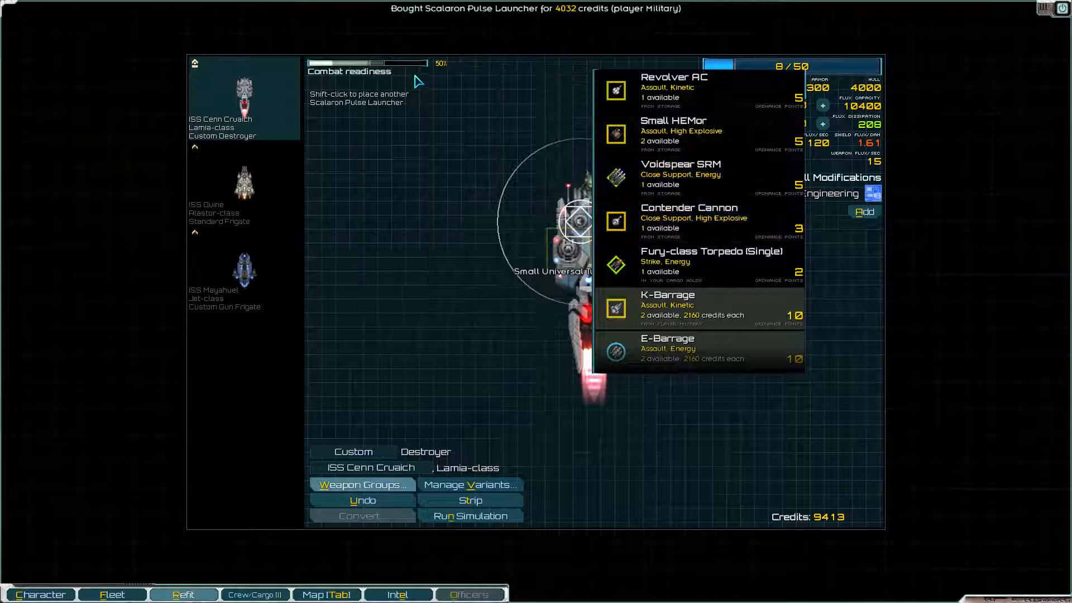
{"action": "scroll", "scroll_direction": "down", "scroll_amount": 3}
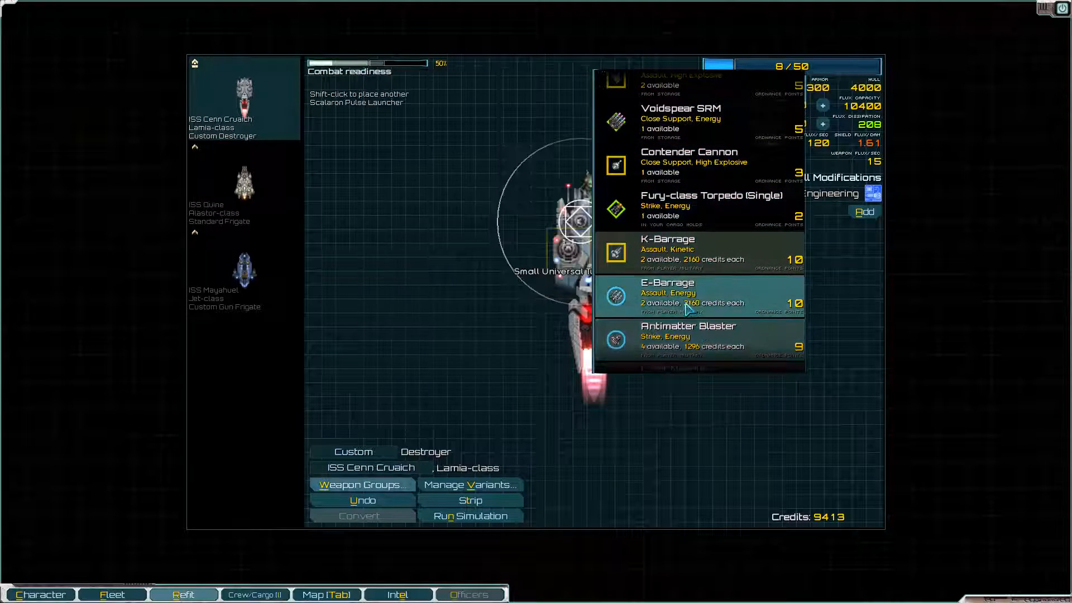
{"action": "left_click", "coordinate": [667, 294]}
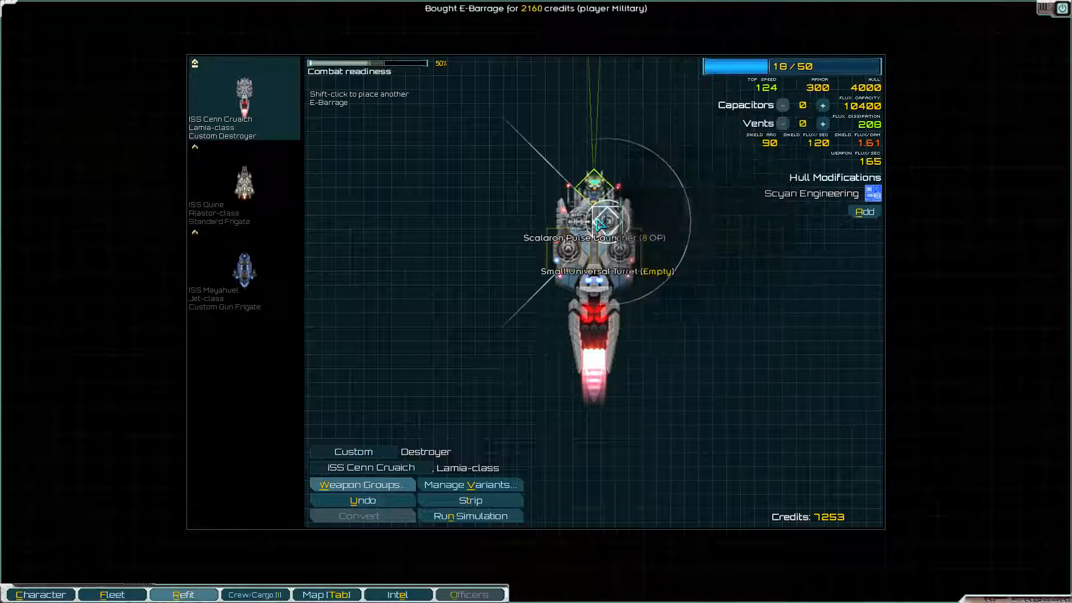
Add a second E-Barrage and Flak Cannons in the medium ballistic mounts, reaching 46/50 ordnance points
{"action": "left_click", "coordinate": [607, 218]}
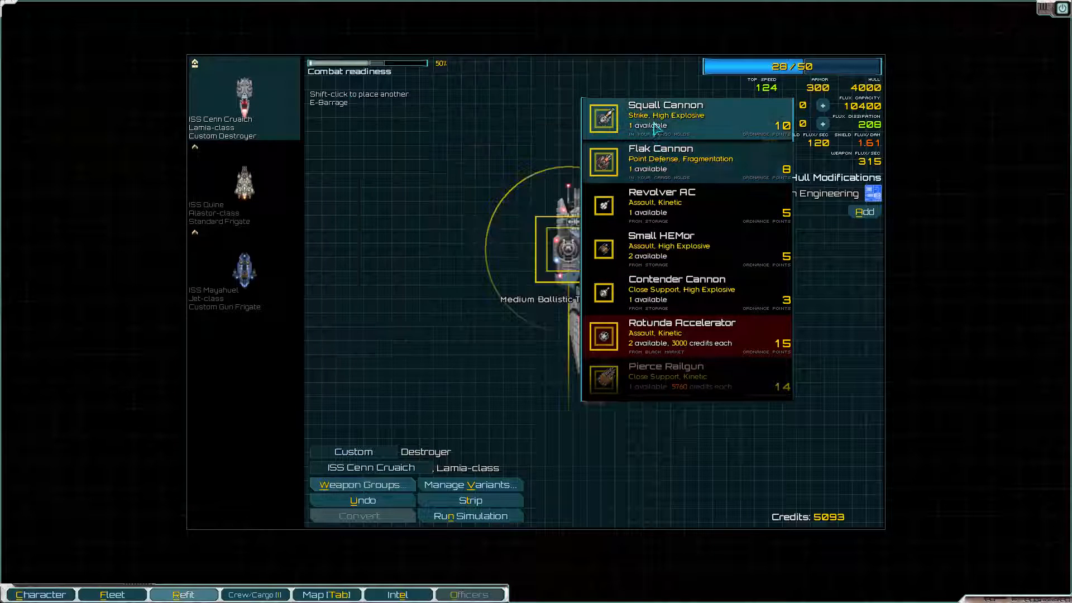
{"action": "mouse_move", "coordinate": [660, 157]}
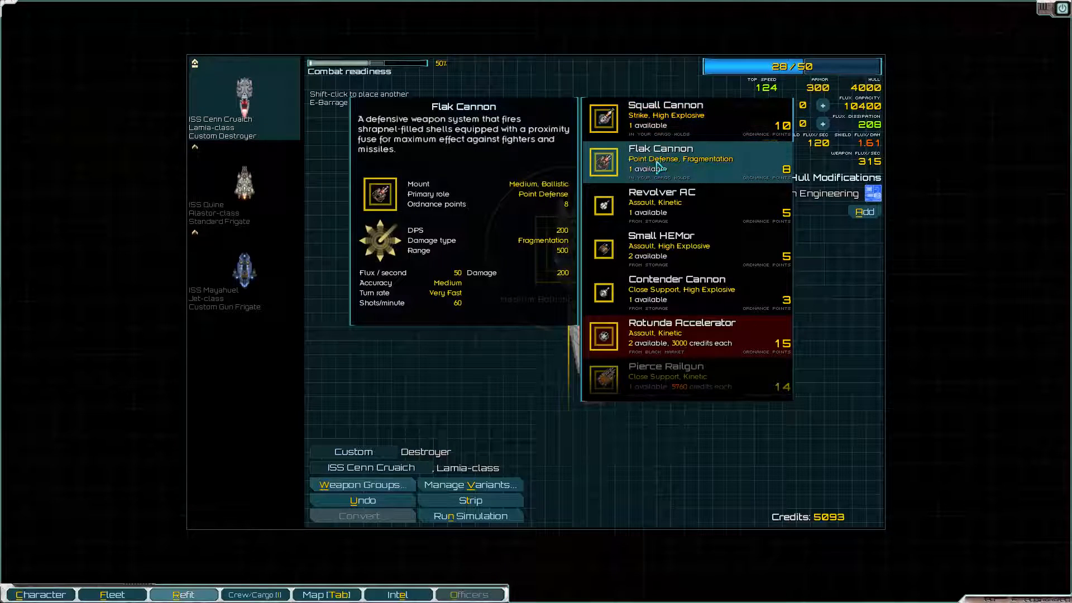
{"action": "scroll", "scroll_direction": "down", "scroll_amount": 3}
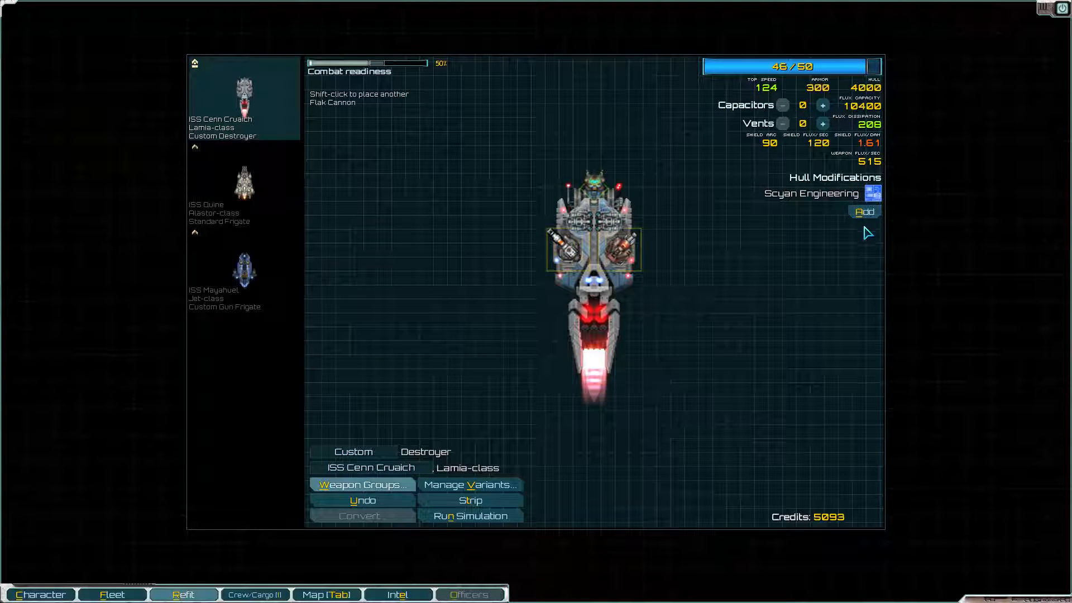
Swap the Scalaron Pulse Launcher for a Voidspear SRM and fill all 50 points with capacitors and vents
{"action": "left_click", "coordinate": [823, 105]}
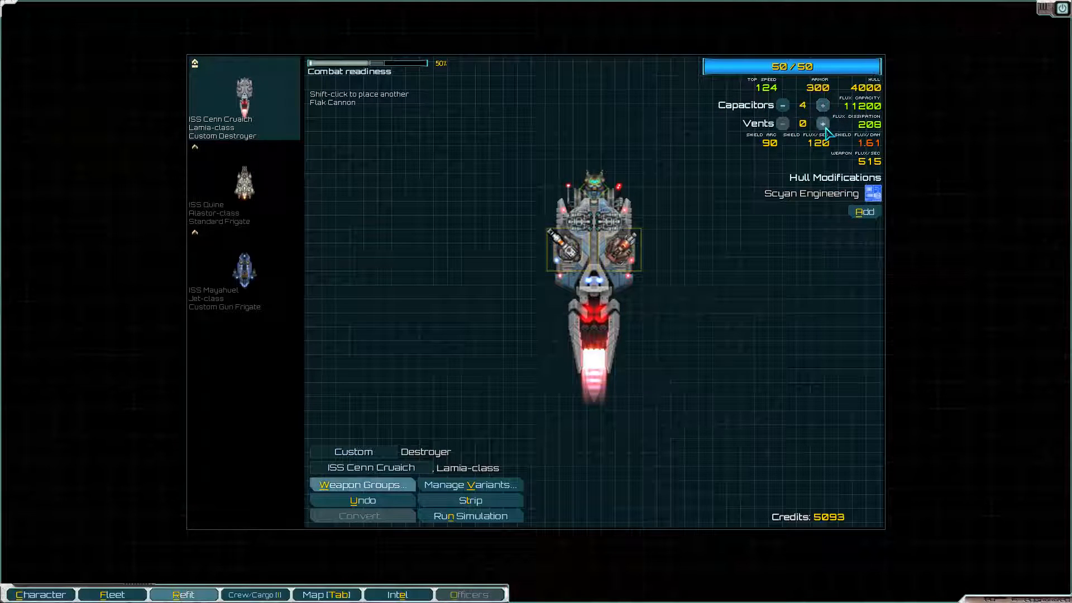
{"action": "left_click", "coordinate": [783, 105]}
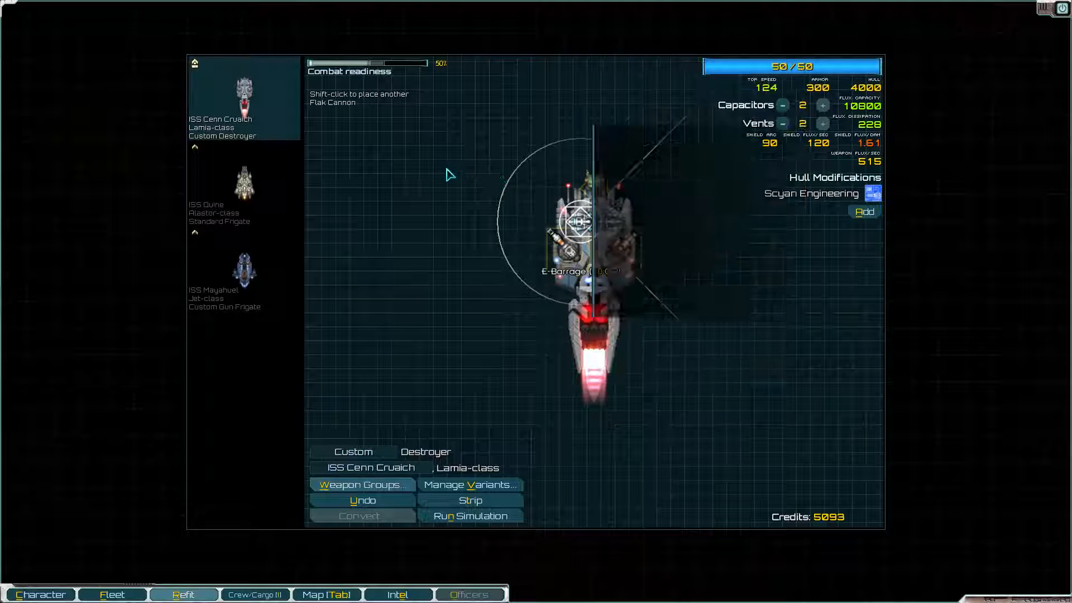
{"action": "left_click", "coordinate": [584, 226]}
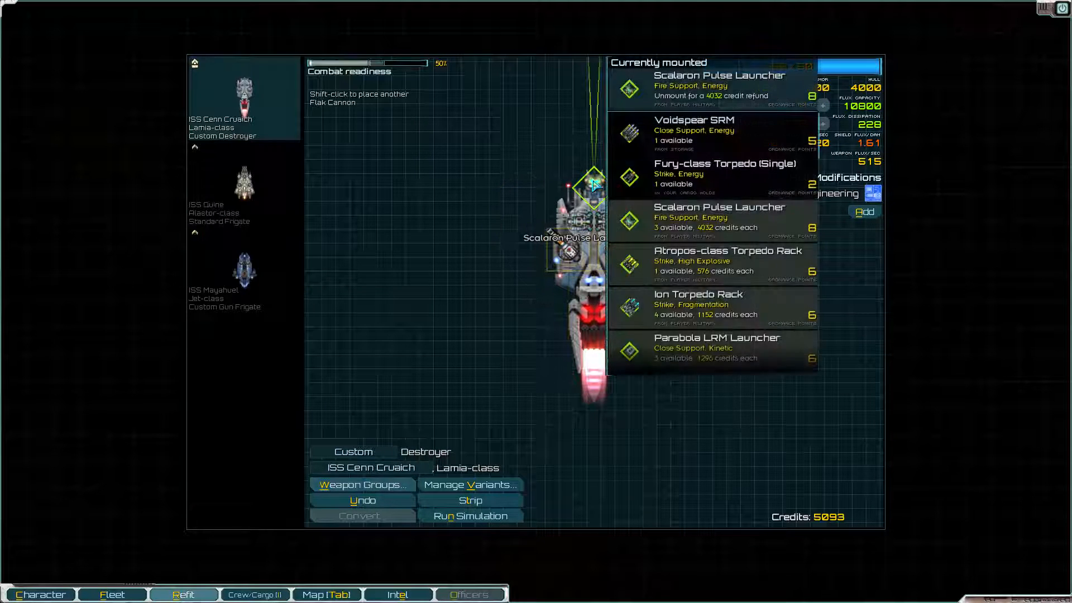
{"action": "mouse_move", "coordinate": [697, 86]}
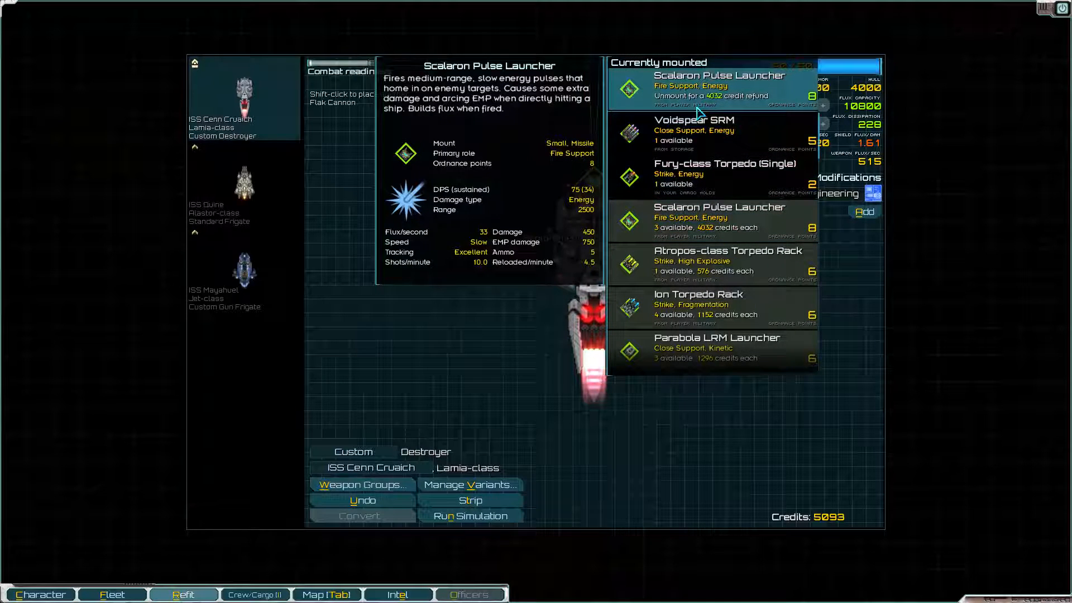
{"action": "left_click", "coordinate": [711, 86]}
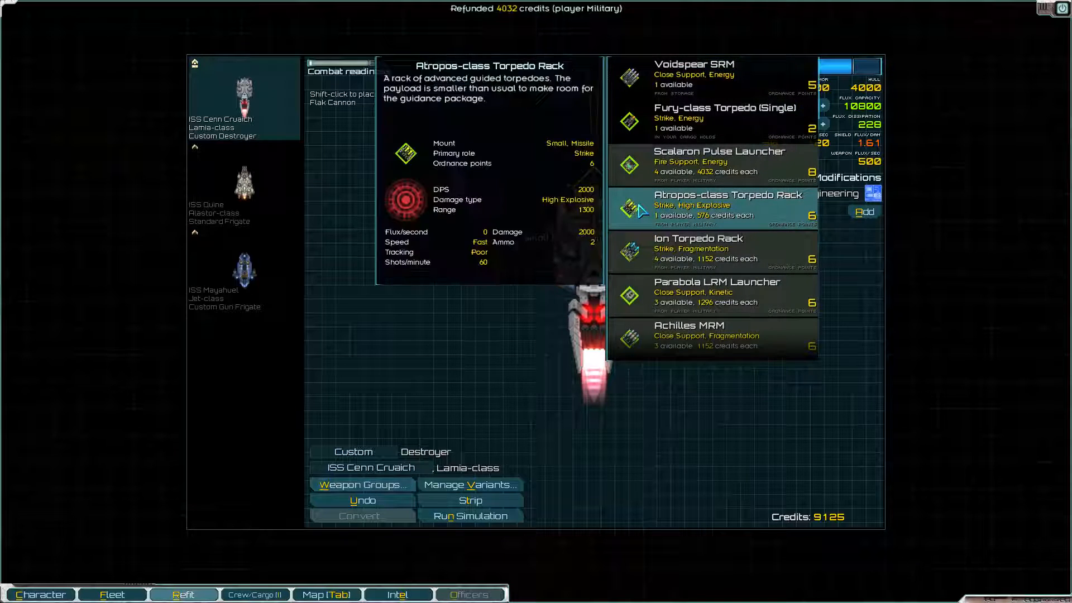
{"action": "mouse_move", "coordinate": [678, 232]}
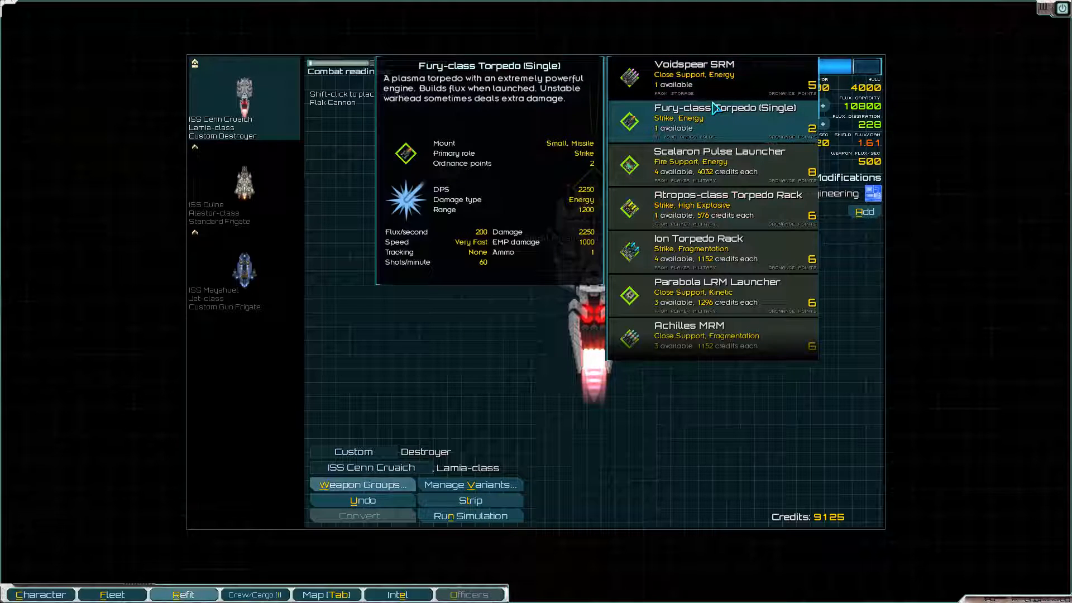
{"action": "mouse_move", "coordinate": [717, 121]}
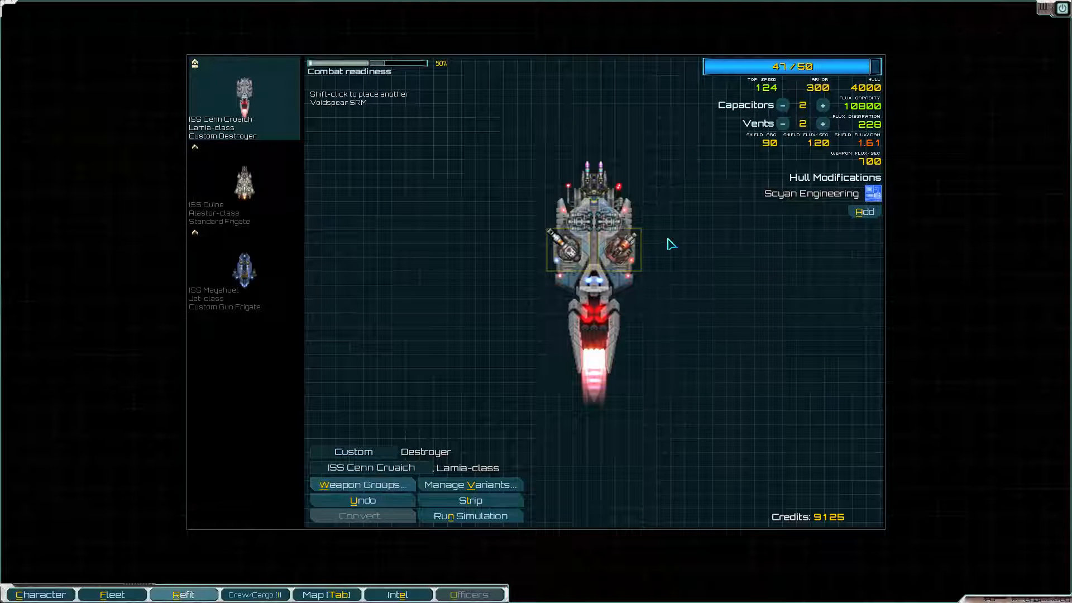
{"action": "left_click", "coordinate": [823, 105]}
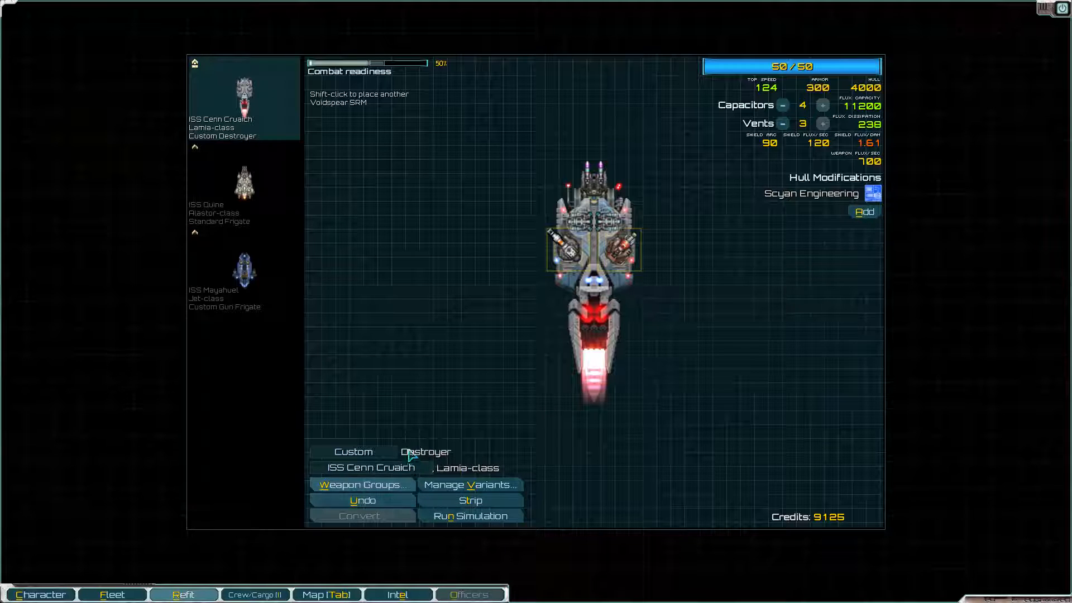
{"action": "mouse_move", "coordinate": [519, 334]}
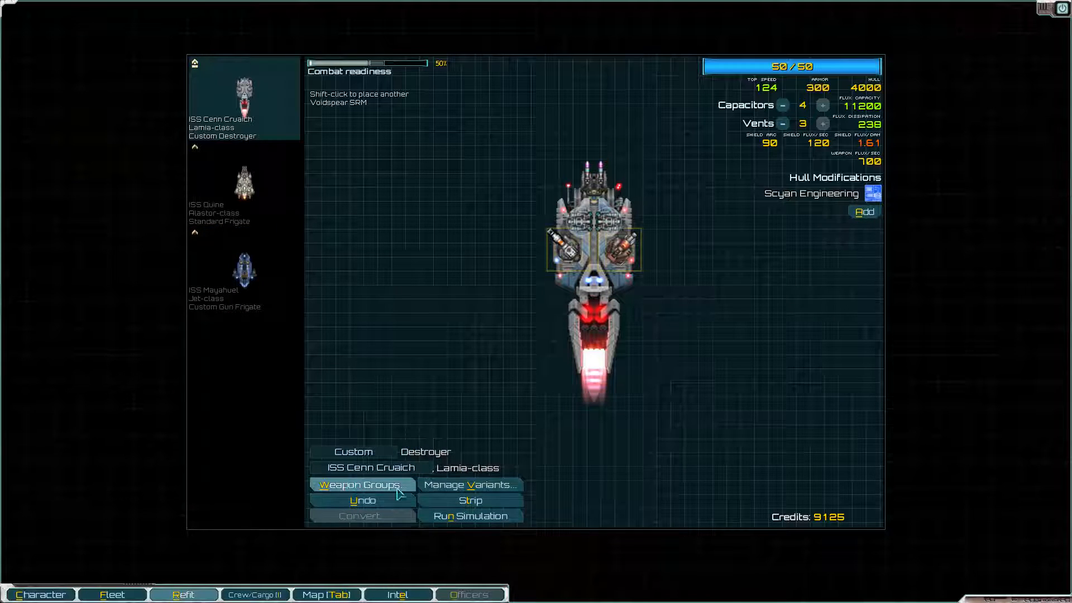
Leave the refit screen without adjusting weapon groups, back to the Feran docking menu
{"action": "left_click", "coordinate": [361, 484]}
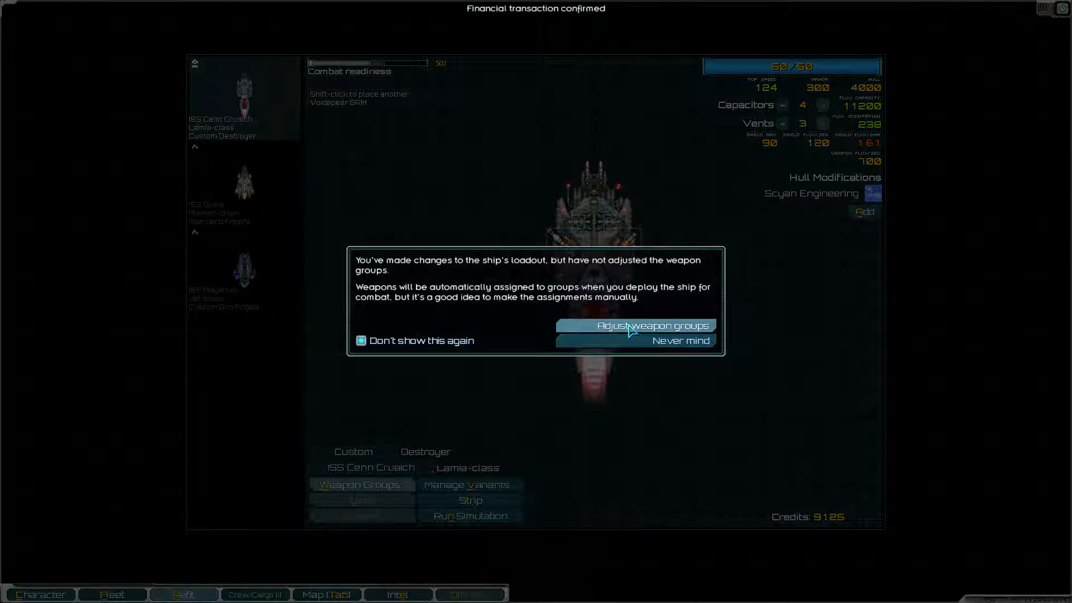
{"action": "left_click", "coordinate": [636, 325]}
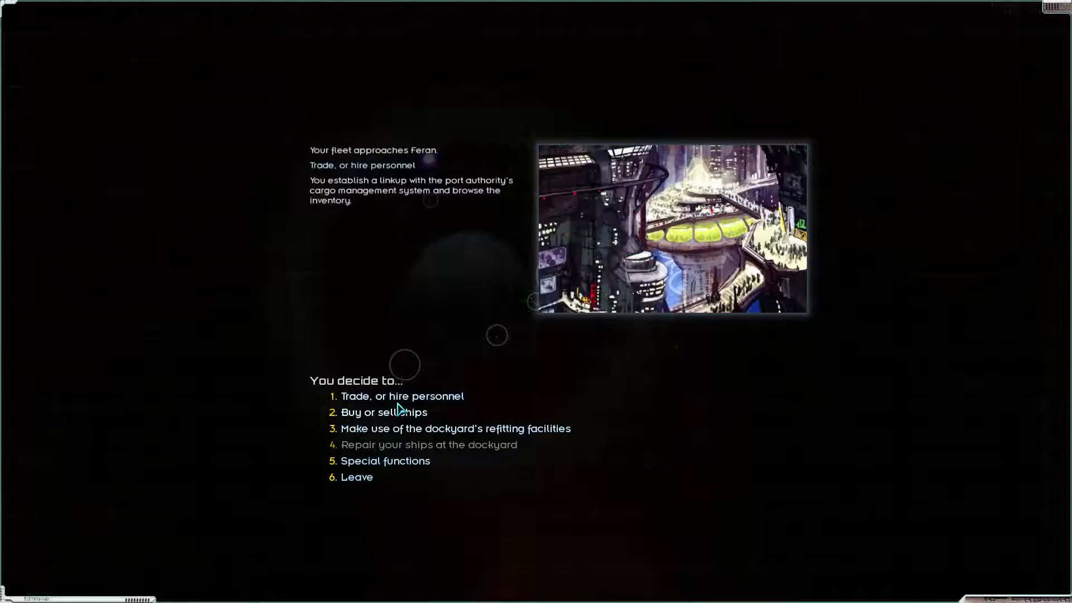
Buy a stack of green crew at the Feran market and confirm the purchase
{"action": "left_click", "coordinate": [402, 395]}
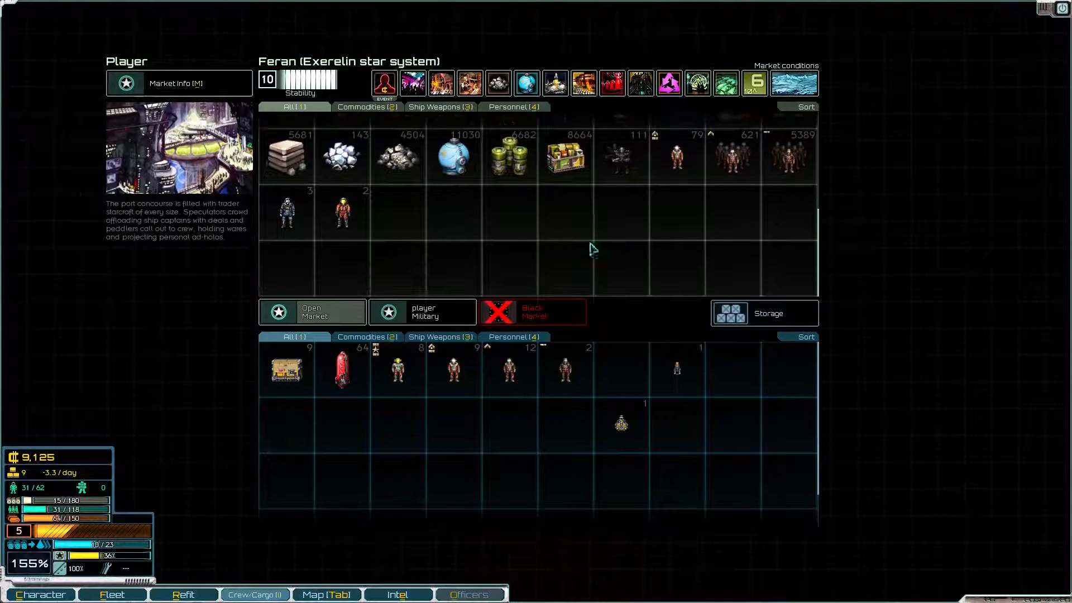
{"action": "left_click", "coordinate": [787, 156]}
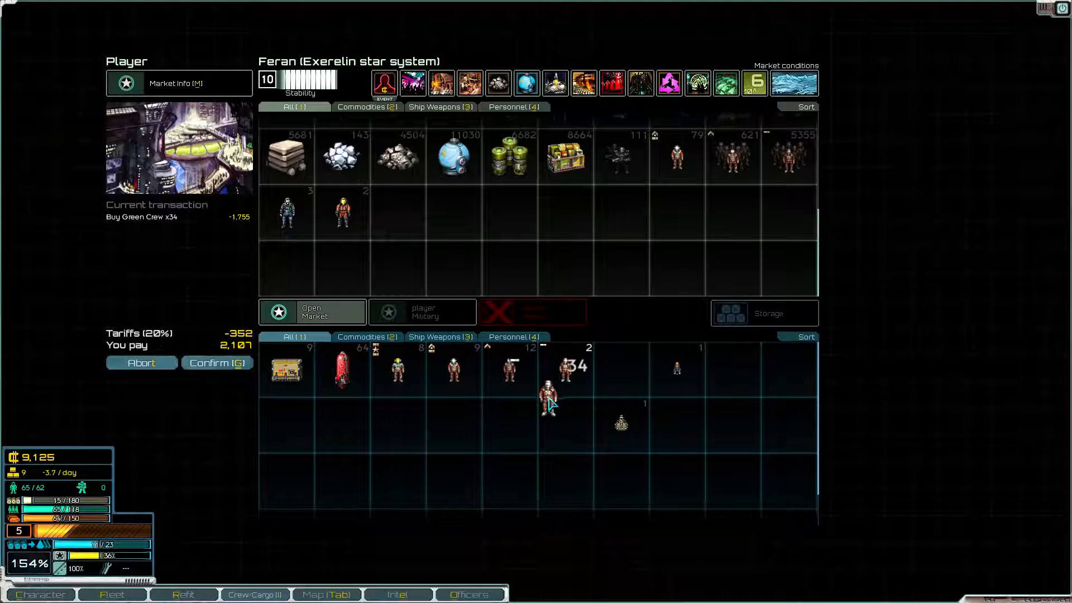
{"action": "left_click", "coordinate": [805, 336]}
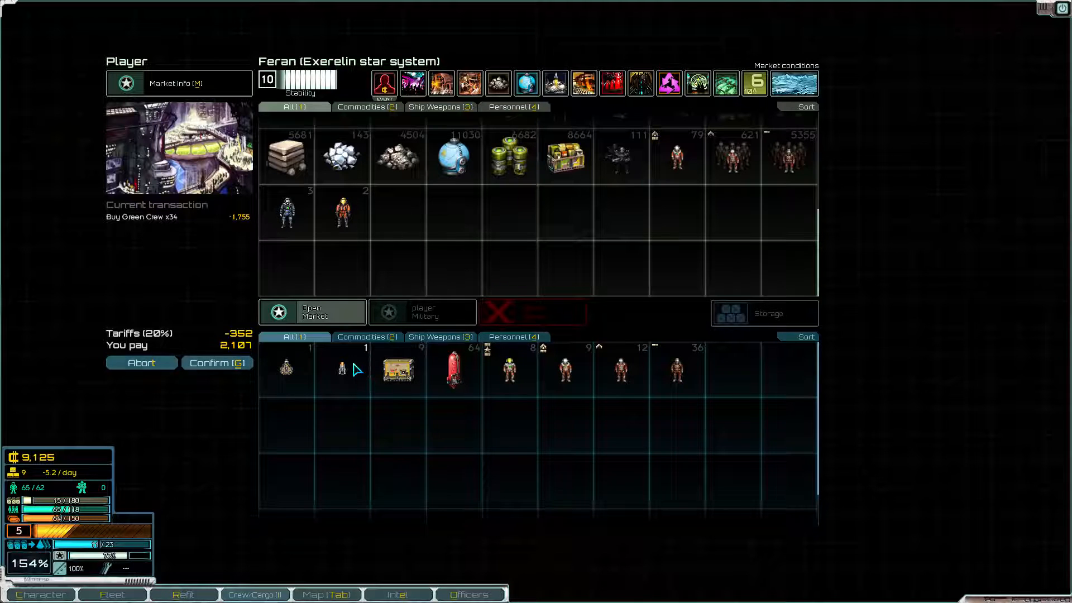
{"action": "left_click", "coordinate": [215, 363]}
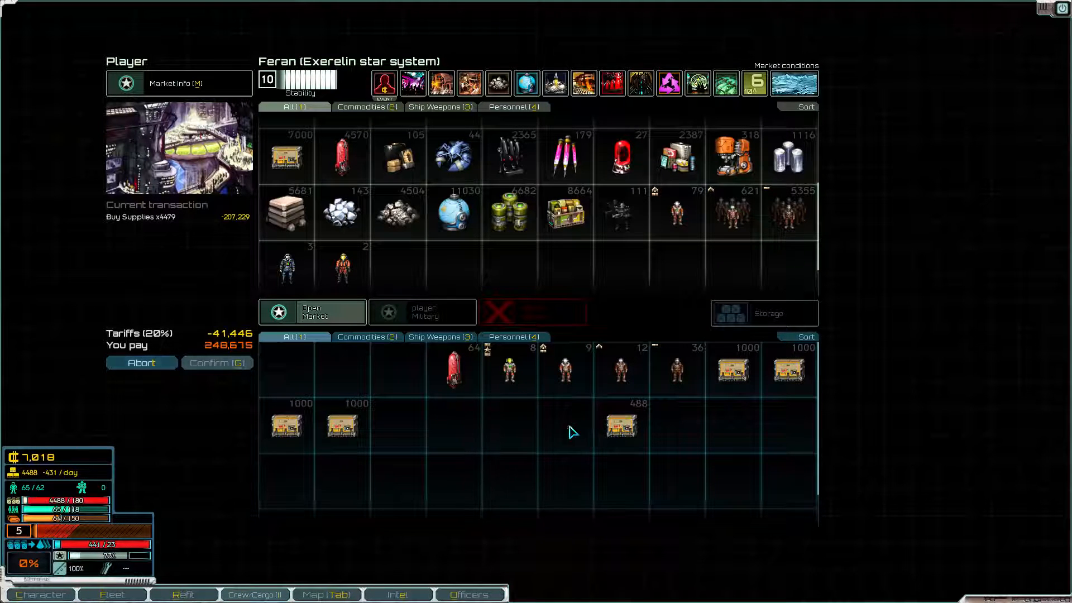
Cancel the unaffordable supply purchase and sell 36 crew back to the market
{"action": "left_click", "coordinate": [216, 362]}
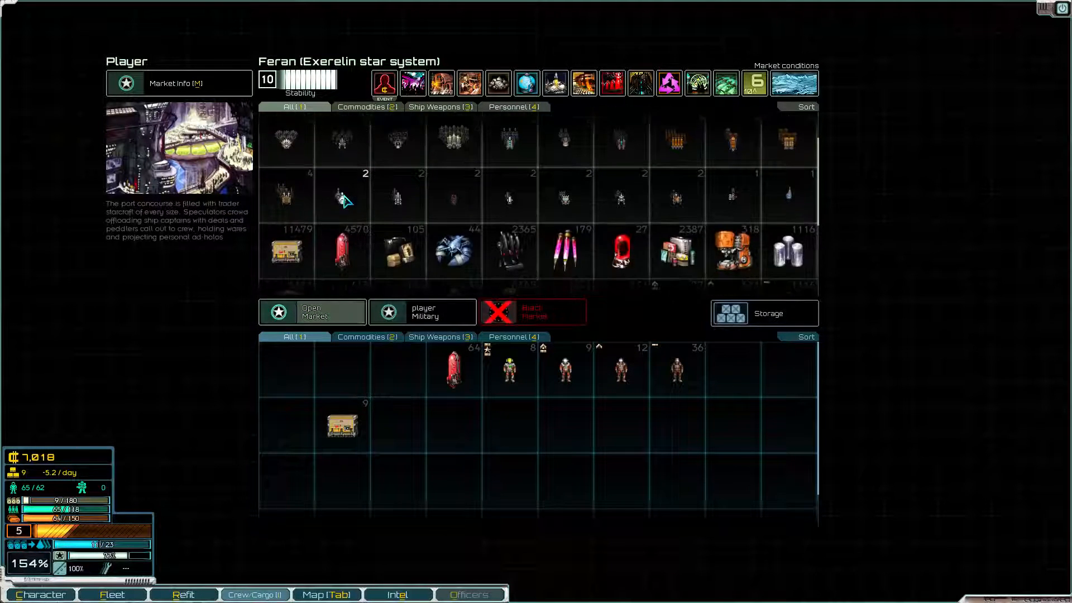
{"action": "left_click", "coordinate": [286, 141]}
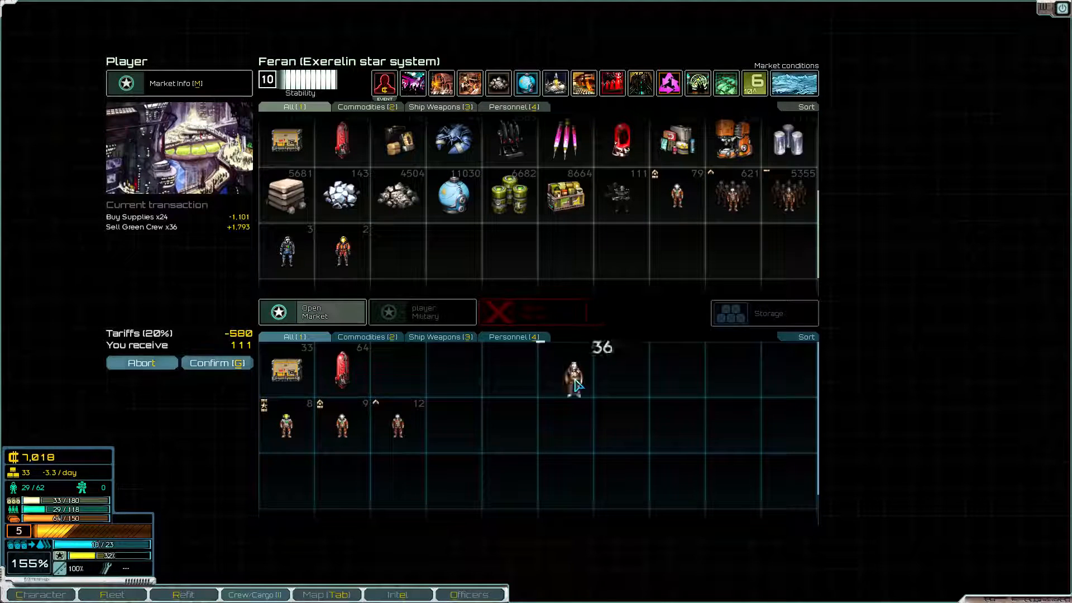
{"action": "left_click", "coordinate": [216, 363]}
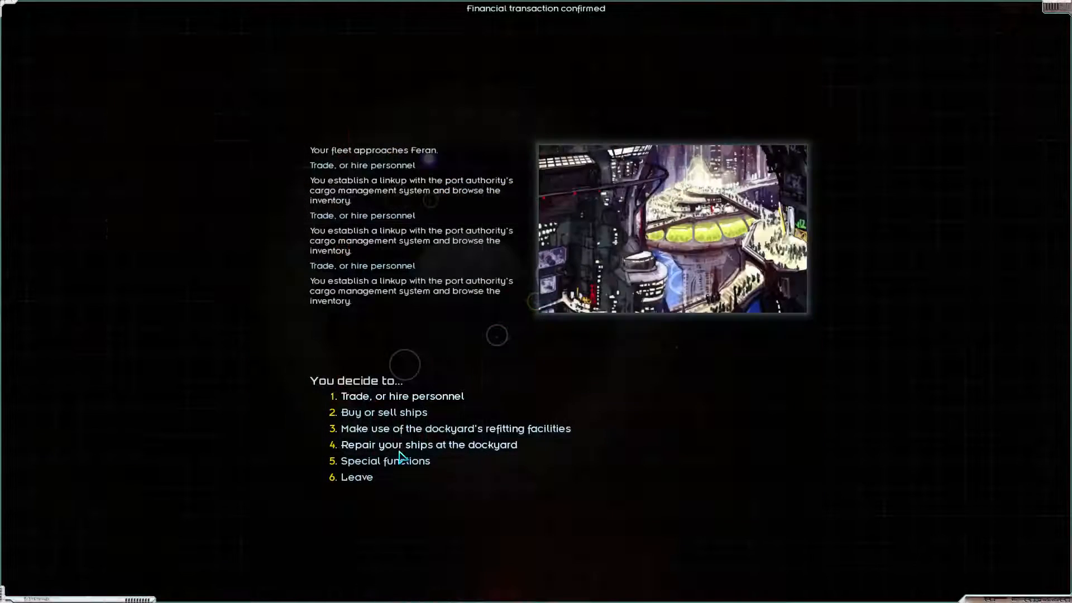
Repair the fleet at the dockyard for 23 supplies and buy 8 more Supplies, returning to the port menu
{"action": "left_click", "coordinate": [402, 395]}
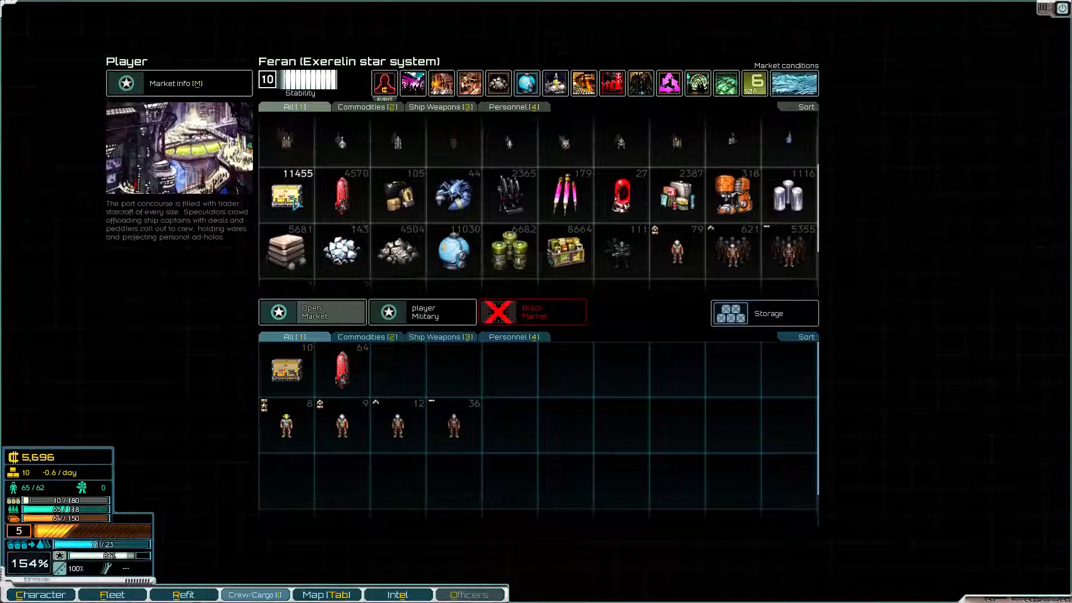
{"action": "left_click", "coordinate": [285, 197]}
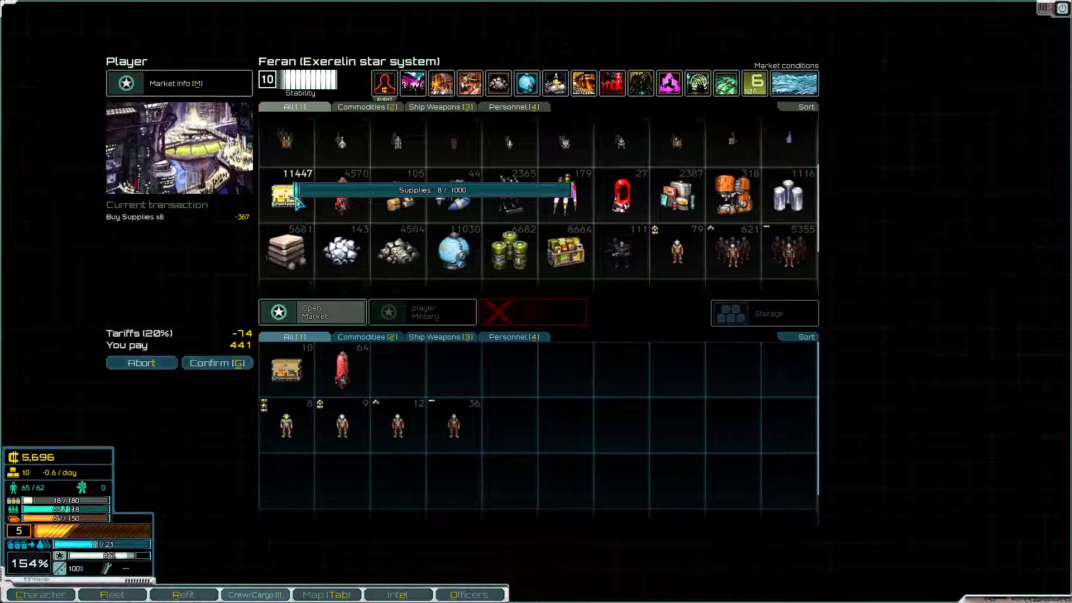
{"action": "left_click", "coordinate": [217, 362]}
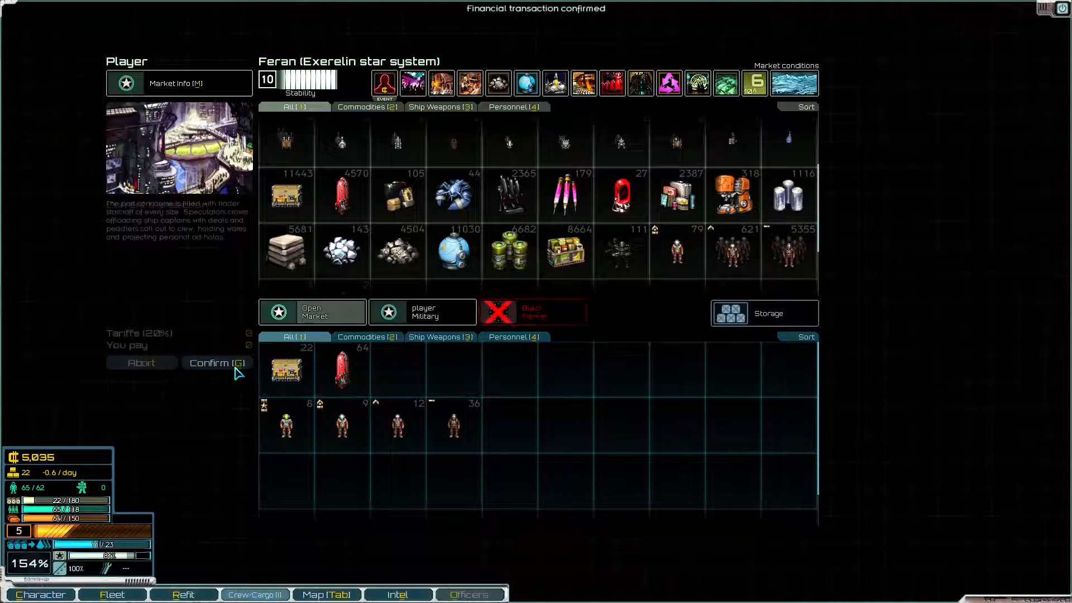
{"action": "left_click", "coordinate": [218, 363]}
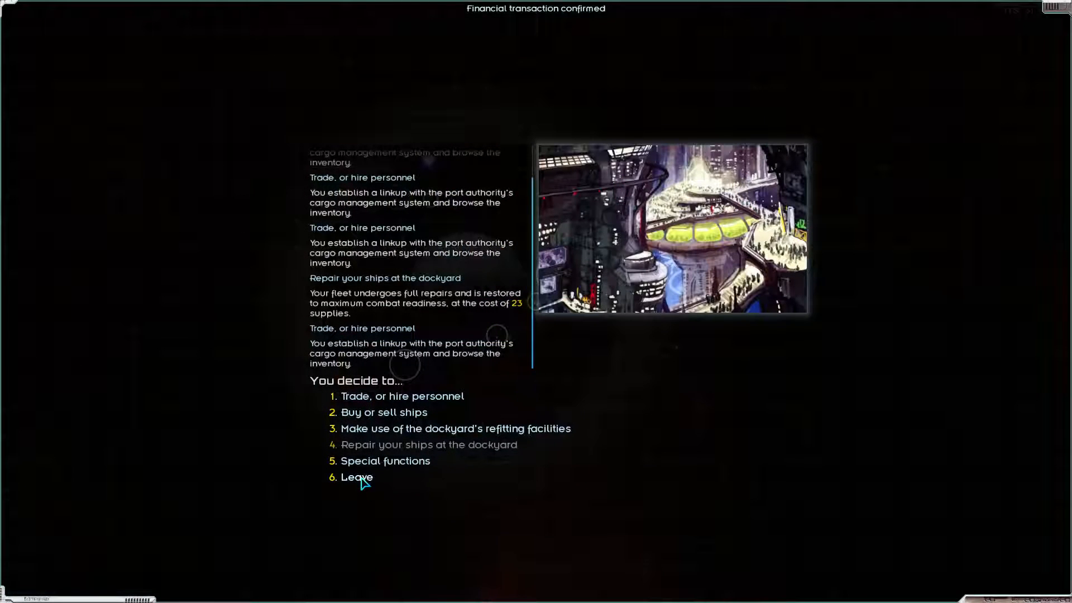
Leave Feran, fly to the disengaging Scout fleet, pursue it and take personal command of the battle
{"action": "left_click", "coordinate": [357, 477]}
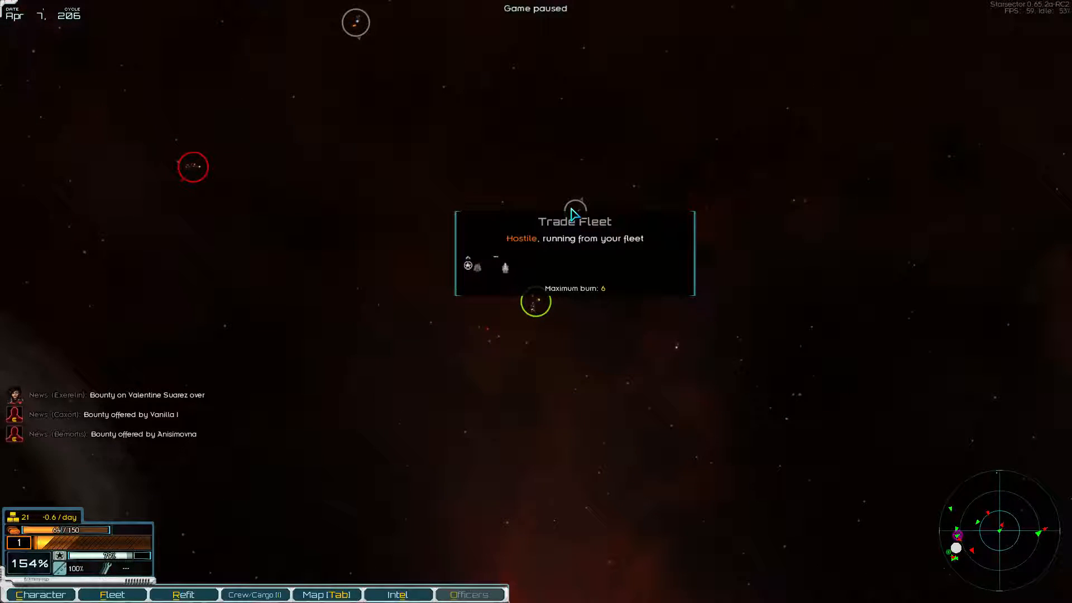
{"action": "mouse_move", "coordinate": [355, 16]}
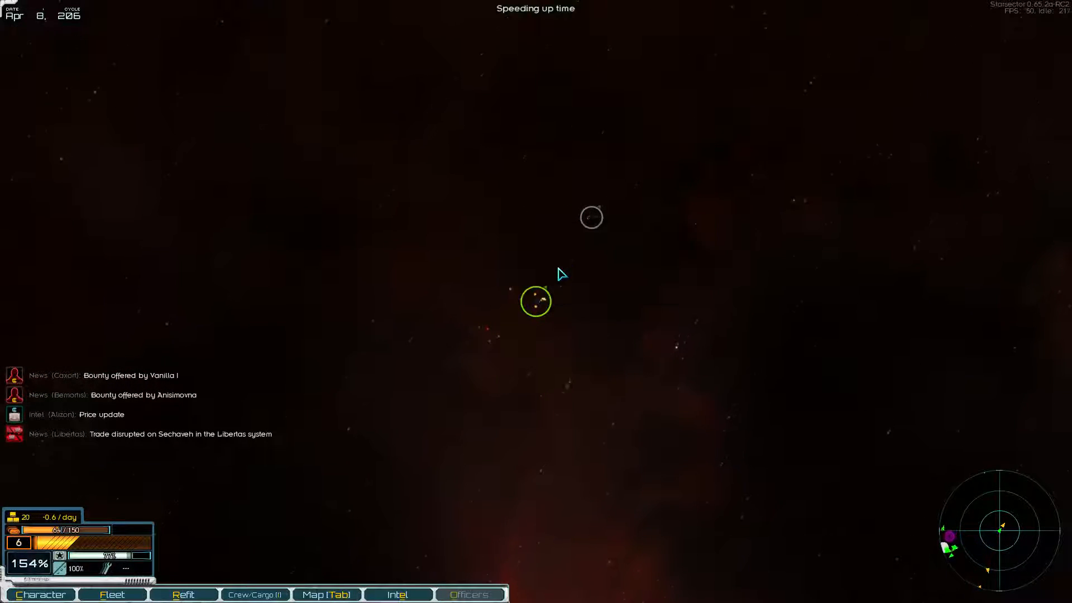
{"action": "left_click", "coordinate": [326, 594]}
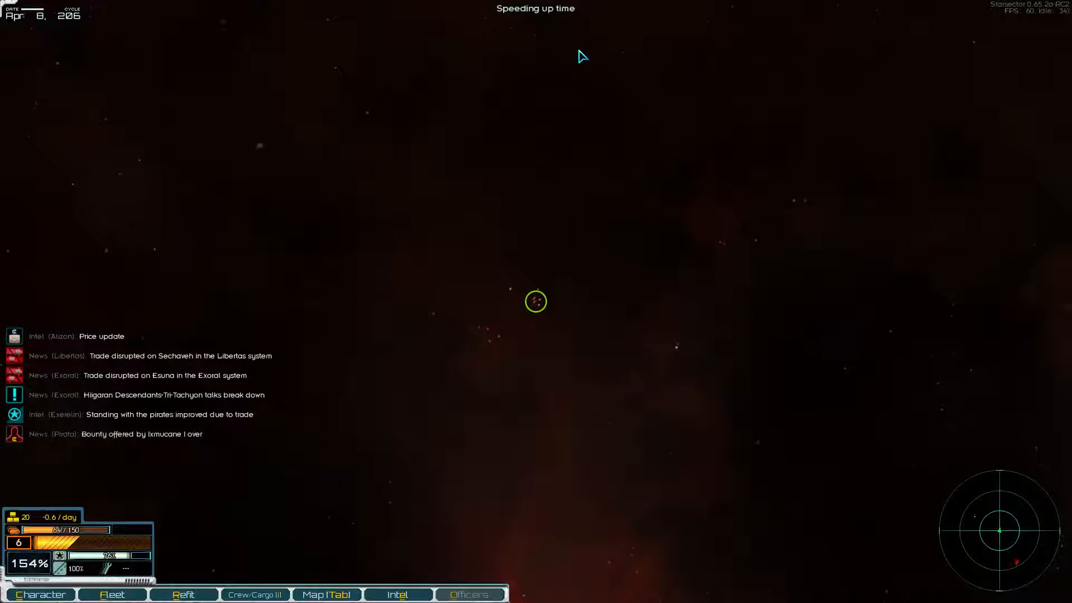
{"action": "left_click", "coordinate": [326, 594]}
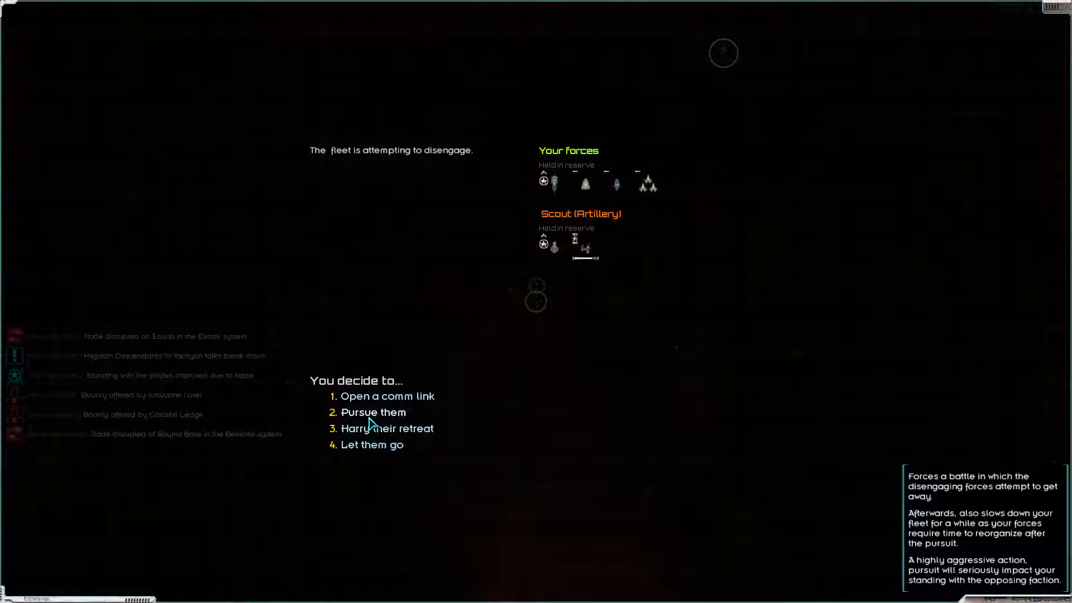
{"action": "left_click", "coordinate": [373, 412]}
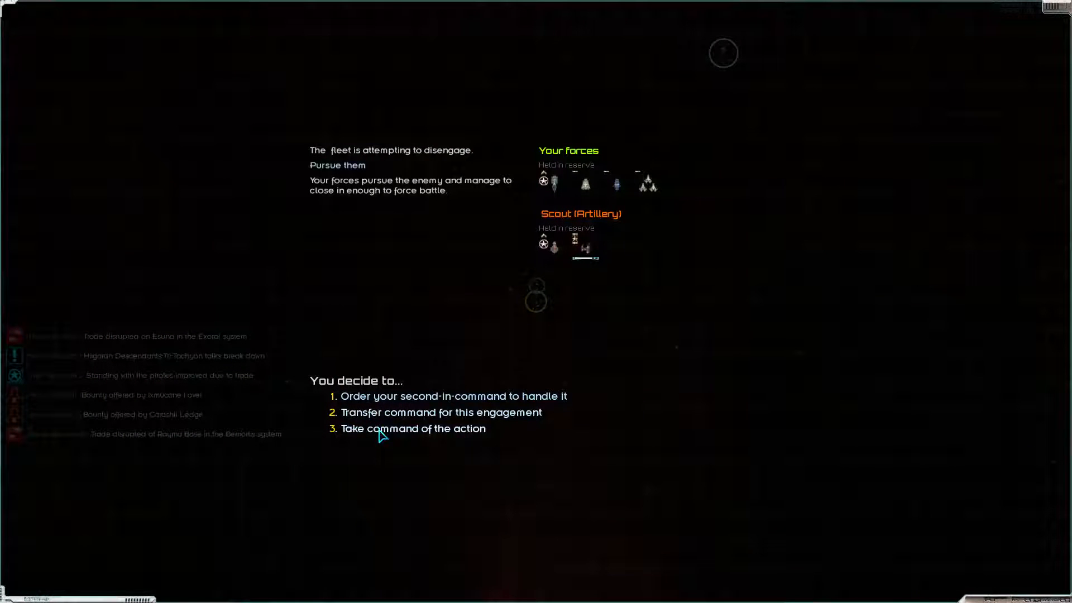
{"action": "left_click", "coordinate": [414, 429]}
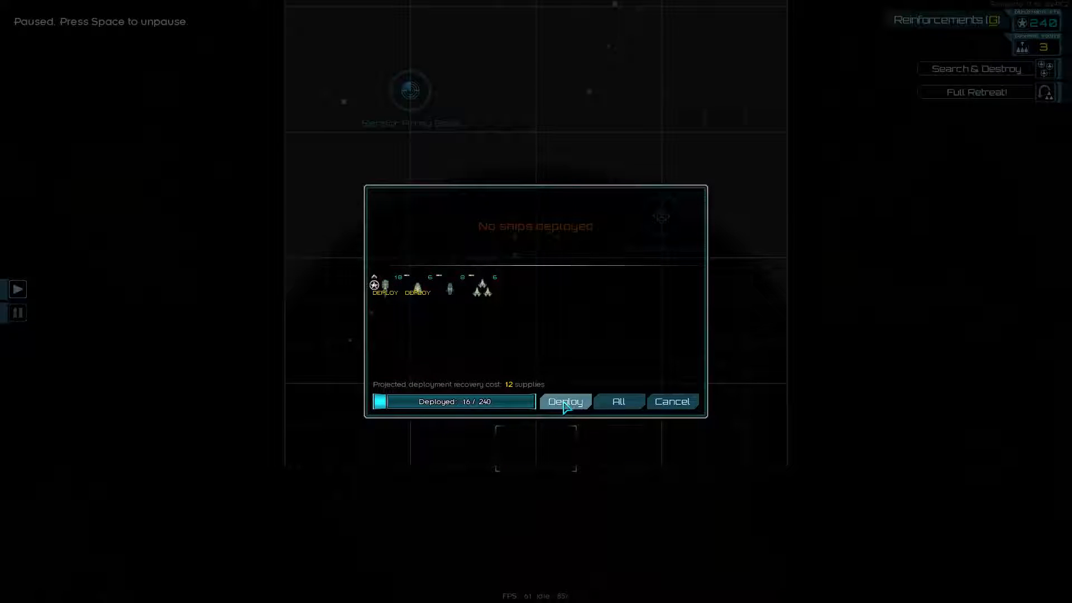
Deploy the chosen ships and fight the Scout fleet until it disengages with one ship disabled
{"action": "left_click", "coordinate": [565, 401]}
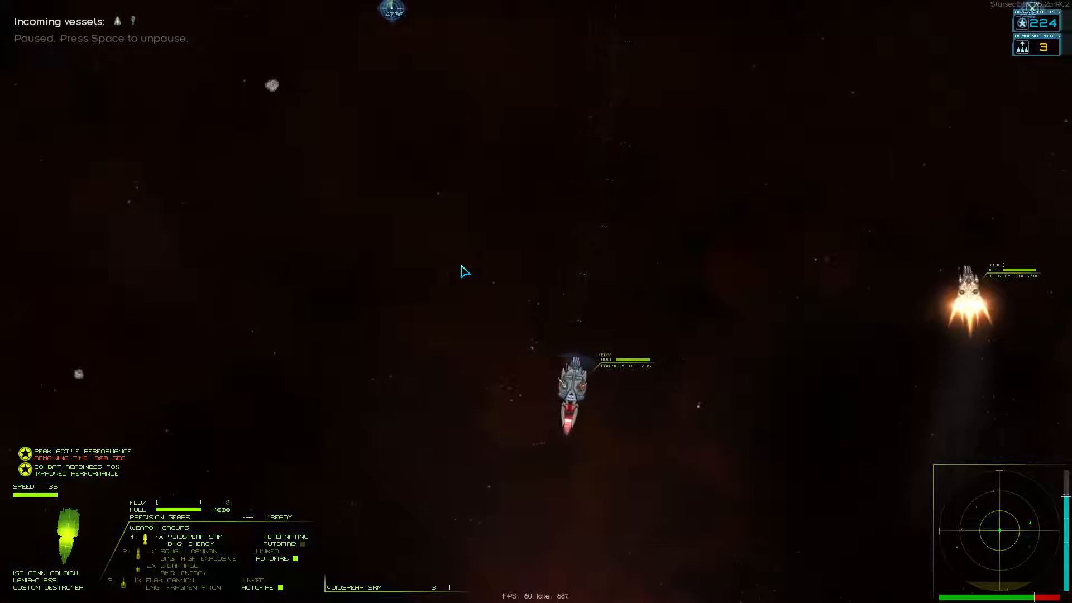
{"action": "key", "text": "space"}
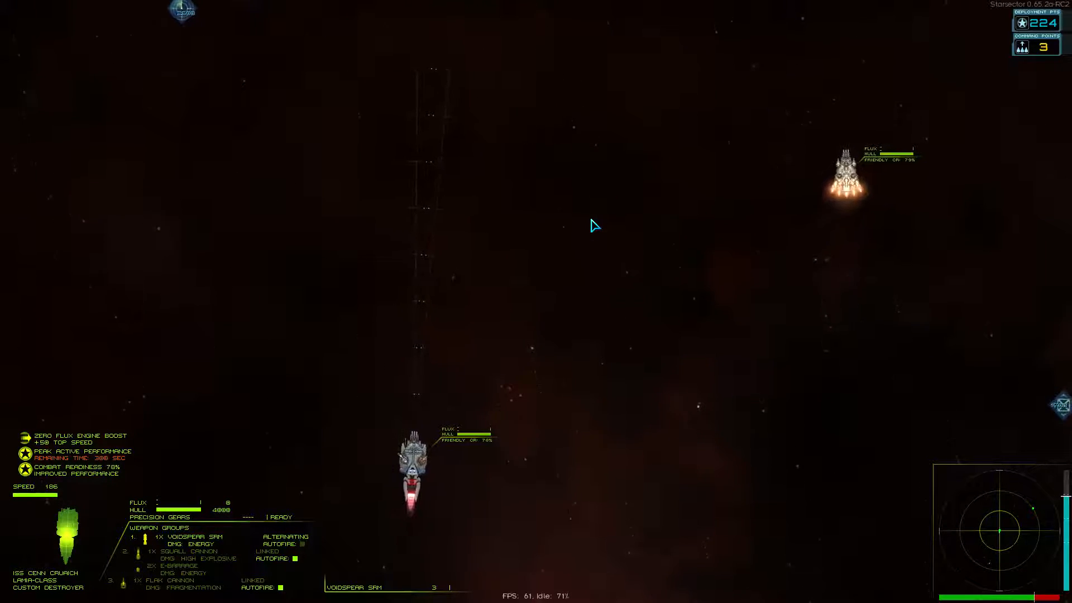
{"action": "key", "text": "tab"}
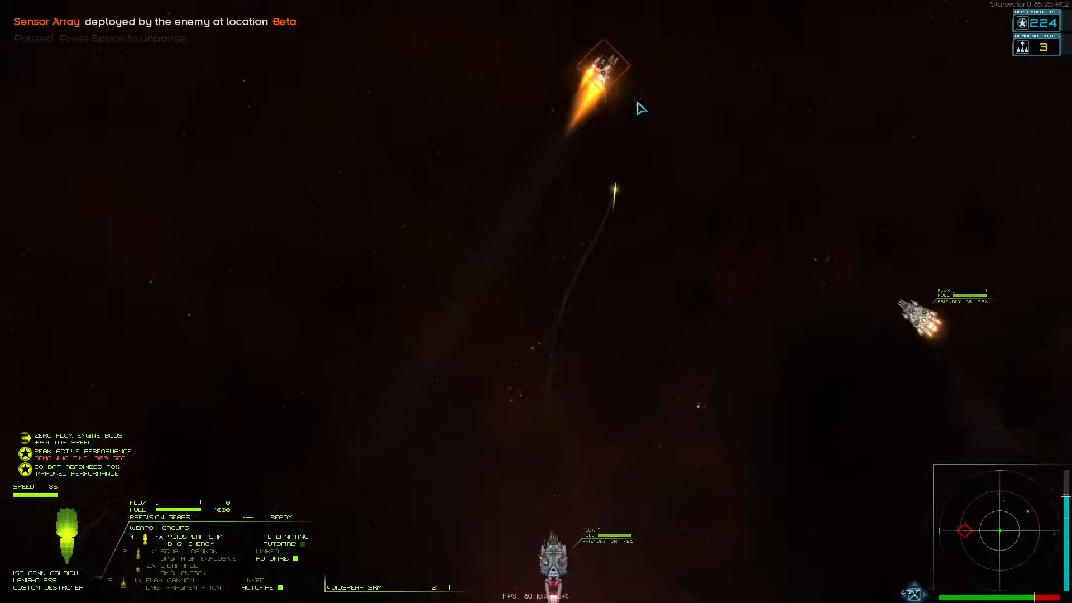
{"action": "key", "text": "space"}
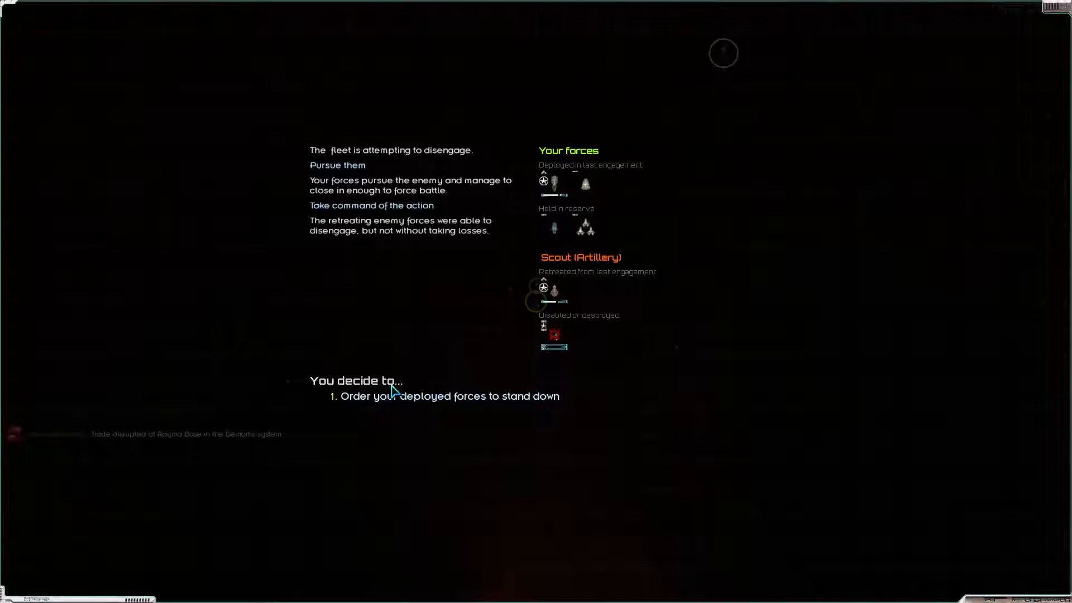
{"action": "mouse_move", "coordinate": [410, 401]}
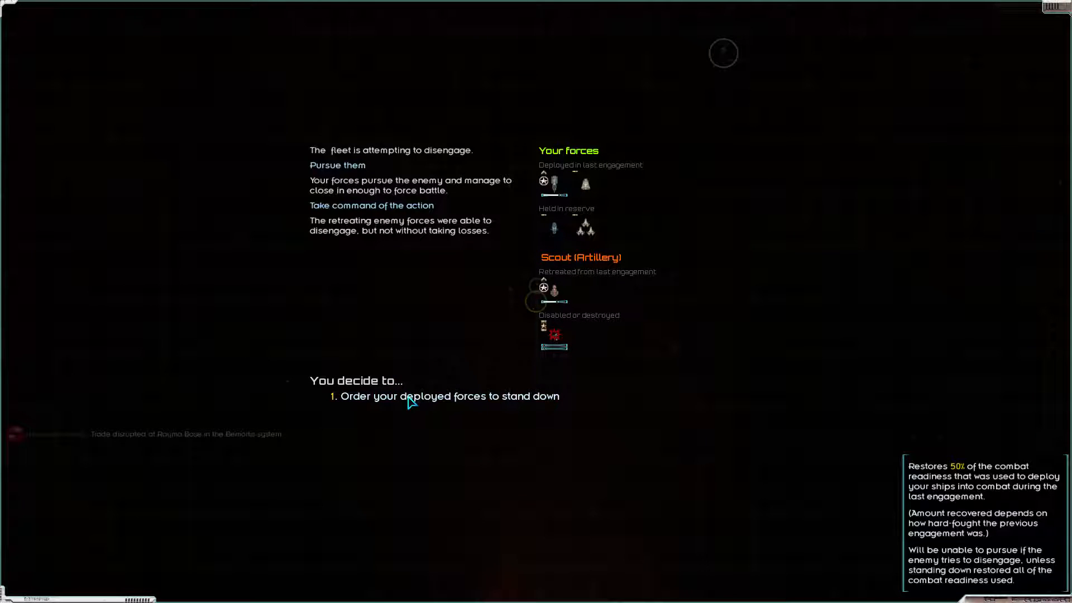
Stand the forces down, take all salvaged fuel, machinery, metals and supplies, and return to the star map
{"action": "left_click", "coordinate": [449, 396]}
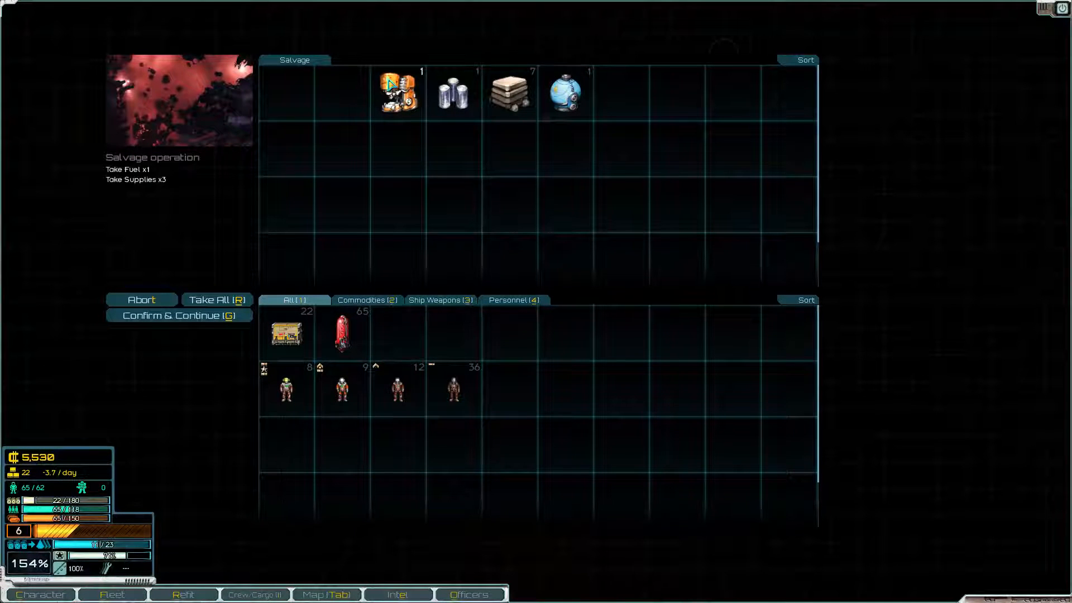
{"action": "left_click", "coordinate": [216, 299]}
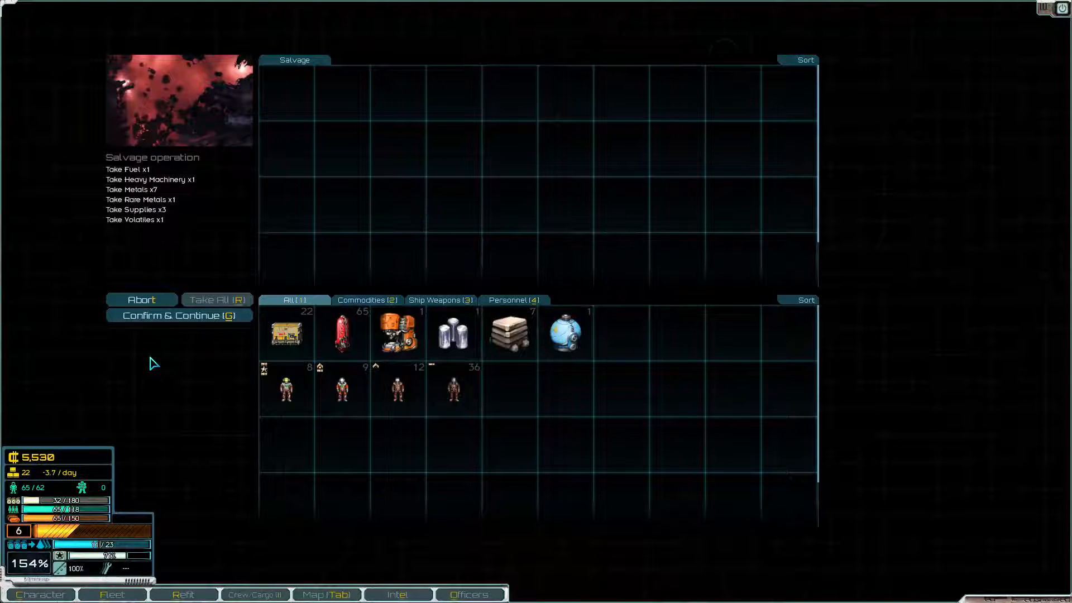
{"action": "left_click", "coordinate": [178, 315]}
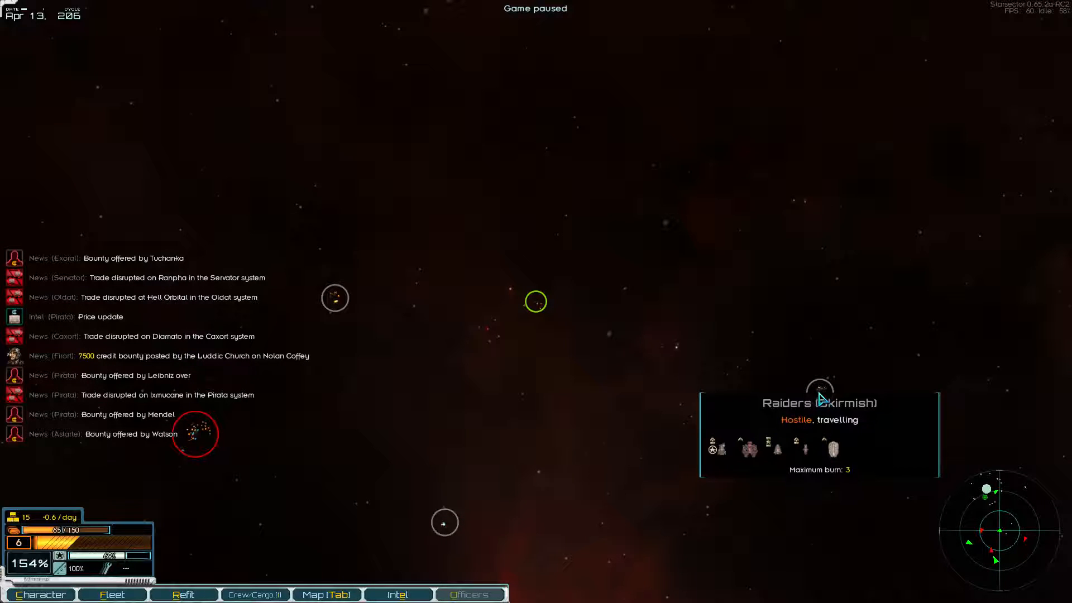
Resume time, move in to engage the Mercenary Company fleet and continue to the deployment screen
{"action": "key", "text": "SPACE"}
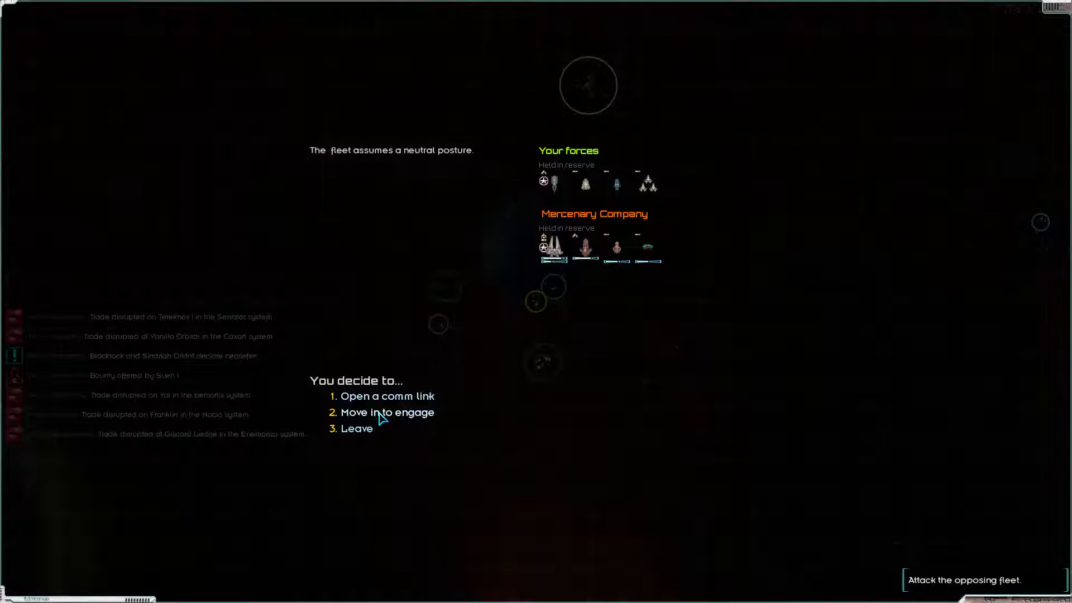
{"action": "left_click", "coordinate": [387, 412]}
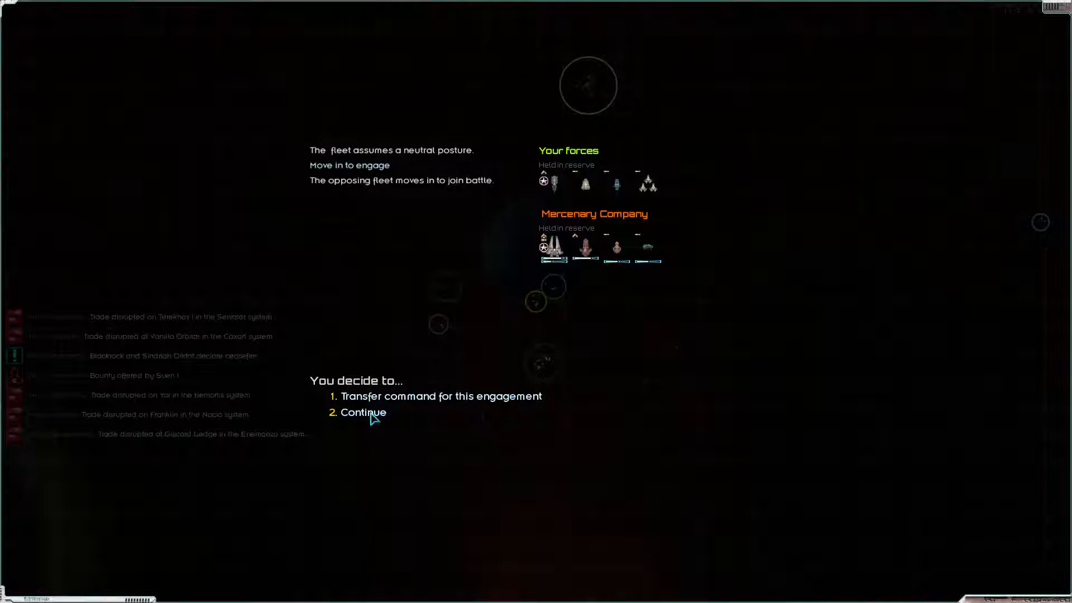
{"action": "left_click", "coordinate": [364, 412]}
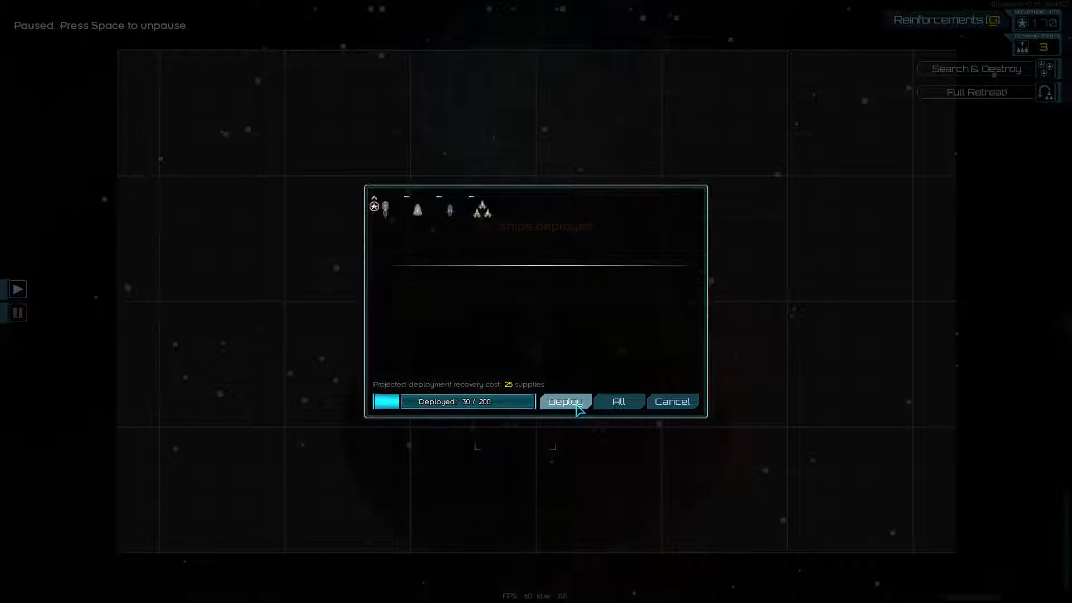
Deploy the selected ships and start the battle against the Mercenary Company
{"action": "left_click", "coordinate": [565, 401]}
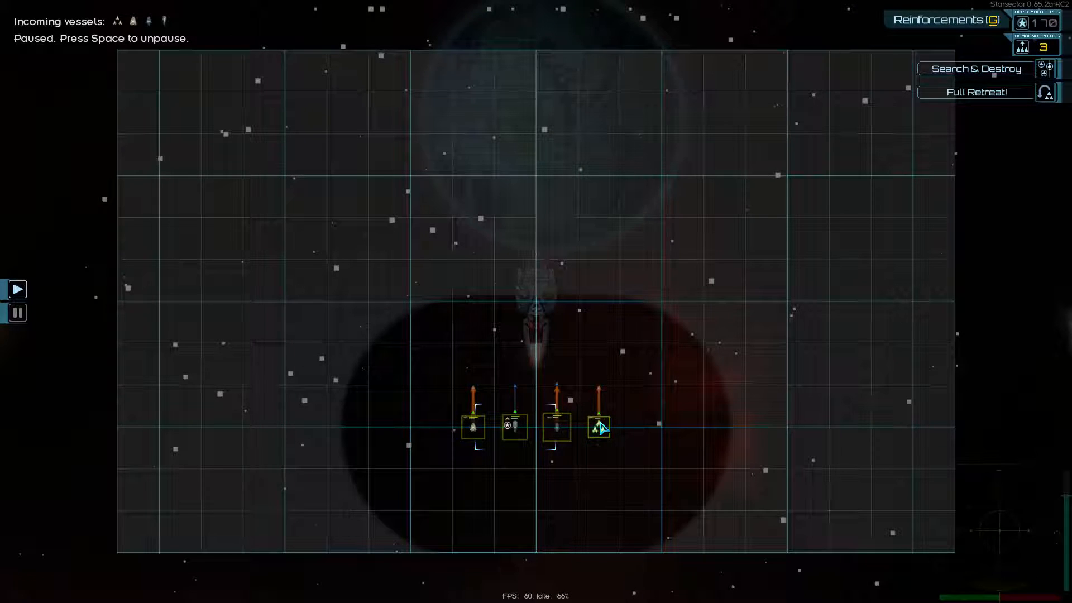
{"action": "left_click", "coordinate": [514, 427]}
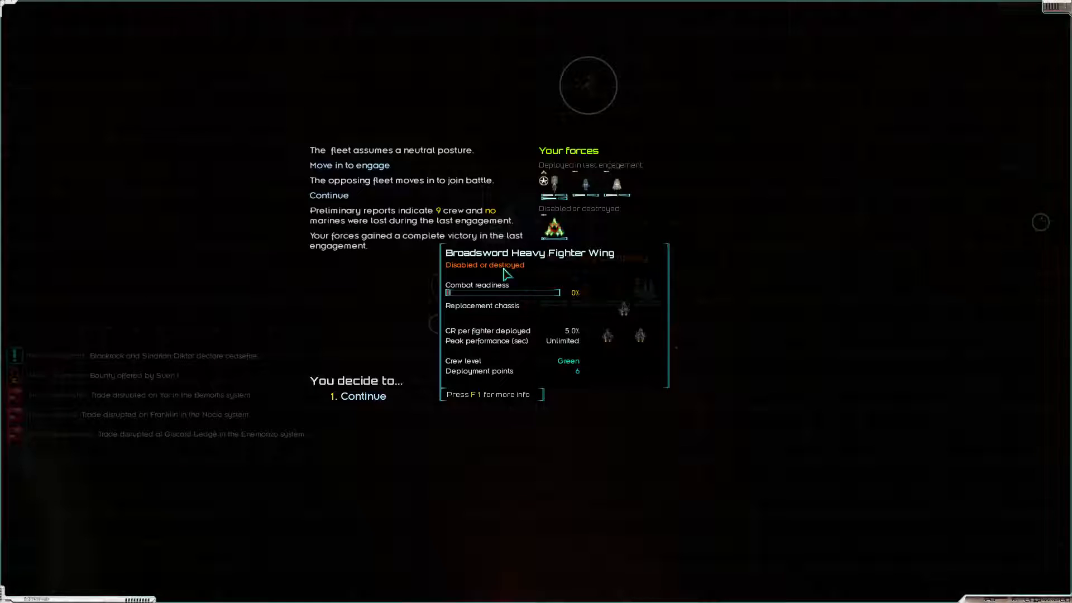
Board the disabled ISS Griffin with a 40-crew task force via hard dock and ship-to-ship attack
{"action": "left_click", "coordinate": [329, 194]}
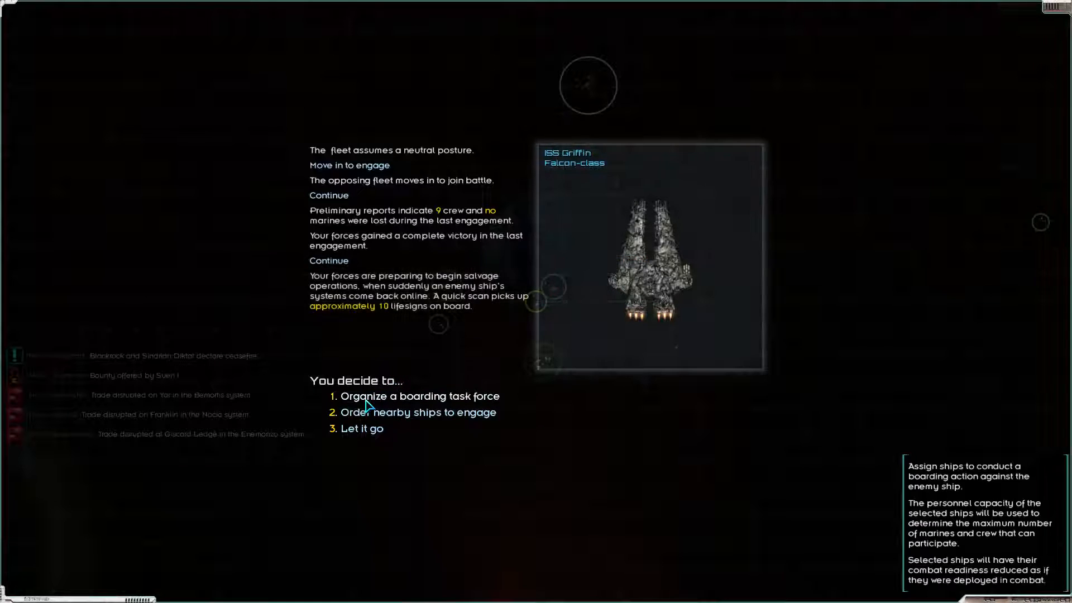
{"action": "left_click", "coordinate": [420, 395]}
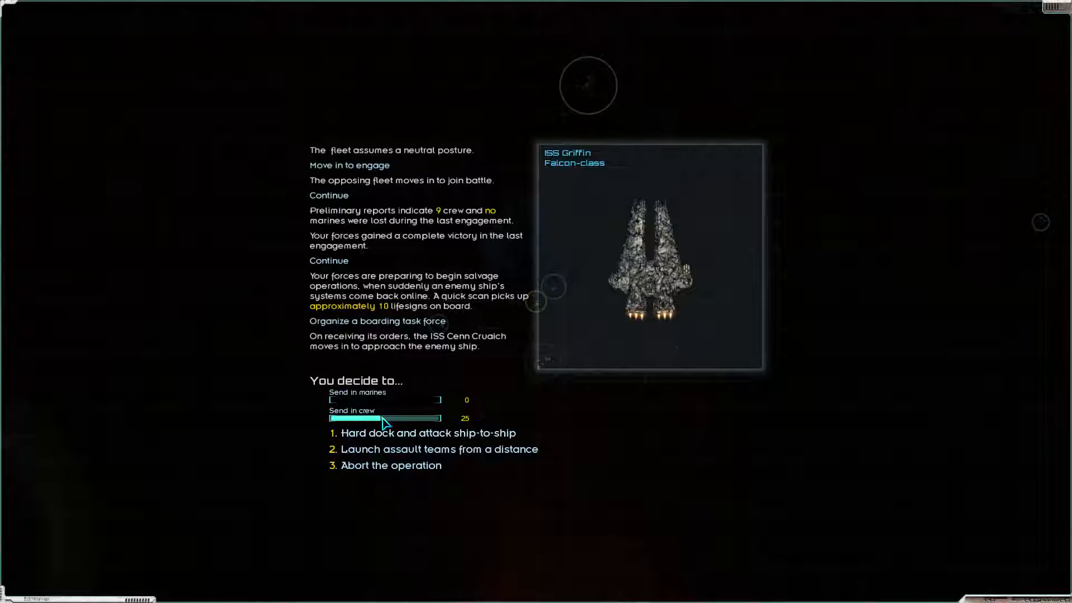
{"action": "left_click_drag", "start_coordinate": [382, 419], "coordinate": [407, 418]}
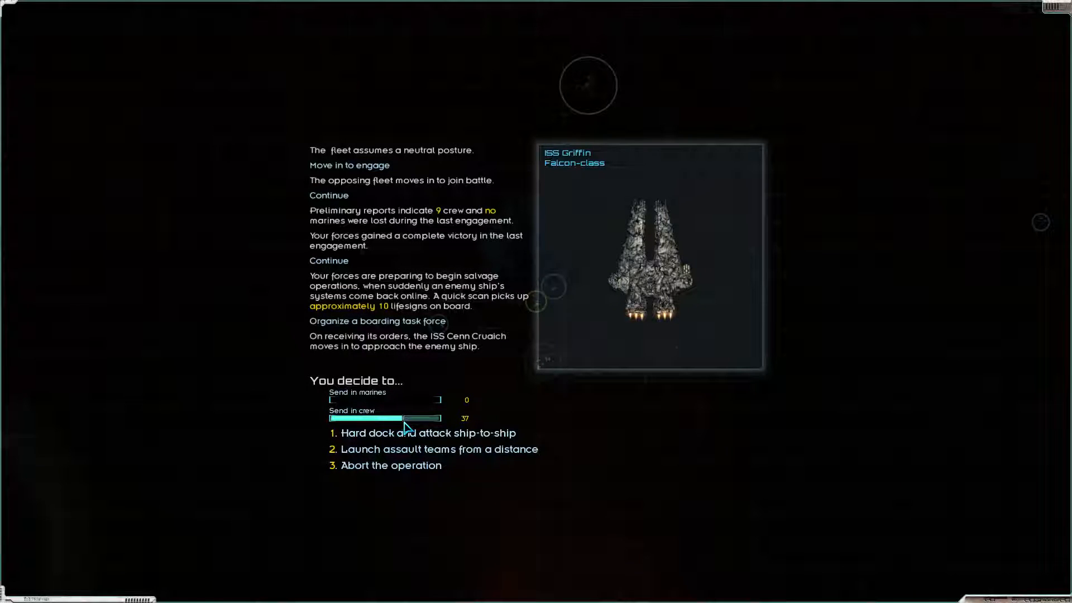
{"action": "left_click_drag", "start_coordinate": [409, 418], "coordinate": [425, 418]}
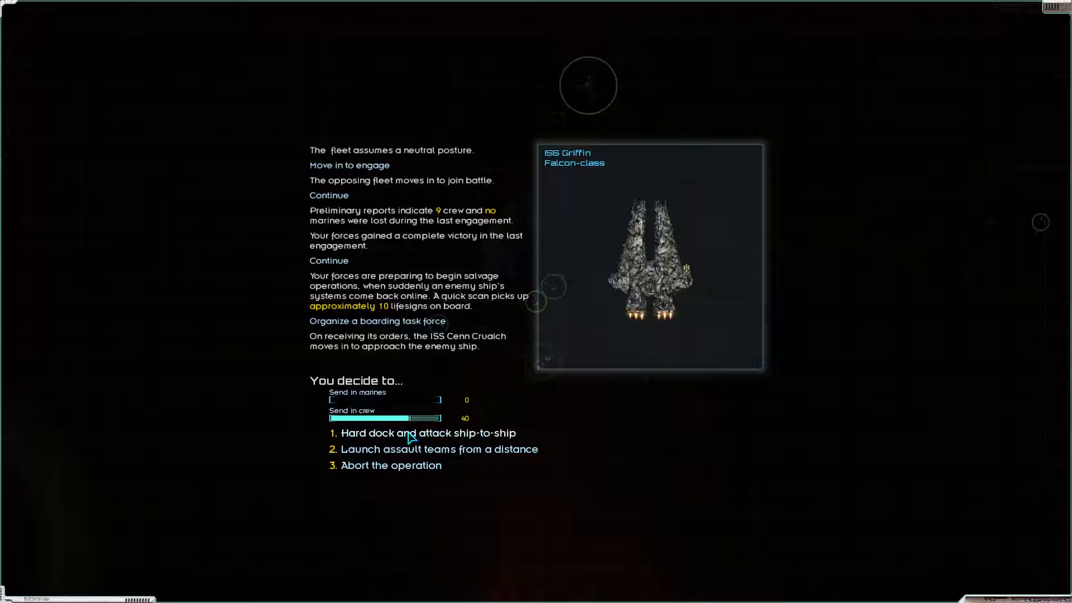
{"action": "left_click", "coordinate": [426, 433]}
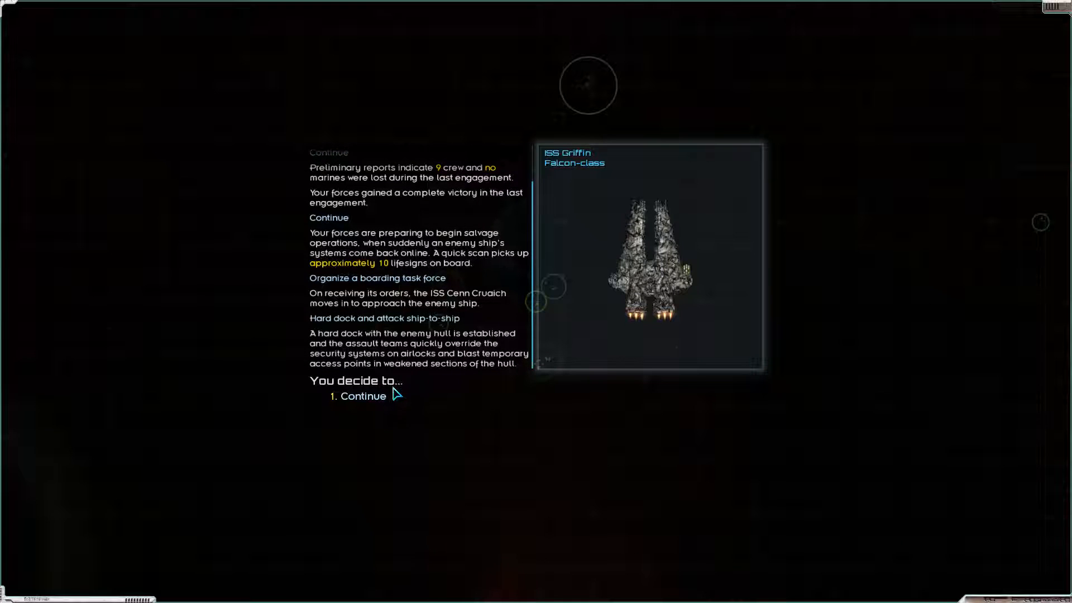
{"action": "left_click", "coordinate": [362, 395]}
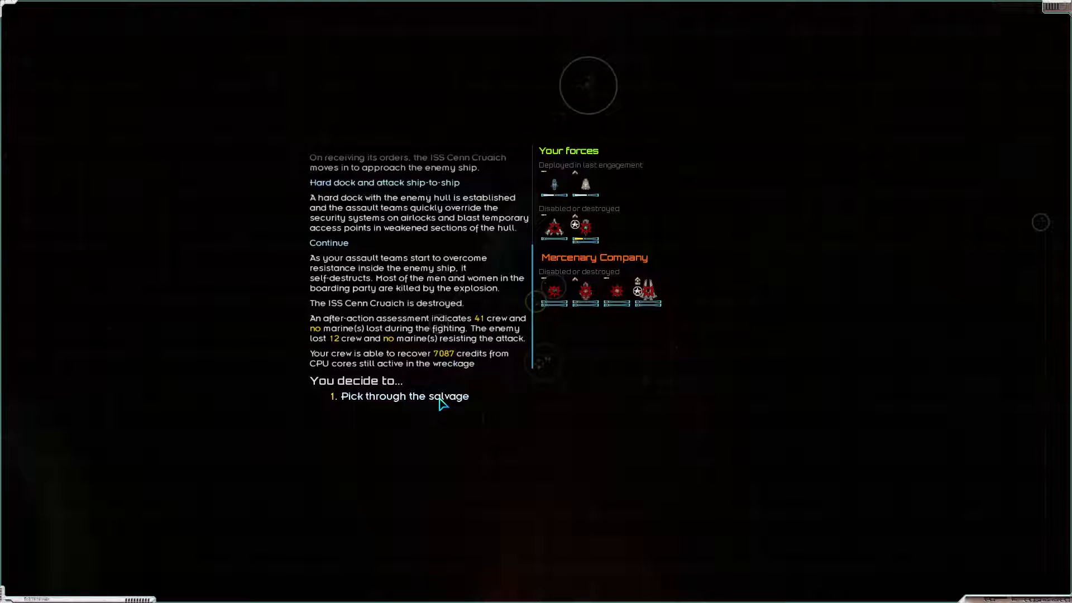
Salvage the Annihilator Rocket Launcher, Light Mortar and seven green crew from the wreck and keep the loot
{"action": "left_click", "coordinate": [402, 396]}
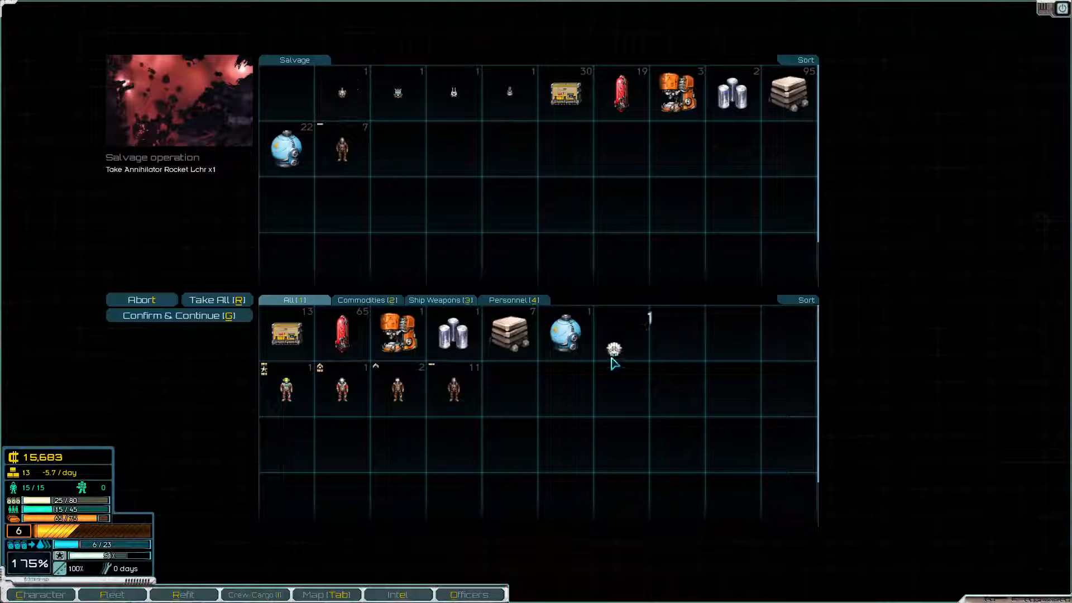
{"action": "left_click_drag", "start_coordinate": [613, 348], "coordinate": [342, 92]}
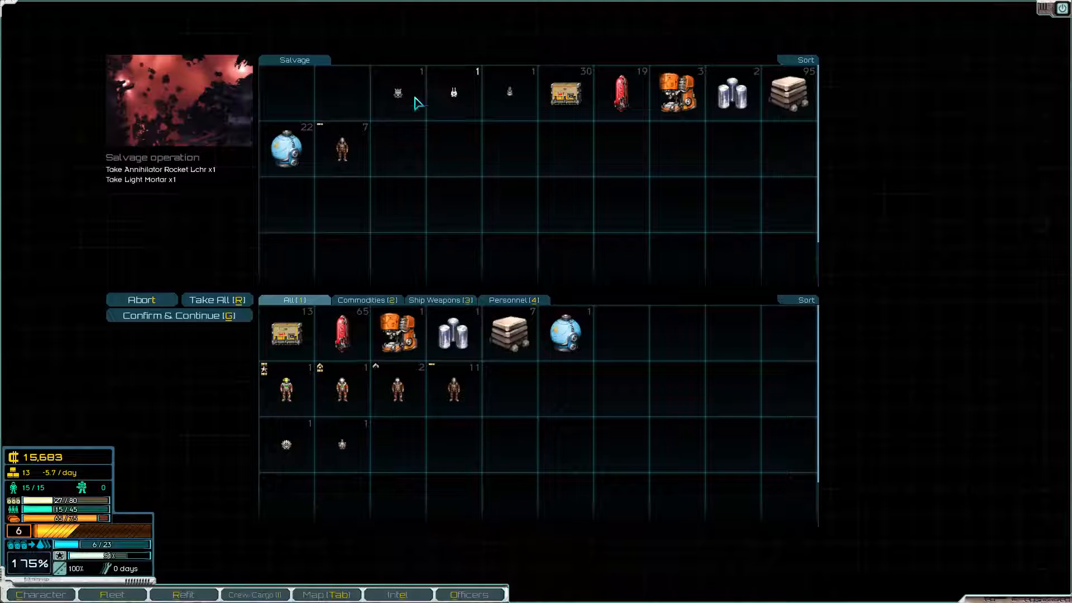
{"action": "left_click", "coordinate": [396, 93]}
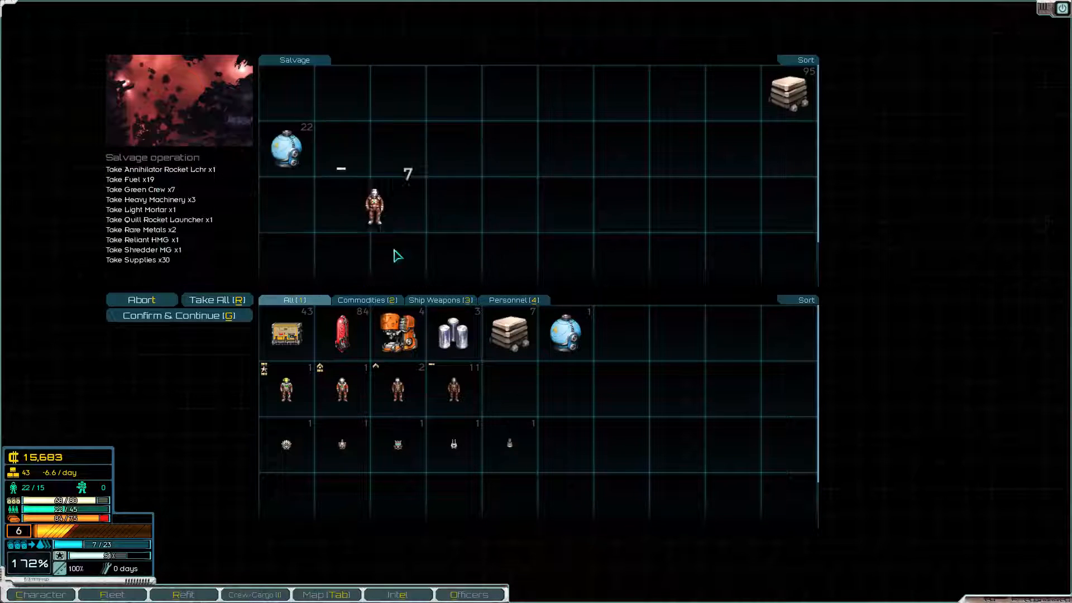
{"action": "left_click_drag", "start_coordinate": [375, 209], "coordinate": [454, 388]}
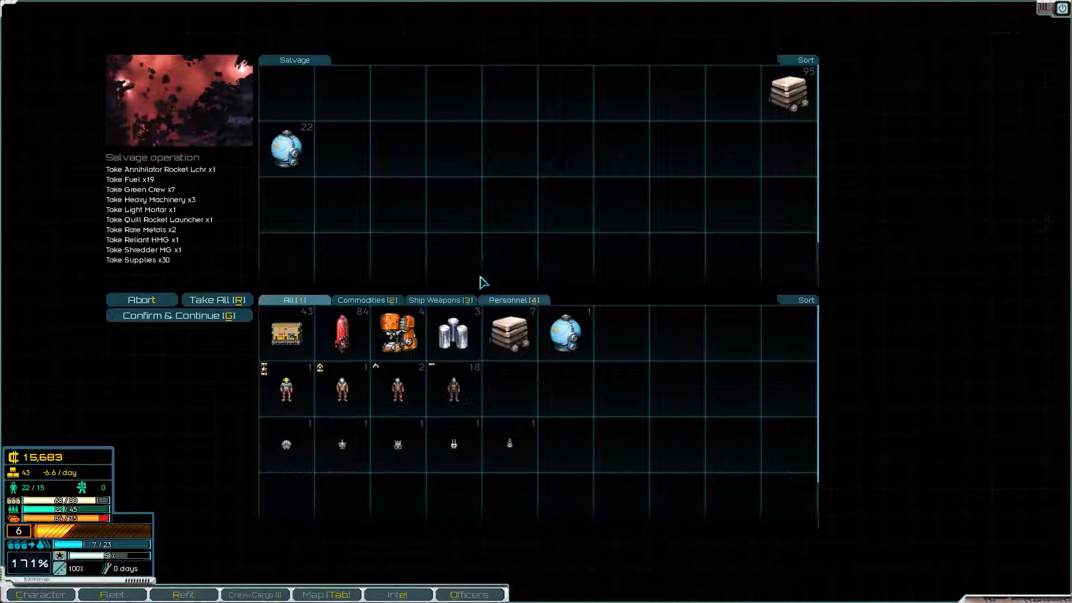
{"action": "mouse_move", "coordinate": [562, 147]}
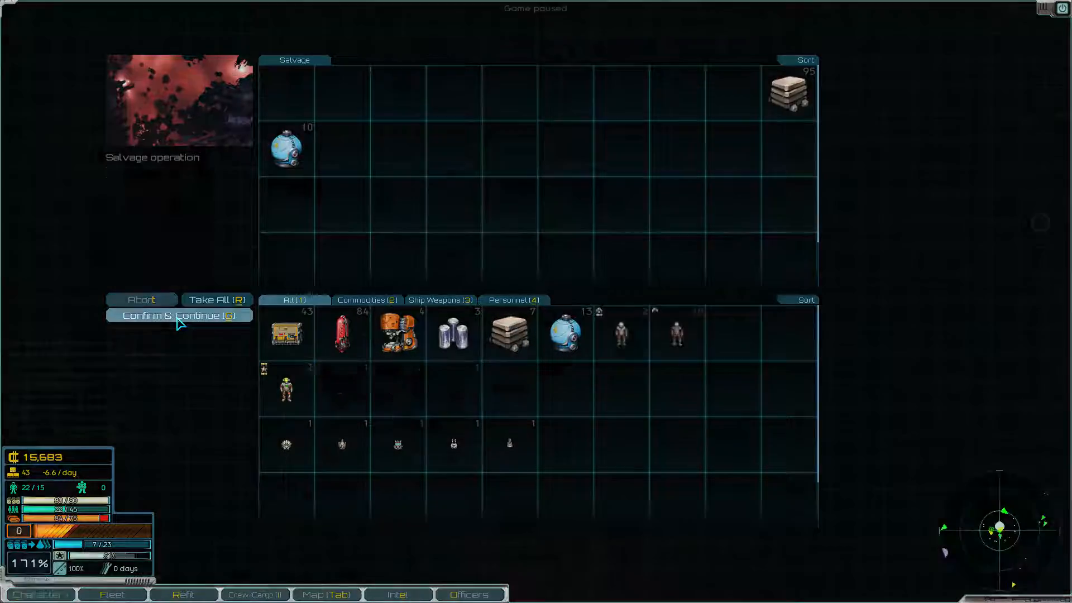
{"action": "left_click", "coordinate": [178, 314]}
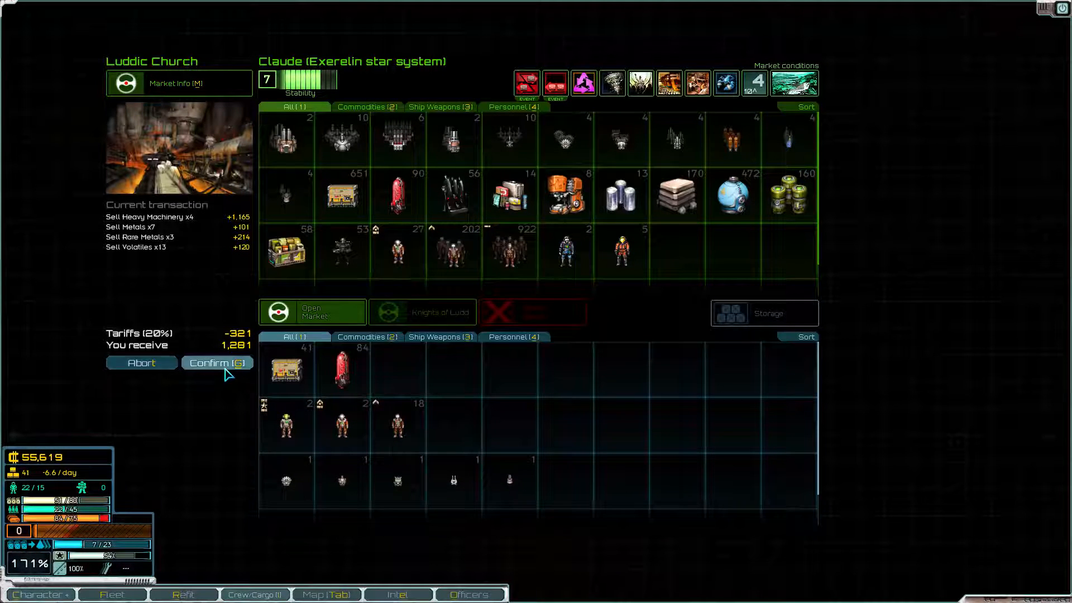
Confirm the sale of heavy machinery, metals, rare metals and volatiles at Claude for 1,281 credits
{"action": "left_click", "coordinate": [216, 362]}
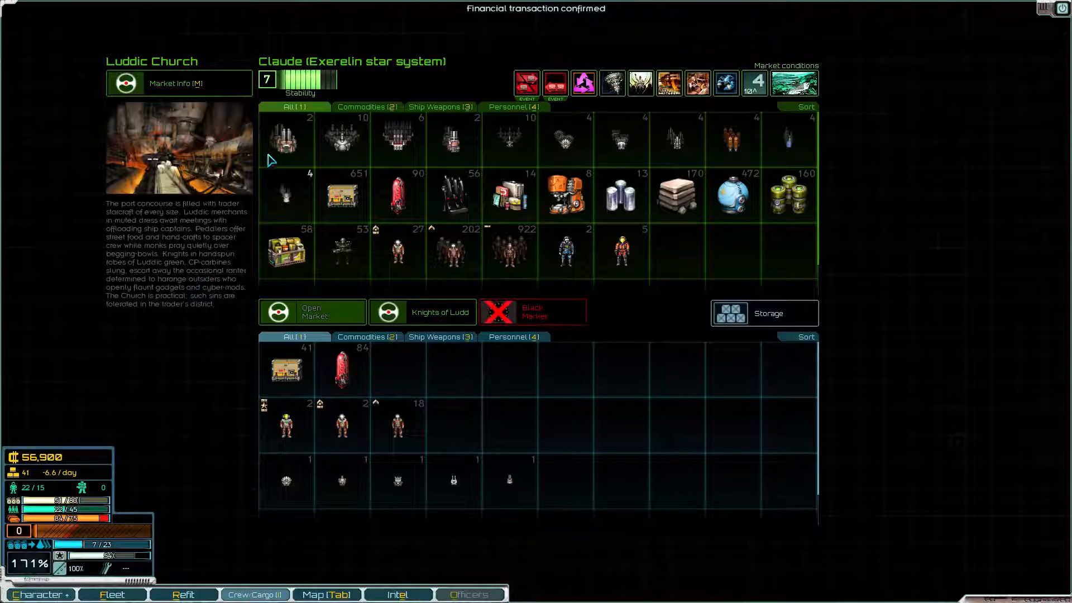
{"action": "left_click", "coordinate": [40, 594]}
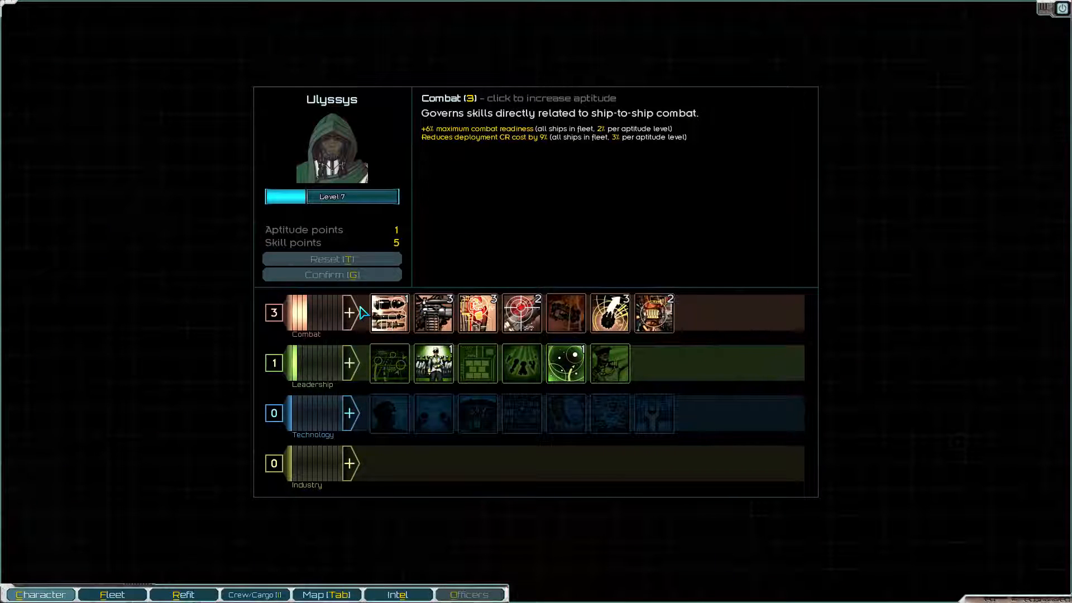
Raise Combat aptitude to 4 and improve the Damage Control skill
{"action": "left_click", "coordinate": [349, 312]}
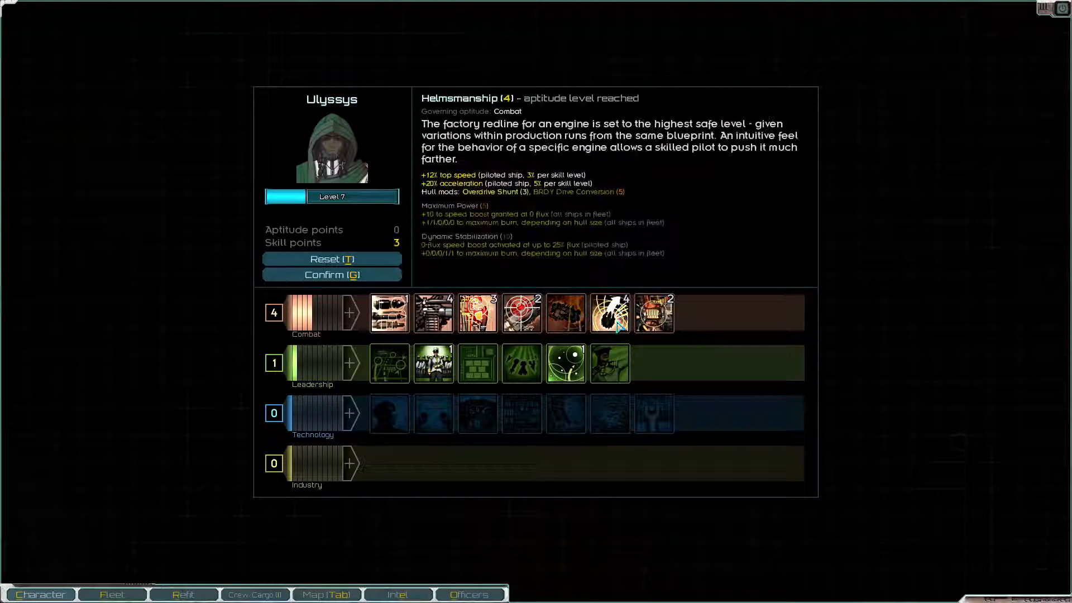
{"action": "left_click", "coordinate": [477, 312]}
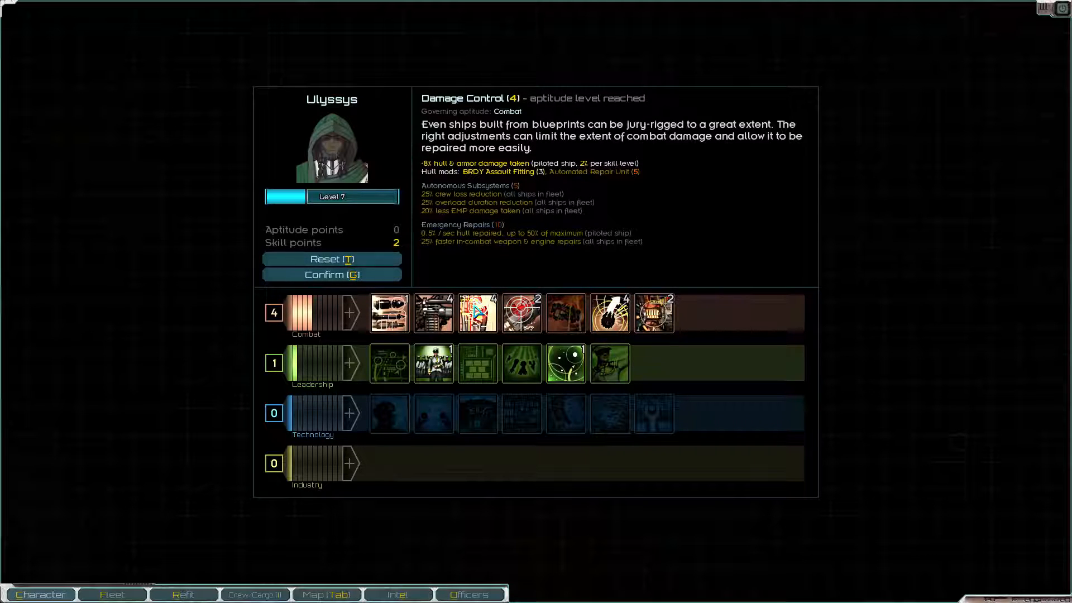
{"action": "mouse_move", "coordinate": [653, 313]}
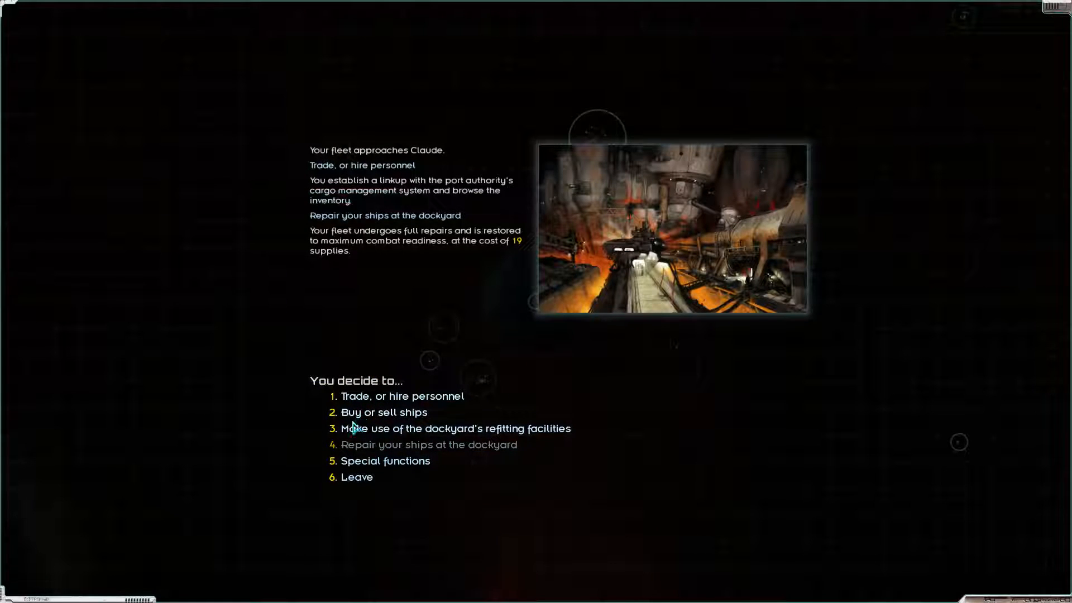
Enter Claude's ship buying and selling screen and view its market listings
{"action": "left_click", "coordinate": [383, 412]}
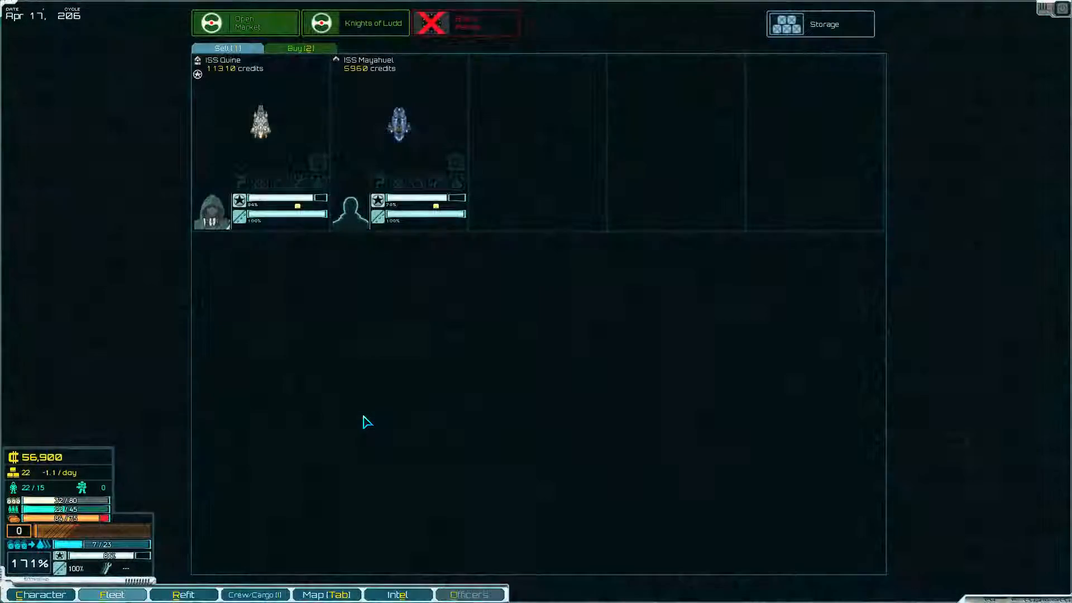
{"action": "left_click", "coordinate": [300, 48]}
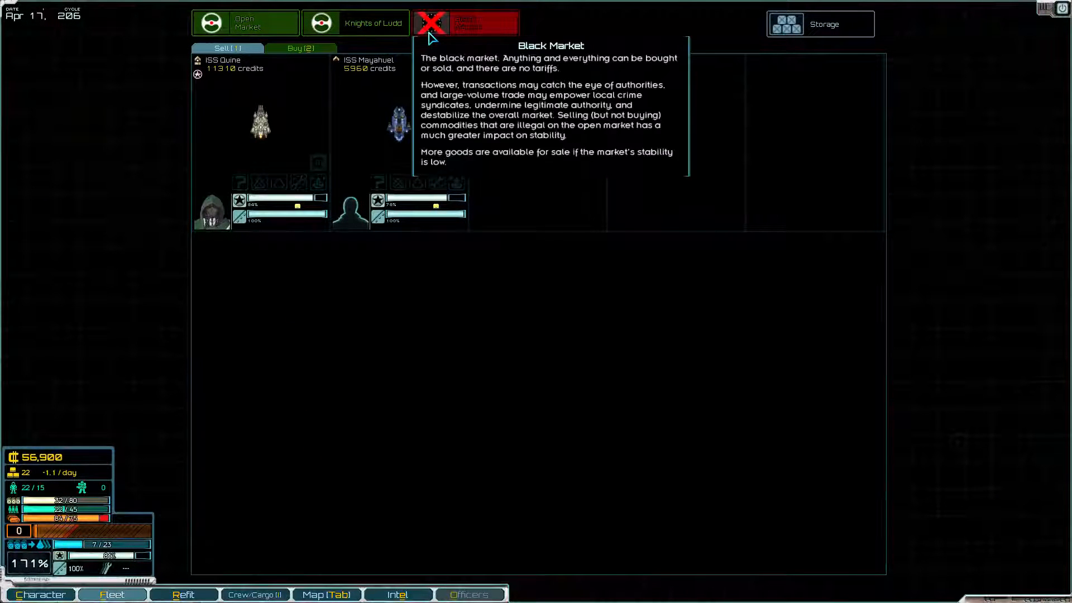
{"action": "left_click", "coordinate": [300, 48]}
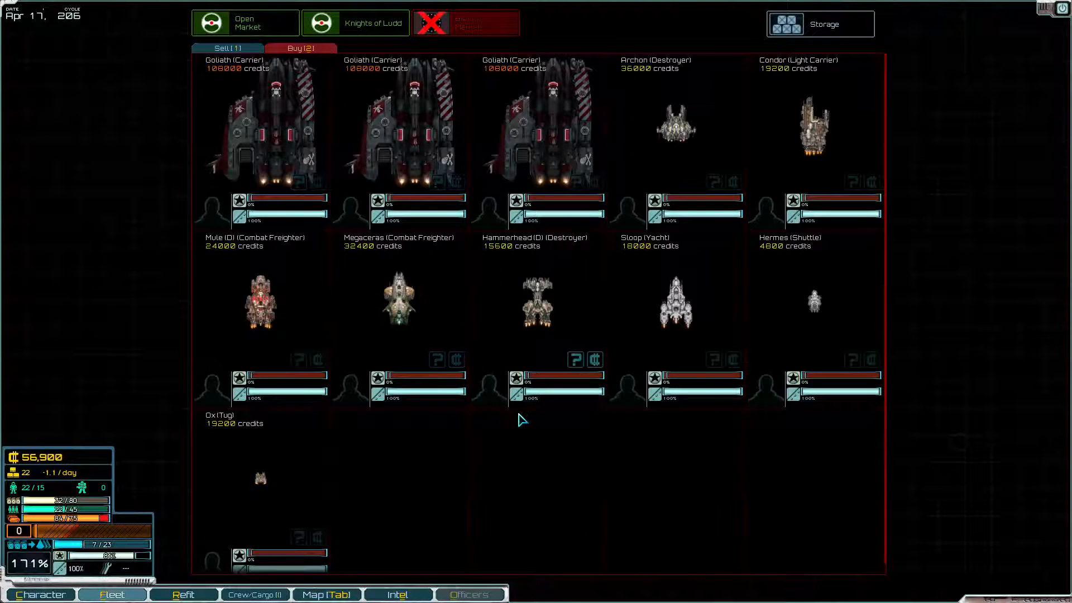
{"action": "mouse_move", "coordinate": [455, 306]}
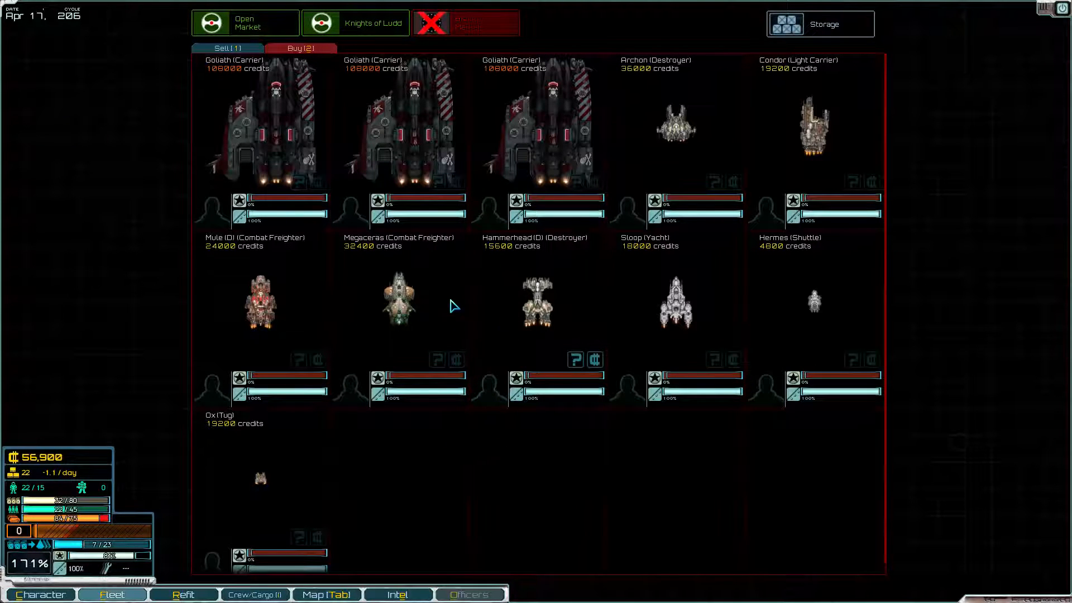
{"action": "mouse_move", "coordinate": [304, 294]}
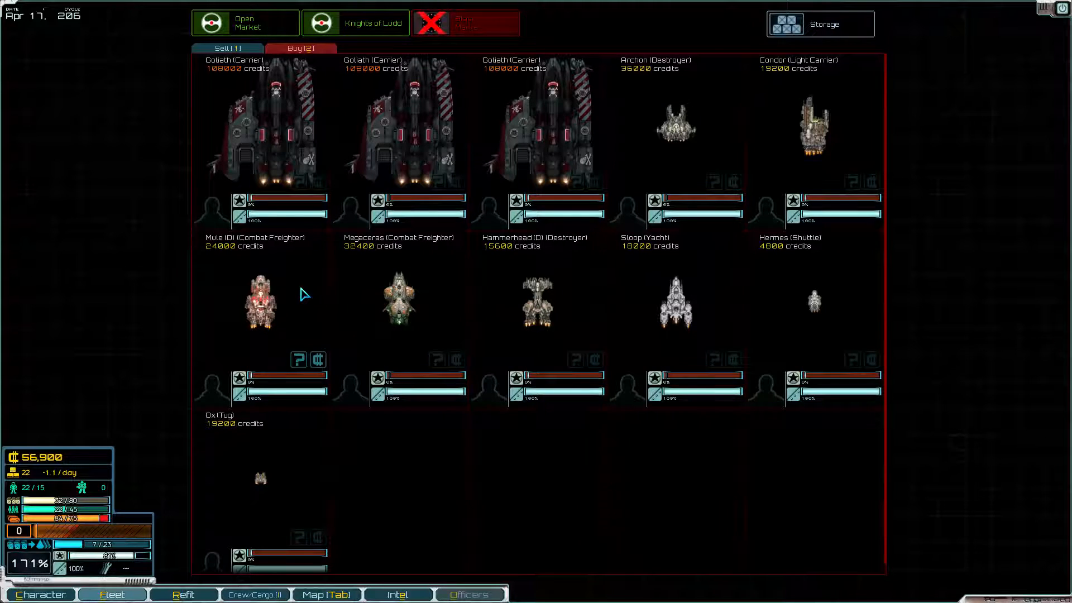
{"action": "mouse_move", "coordinate": [687, 118]}
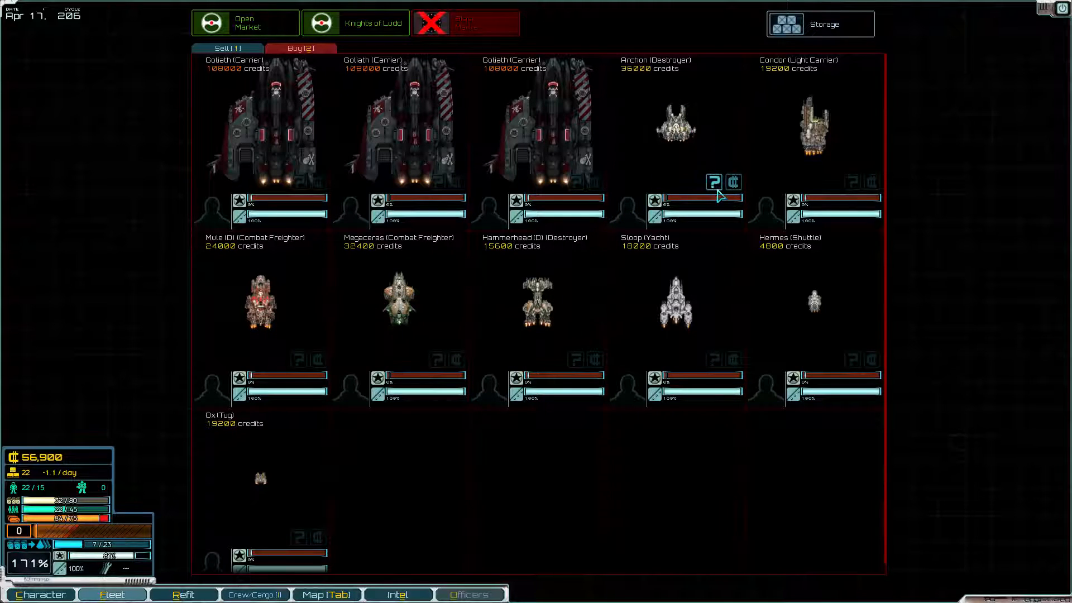
View the Archon-class destroyer's Codex entry
{"action": "left_click", "coordinate": [714, 182]}
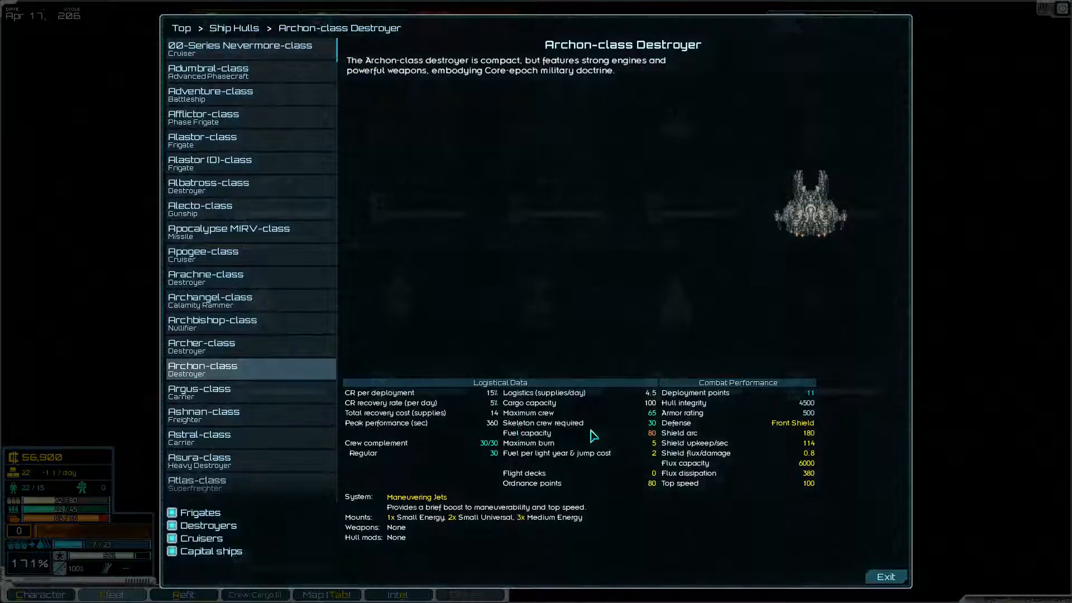
{"action": "mouse_move", "coordinate": [653, 441]}
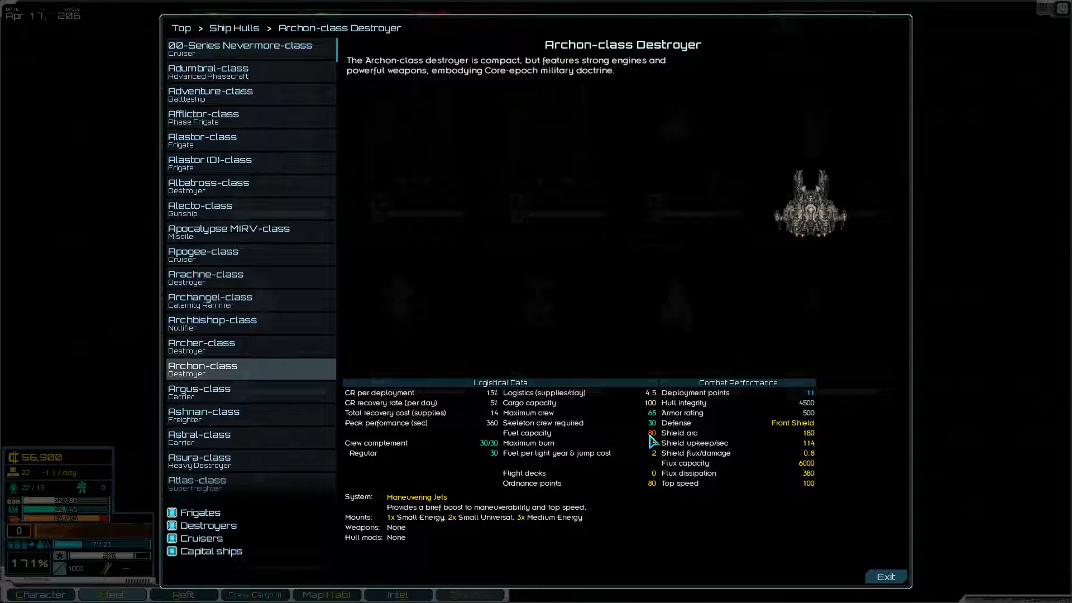
{"action": "mouse_move", "coordinate": [692, 403]}
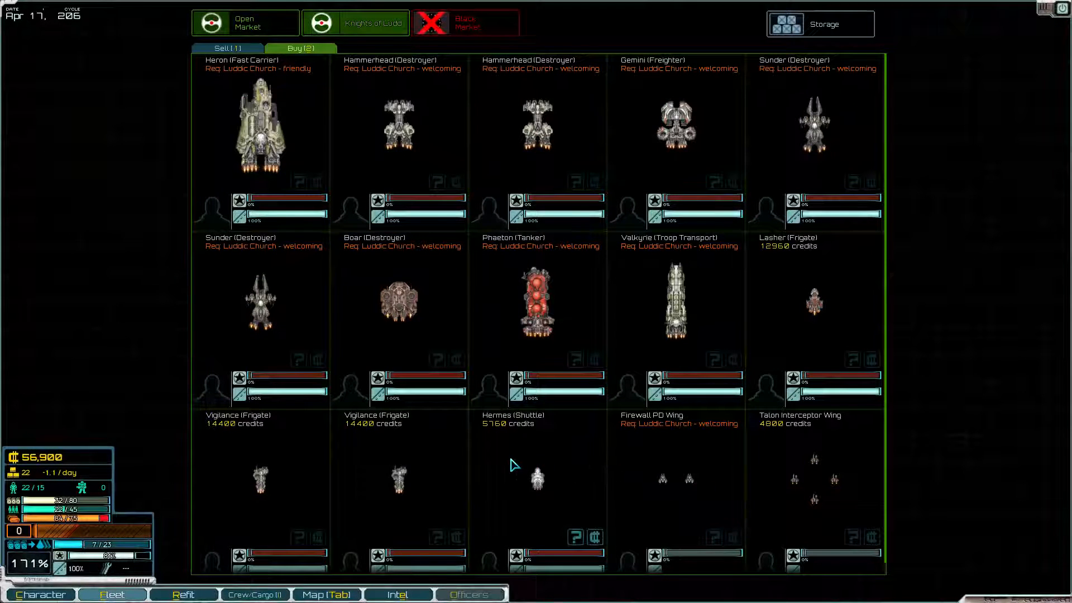
{"action": "mouse_move", "coordinate": [480, 462]}
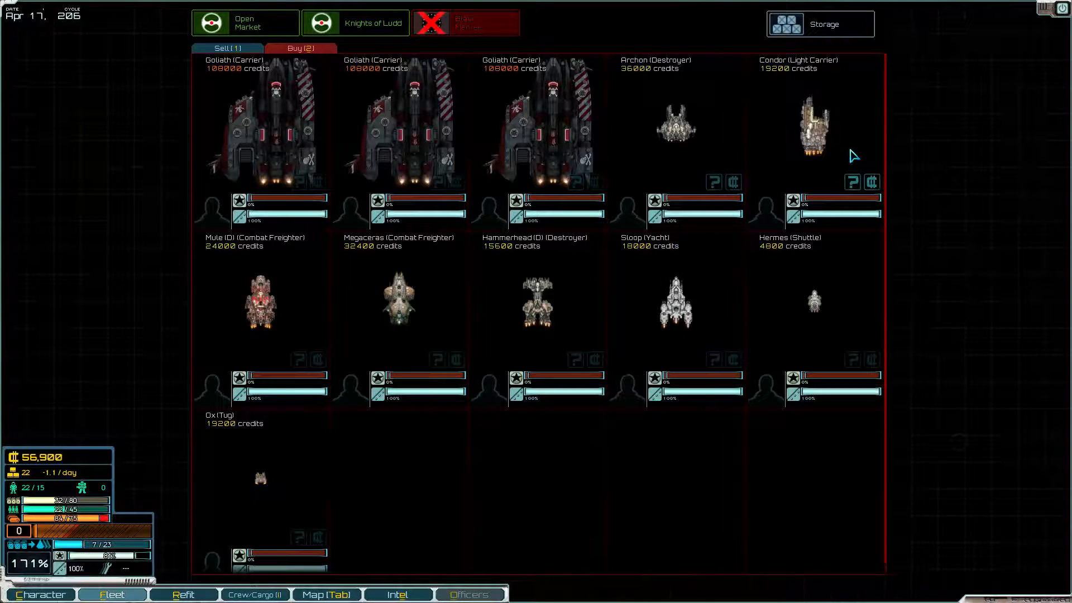
Check the Sloop-class yacht's Codex entry, browse another faction's ships, then leave the ship sales screen
{"action": "left_click", "coordinate": [853, 182]}
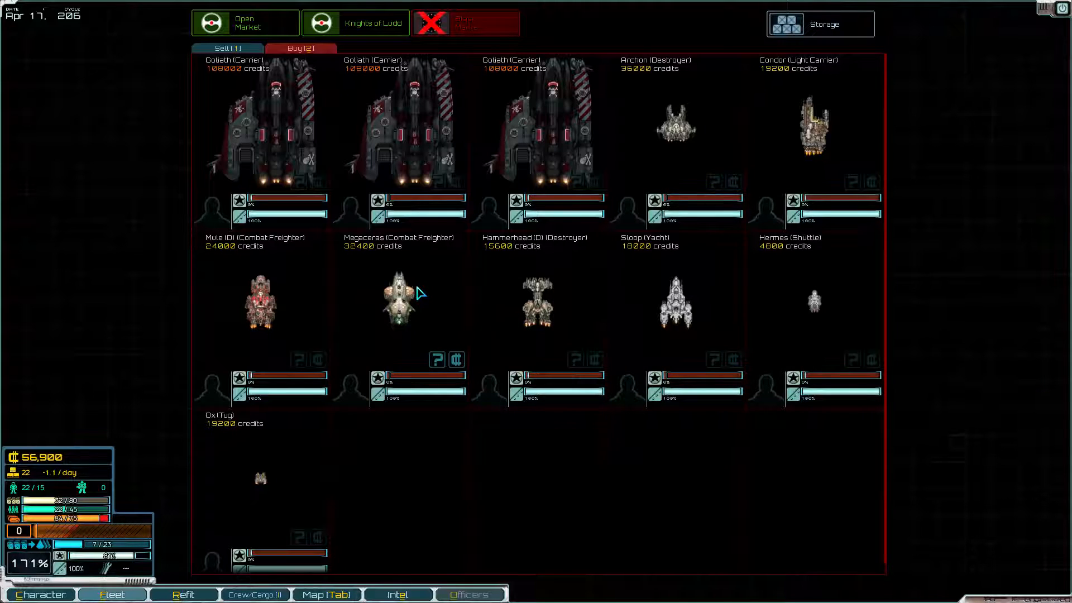
{"action": "mouse_move", "coordinate": [373, 319]}
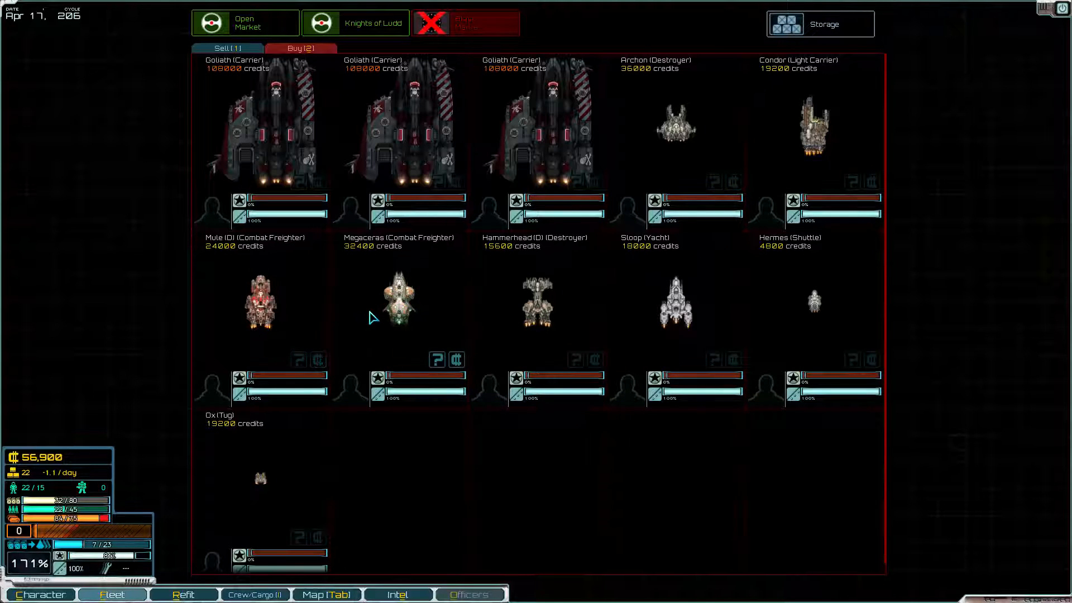
{"action": "mouse_move", "coordinate": [766, 332]}
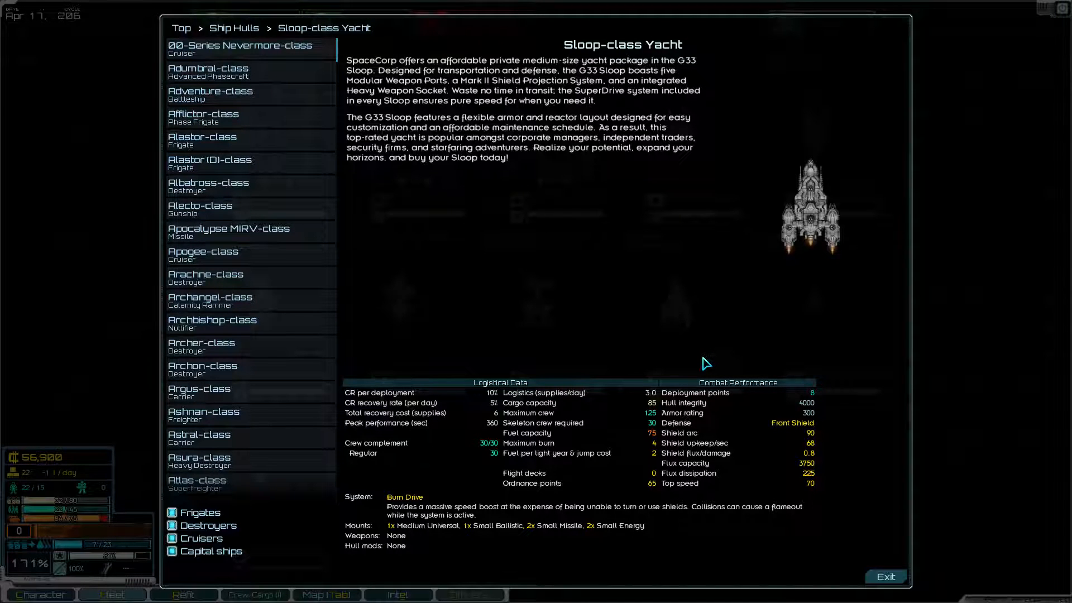
{"action": "mouse_move", "coordinate": [681, 361]}
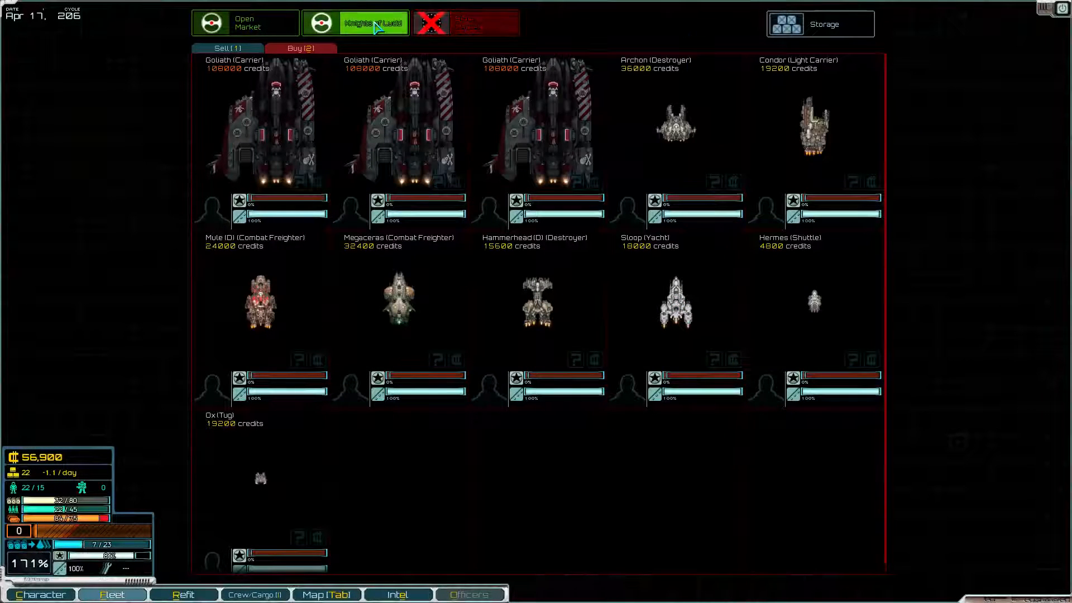
{"action": "left_click", "coordinate": [354, 23]}
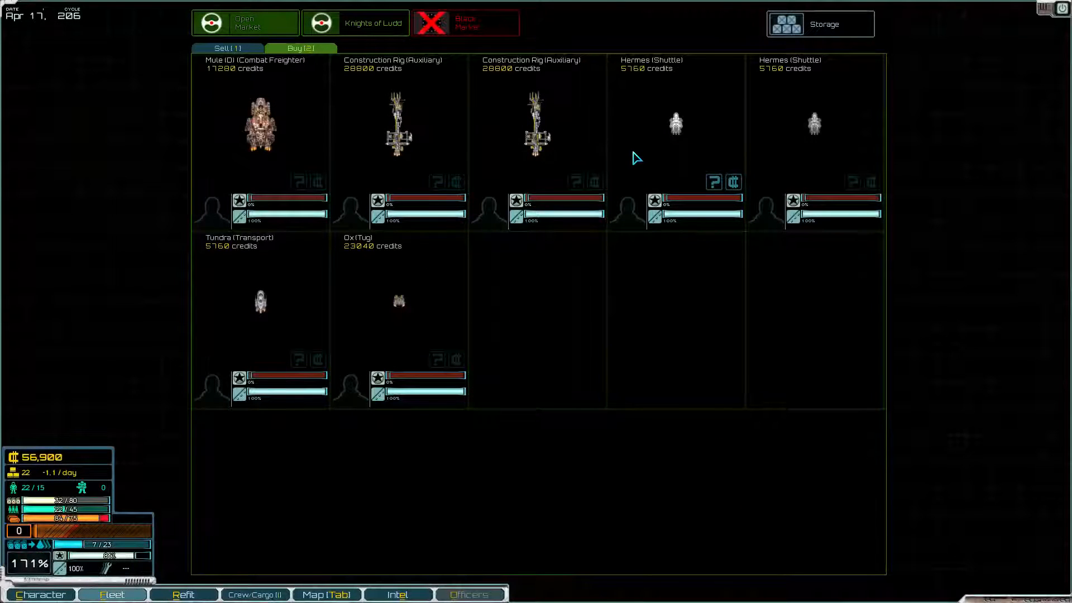
{"action": "left_click", "coordinate": [355, 22]}
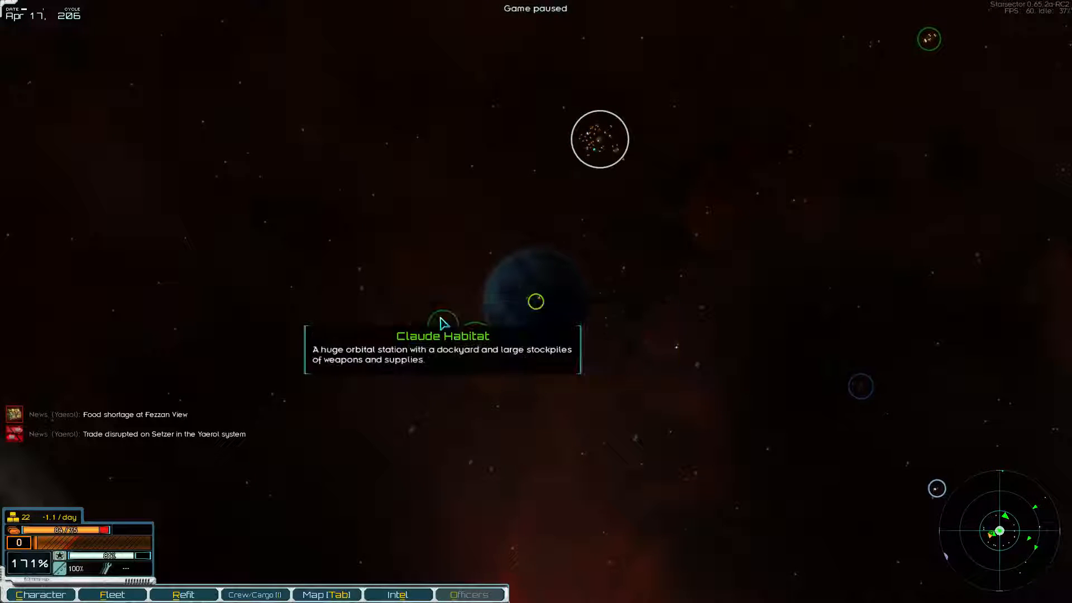
Sell 54 fuel at Claude Habitat's trade market and confirm the sale
{"action": "key", "text": "space"}
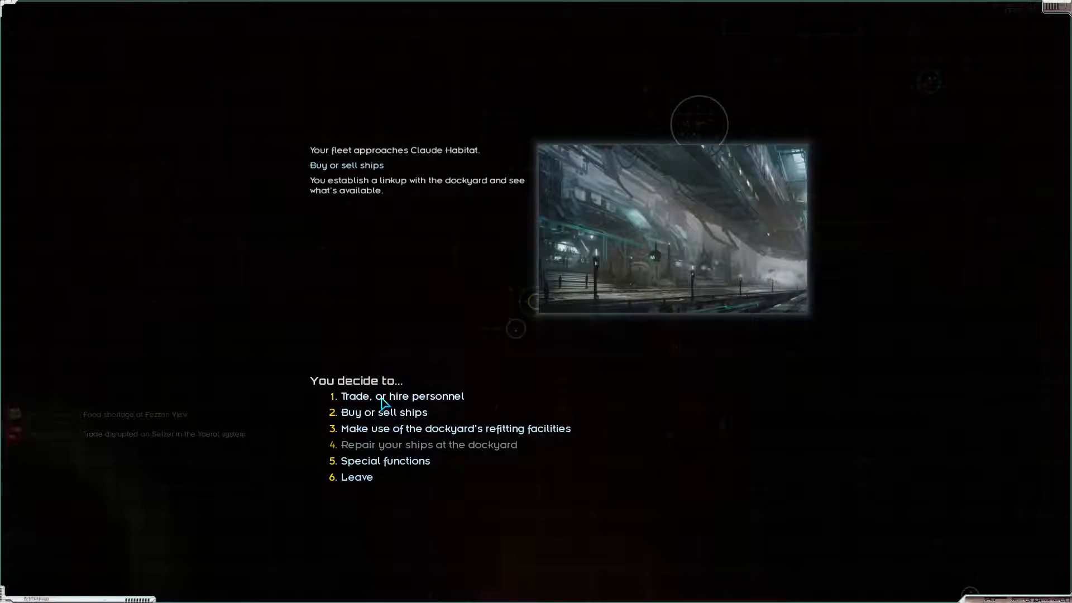
{"action": "left_click", "coordinate": [383, 412]}
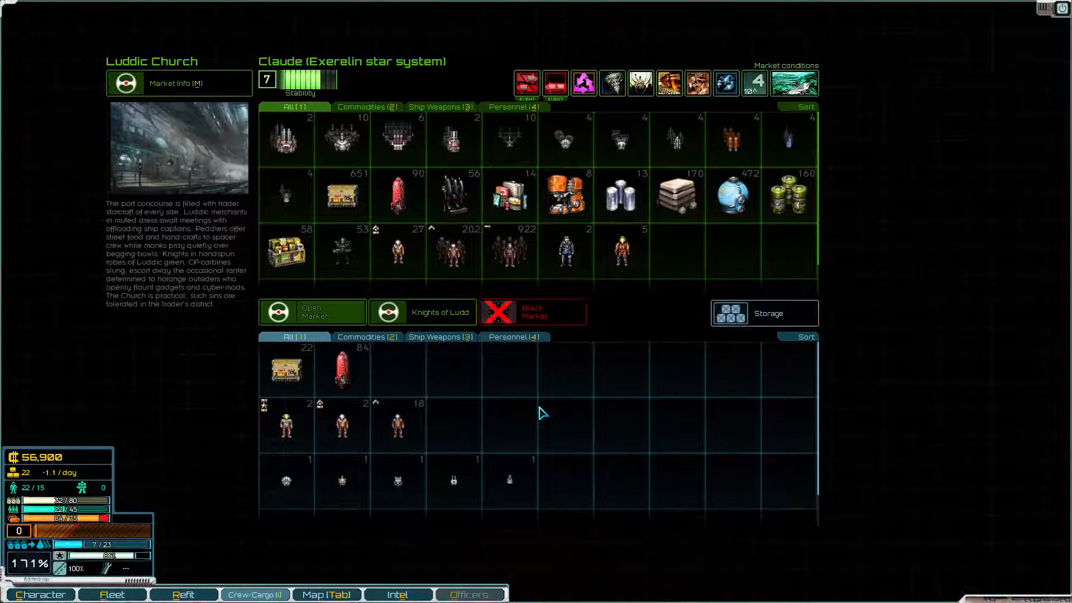
{"action": "mouse_move", "coordinate": [745, 322]}
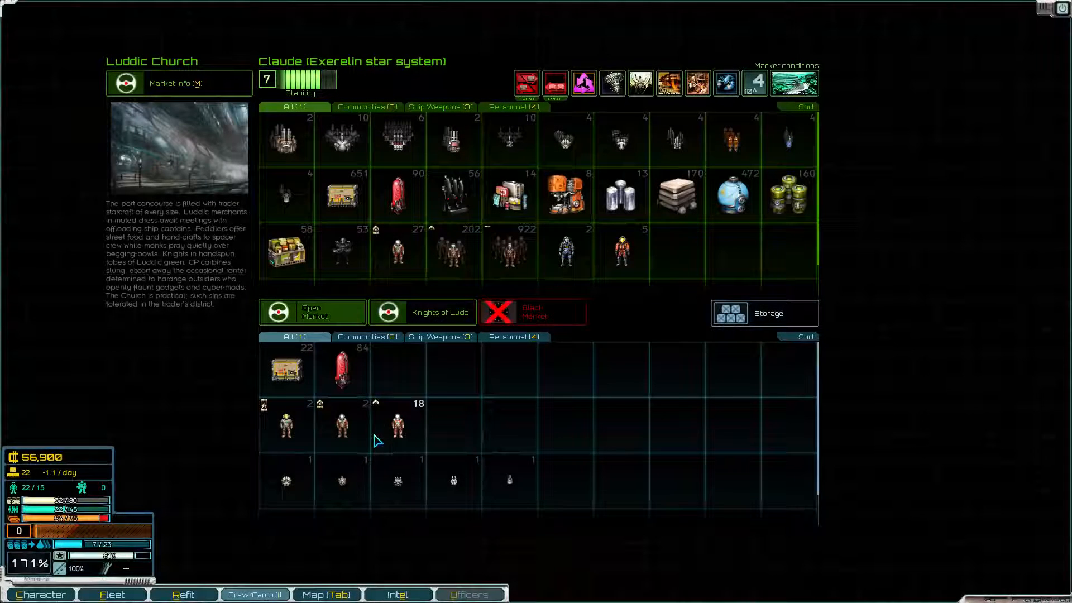
{"action": "mouse_move", "coordinate": [342, 370]}
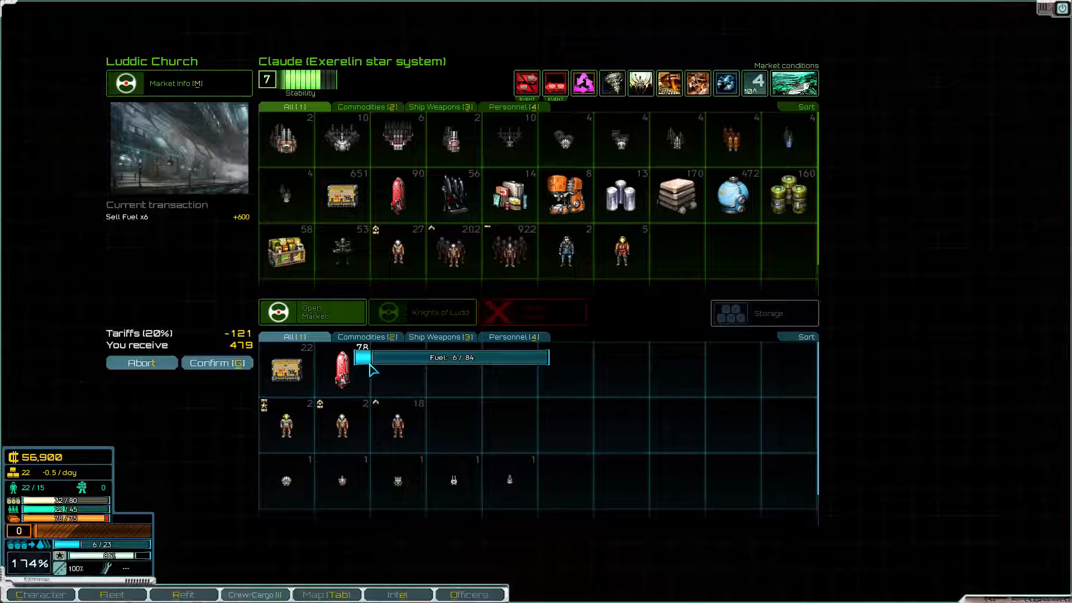
{"action": "left_click", "coordinate": [342, 370]}
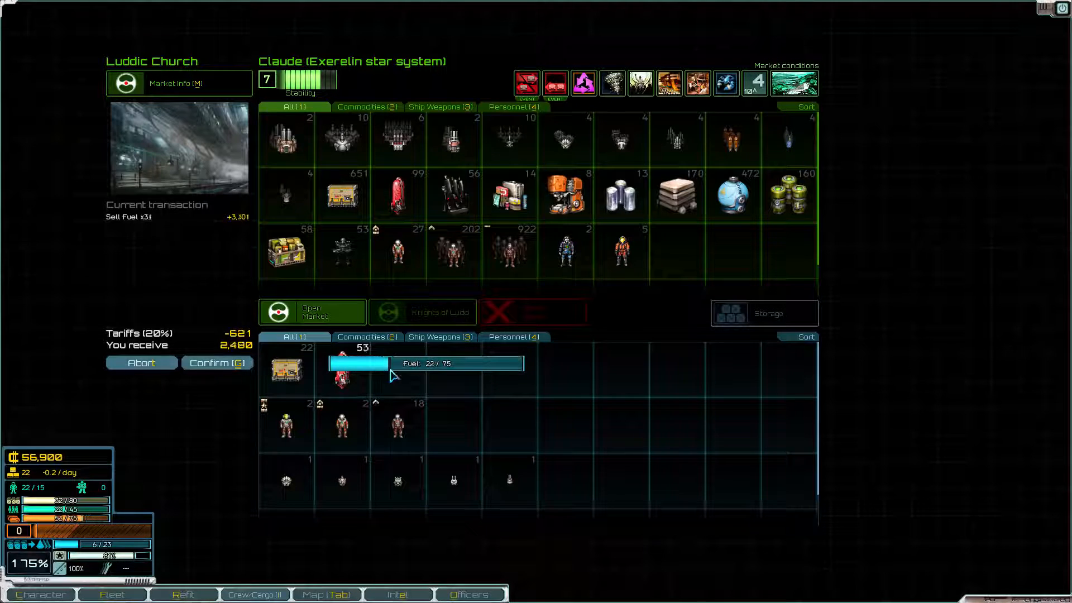
{"action": "left_click_drag", "start_coordinate": [393, 363], "coordinate": [438, 363]}
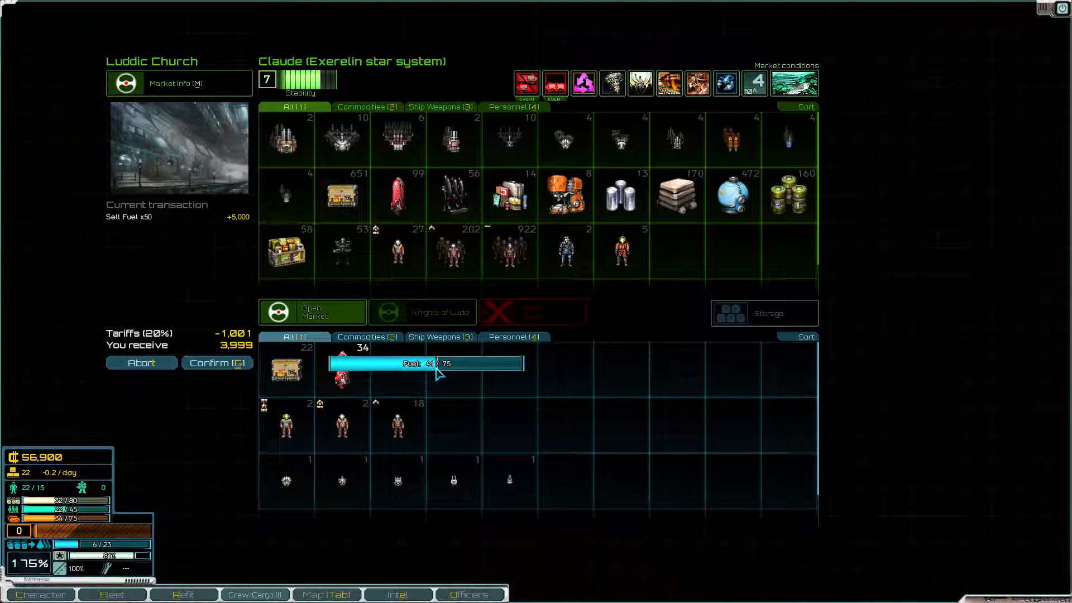
{"action": "left_click_drag", "start_coordinate": [437, 373], "coordinate": [450, 373]}
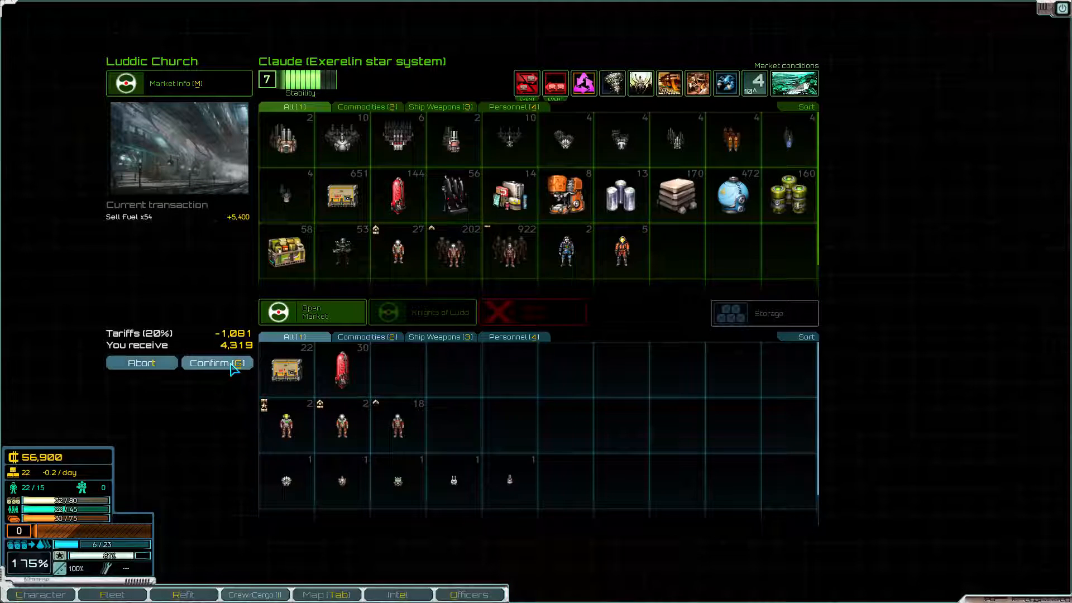
{"action": "left_click", "coordinate": [215, 363]}
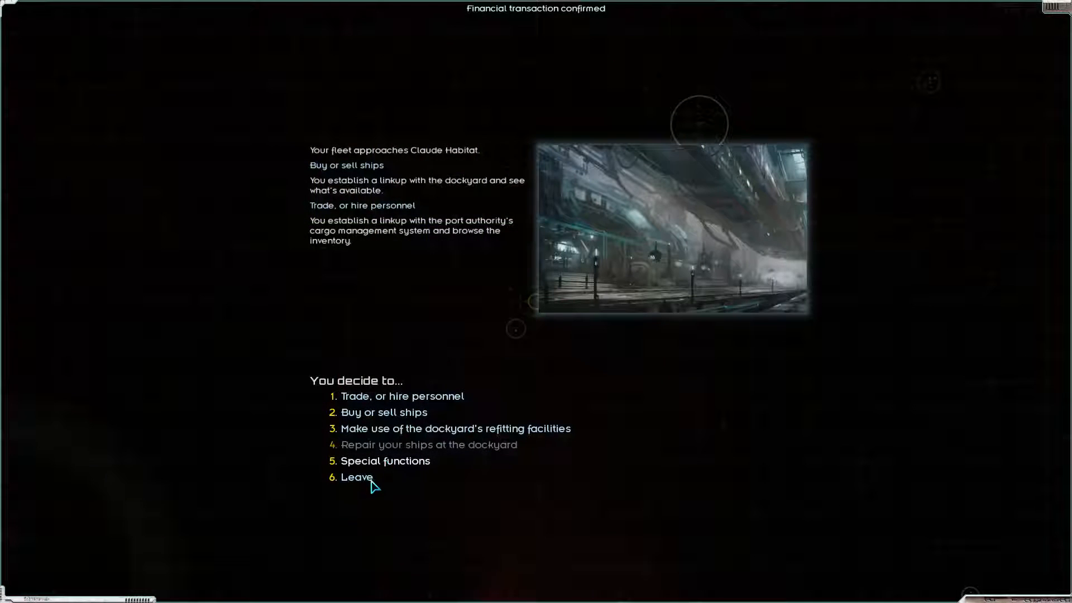
Leave Claude Habitat, dismiss the Grey encounter and view the next station's black market ships
{"action": "left_click", "coordinate": [355, 477]}
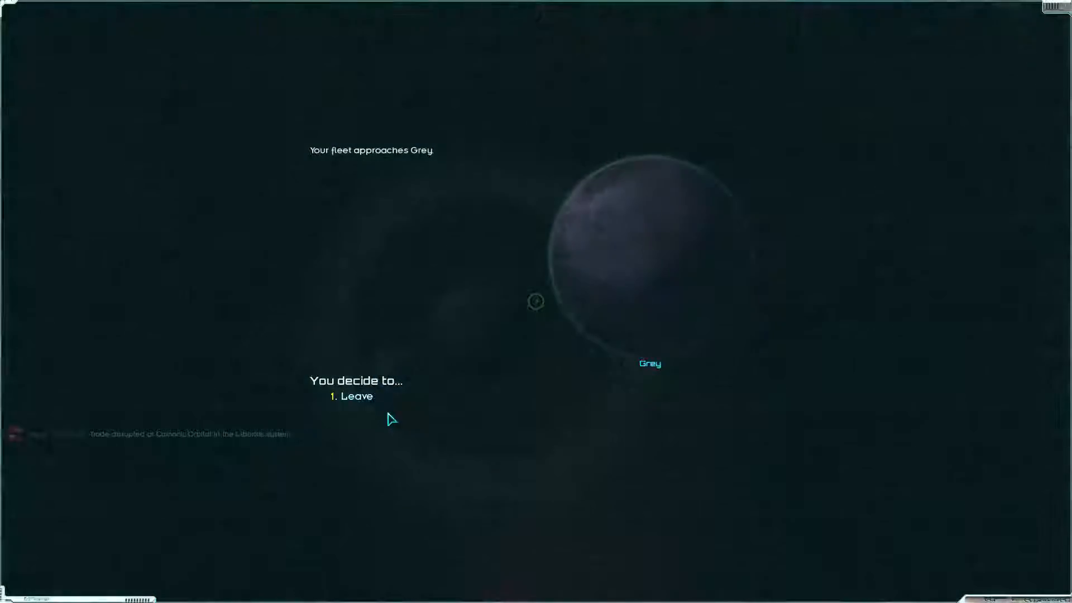
{"action": "left_click", "coordinate": [356, 396]}
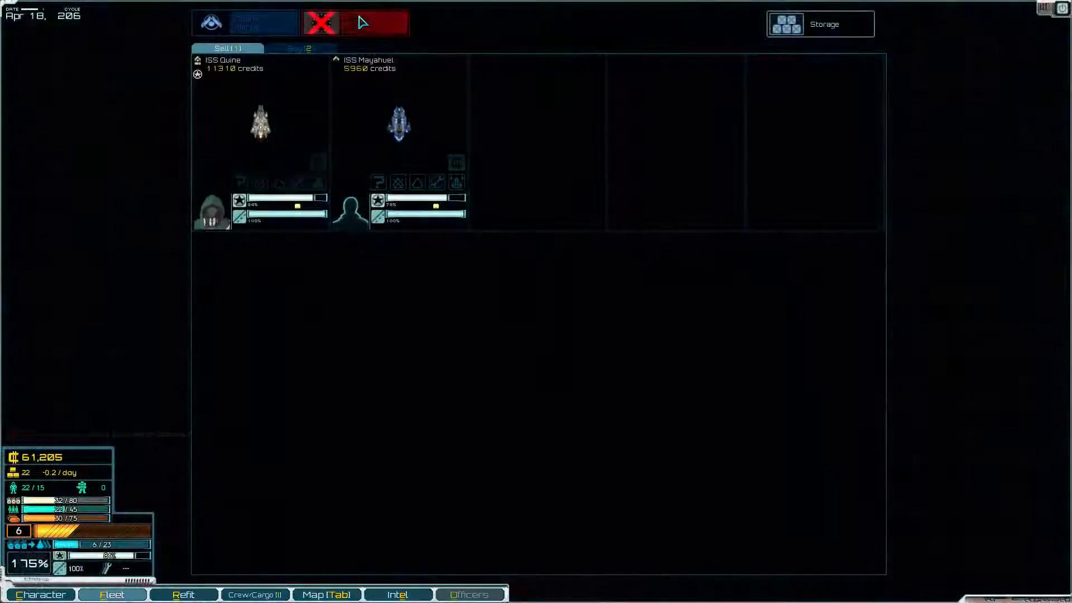
{"action": "left_click", "coordinate": [301, 48]}
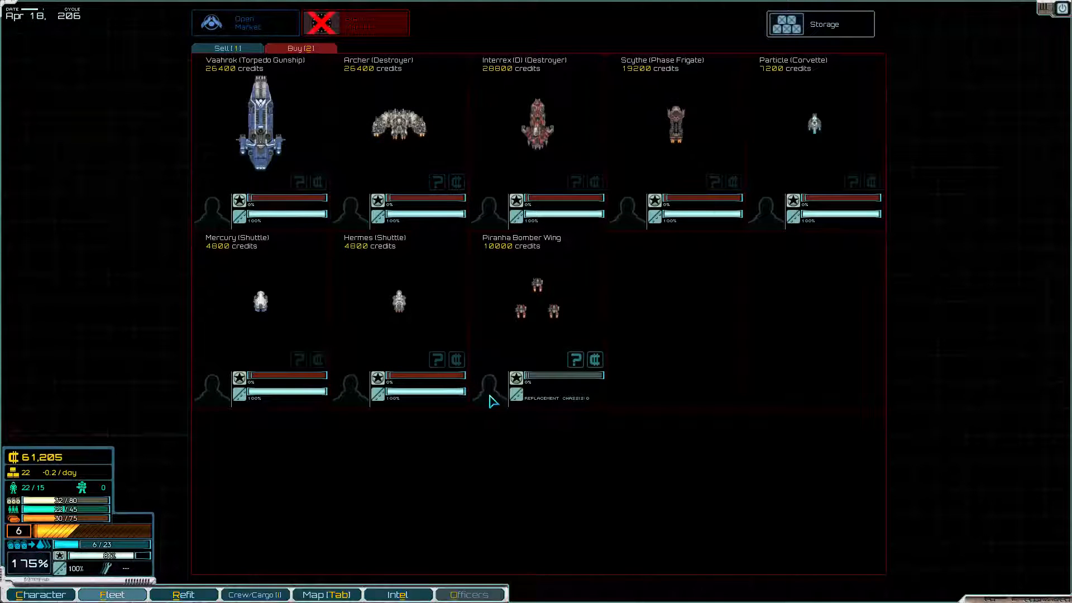
{"action": "mouse_move", "coordinate": [390, 147]}
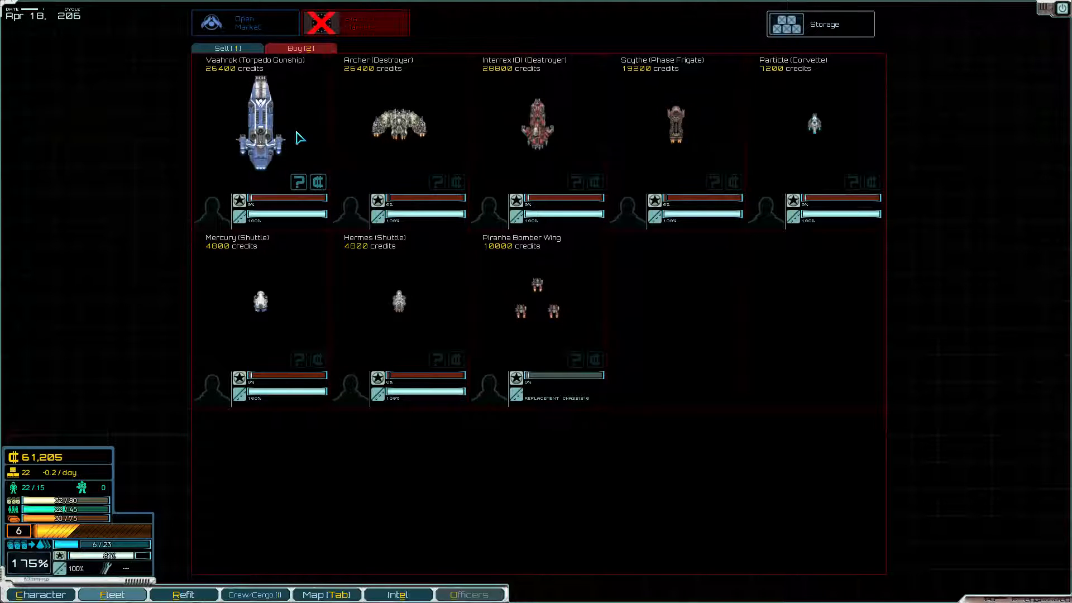
Look up the Vaahrok-class Torpedo Gunship's codex entry and combat stats
{"action": "left_click", "coordinate": [299, 181]}
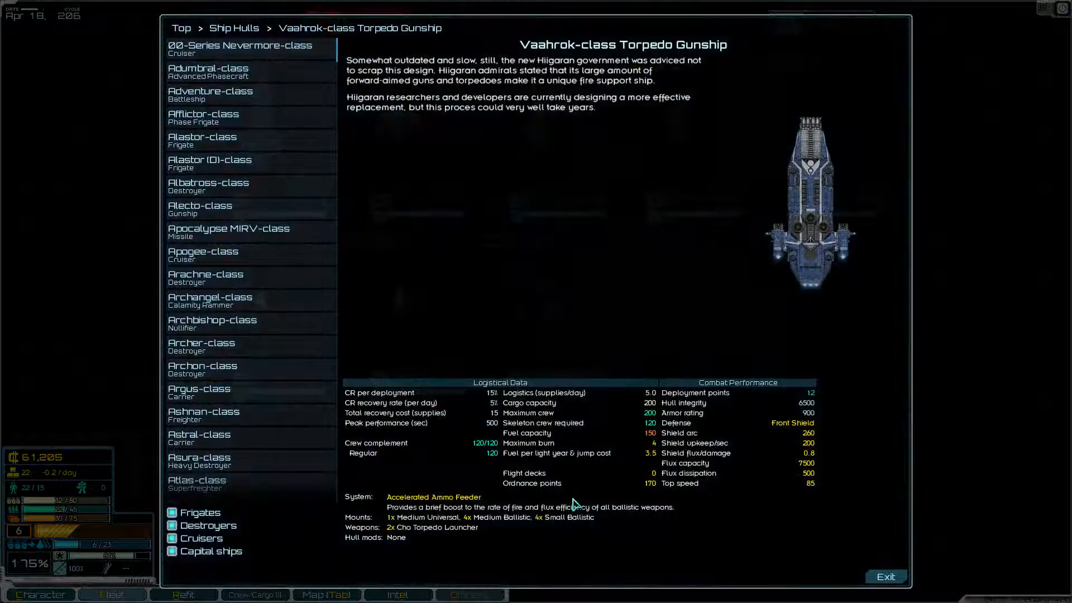
{"action": "mouse_move", "coordinate": [668, 553]}
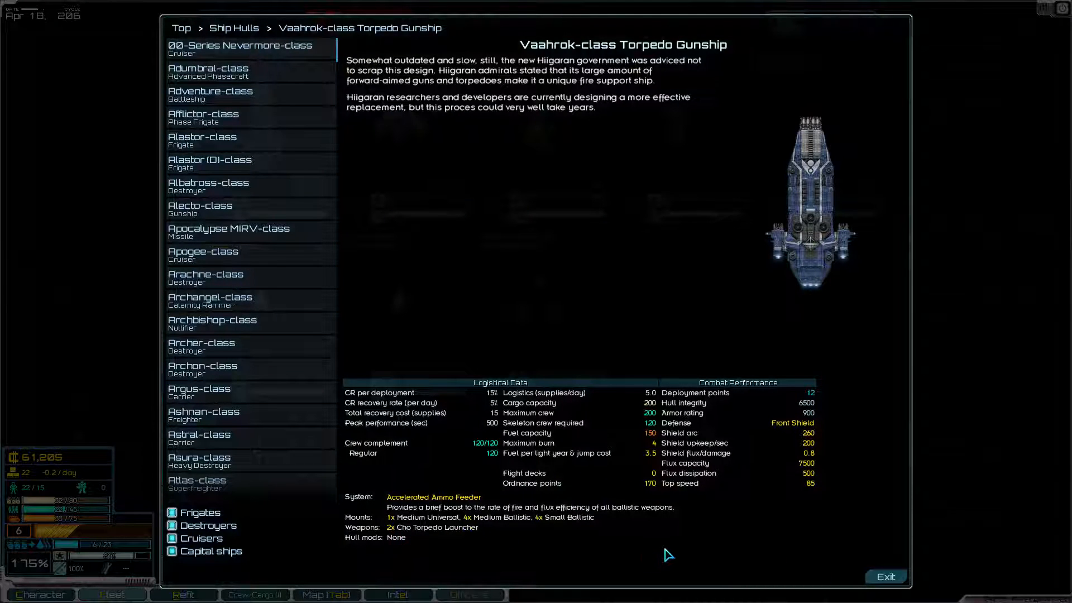
{"action": "mouse_move", "coordinate": [454, 533]}
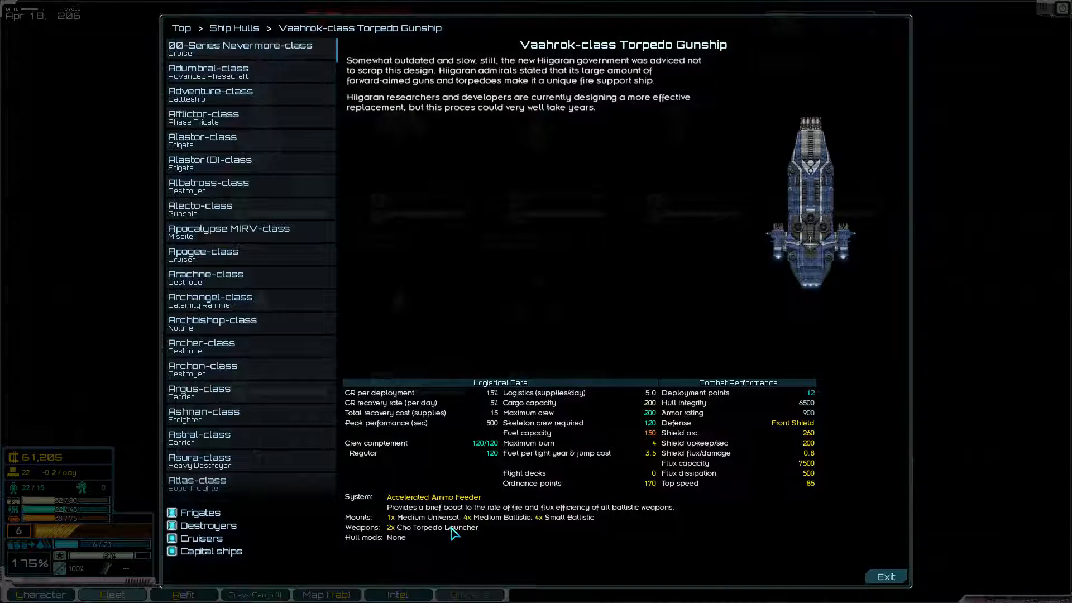
{"action": "mouse_move", "coordinate": [775, 550]}
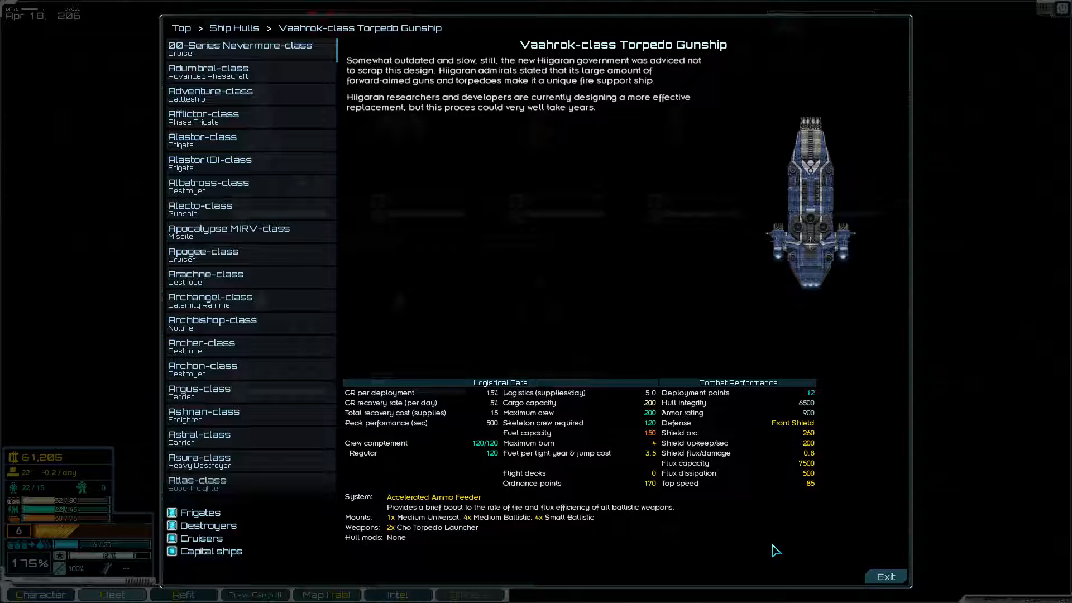
{"action": "mouse_move", "coordinate": [878, 559]}
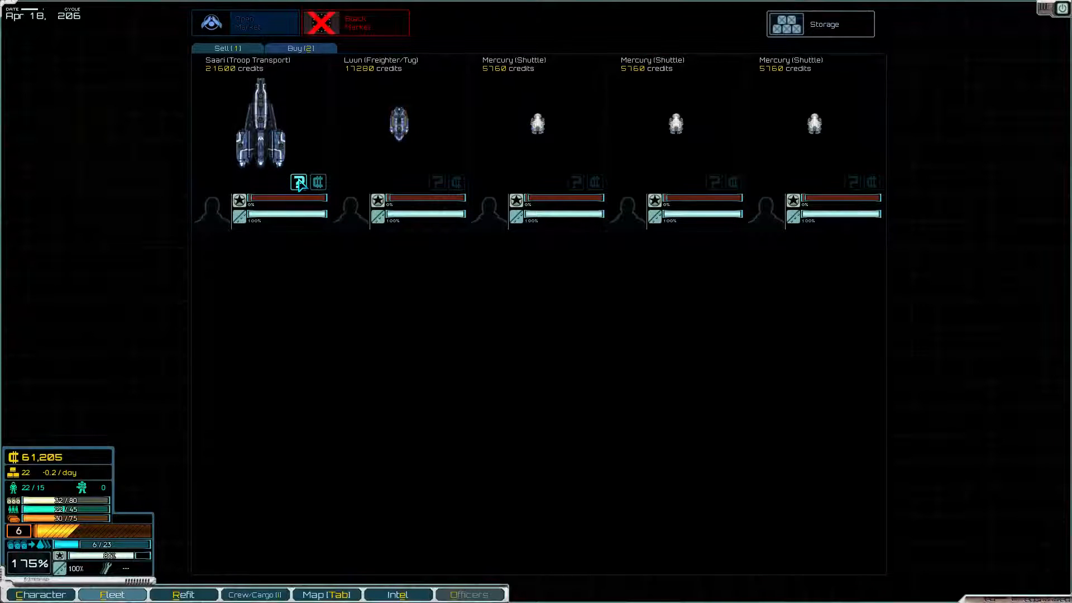
Check the Saari transport, then buy the Particle corvette for 7,200 credits and bring up refit
{"action": "left_click", "coordinate": [298, 182]}
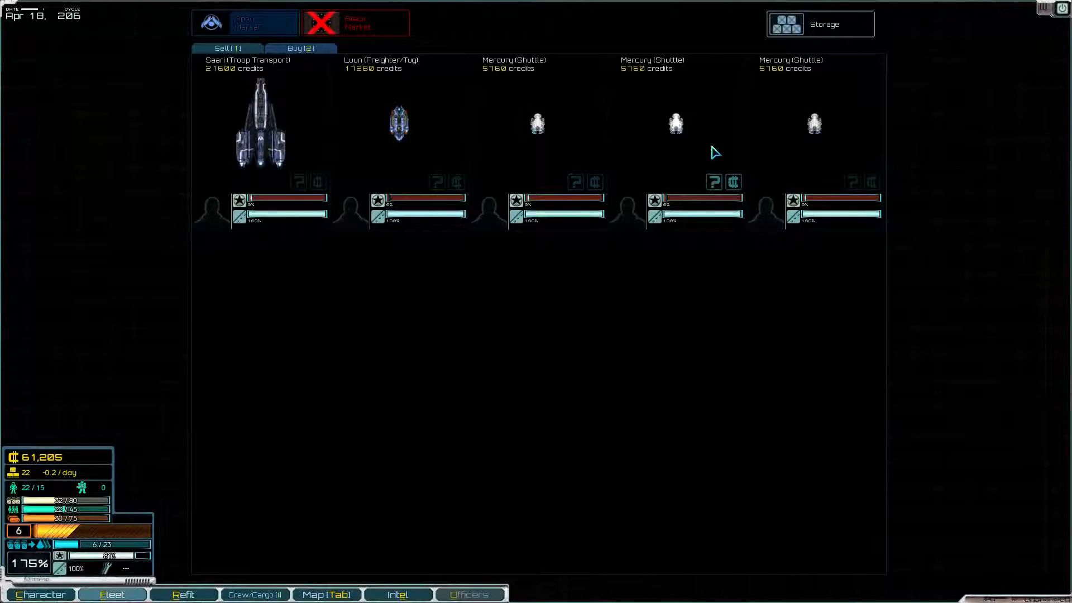
{"action": "left_click", "coordinate": [301, 48]}
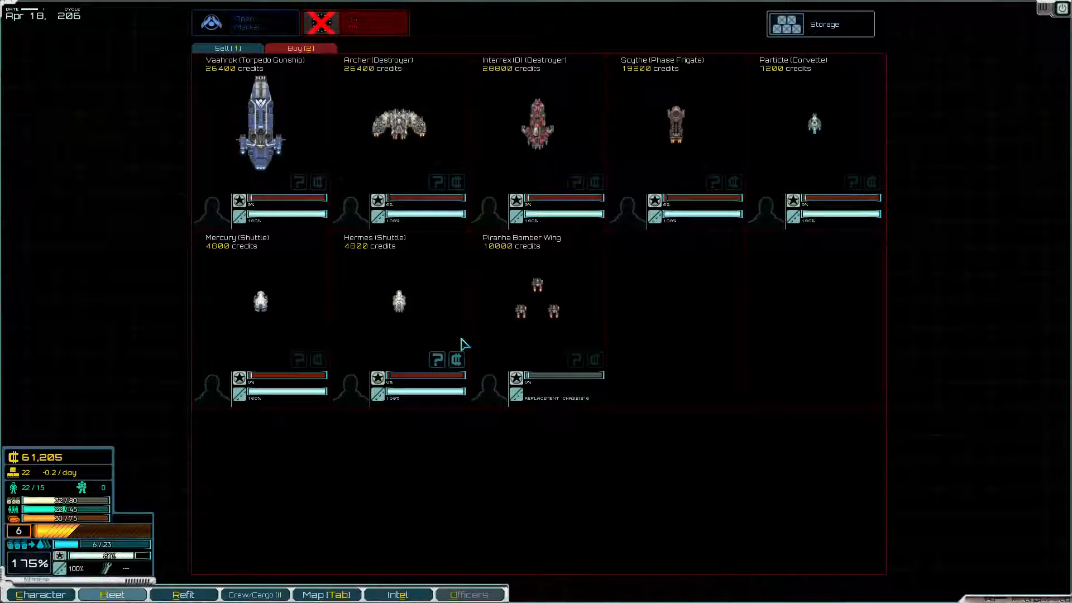
{"action": "mouse_move", "coordinate": [394, 78]}
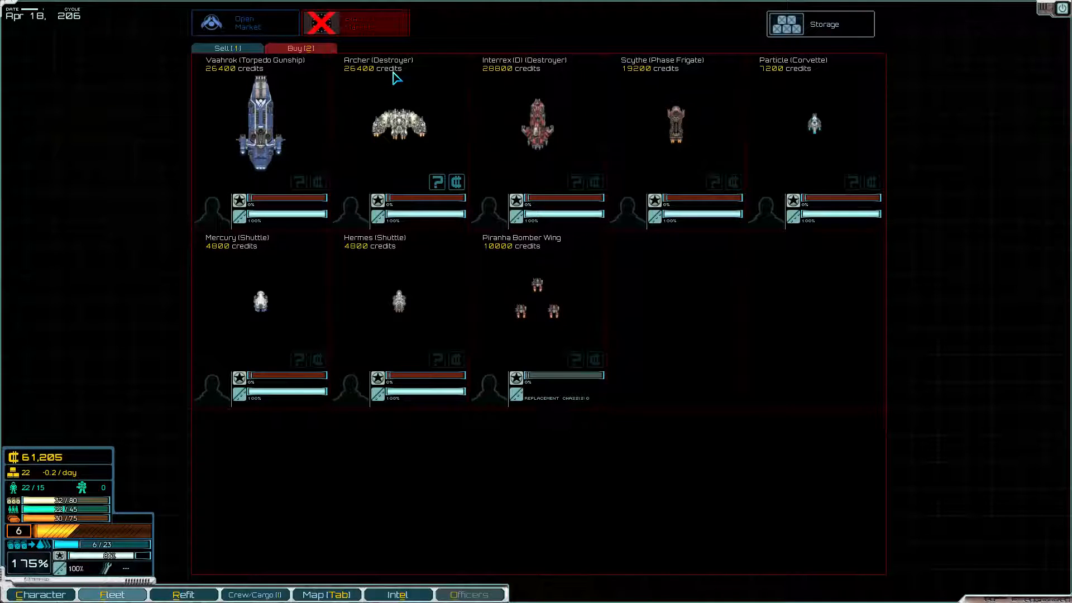
{"action": "mouse_move", "coordinate": [814, 123]}
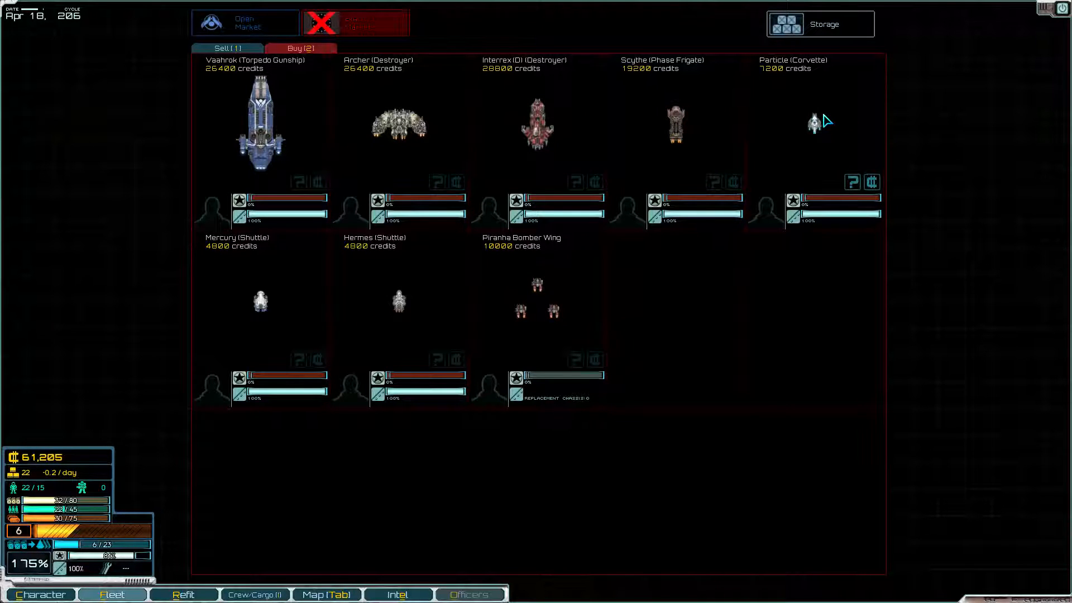
{"action": "left_click", "coordinate": [852, 181]}
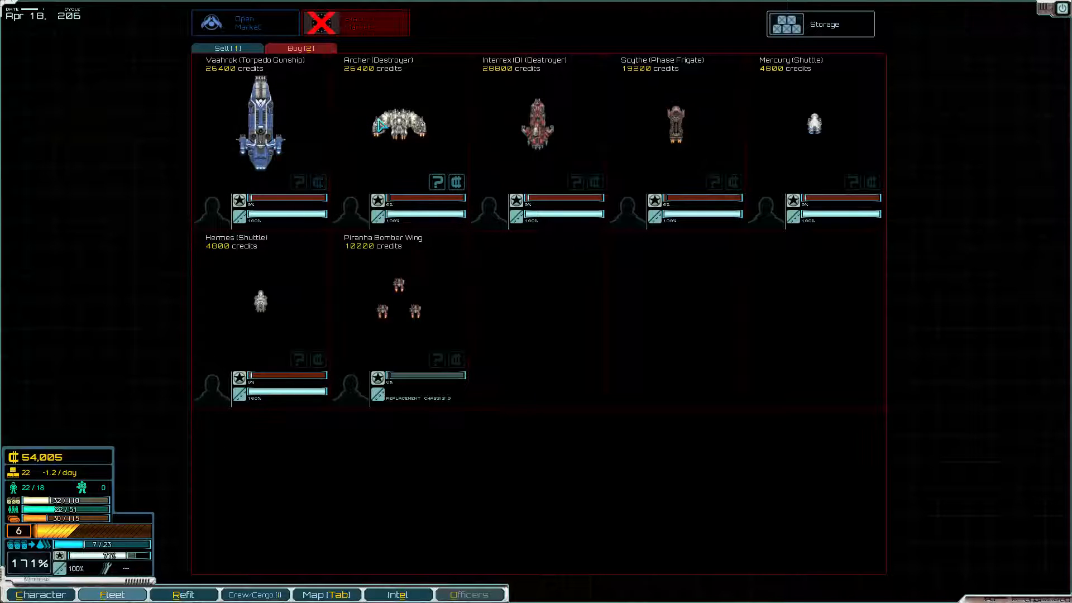
{"action": "left_click", "coordinate": [436, 182]}
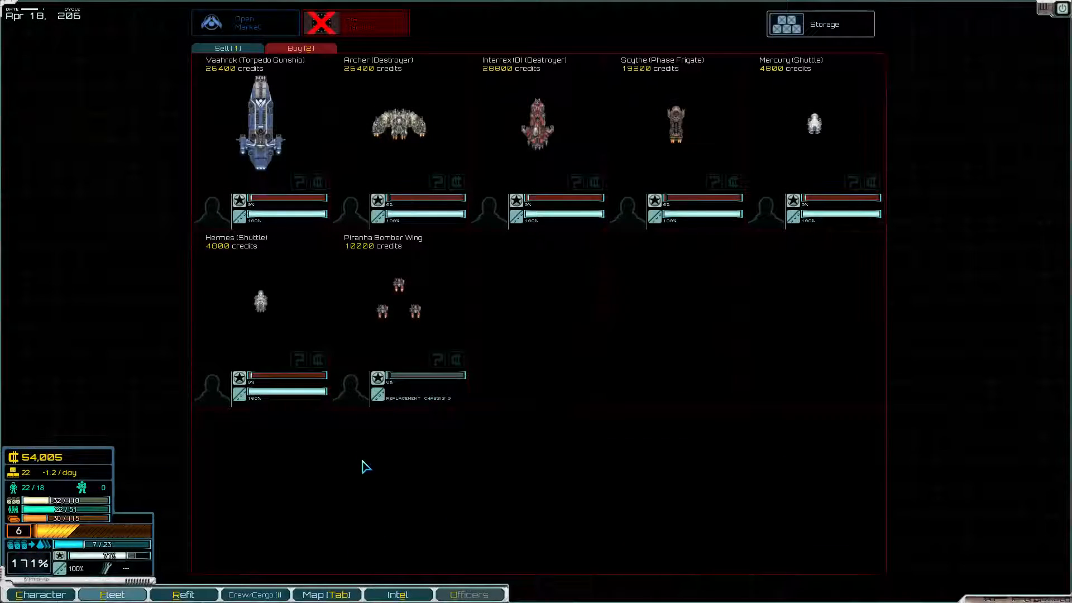
{"action": "left_click", "coordinate": [183, 594]}
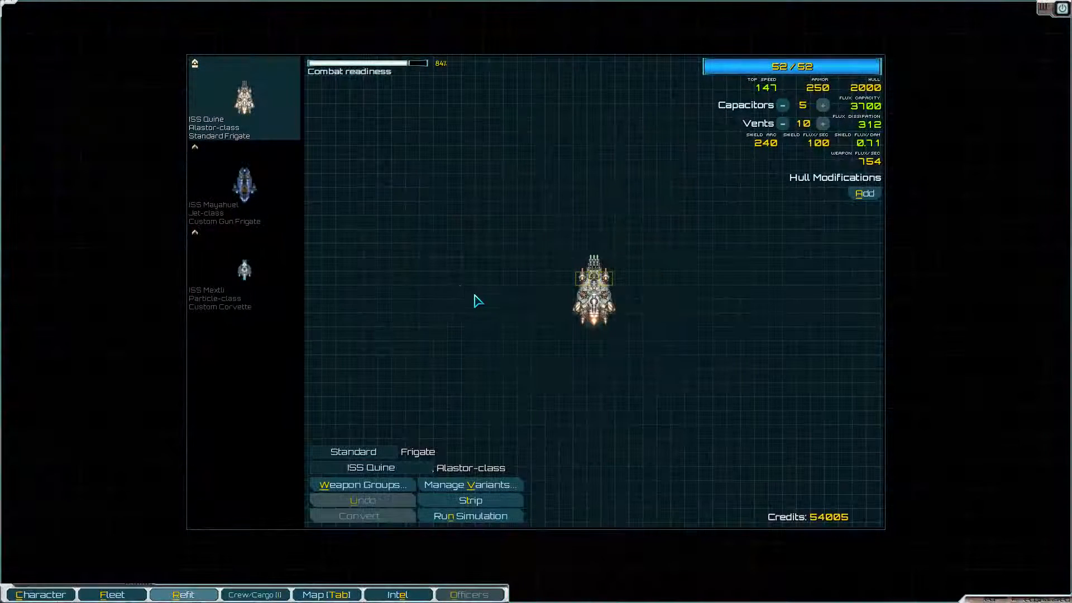
Mount a 240-credit PD Laser on the new ISS Maxtli's energy turret
{"action": "left_click", "coordinate": [244, 281]}
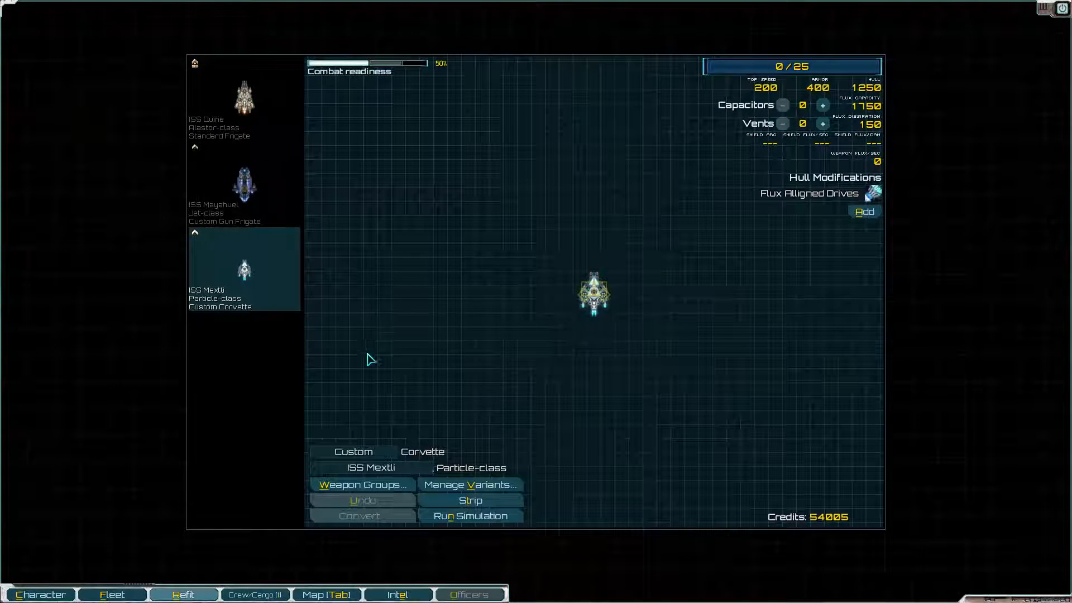
{"action": "mouse_move", "coordinate": [702, 285]}
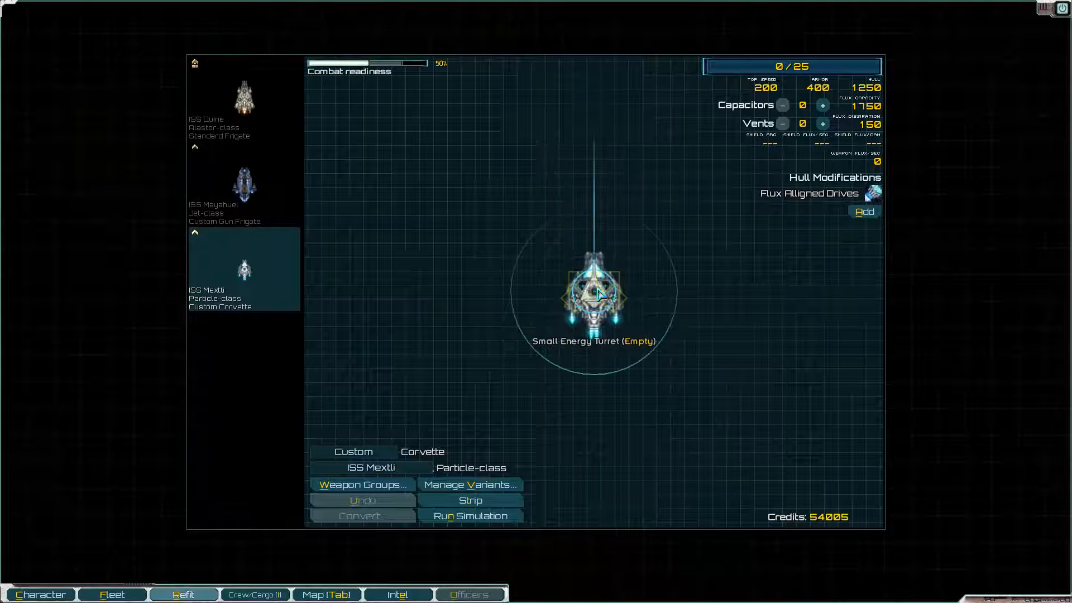
{"action": "mouse_move", "coordinate": [601, 293]}
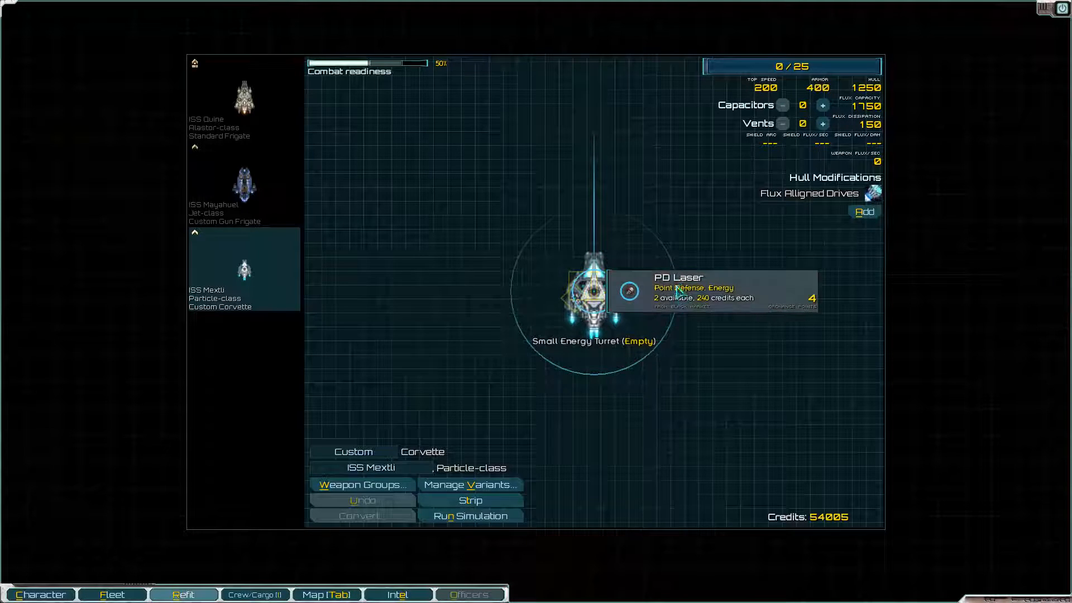
{"action": "left_click", "coordinate": [628, 291]}
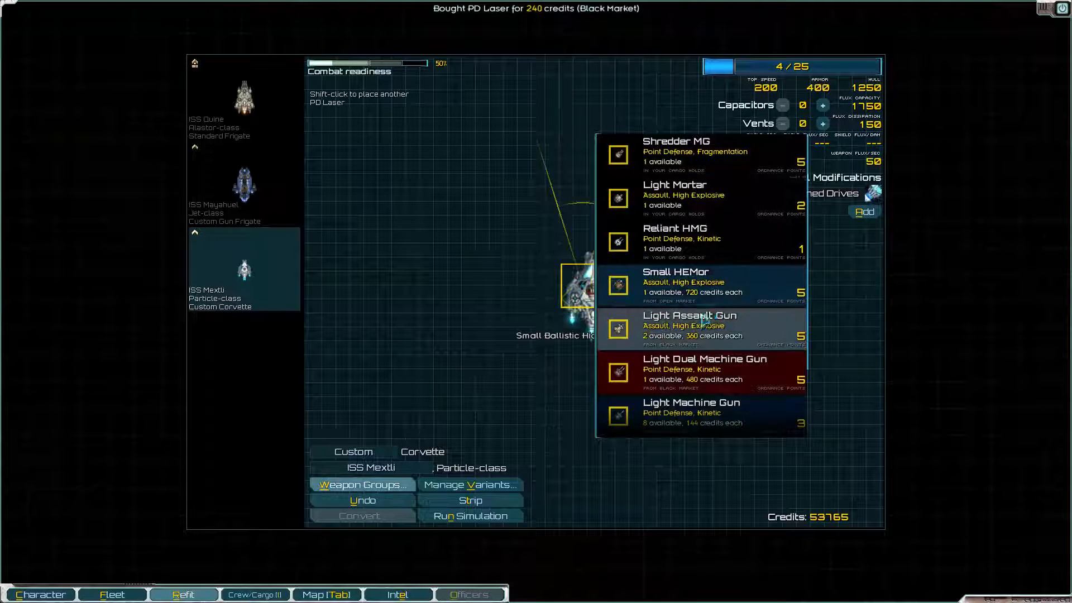
{"action": "mouse_move", "coordinate": [697, 155]}
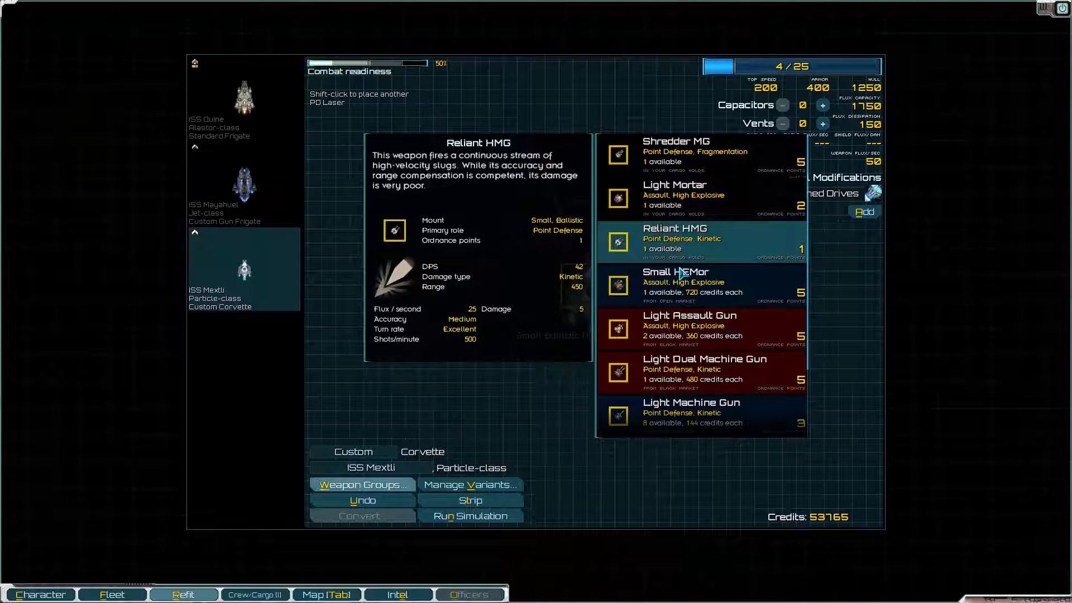
{"action": "mouse_move", "coordinate": [689, 325]}
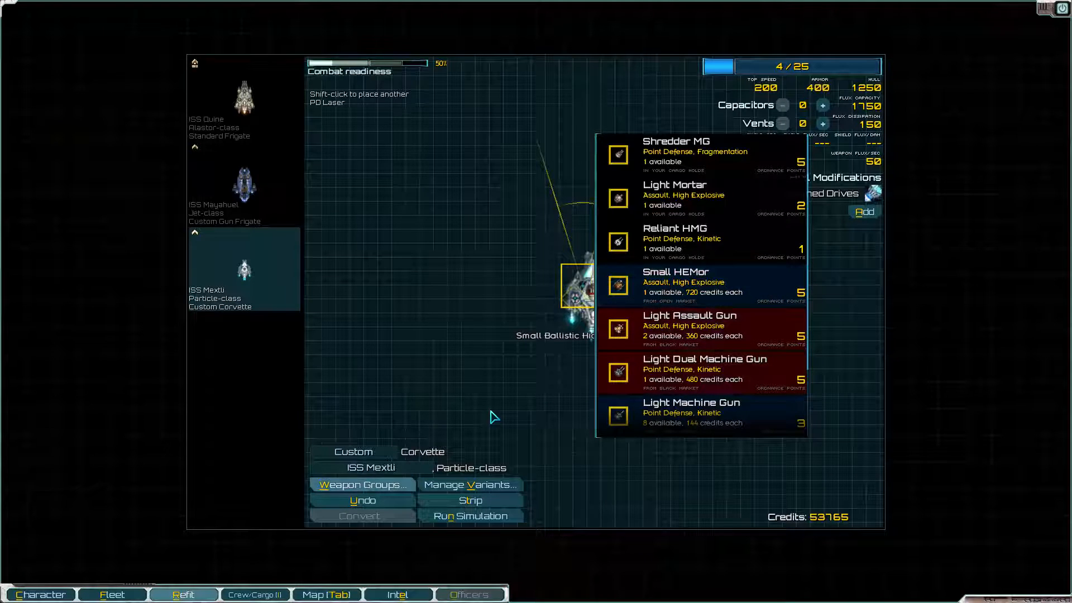
{"action": "mouse_move", "coordinate": [683, 329]}
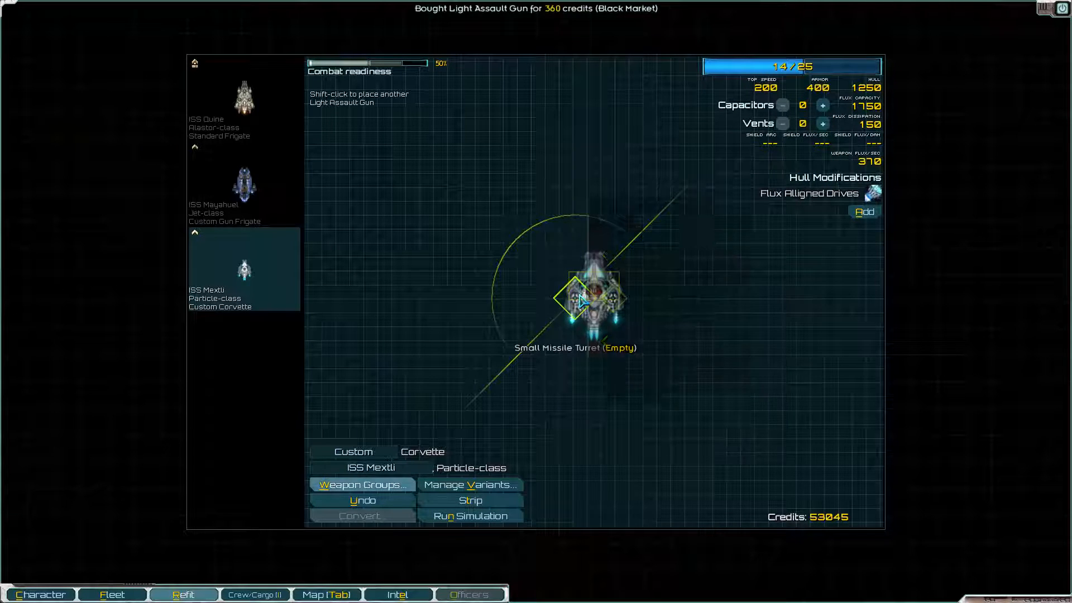
Buy and mount Quill Rocket Launchers in both of the corvette's small missile turrets
{"action": "left_click", "coordinate": [575, 296]}
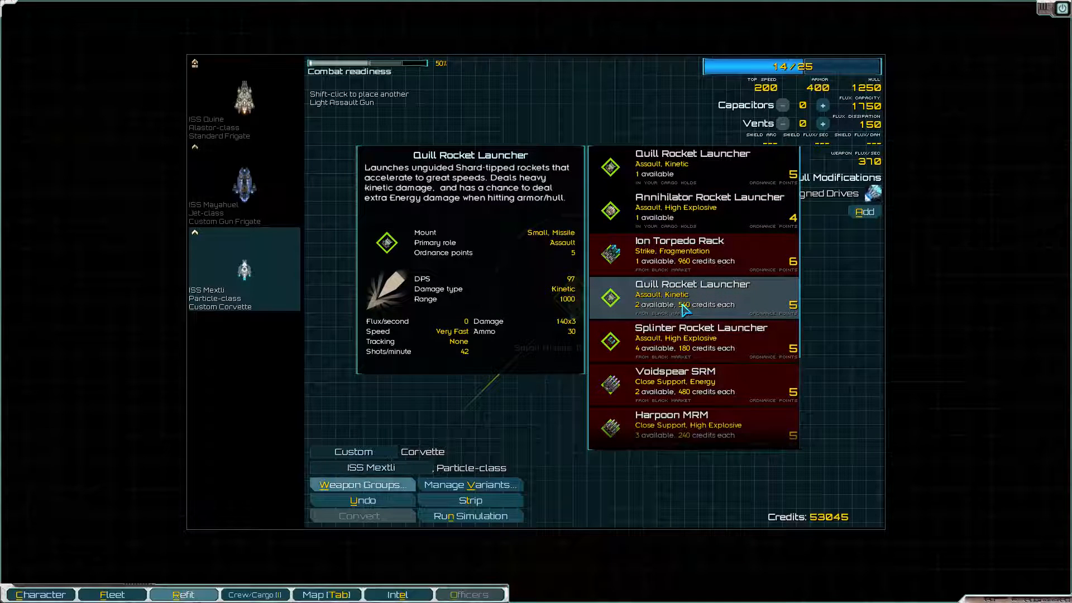
{"action": "left_click", "coordinate": [692, 294]}
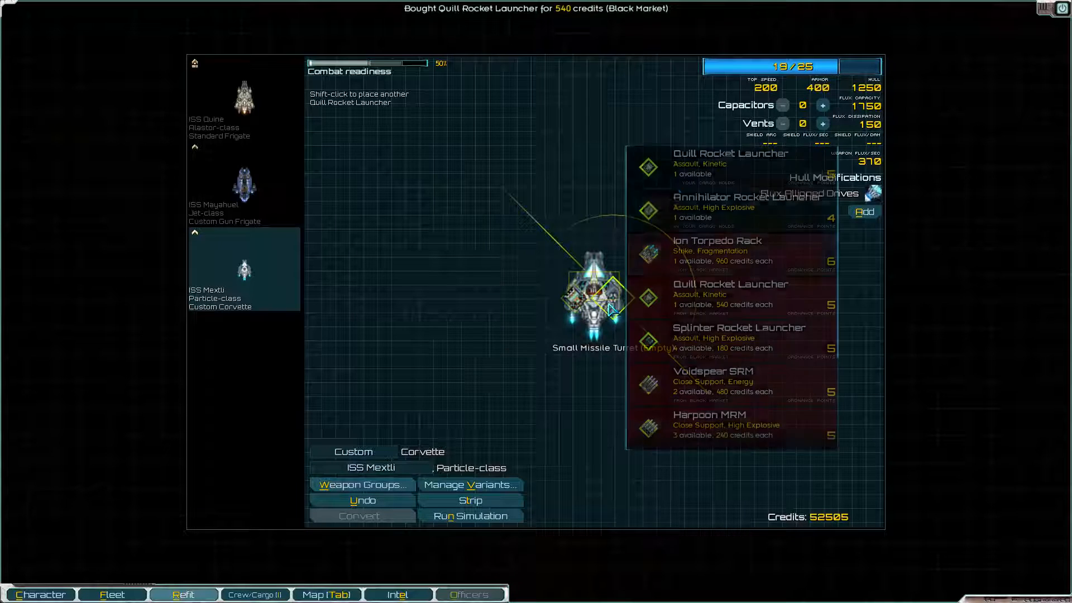
{"action": "left_click", "coordinate": [615, 297]}
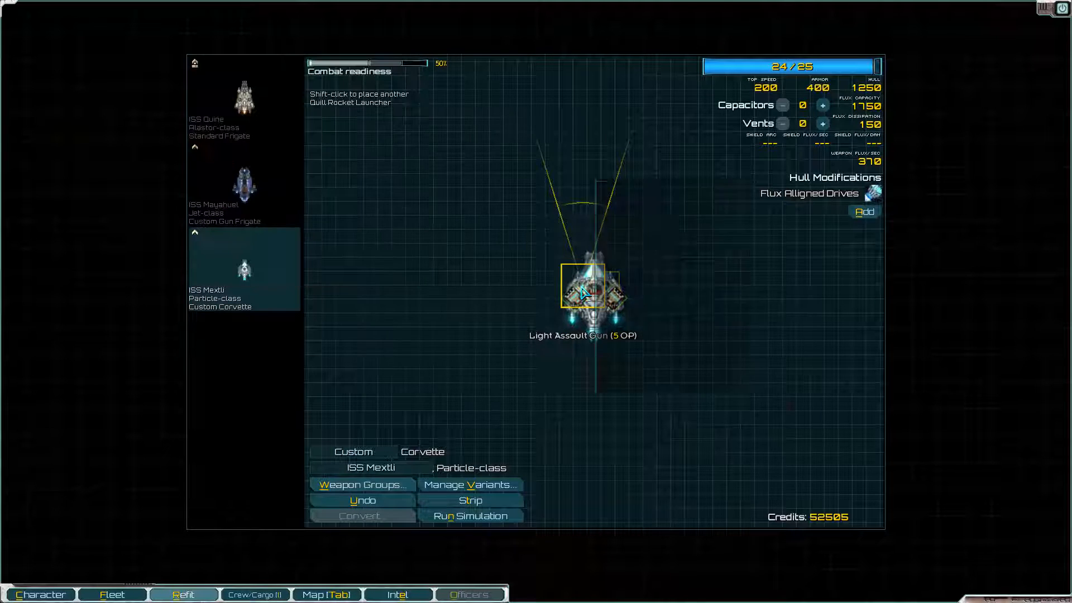
Swap in a second Light Assault Gun and replace the Quills with Annihilator Rocket Launchers
{"action": "left_click", "coordinate": [581, 286]}
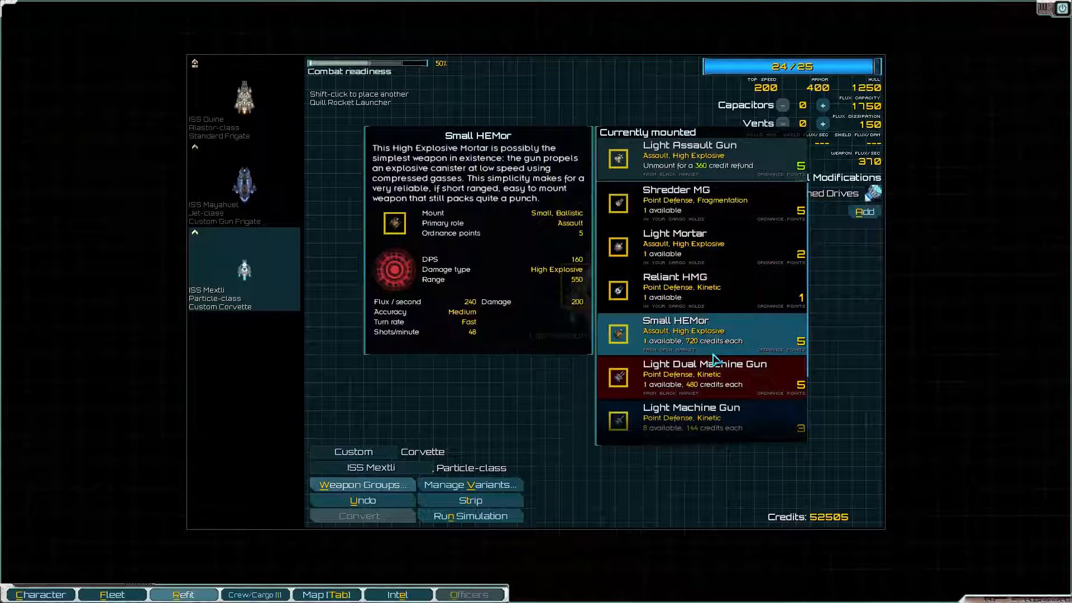
{"action": "mouse_move", "coordinate": [714, 351]}
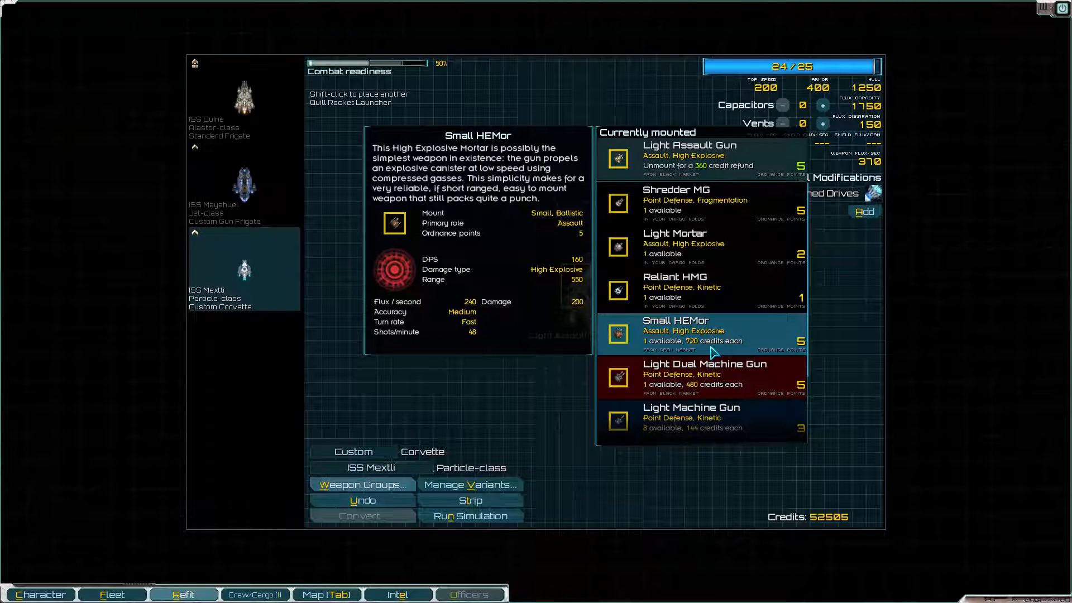
{"action": "mouse_move", "coordinate": [715, 345]}
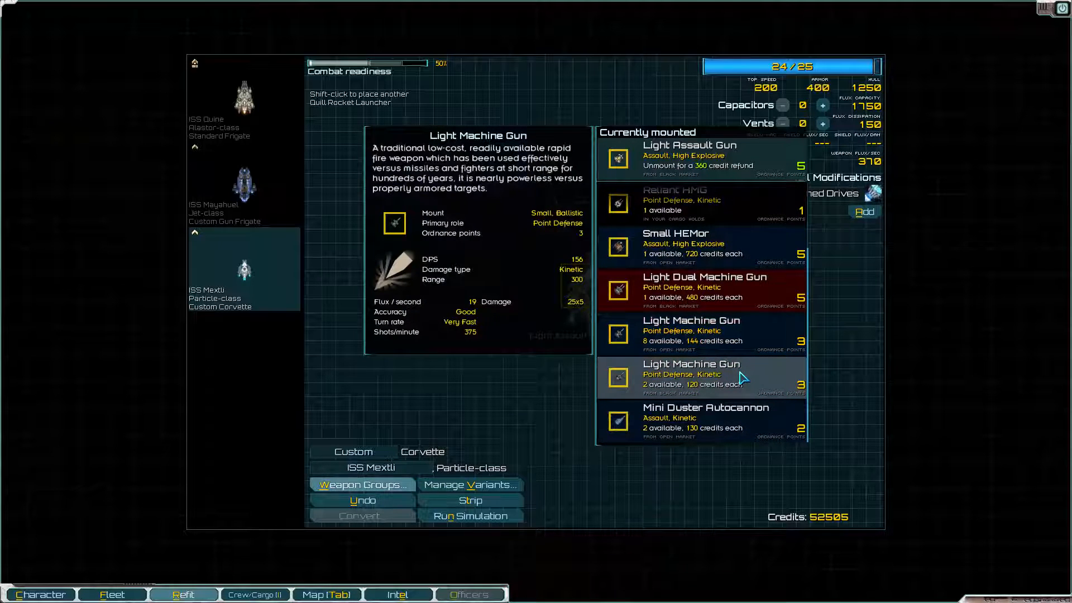
{"action": "left_click", "coordinate": [705, 417]}
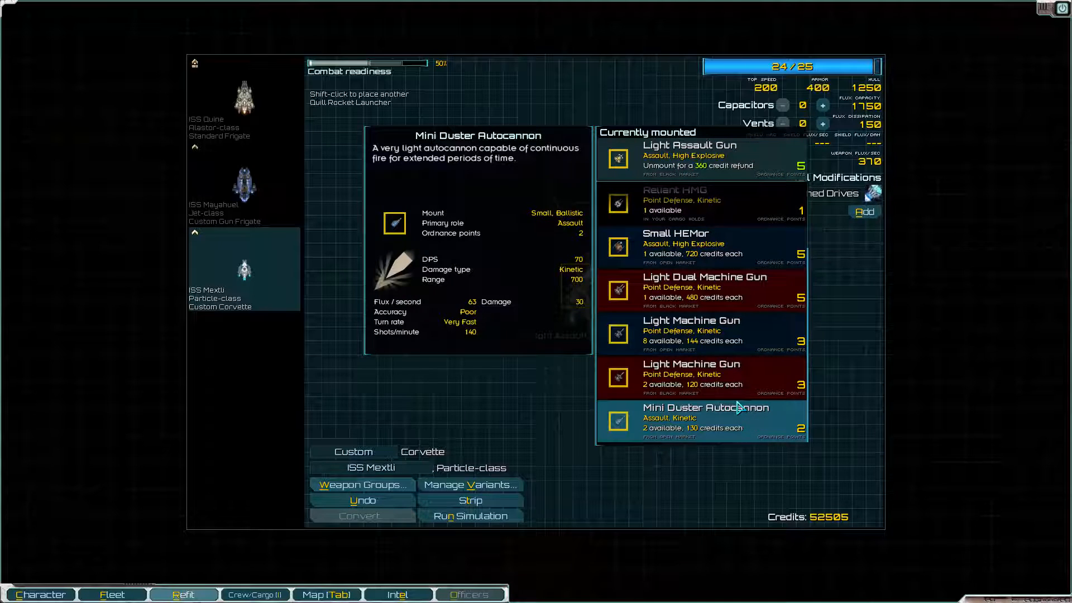
{"action": "mouse_move", "coordinate": [692, 432]}
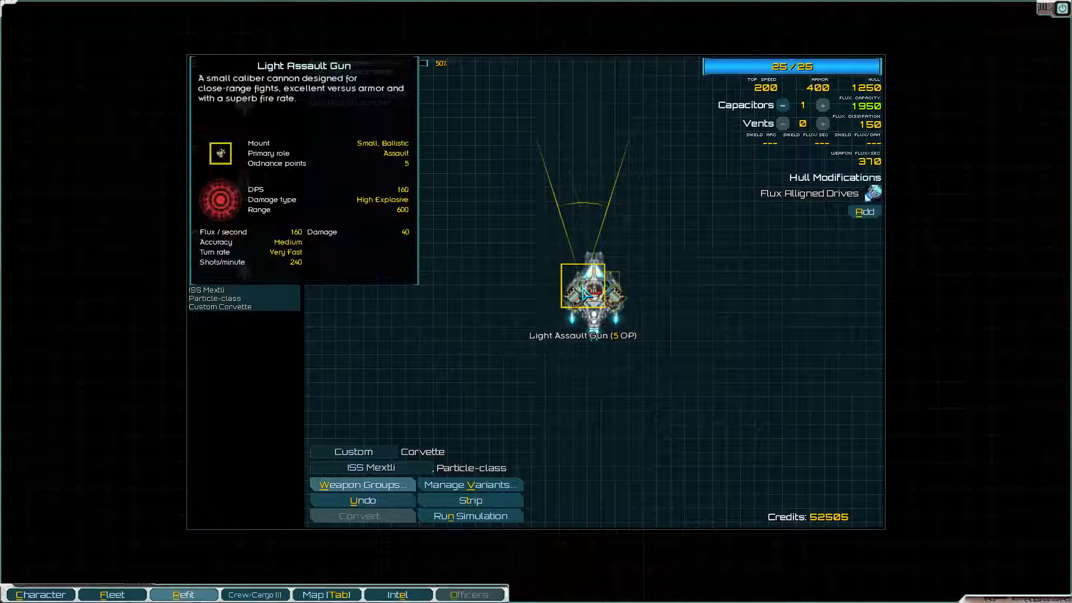
{"action": "left_click", "coordinate": [581, 292]}
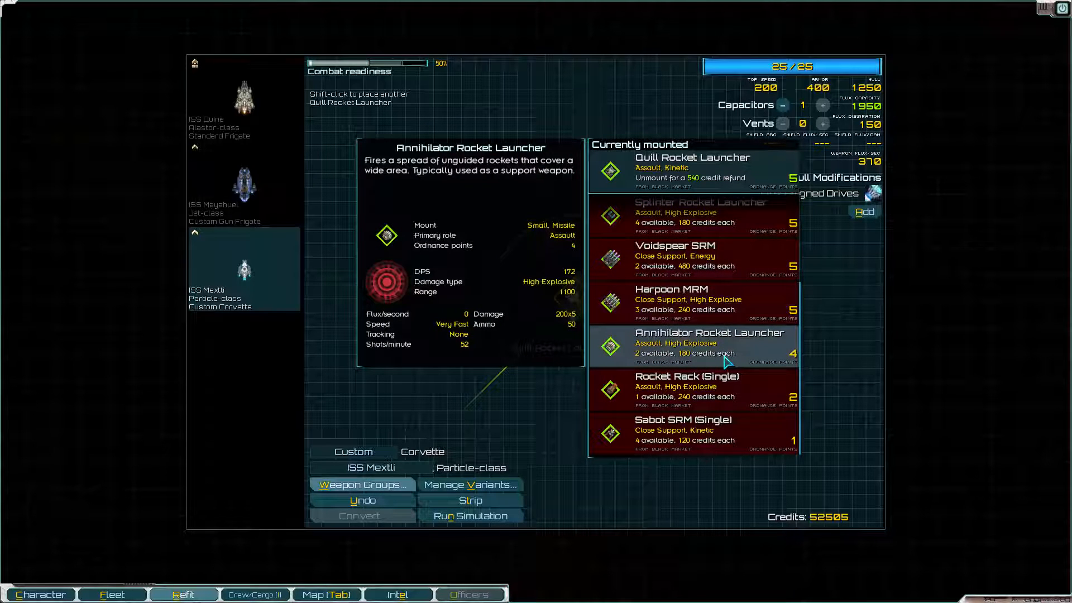
{"action": "left_click", "coordinate": [692, 342]}
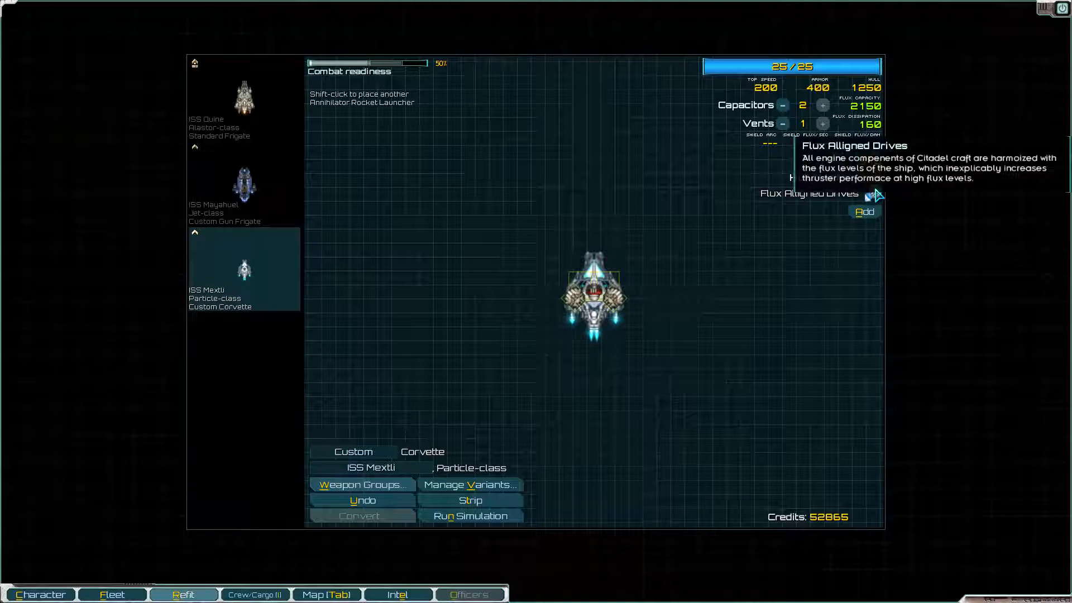
Review the corvette's weapon group assignments and confirm the setup
{"action": "left_click", "coordinate": [360, 485]}
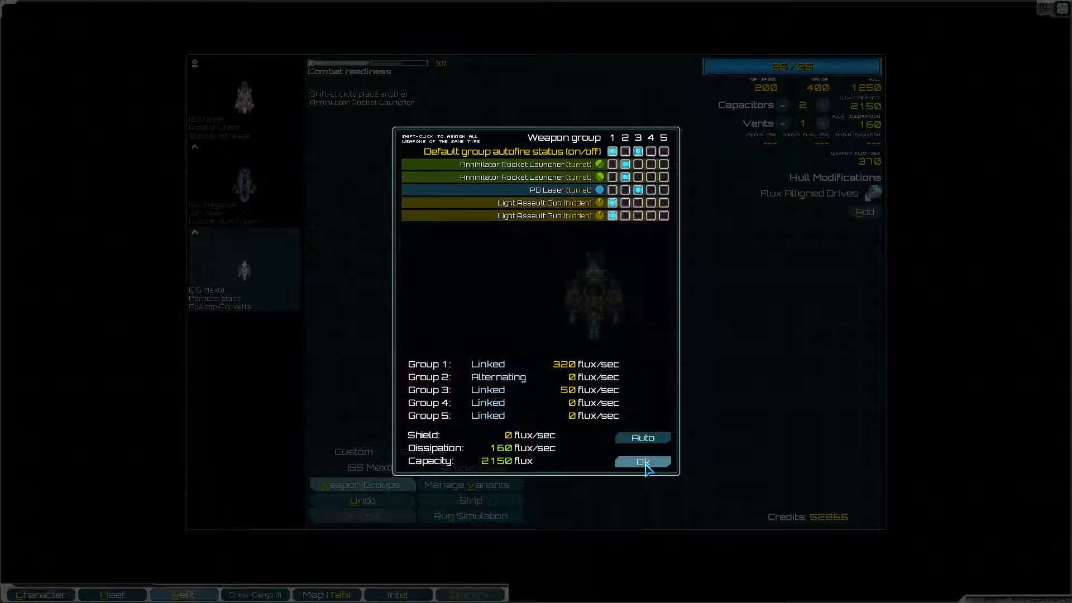
{"action": "left_click", "coordinate": [641, 462]}
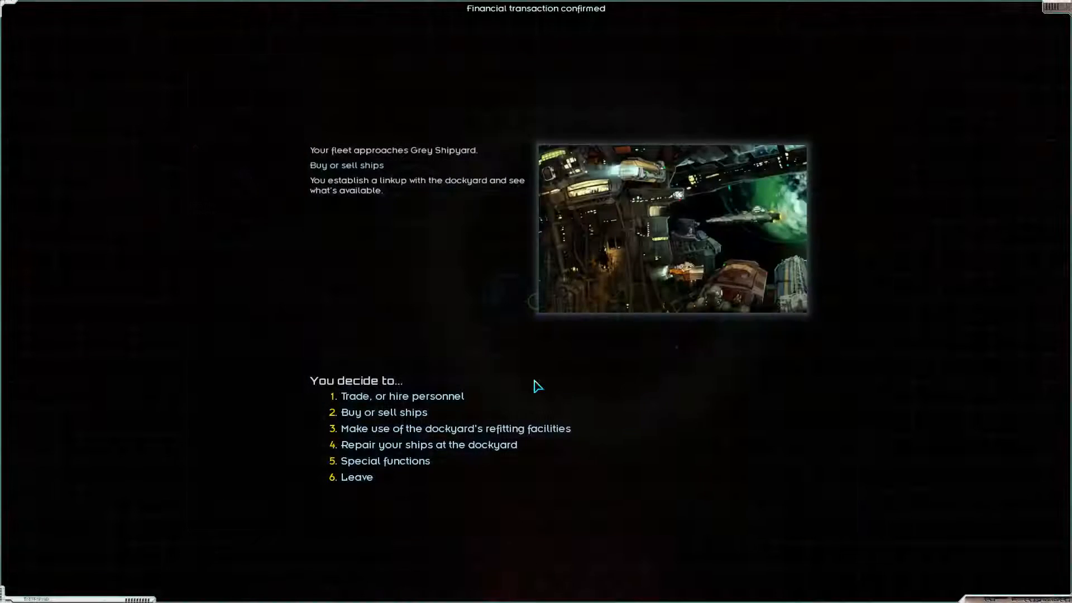
Leave Grey Shipyard, speed through travel to a new destination and pause at the mercenary fleet
{"action": "left_click", "coordinate": [429, 445]}
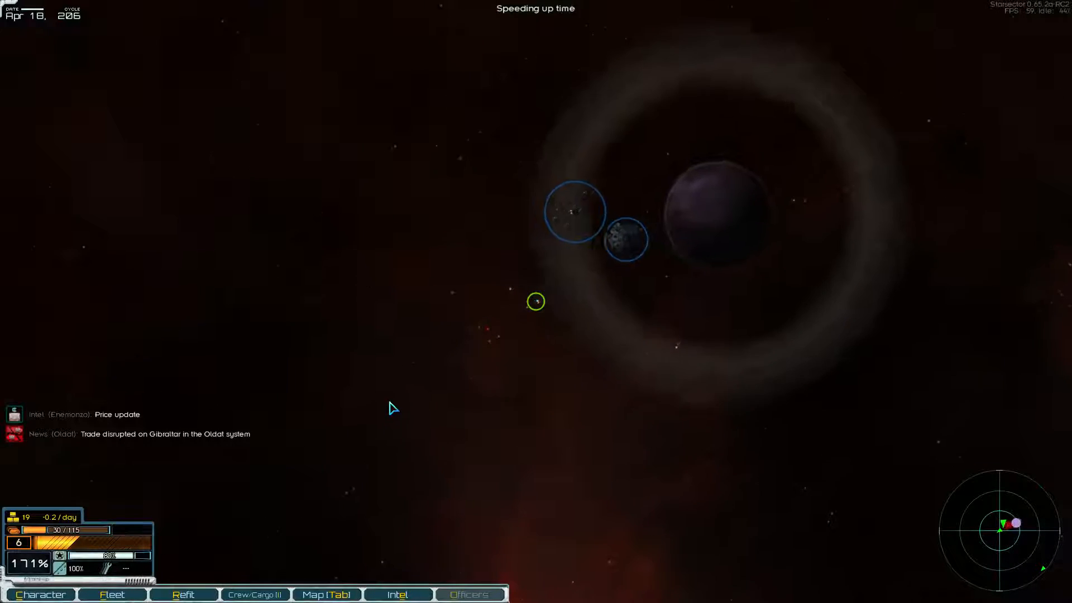
{"action": "key", "text": "Tab"}
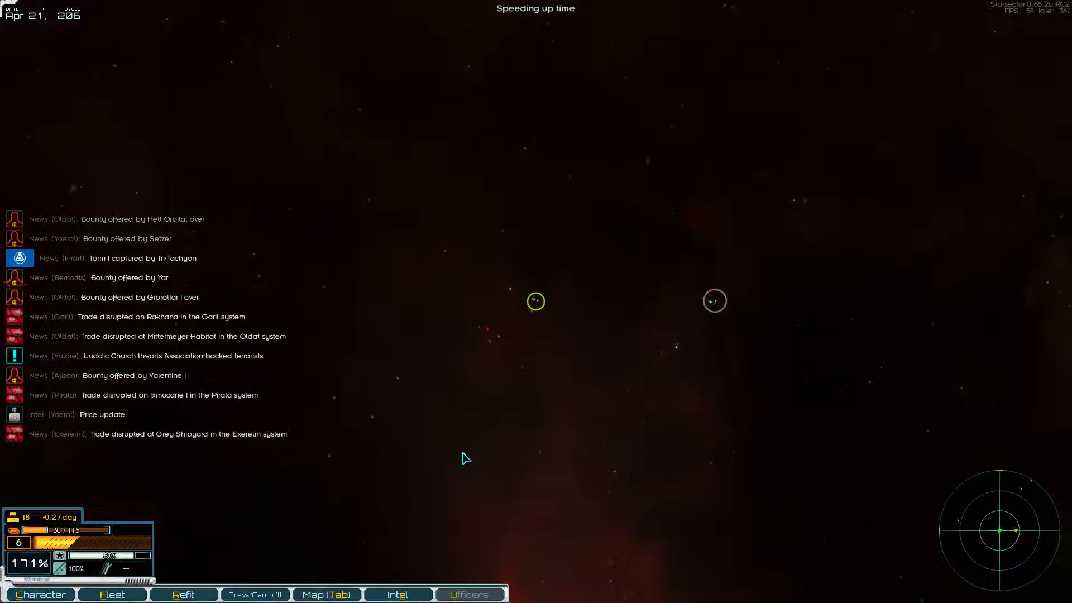
{"action": "left_click", "coordinate": [326, 595]}
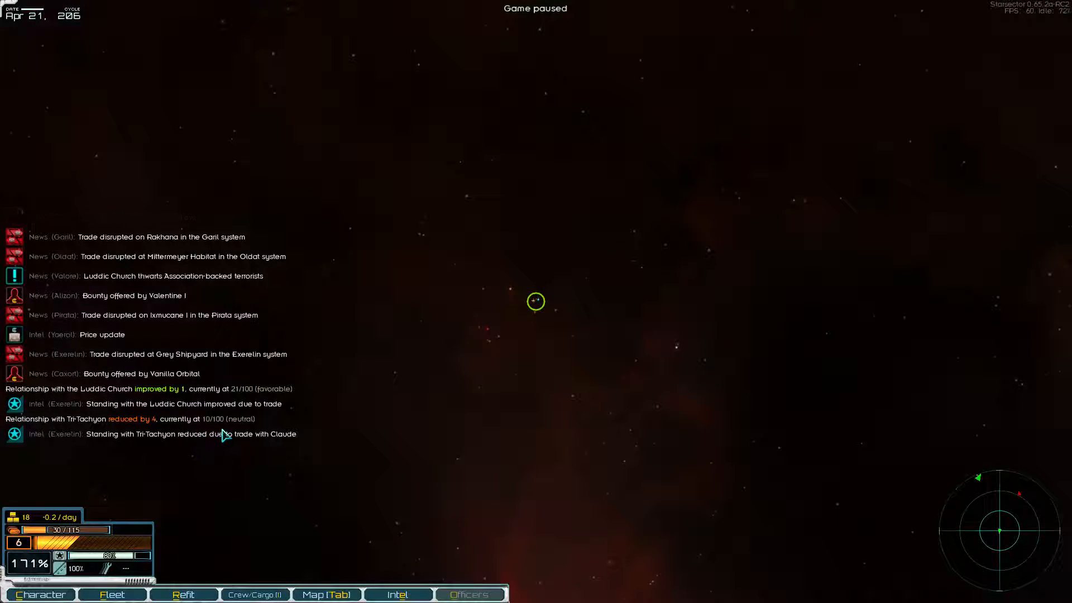
{"action": "key", "text": "space"}
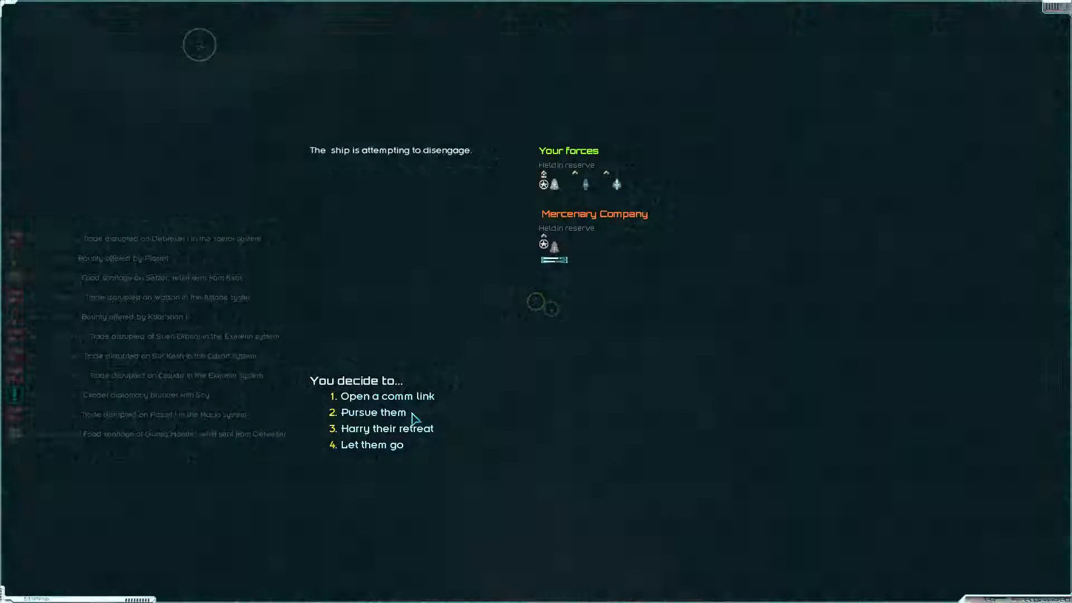
Pursue and deploy against the mercenary ship, fight until it is disabled, then end the battle
{"action": "left_click", "coordinate": [373, 412]}
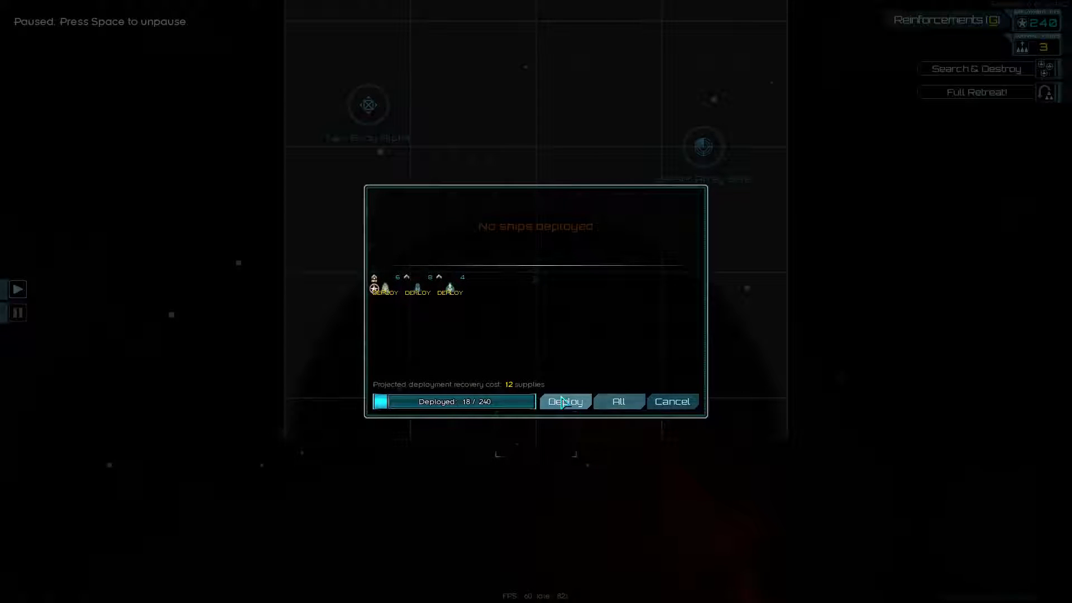
{"action": "left_click", "coordinate": [565, 401]}
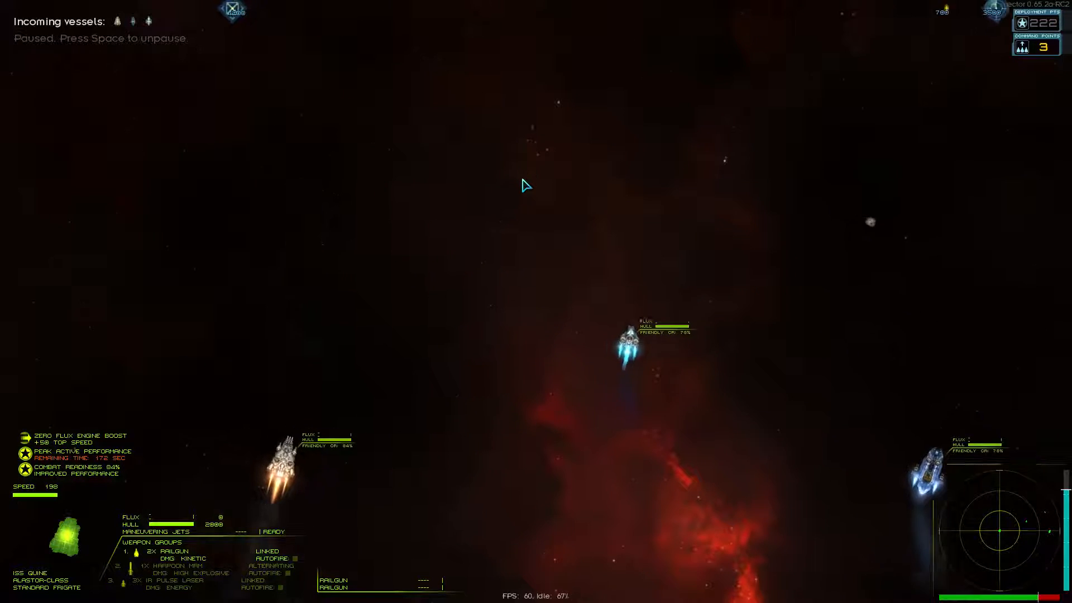
{"action": "key", "text": "space"}
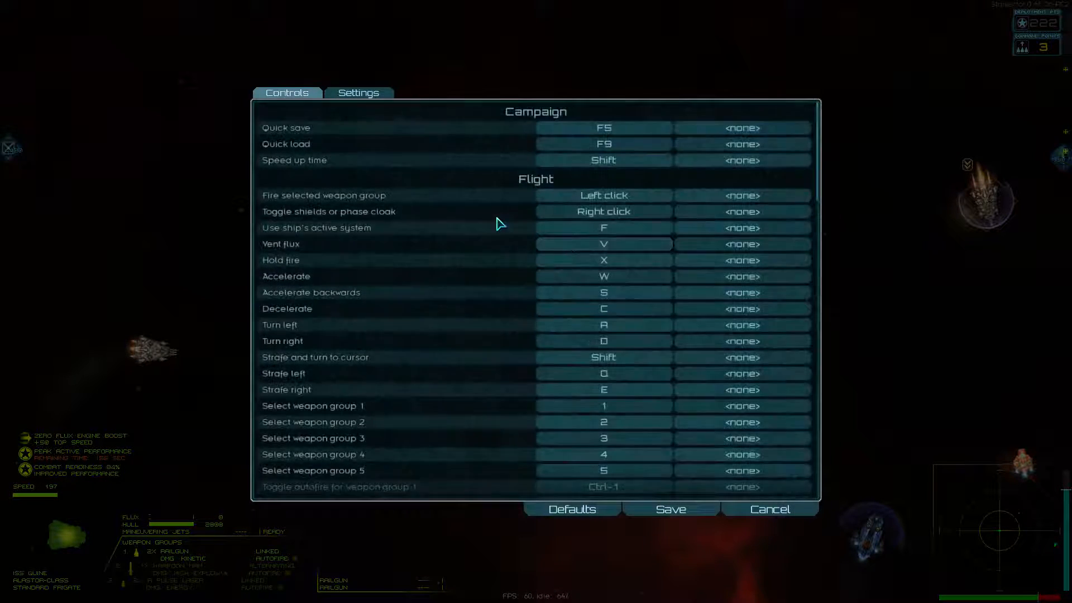
{"action": "mouse_move", "coordinate": [498, 389]}
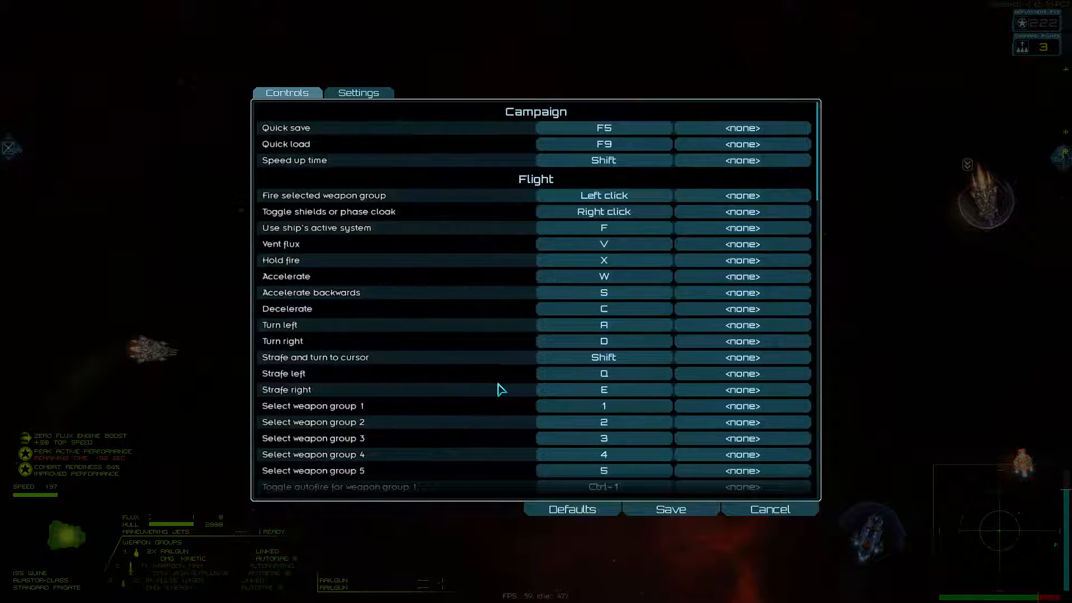
{"action": "left_click", "coordinate": [768, 509]}
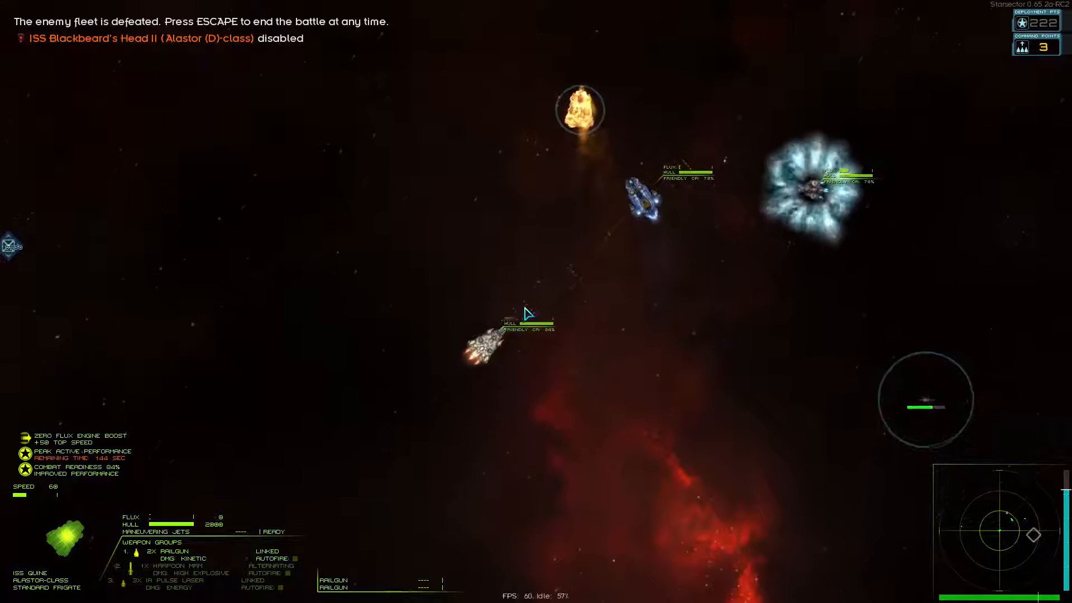
{"action": "key", "text": "escape"}
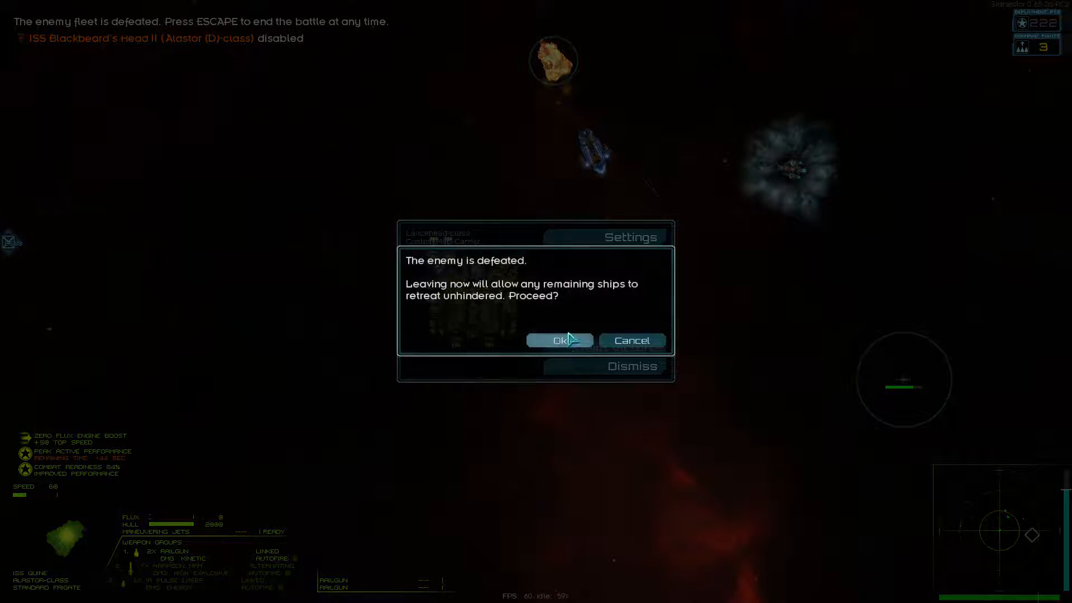
Stand the forces down, take all salvaged supplies, fuel, metals and volatiles, and continue
{"action": "left_click", "coordinate": [558, 341]}
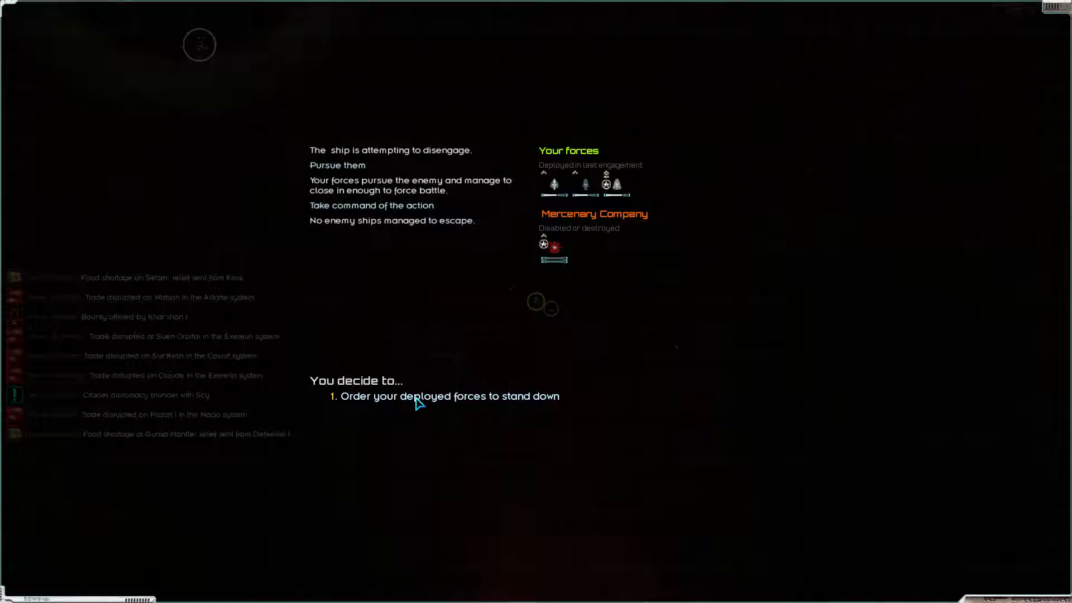
{"action": "left_click", "coordinate": [449, 396]}
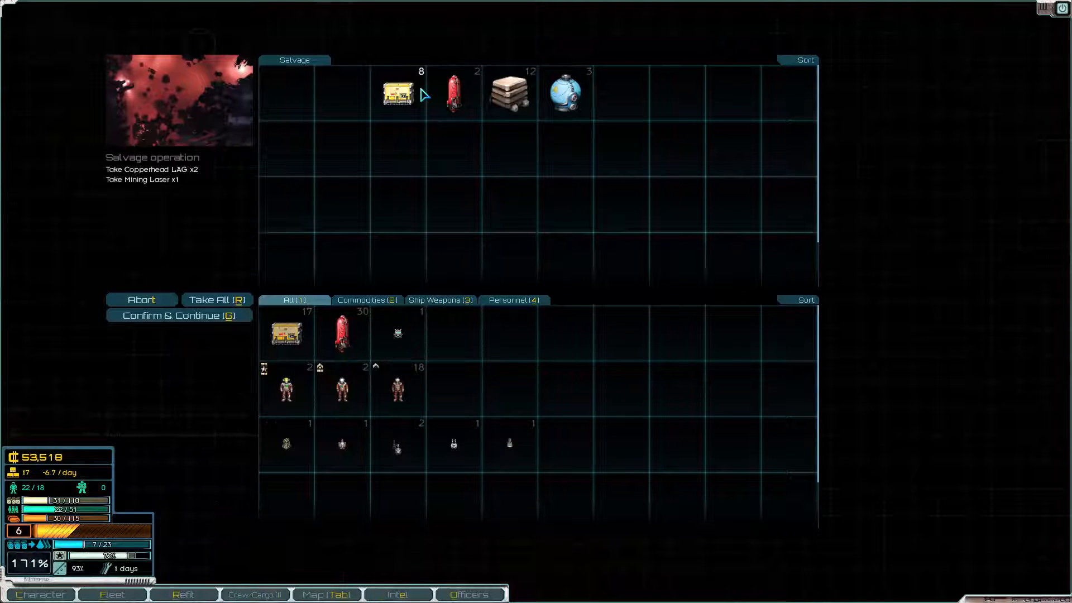
{"action": "left_click", "coordinate": [396, 92]}
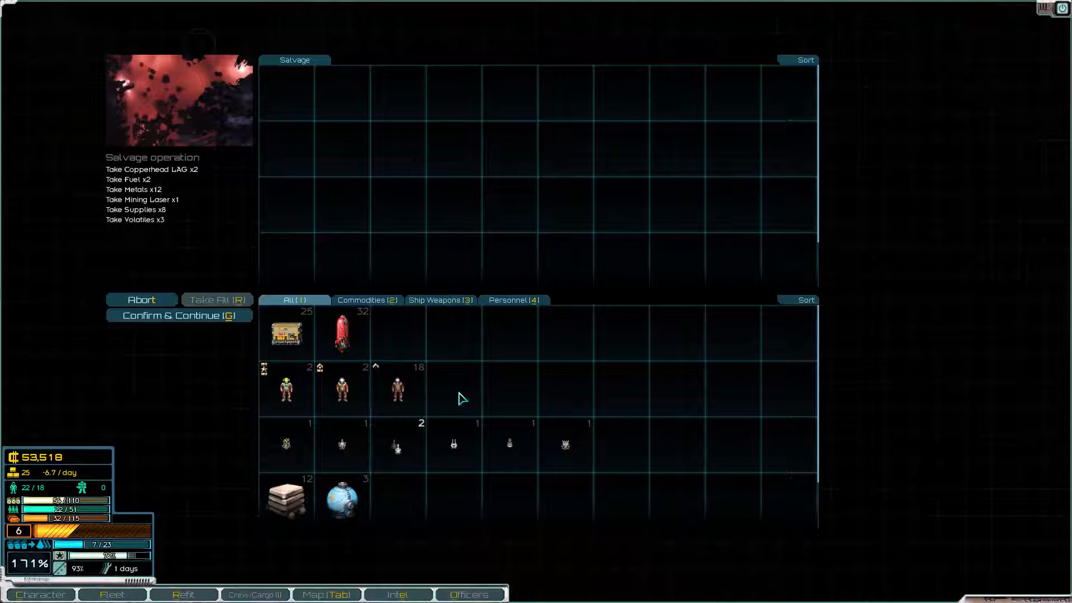
{"action": "left_click", "coordinate": [178, 315]}
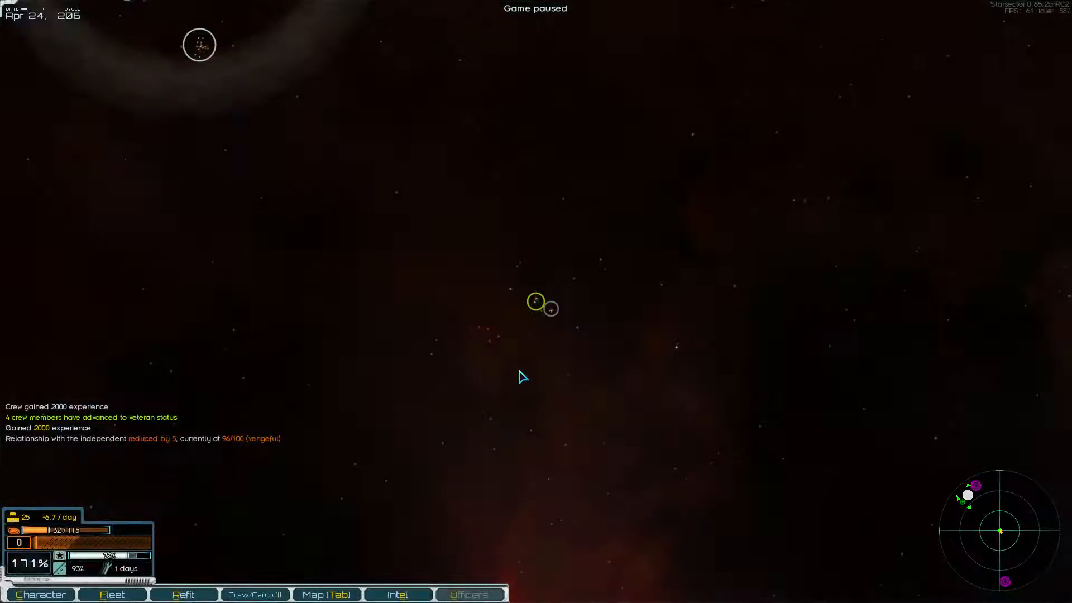
Dock at Feran, repair the fleet for 1 supply and sell 12 metals and 3 volatiles
{"action": "key", "text": "space"}
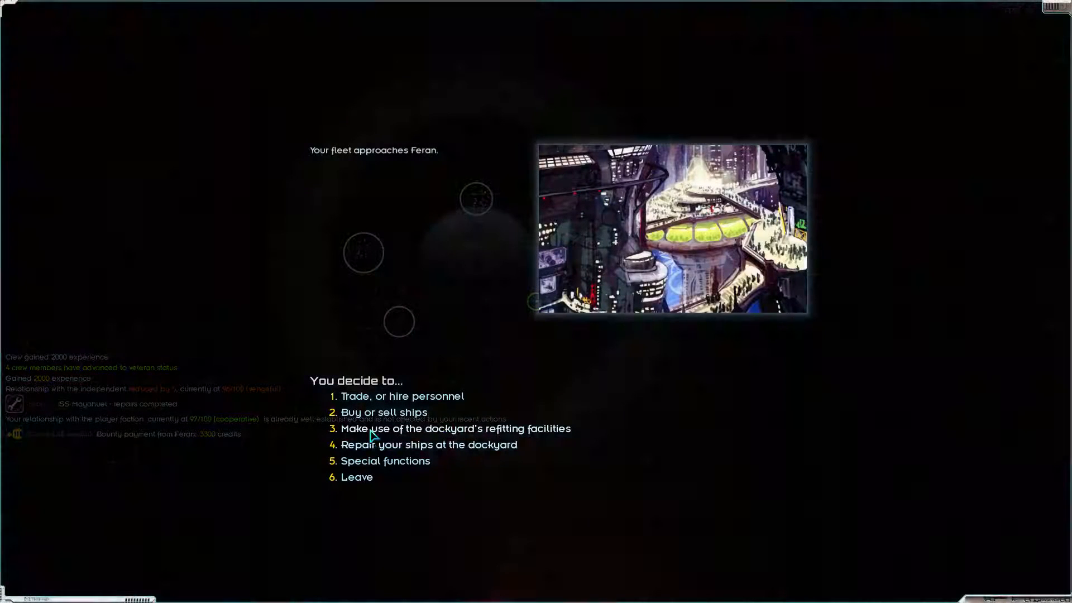
{"action": "left_click", "coordinate": [429, 444]}
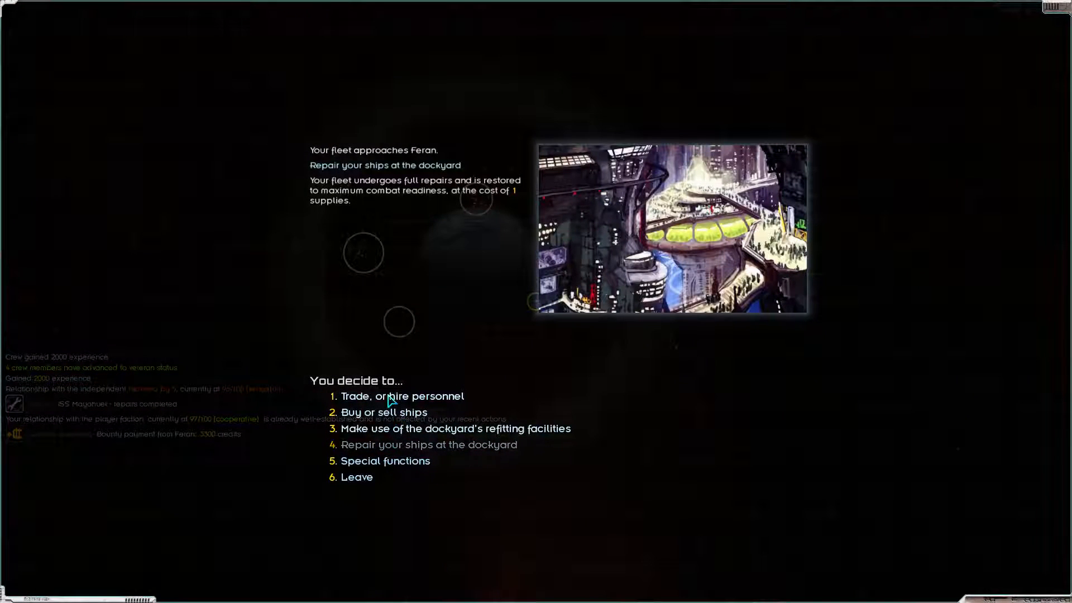
{"action": "left_click", "coordinate": [384, 412]}
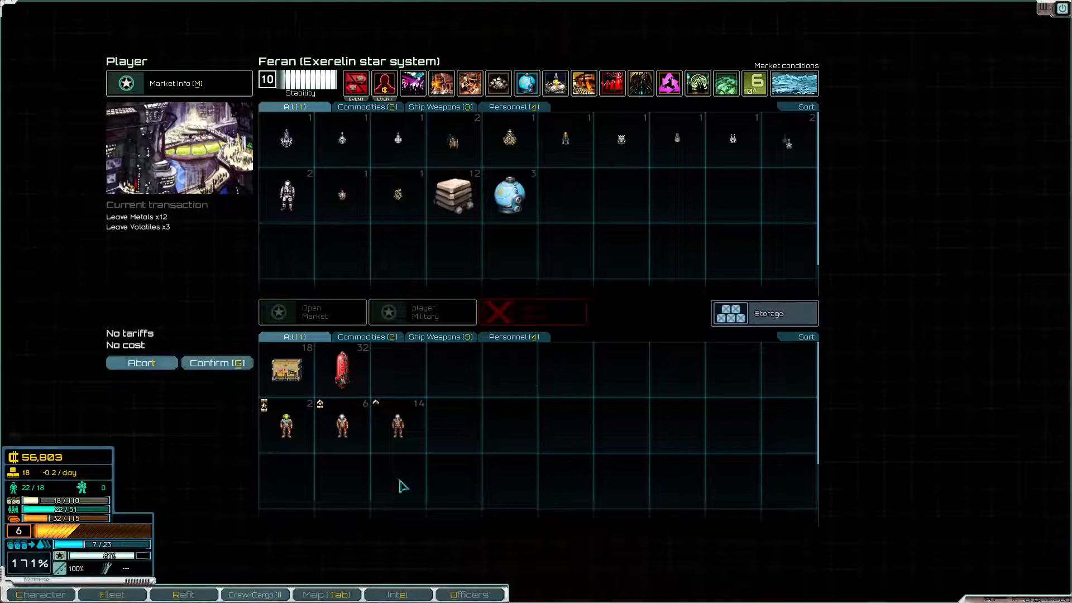
{"action": "mouse_move", "coordinate": [490, 252]}
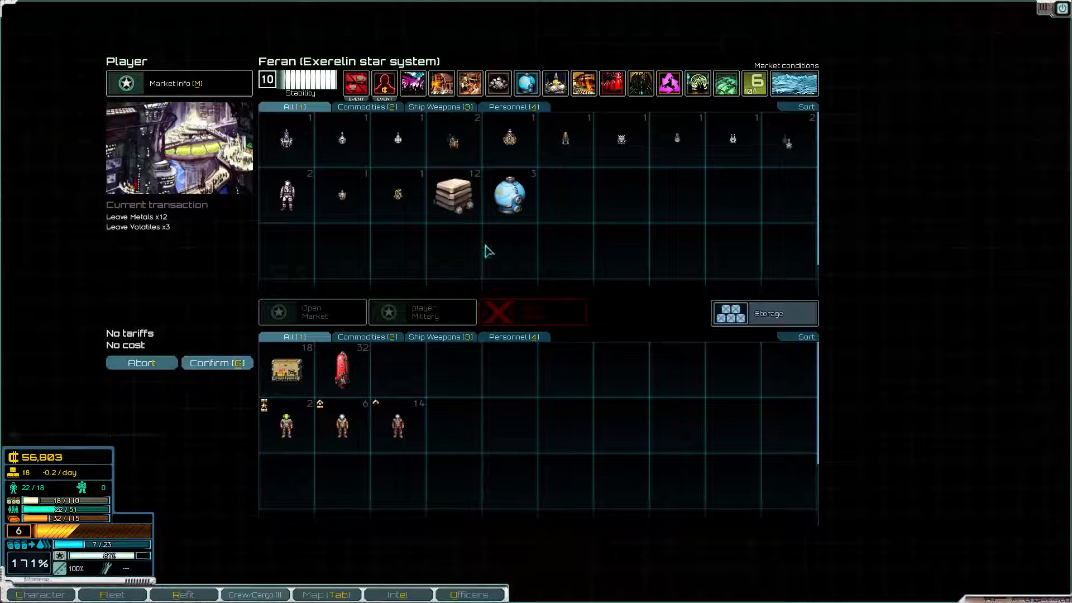
{"action": "left_click", "coordinate": [216, 361]}
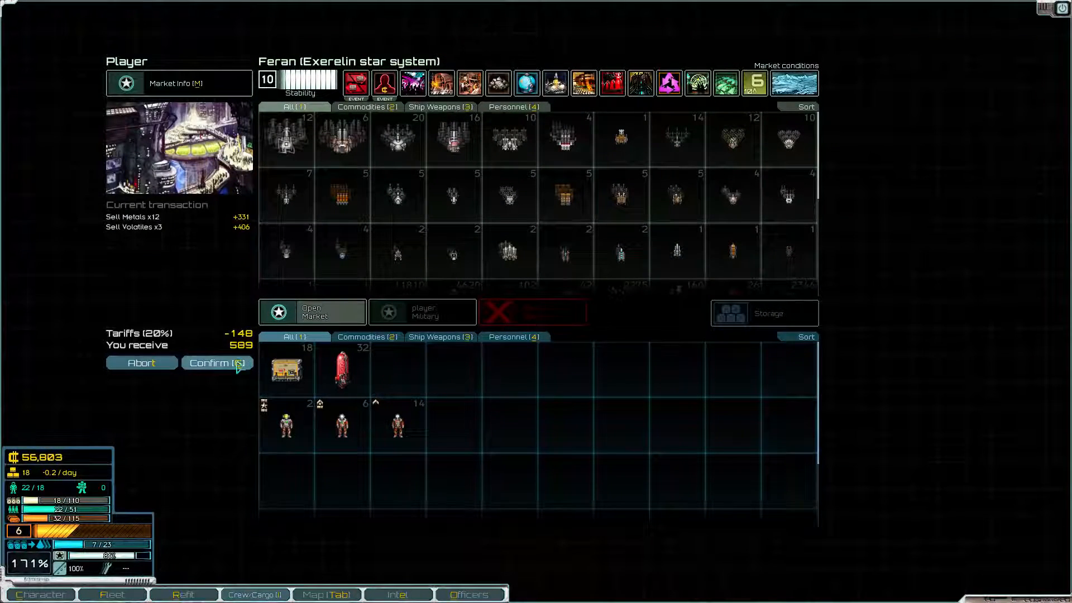
{"action": "left_click", "coordinate": [216, 362]}
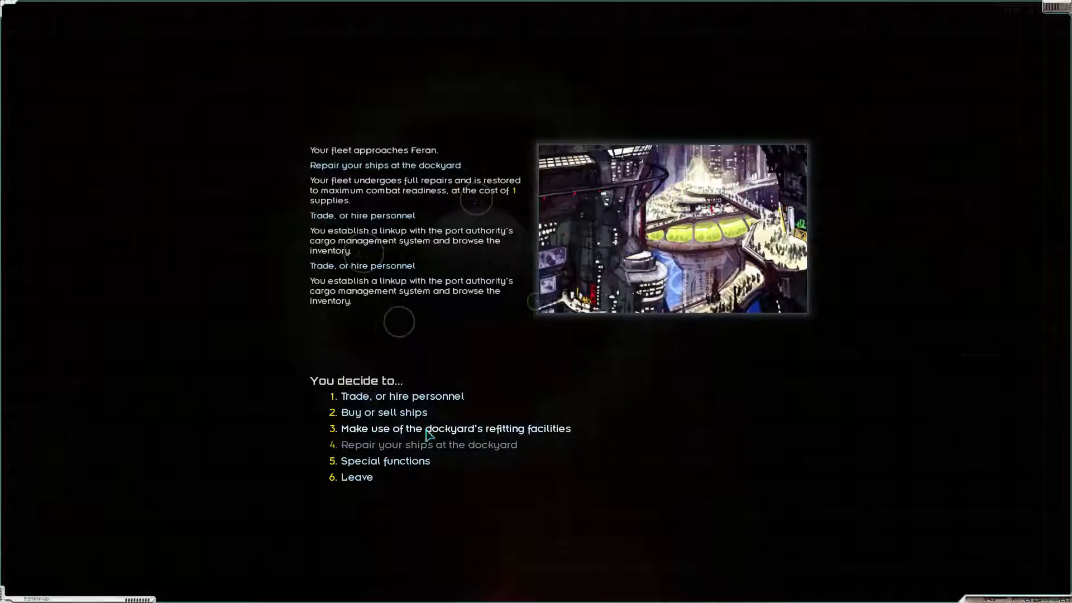
Browse Feran's warships for sale, reading the Medusa destroyer and Falcon light cruiser entries
{"action": "left_click", "coordinate": [384, 412]}
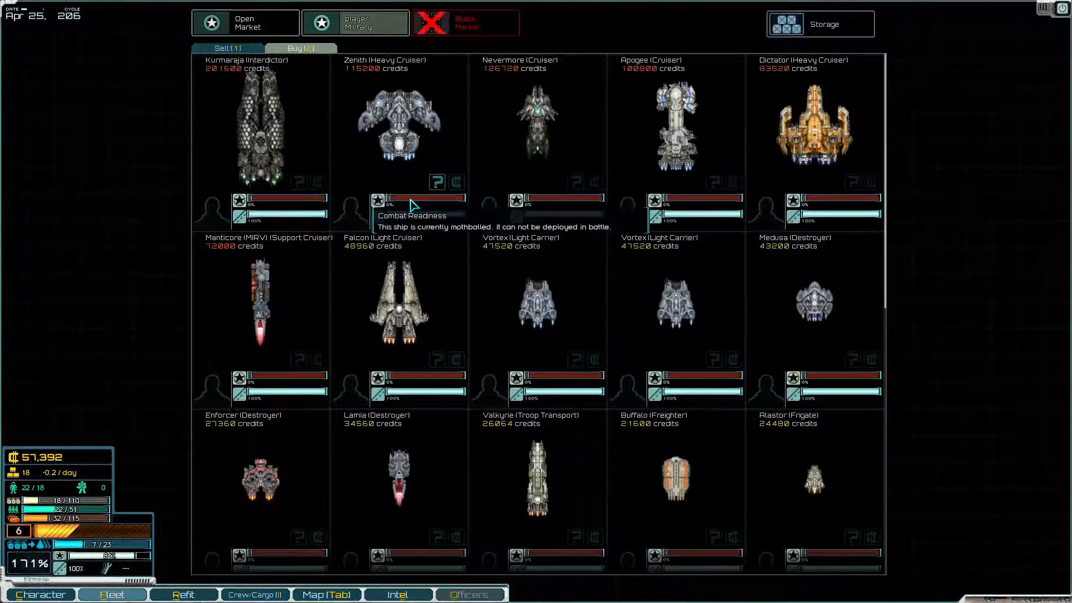
{"action": "mouse_move", "coordinate": [413, 248]}
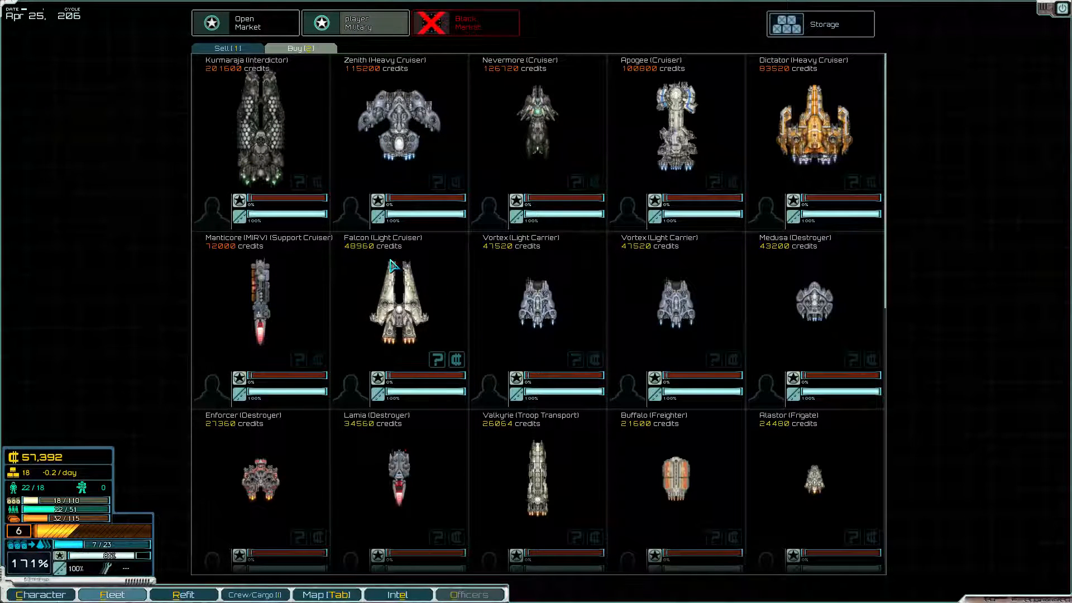
{"action": "mouse_move", "coordinate": [400, 287]}
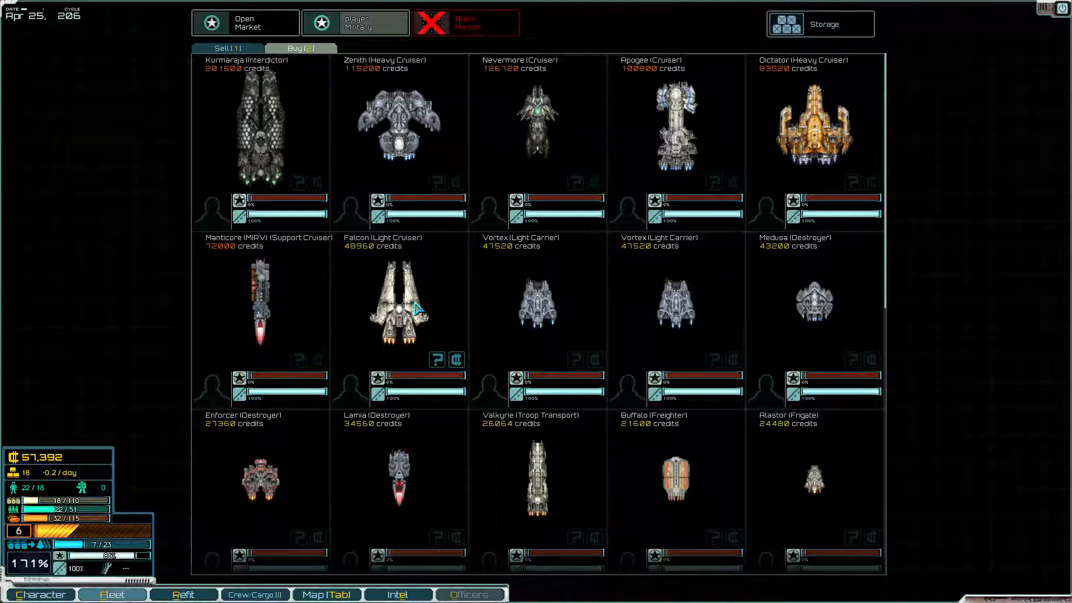
{"action": "mouse_move", "coordinate": [877, 315]}
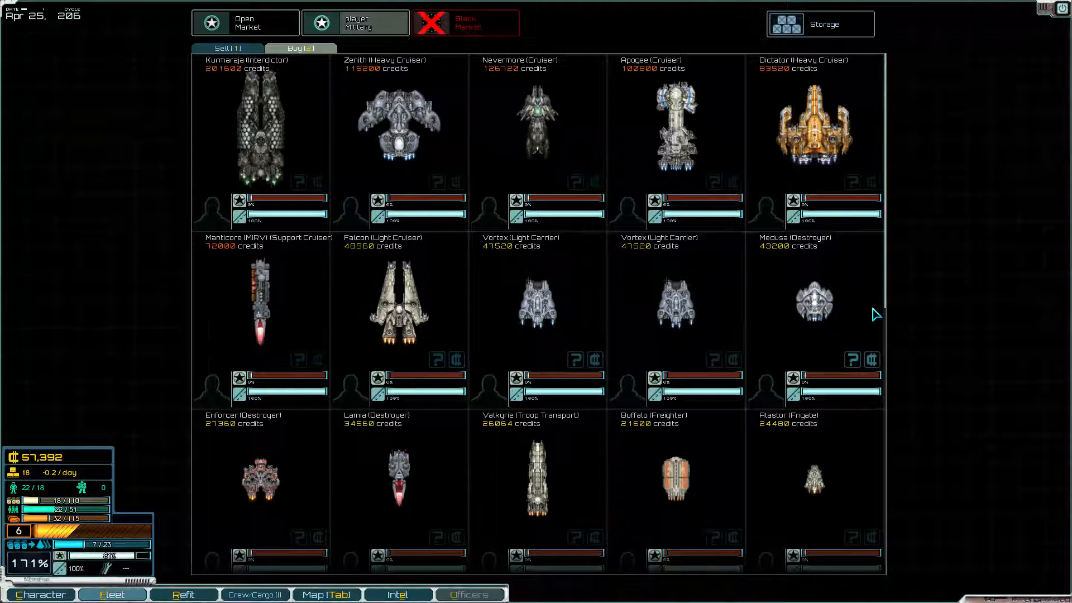
{"action": "left_click", "coordinate": [852, 361]}
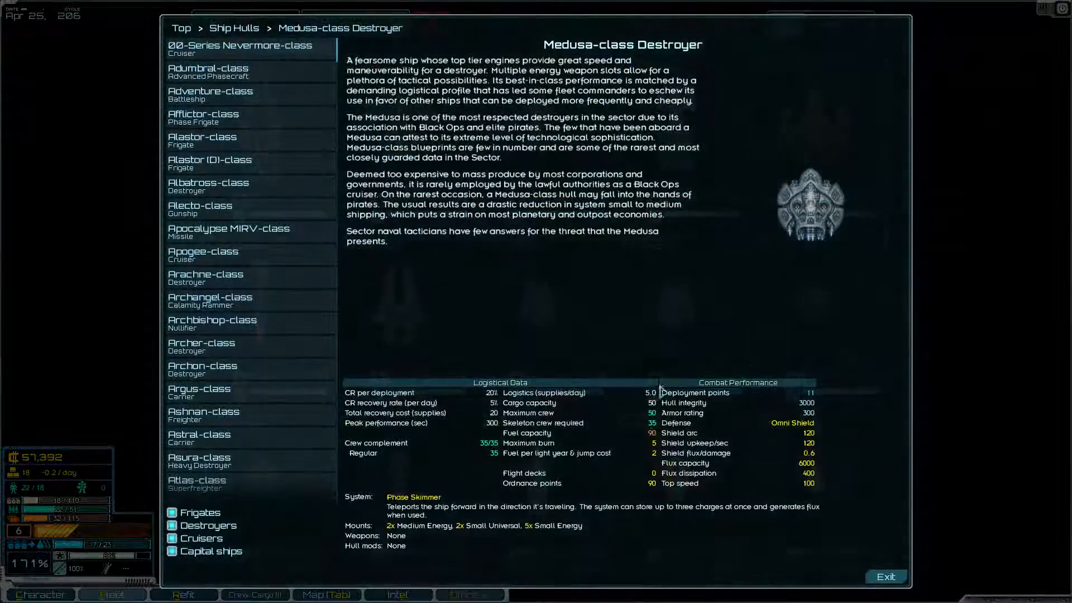
{"action": "left_click", "coordinate": [885, 576]}
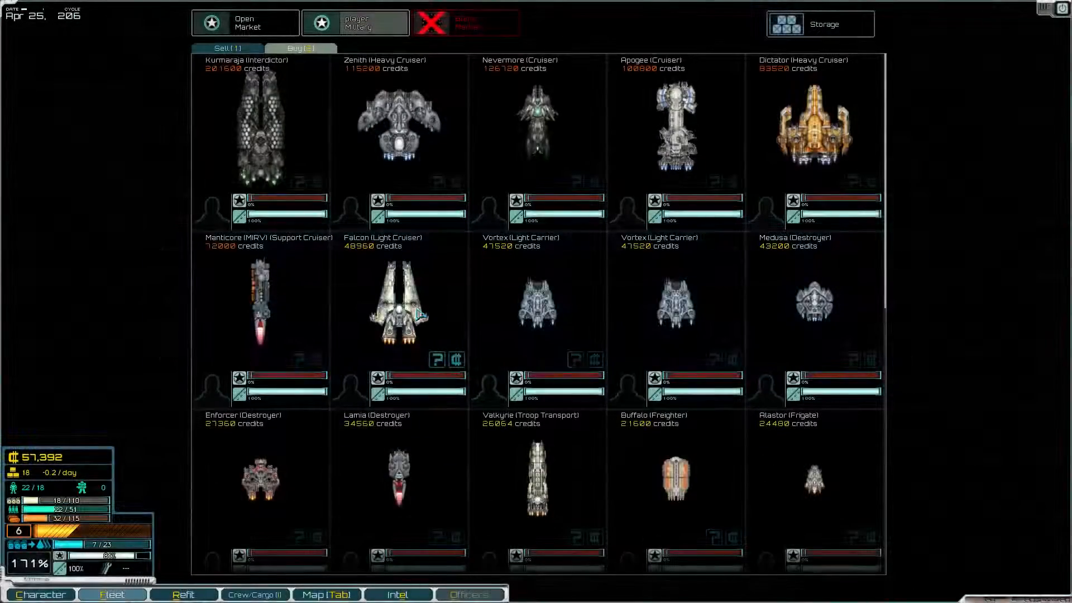
{"action": "left_click", "coordinate": [436, 360]}
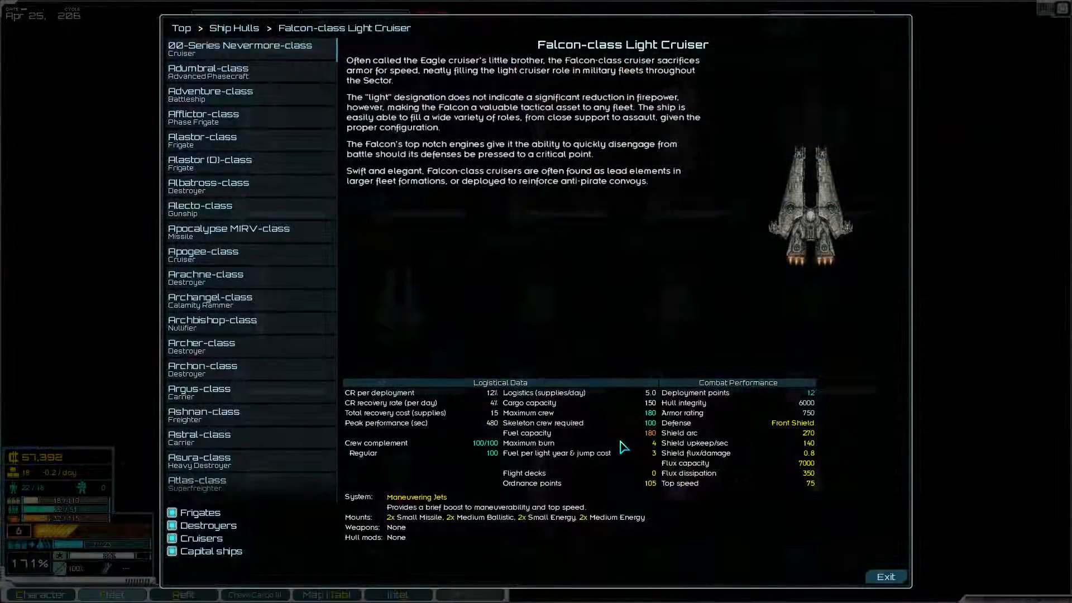
{"action": "left_click", "coordinate": [885, 576]}
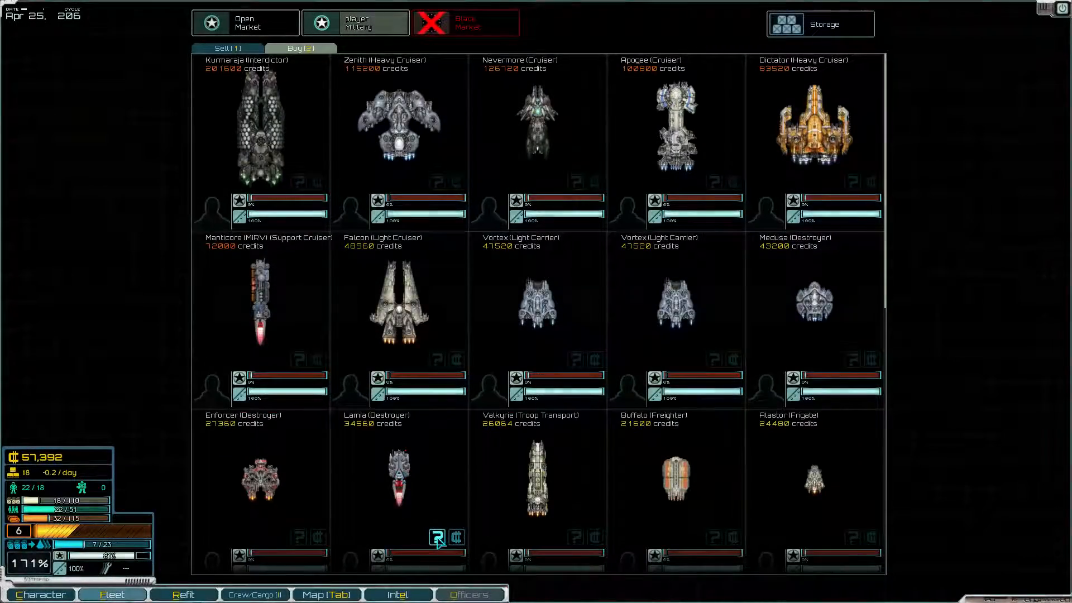
{"action": "scroll", "scroll_direction": "down", "scroll_amount": 3}
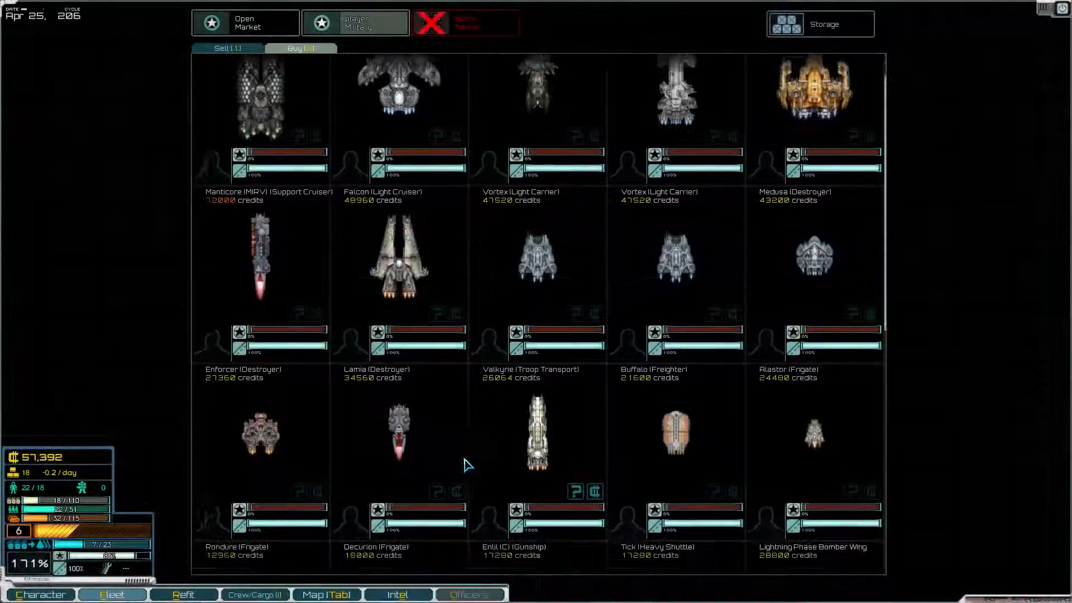
{"action": "scroll", "scroll_direction": "down", "scroll_amount": 3}
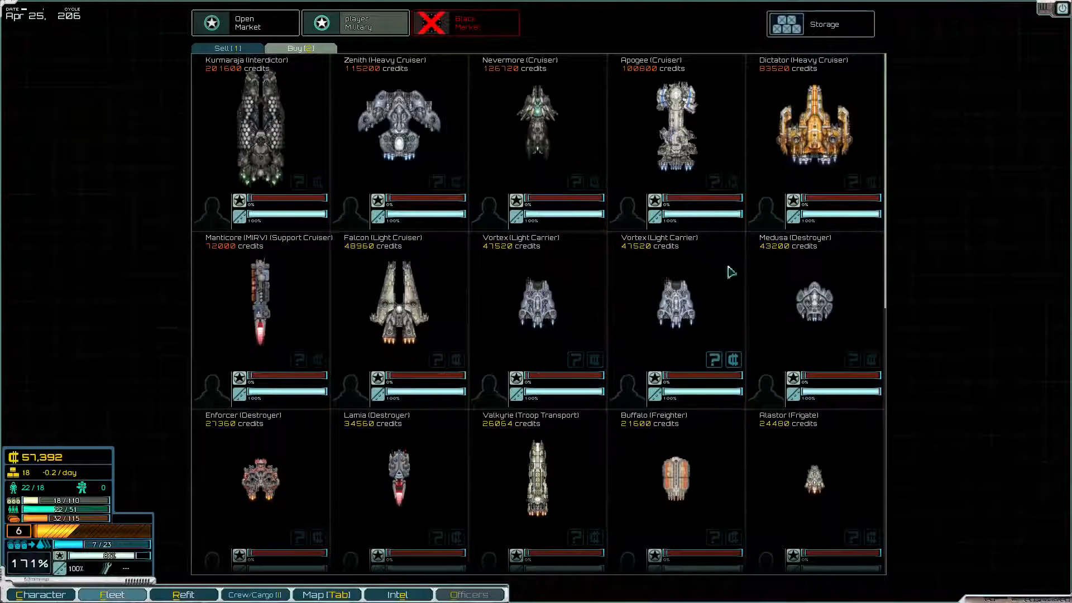
{"action": "mouse_move", "coordinate": [465, 349]}
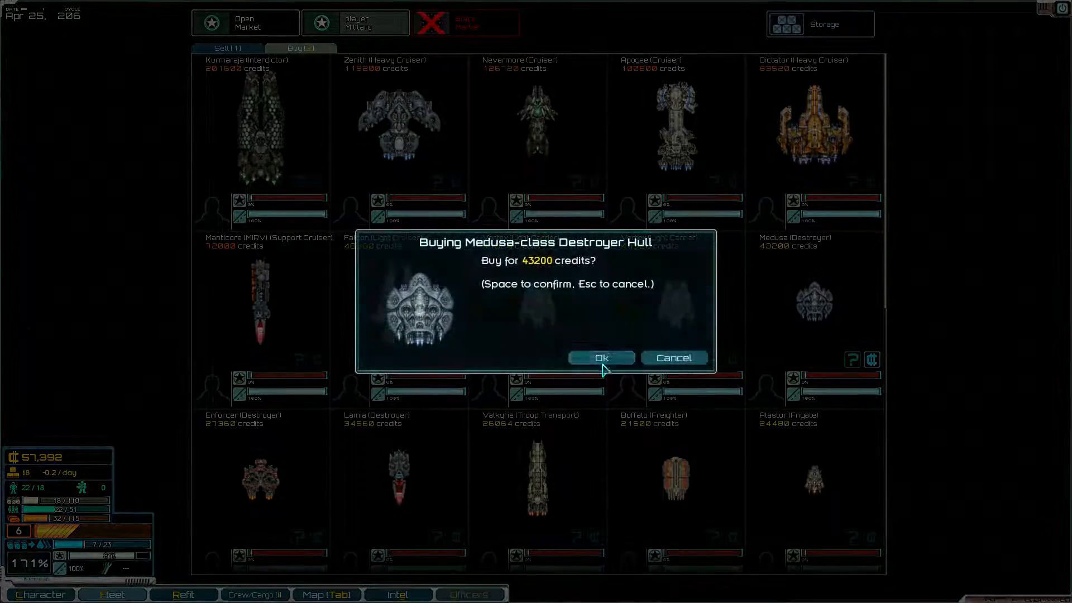
Confirm the Medusa destroyer hull purchase for 43,200 credits and hire the 38 green crew
{"action": "left_click", "coordinate": [601, 358]}
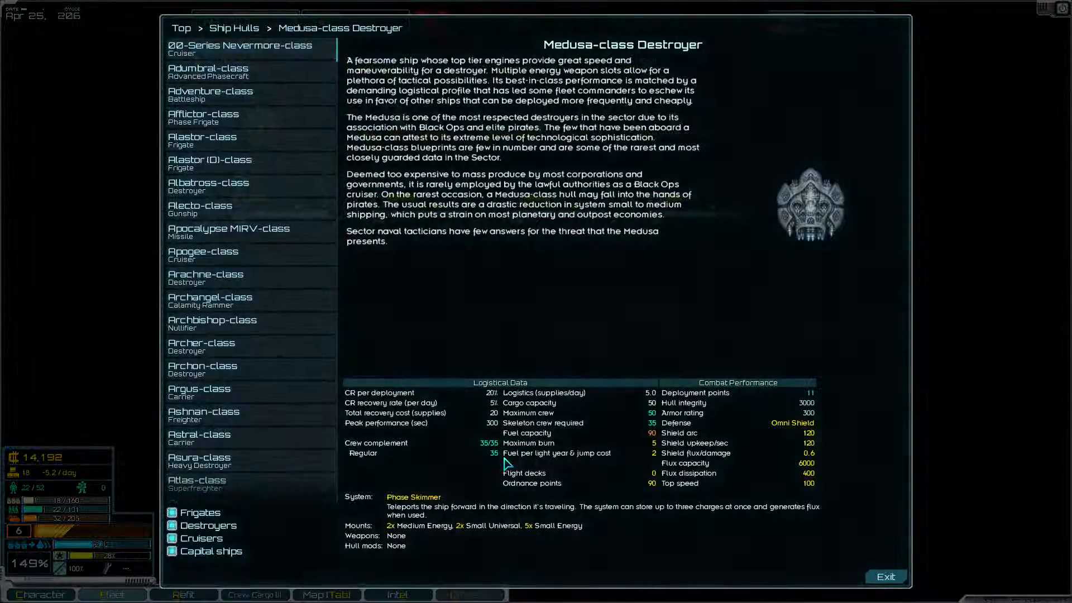
{"action": "left_click", "coordinate": [886, 577]}
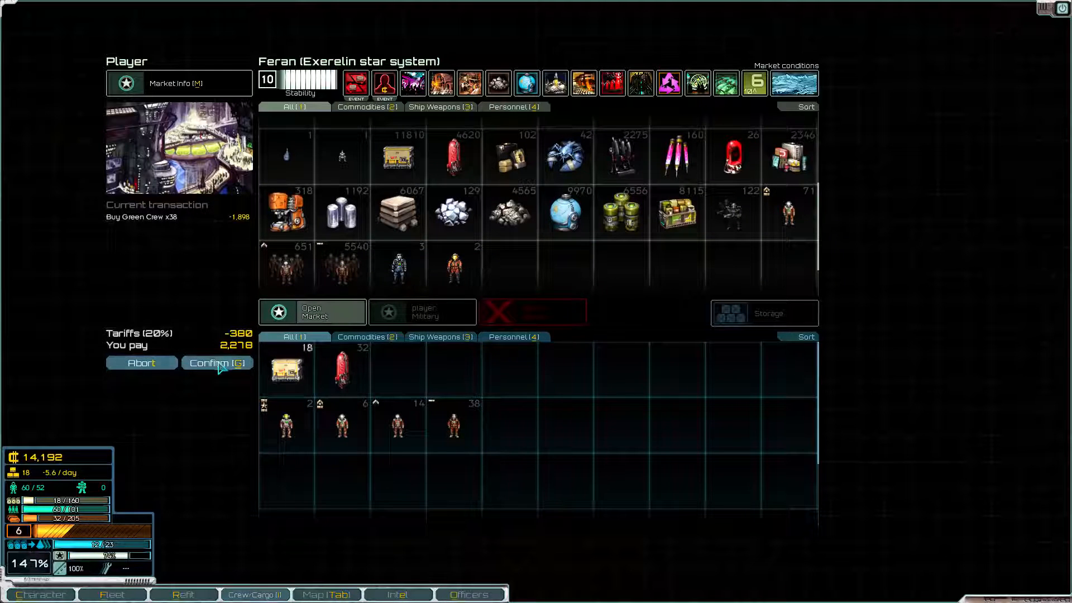
{"action": "left_click", "coordinate": [217, 362]}
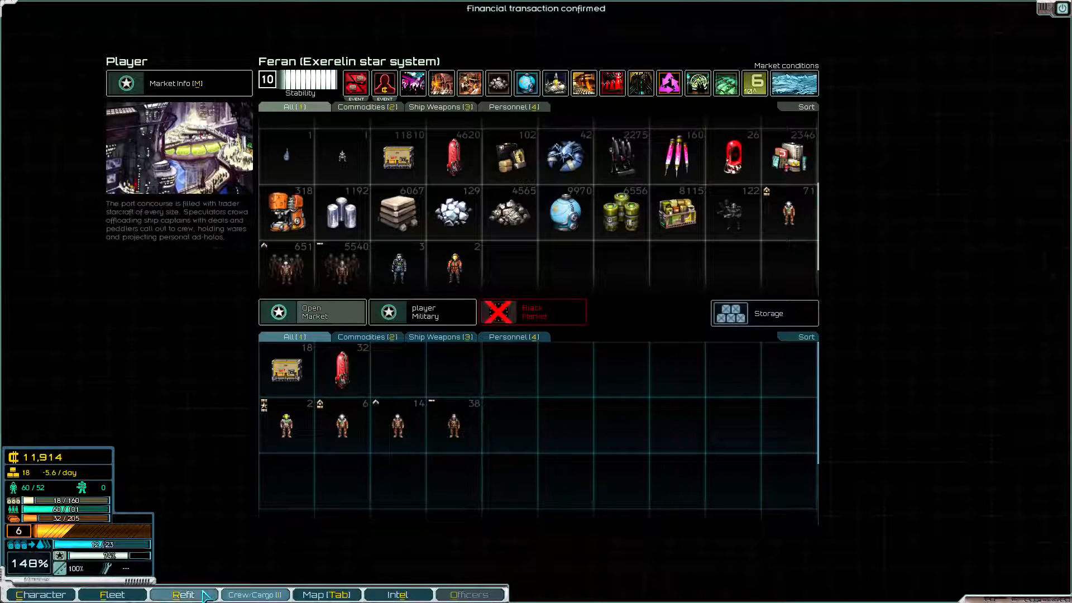
Review the ISS Quine's weapon groups in Refit, then switch to the ISS Mengliang destroyer
{"action": "left_click", "coordinate": [182, 594]}
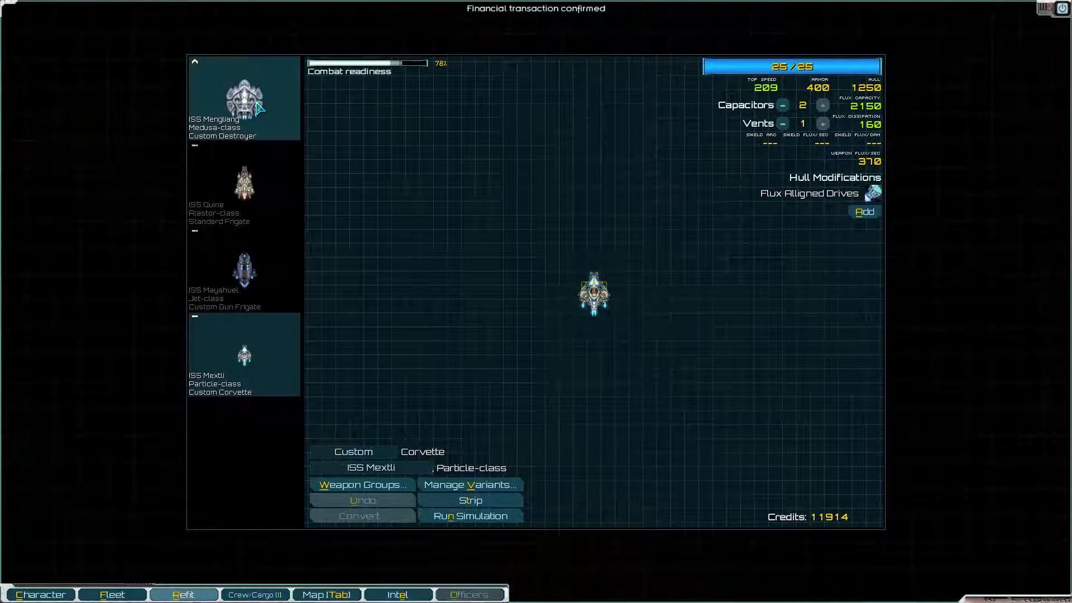
{"action": "left_click", "coordinate": [243, 184]}
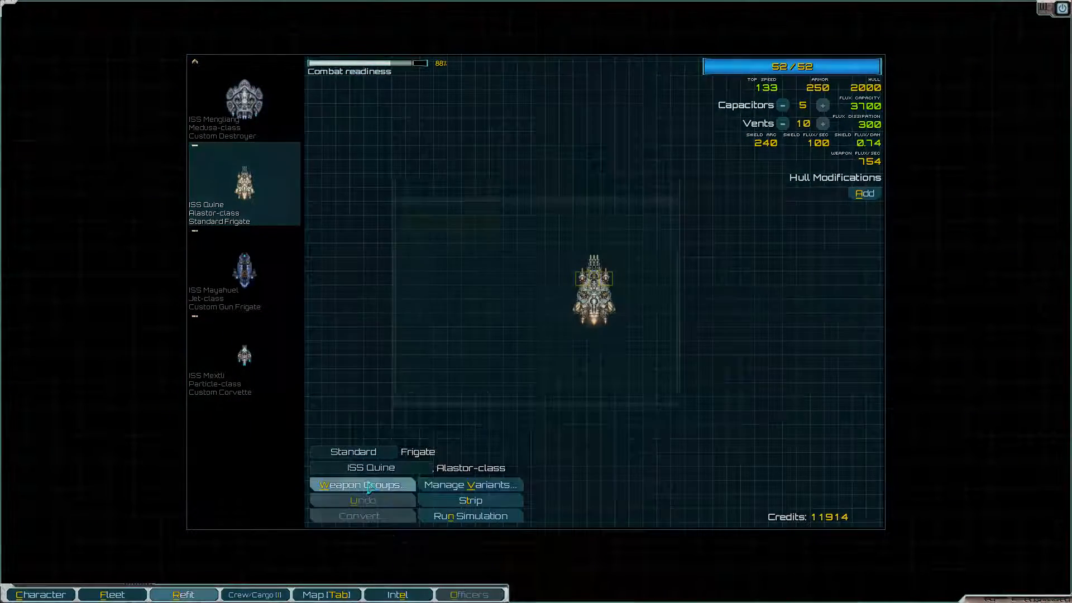
{"action": "left_click", "coordinate": [362, 483]}
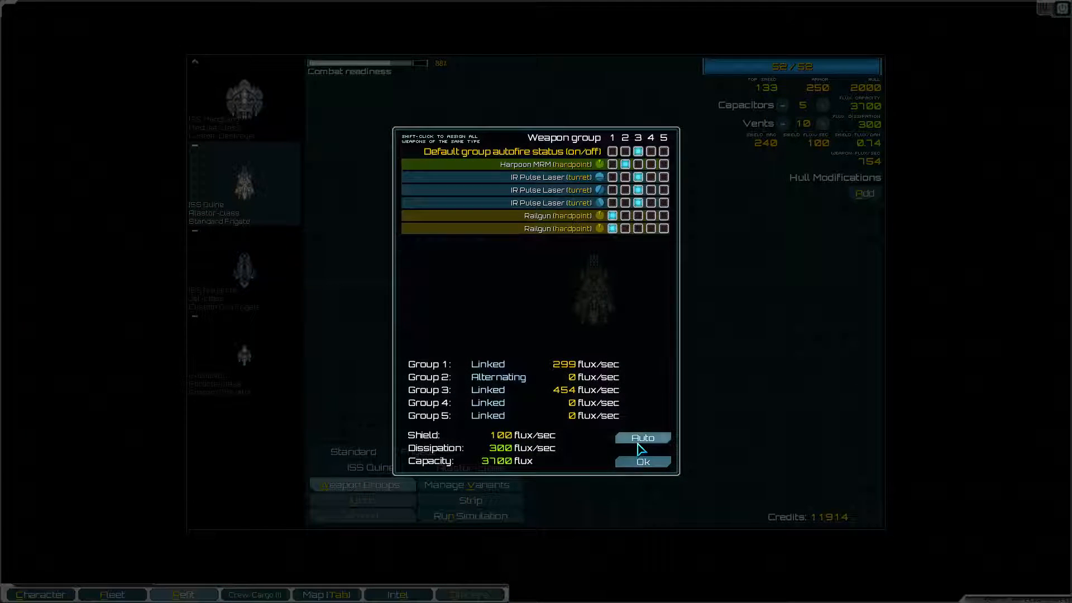
{"action": "left_click", "coordinate": [641, 461]}
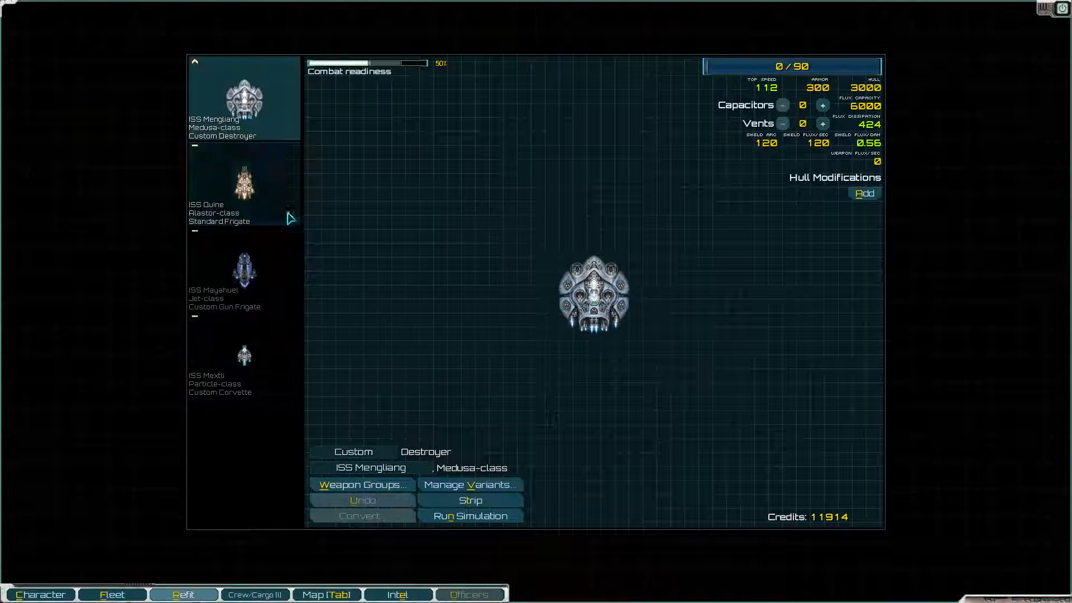
{"action": "mouse_move", "coordinate": [578, 301]}
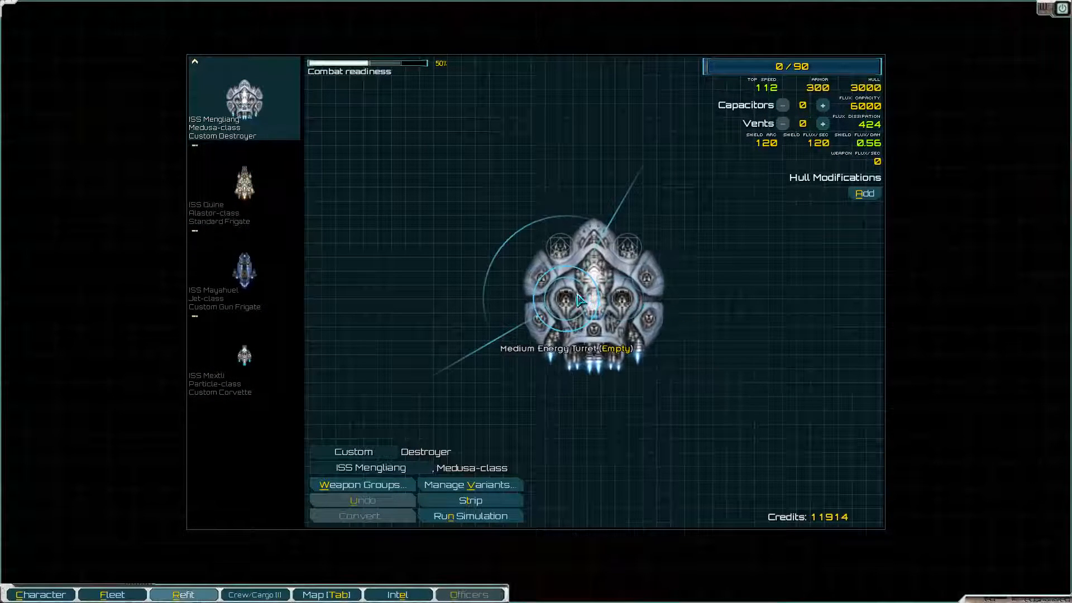
Mount a Phase Lance and a Heavy Mining Laser in the Mengliang's medium energy turrets (18/90 ordnance)
{"action": "left_click", "coordinate": [579, 300]}
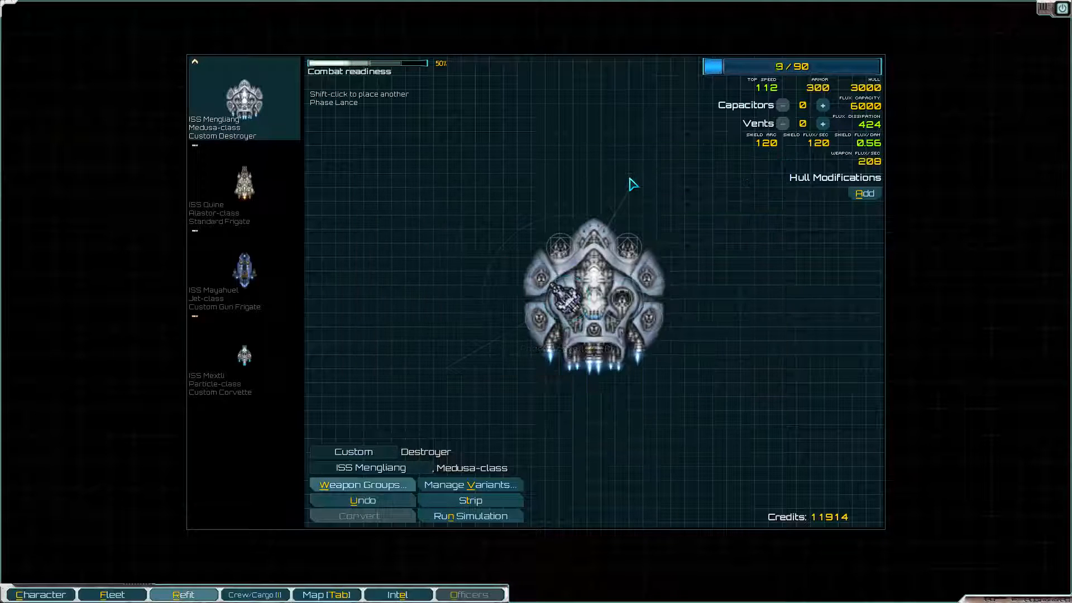
{"action": "left_click", "coordinate": [608, 301]}
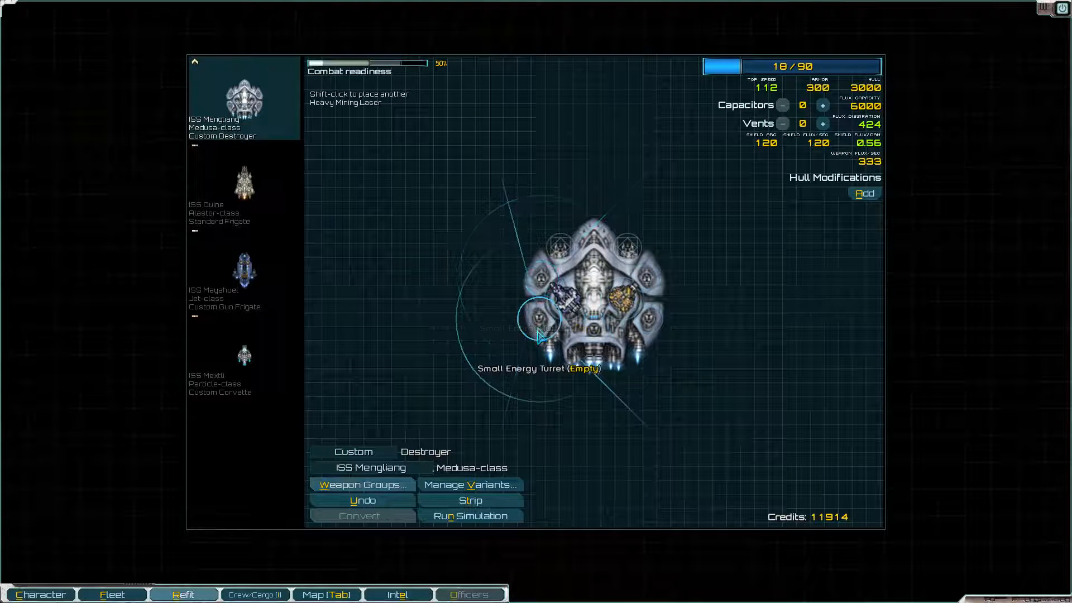
{"action": "left_click", "coordinate": [539, 326]}
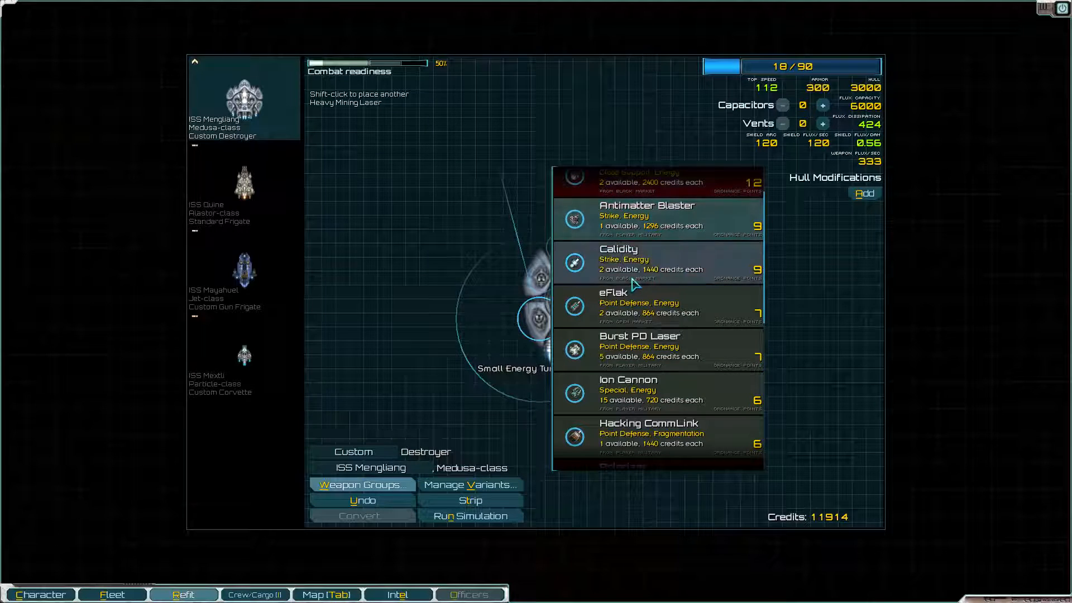
{"action": "mouse_move", "coordinate": [622, 263]}
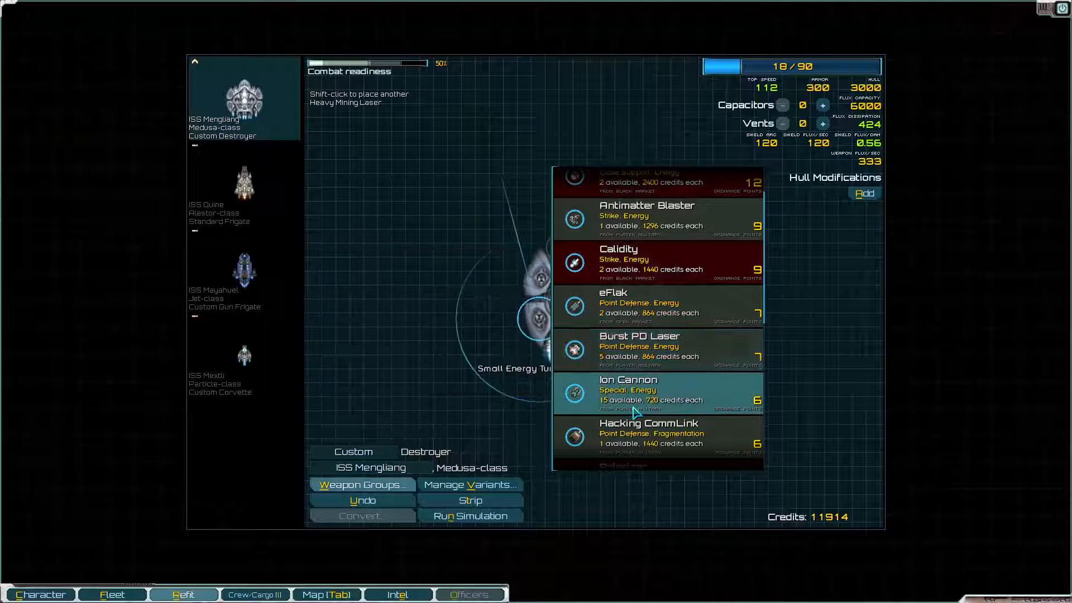
{"action": "mouse_move", "coordinate": [635, 395]}
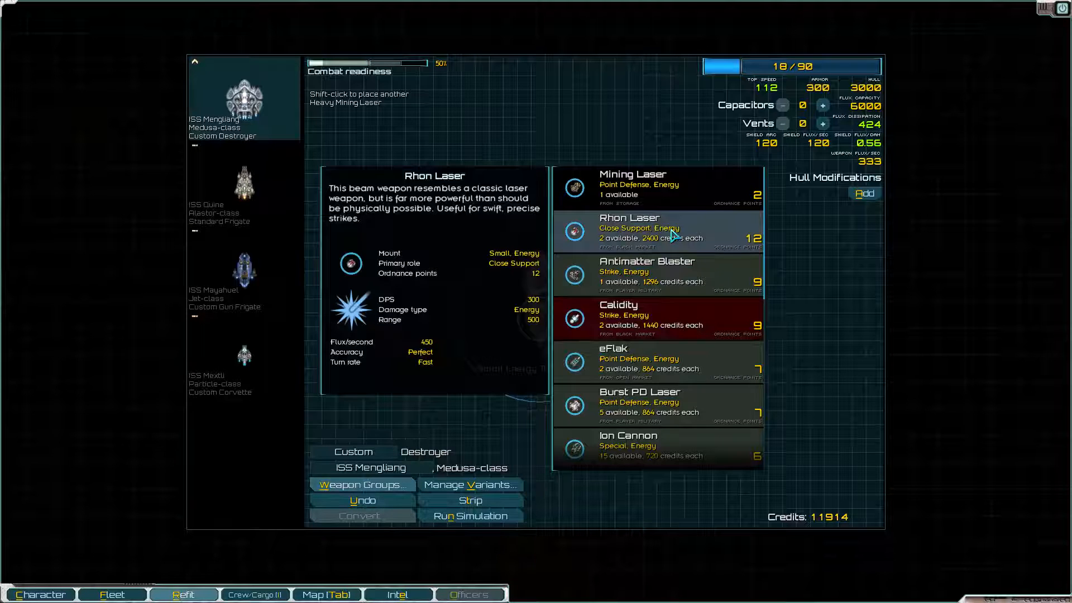
Fill the Mengliang's small energy turrets with black-market Rhon Lasers and a Burst PD Laser, reaching 65/90 ordnance
{"action": "left_click", "coordinate": [657, 231]}
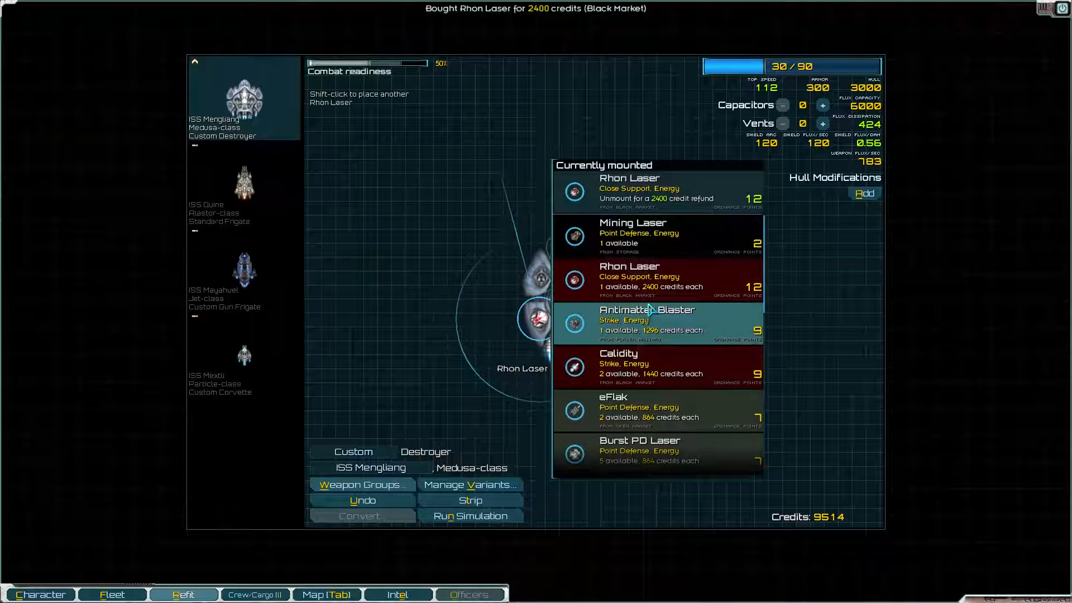
{"action": "mouse_move", "coordinate": [618, 364]}
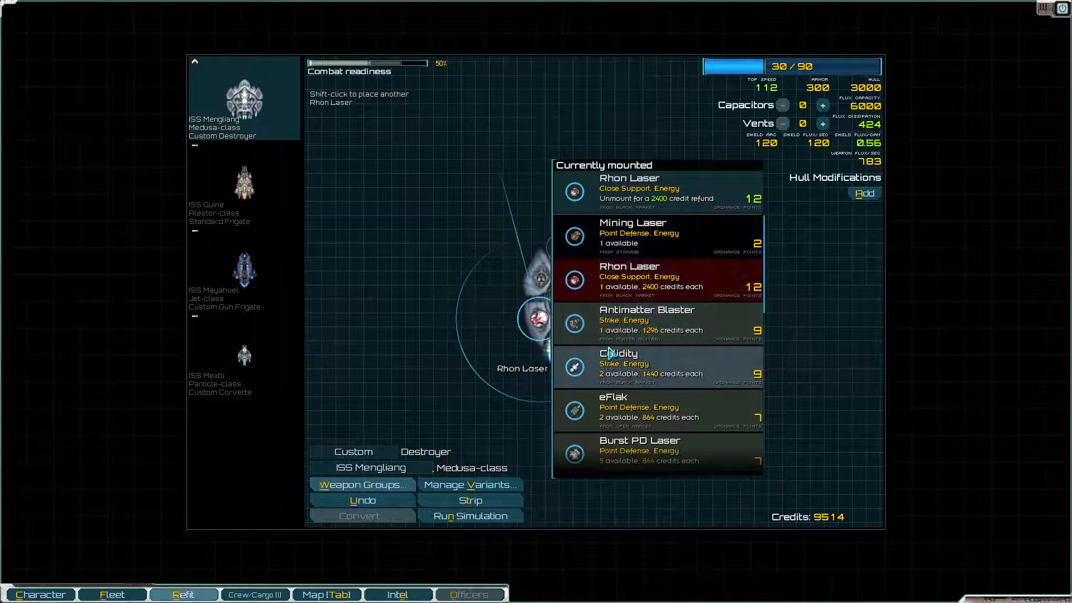
{"action": "mouse_move", "coordinate": [647, 321]}
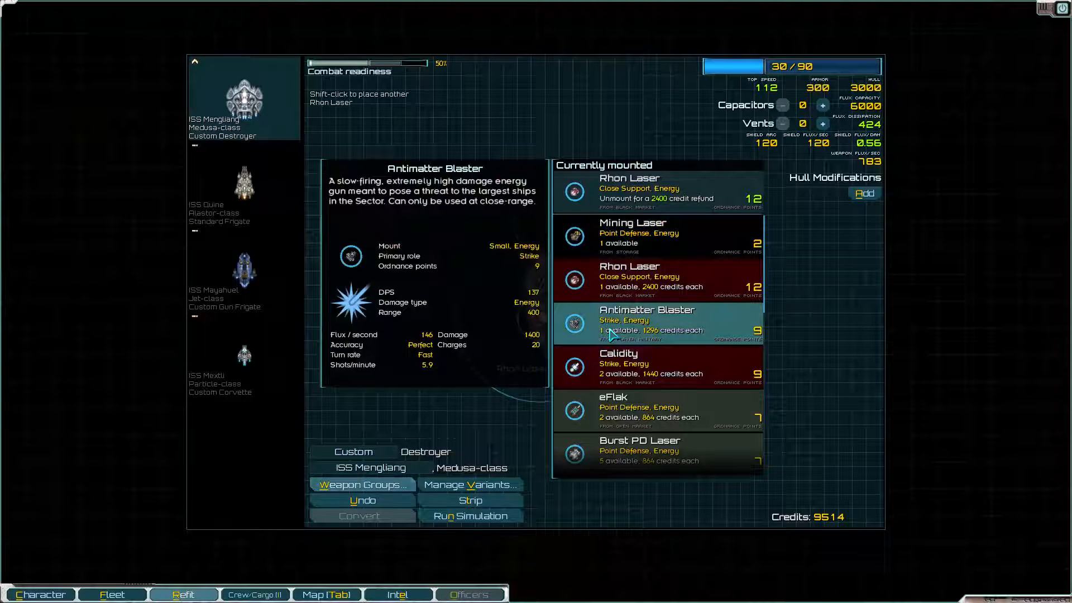
{"action": "left_click", "coordinate": [648, 320]}
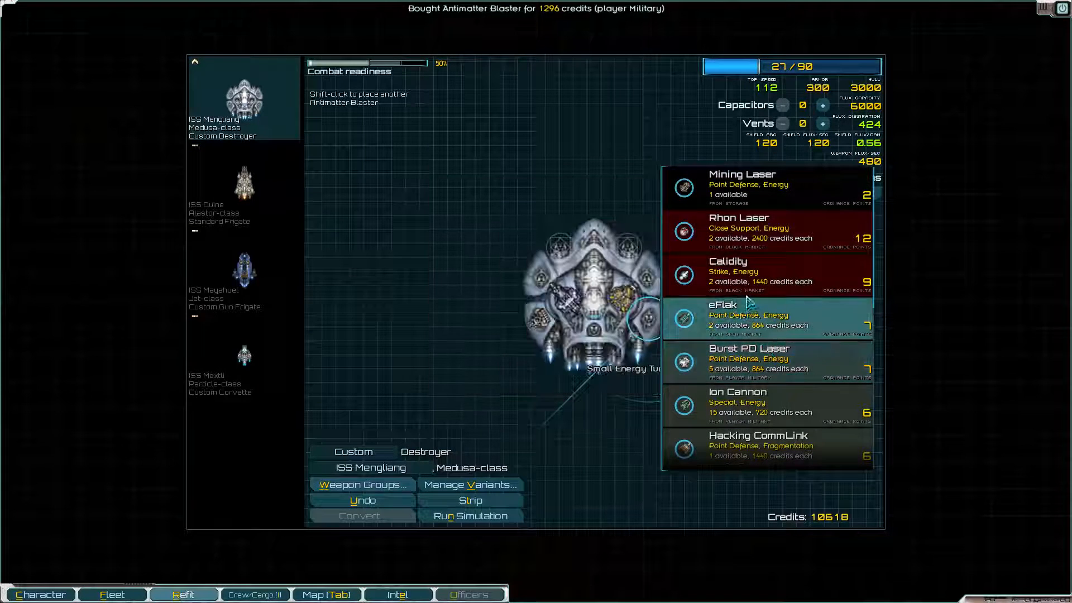
{"action": "scroll", "scroll_direction": "down", "scroll_amount": 3}
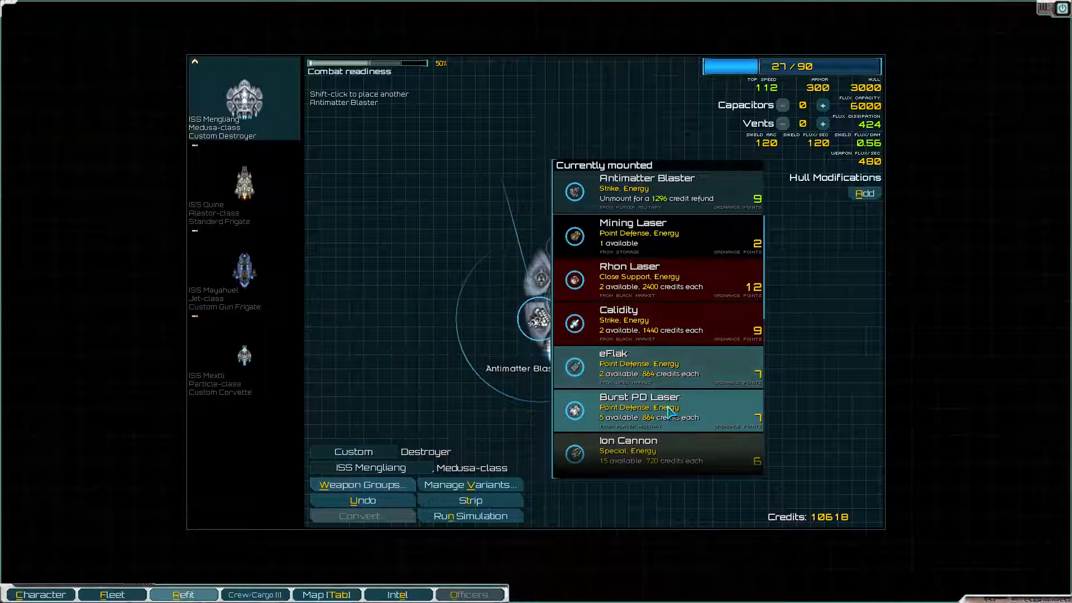
{"action": "left_click", "coordinate": [647, 188]}
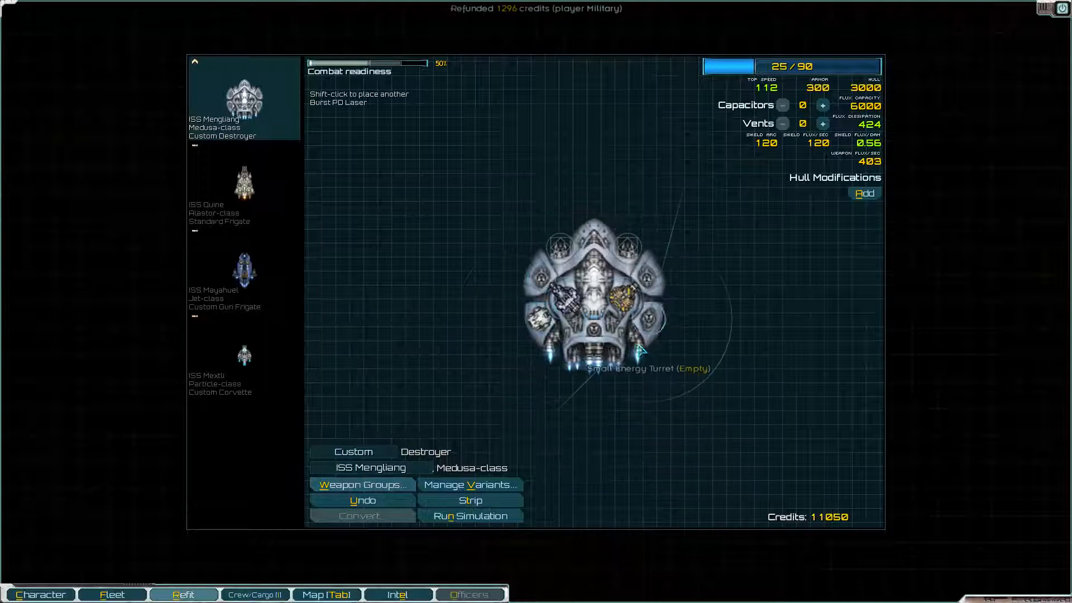
{"action": "left_click", "coordinate": [643, 319]}
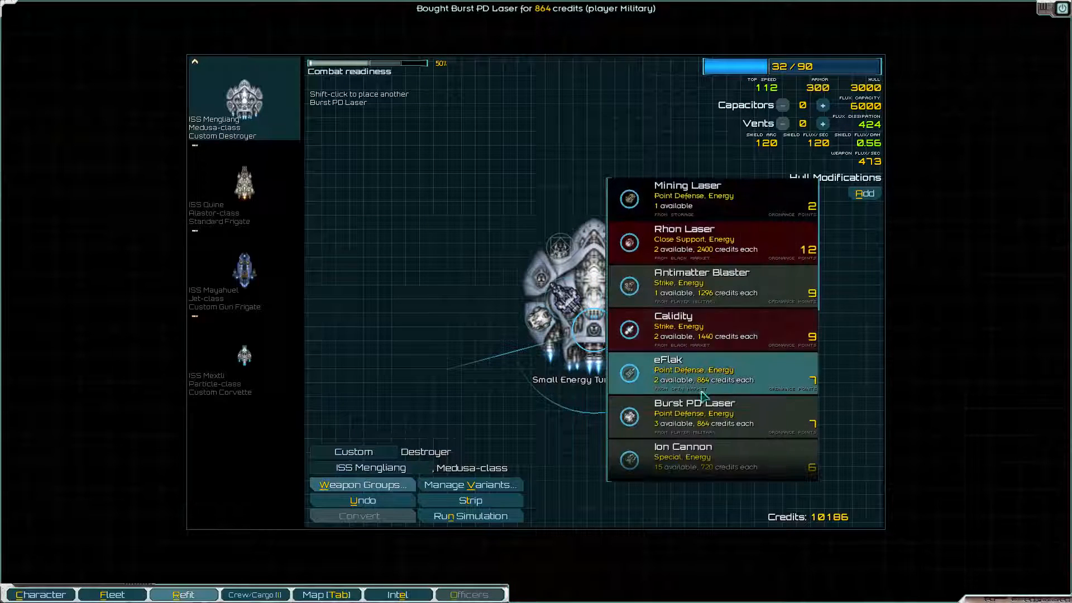
{"action": "mouse_move", "coordinate": [712, 283]}
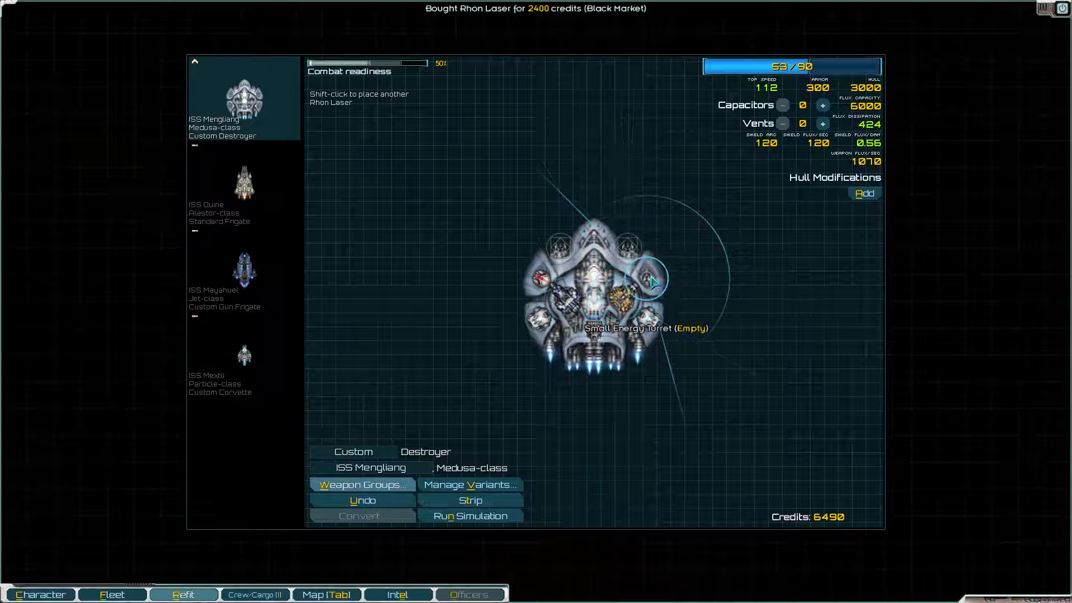
{"action": "left_click", "coordinate": [638, 280]}
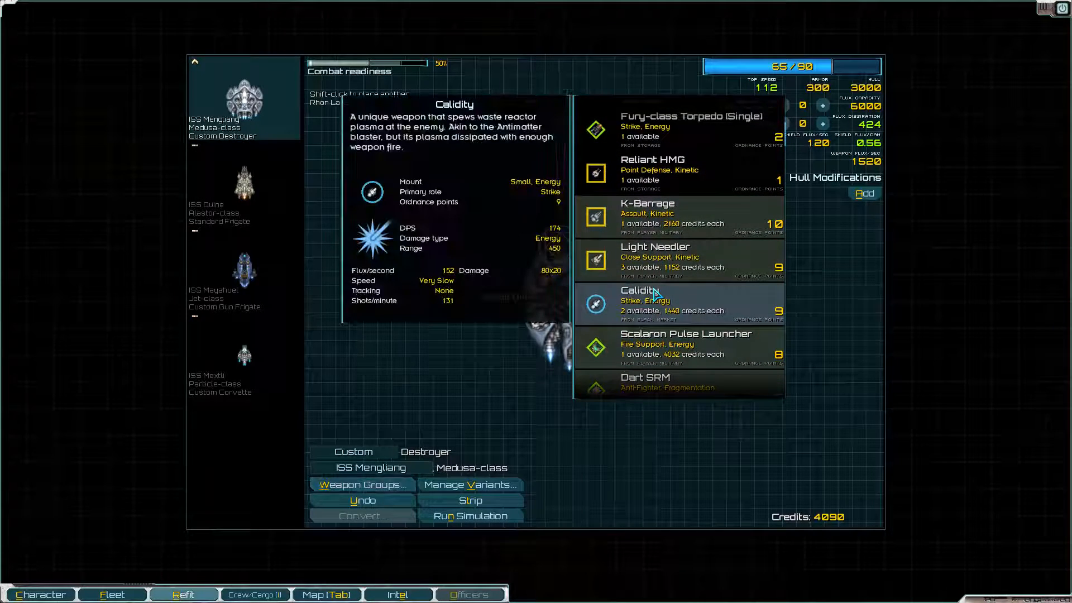
{"action": "mouse_move", "coordinate": [654, 260]}
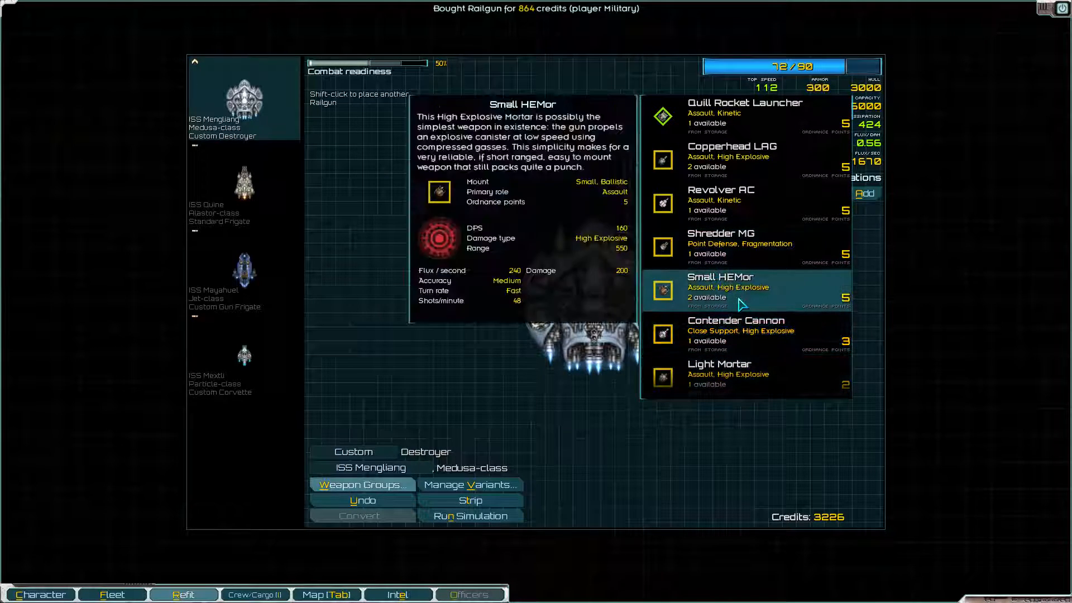
Mount a second Railgun and add 6 capacitors and 5 vents, filling the Mengliang's ordnance to 90/90
{"action": "scroll", "scroll_direction": "down", "scroll_amount": 3}
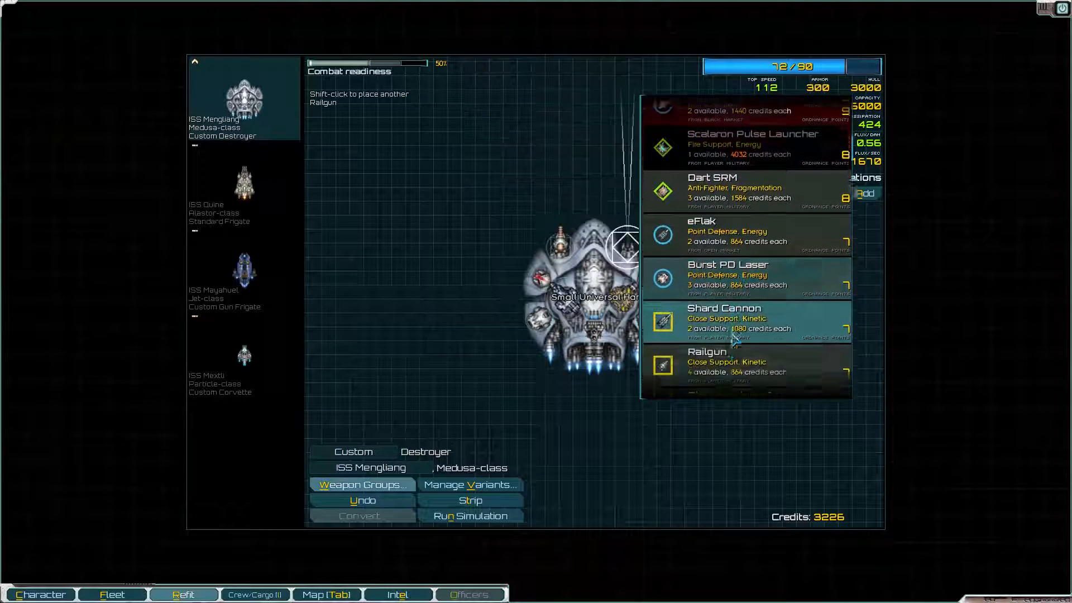
{"action": "left_click", "coordinate": [711, 362]}
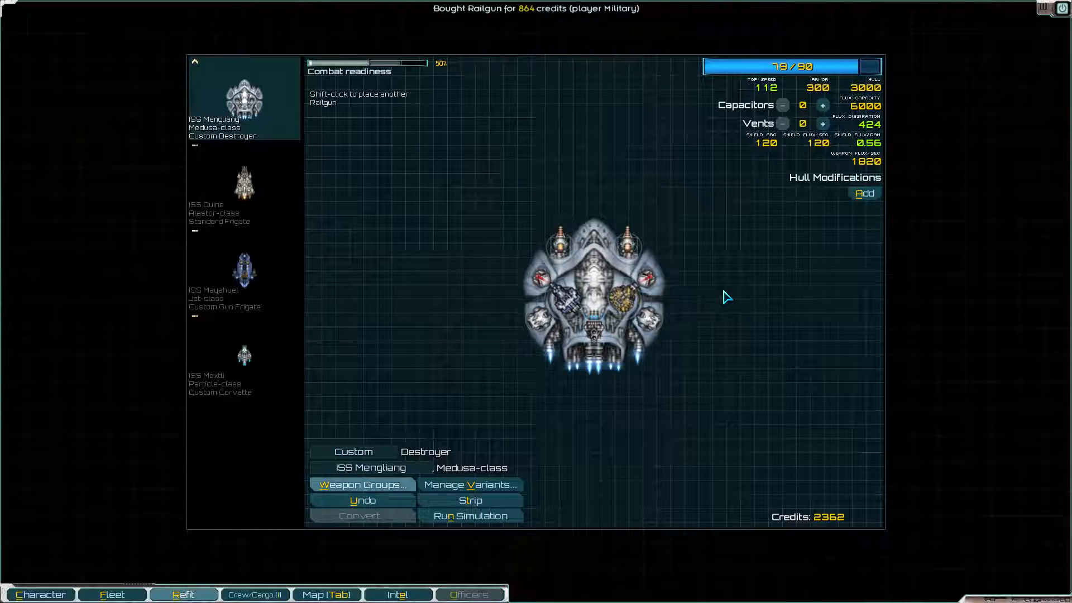
{"action": "left_click", "coordinate": [823, 105]}
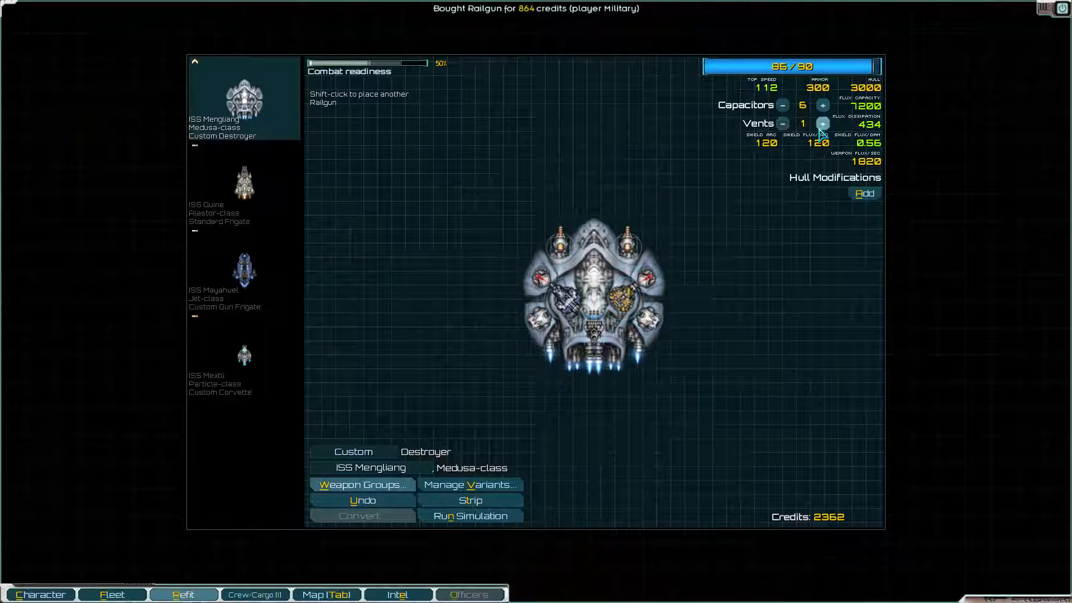
{"action": "left_click", "coordinate": [823, 124]}
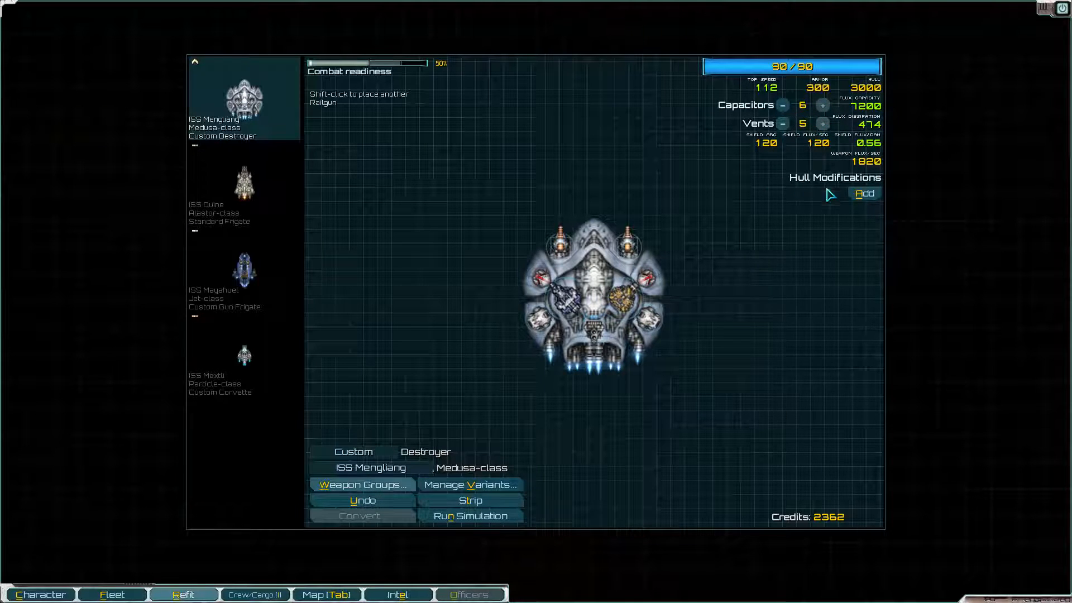
{"action": "left_click", "coordinate": [863, 193]}
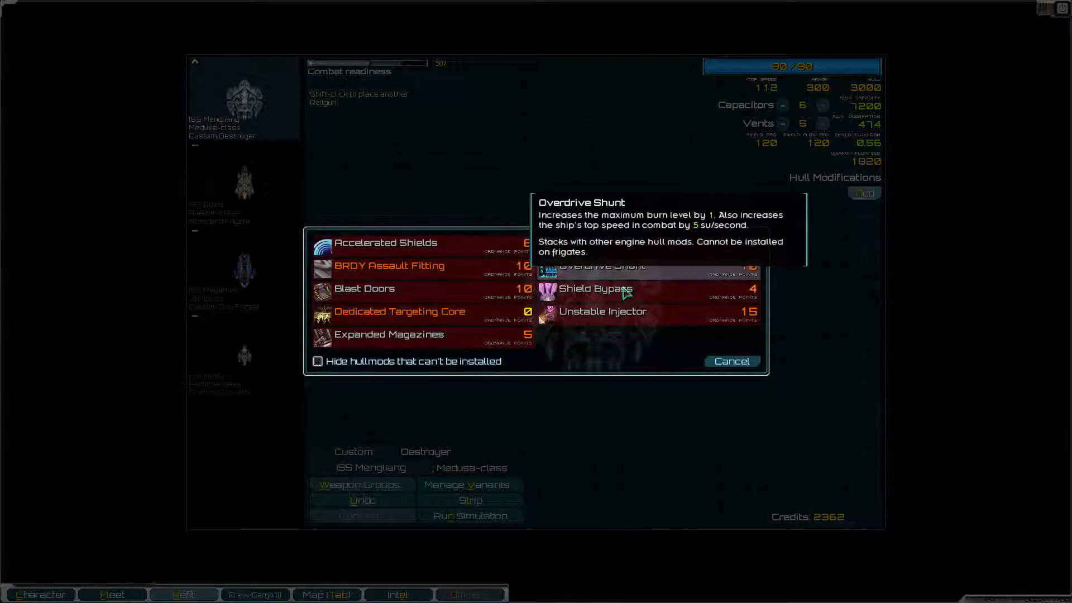
{"action": "left_click", "coordinate": [730, 360]}
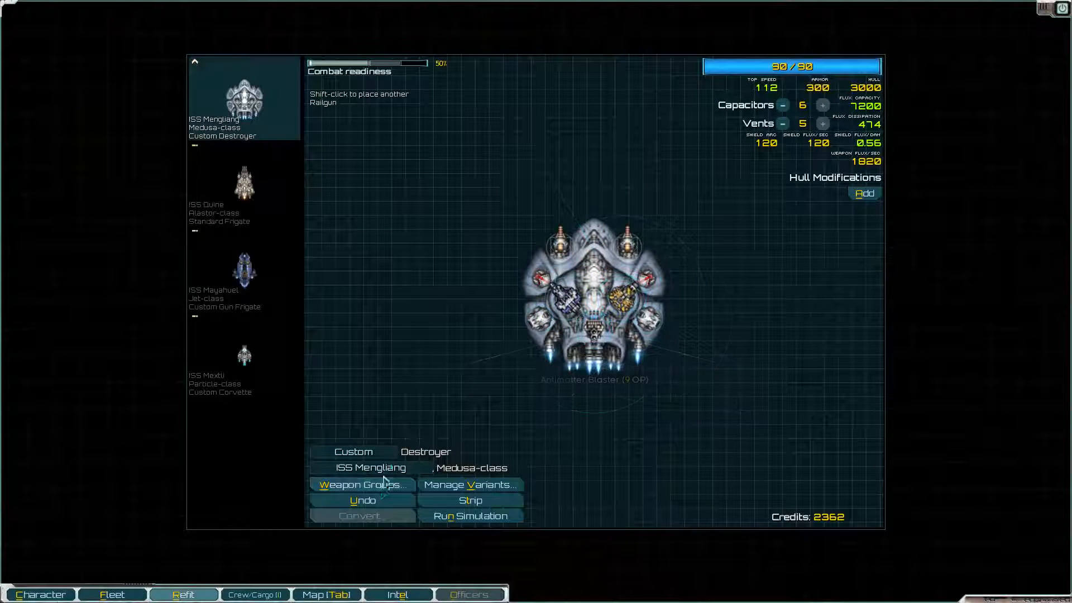
{"action": "left_click", "coordinate": [360, 483]}
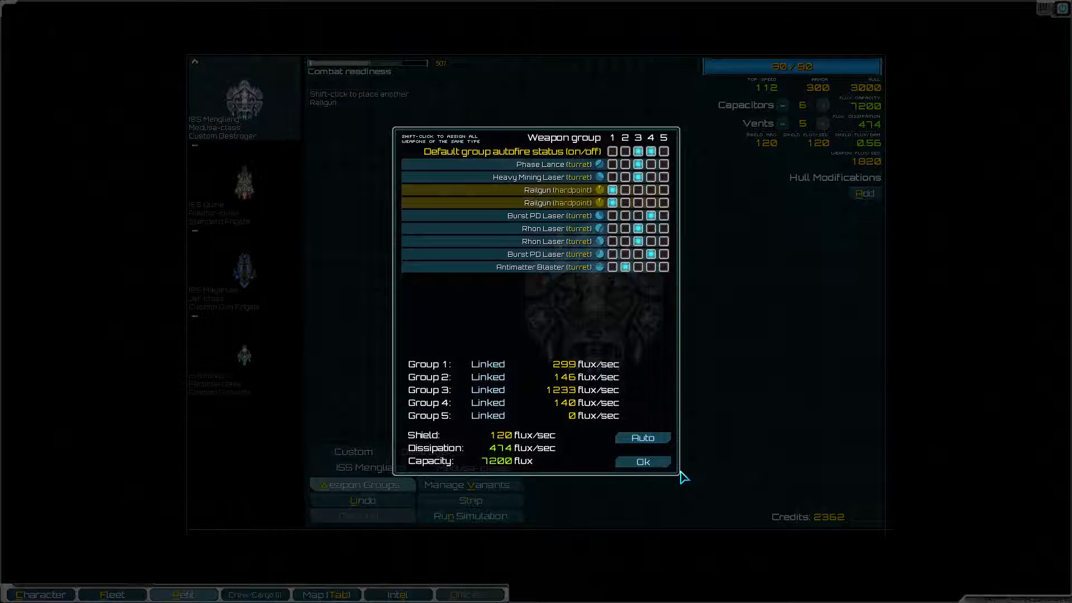
{"action": "left_click", "coordinate": [612, 203]}
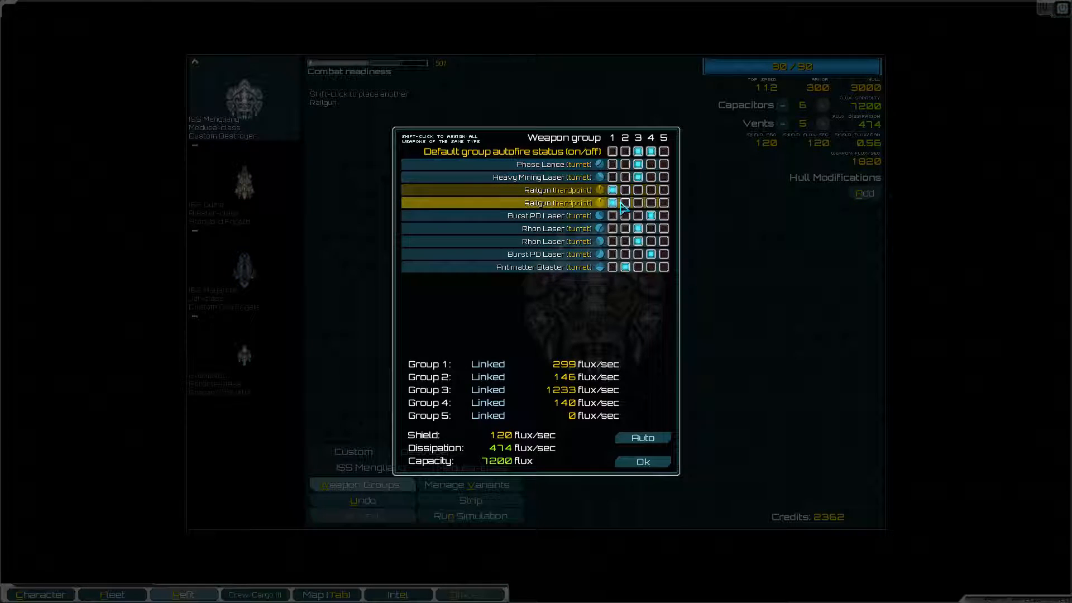
{"action": "left_click", "coordinate": [642, 461]}
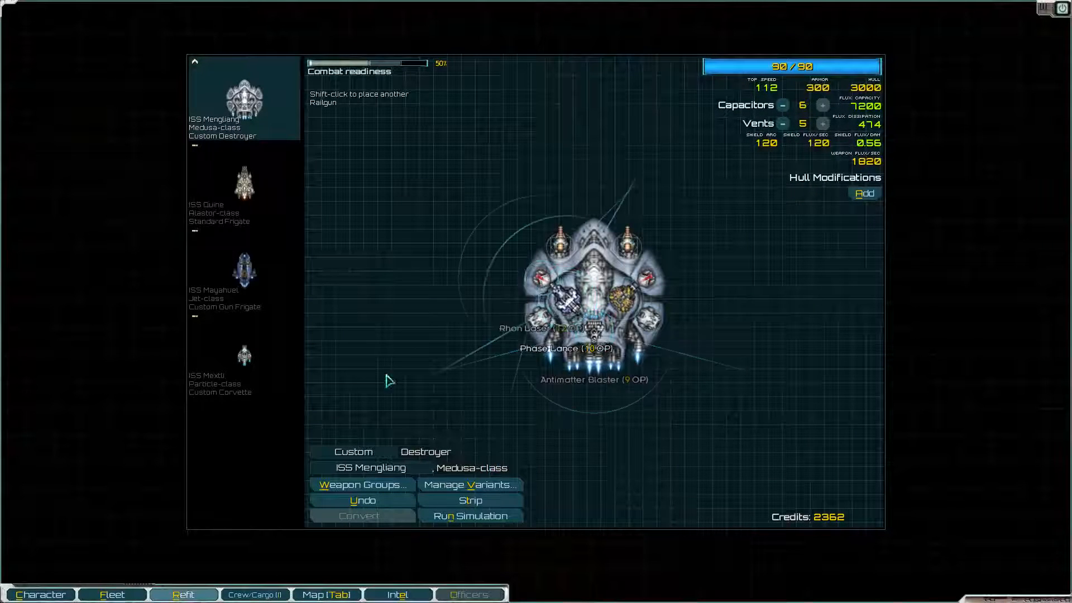
{"action": "left_click", "coordinate": [362, 484]}
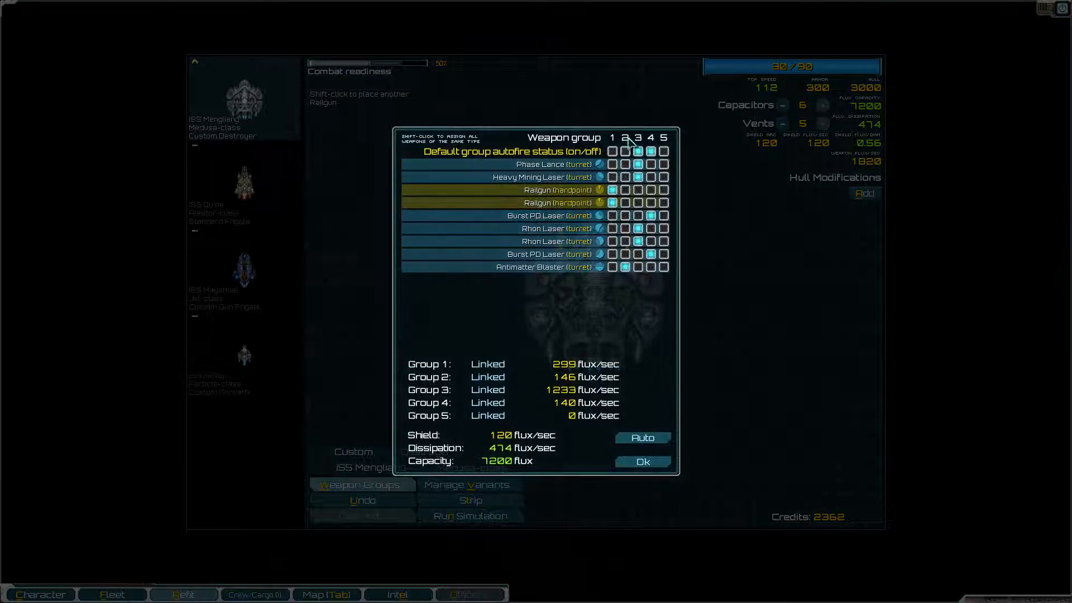
{"action": "left_click", "coordinate": [641, 461]}
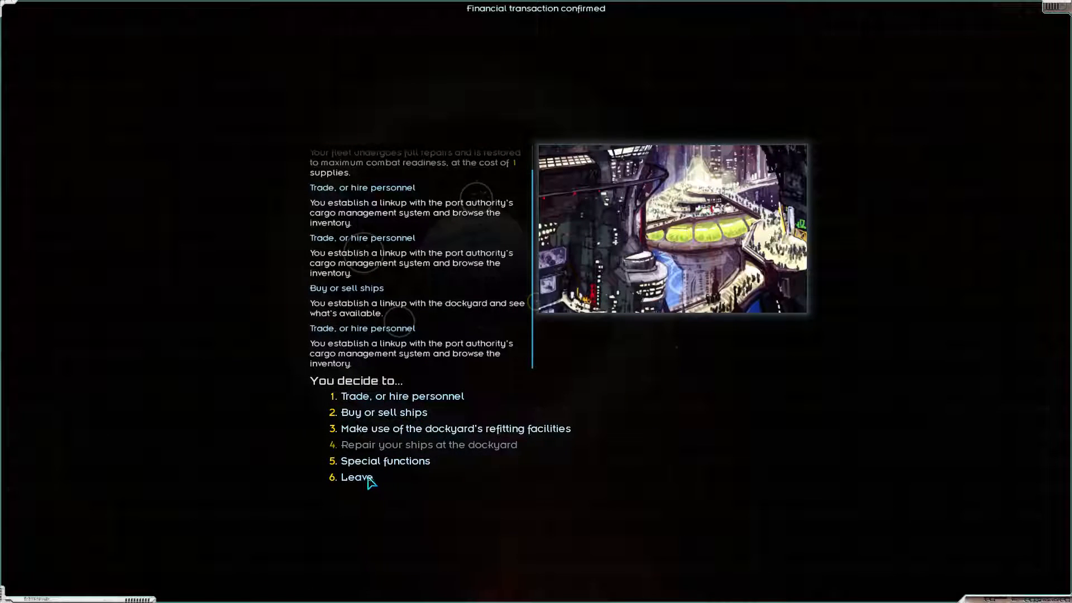
Buy 16 supplies at Feran's market and undo a pending extra supply purchase
{"action": "left_click", "coordinate": [356, 477]}
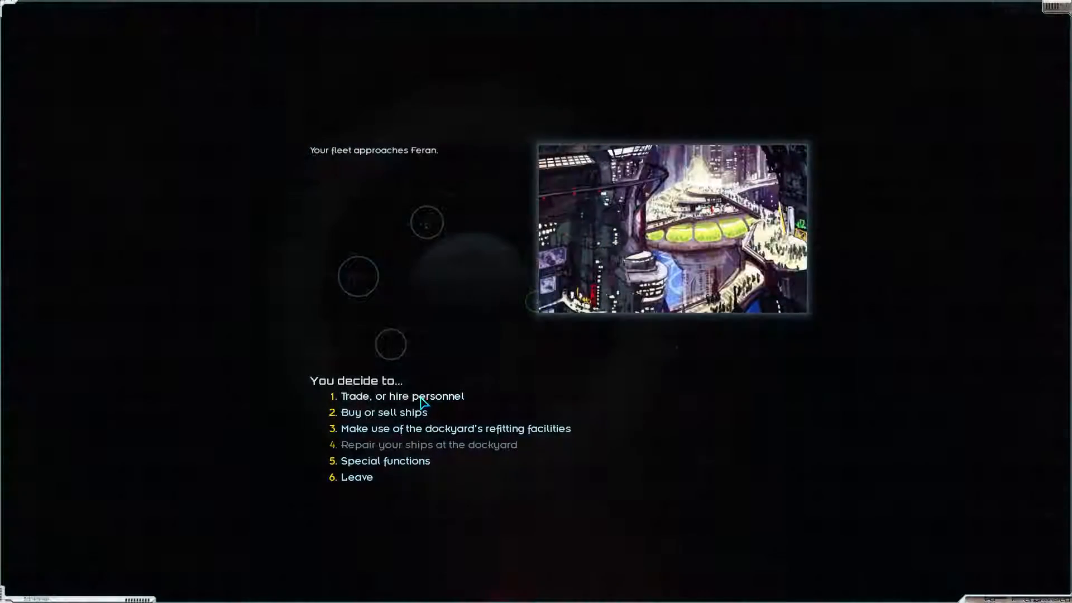
{"action": "left_click", "coordinate": [402, 395]}
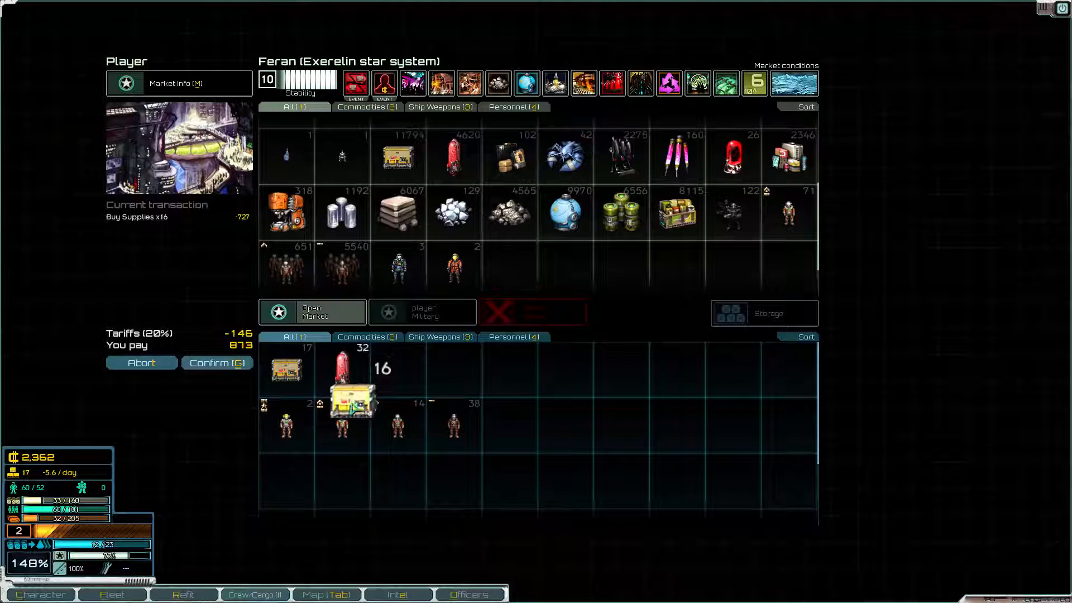
{"action": "left_click", "coordinate": [216, 362]}
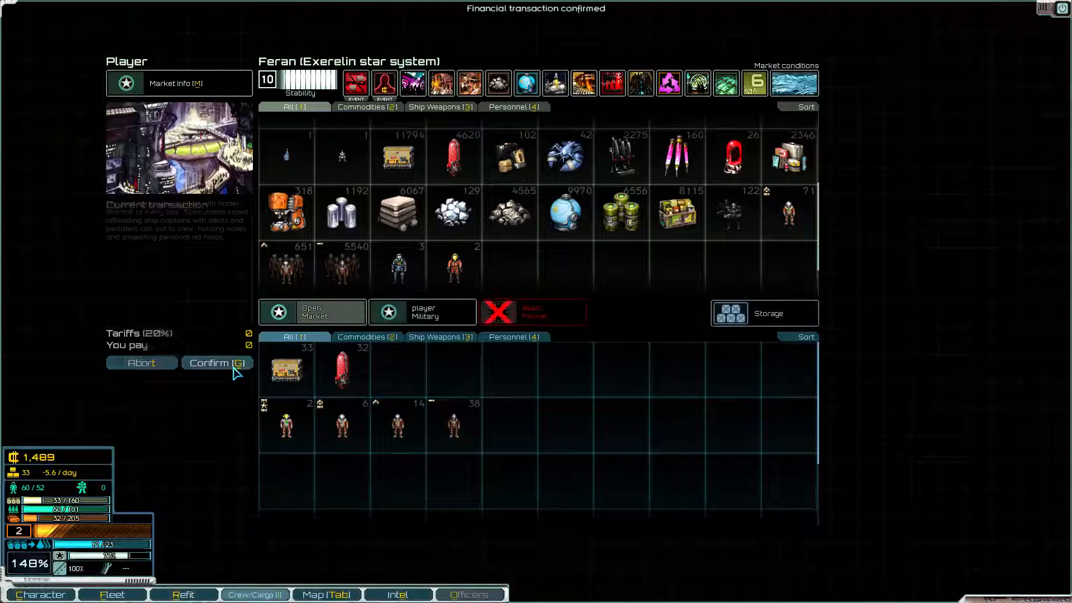
{"action": "left_click", "coordinate": [215, 363]}
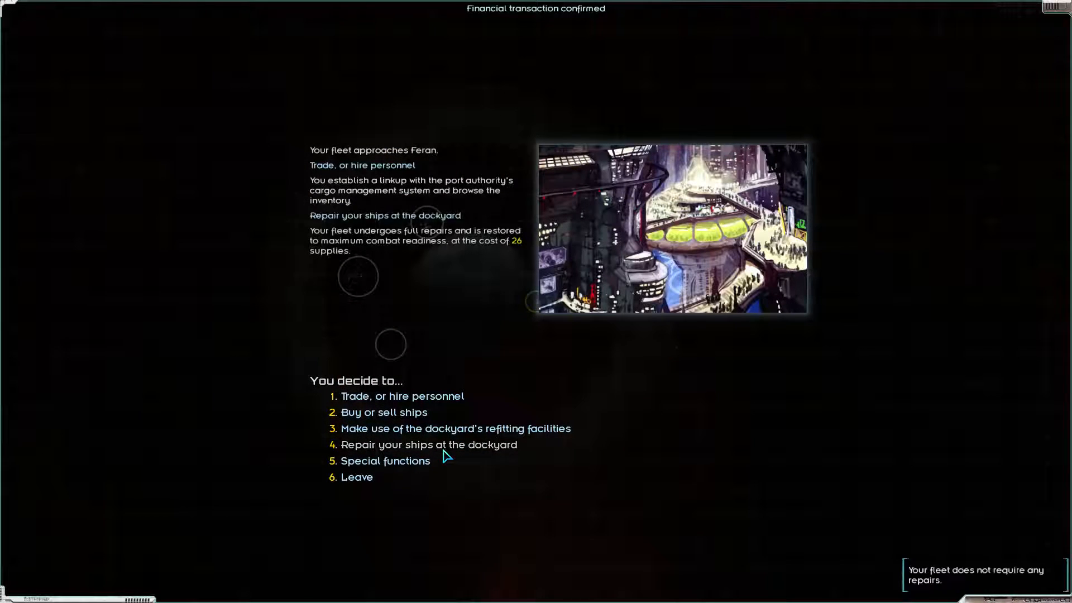
{"action": "left_click", "coordinate": [402, 396]}
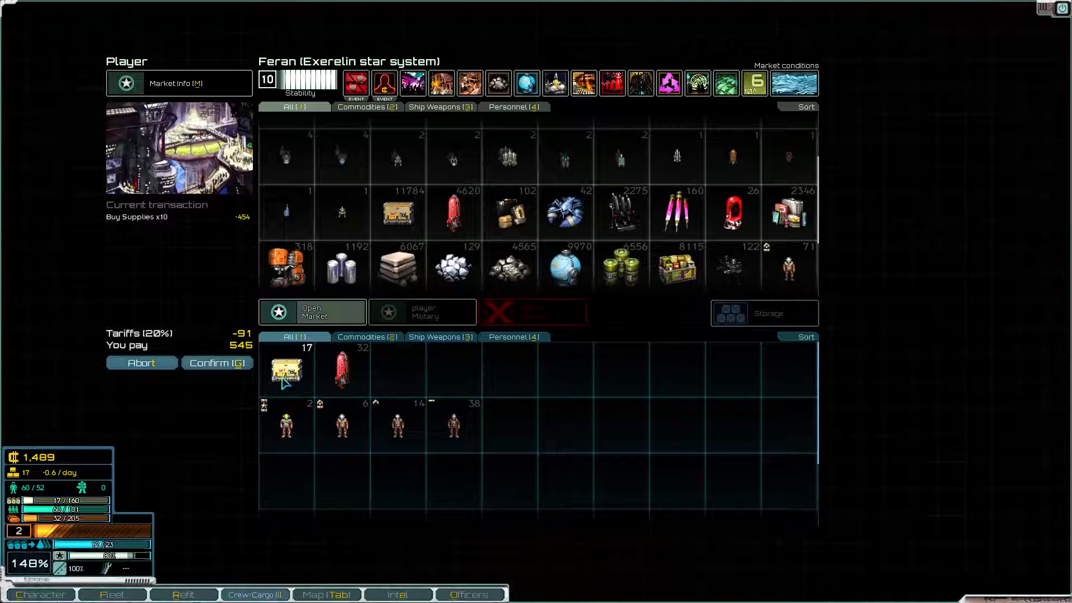
{"action": "left_click", "coordinate": [216, 363]}
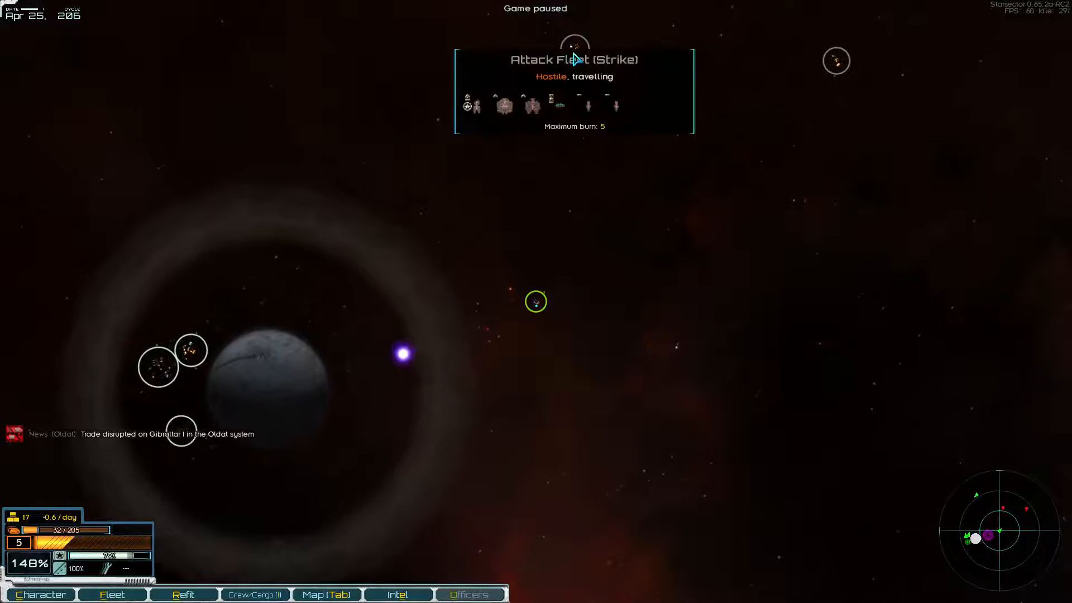
{"action": "mouse_move", "coordinate": [830, 142]}
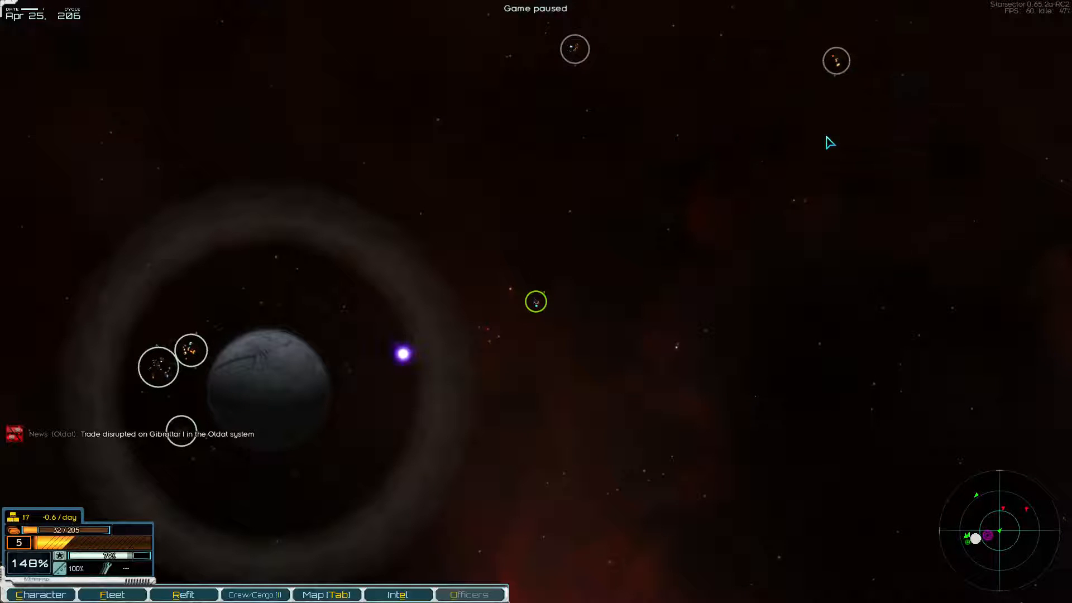
Resume game time and send the fleet toward a destination across the Exerelin system
{"action": "key", "text": "space"}
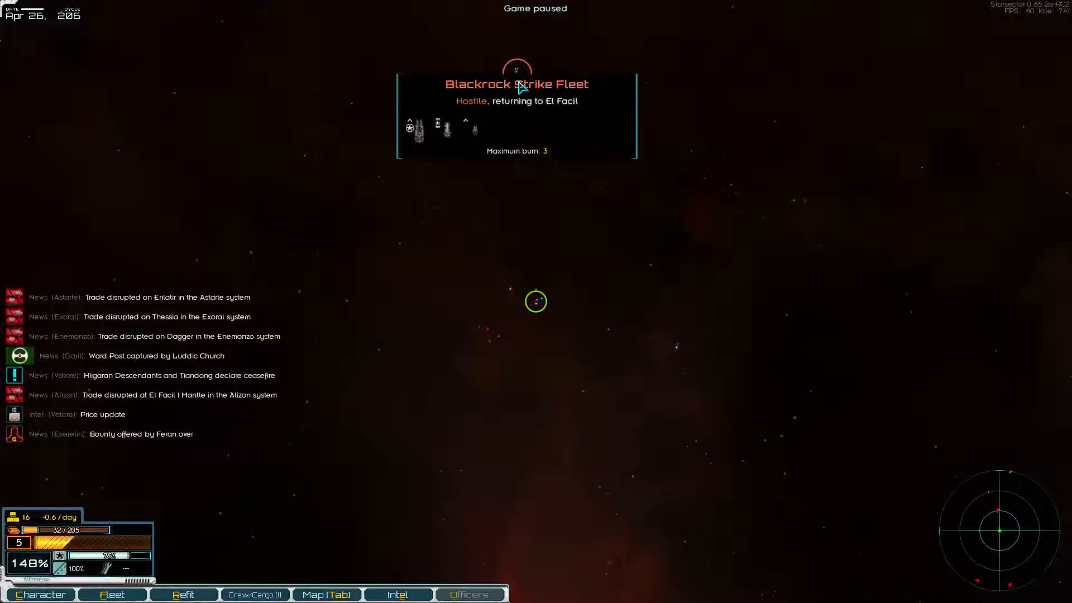
{"action": "key", "text": "space"}
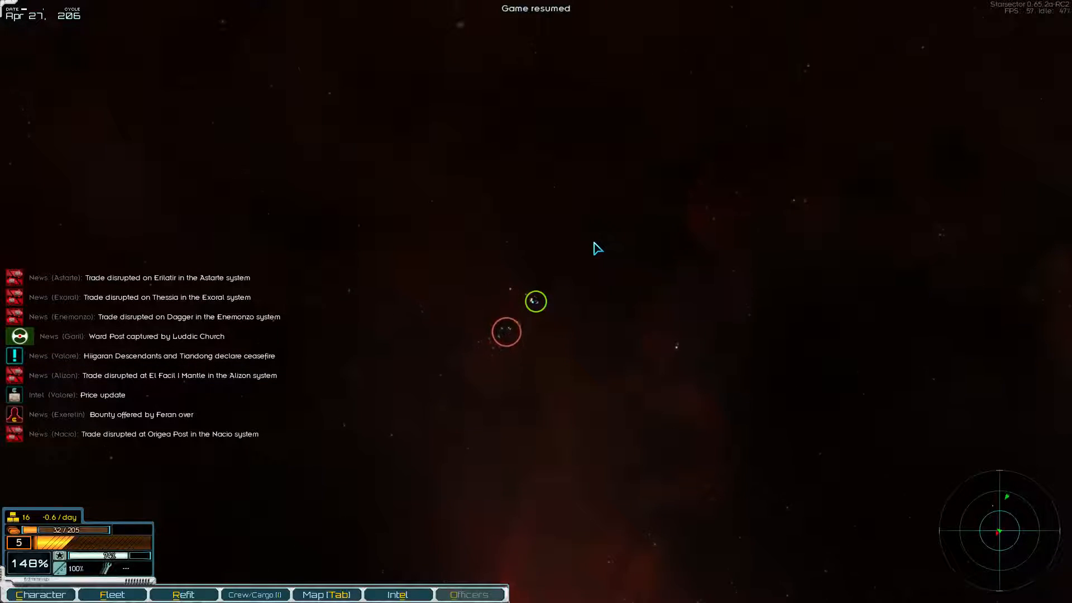
{"action": "left_click", "coordinate": [326, 594]}
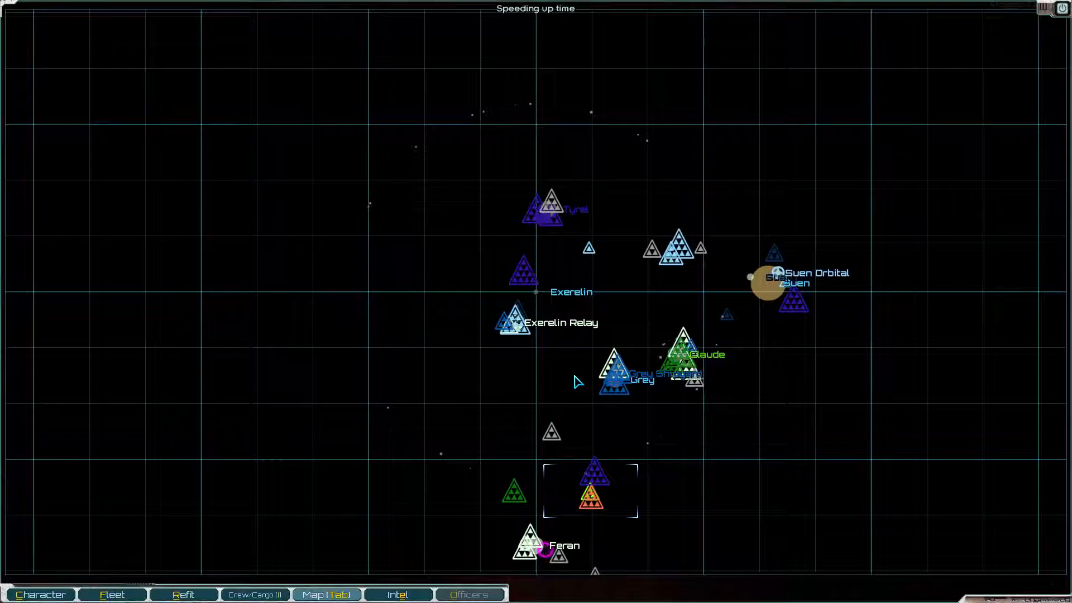
{"action": "mouse_move", "coordinate": [300, 214]}
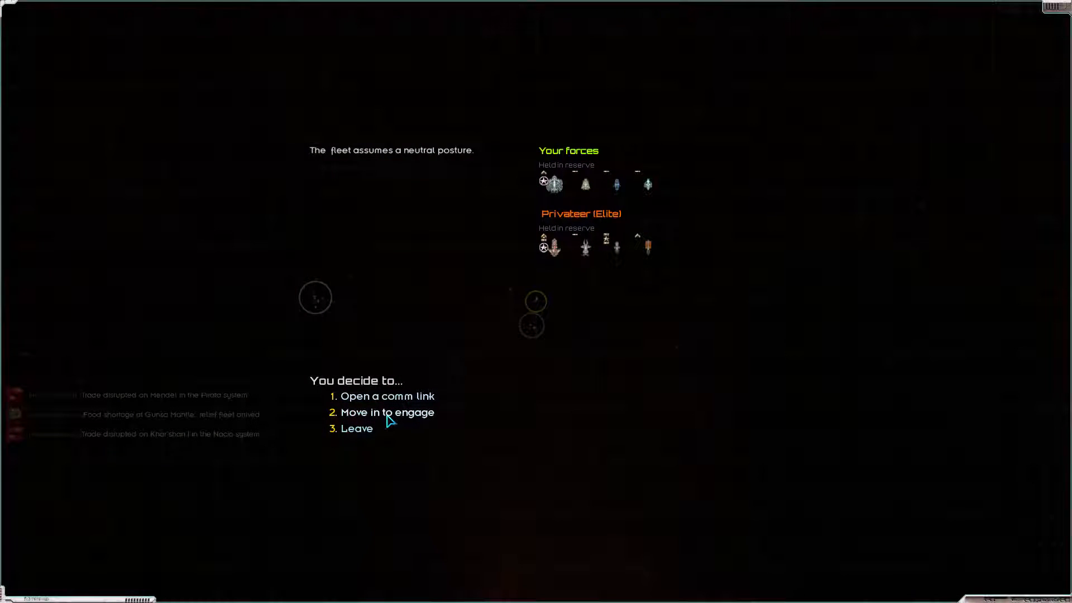
Move in to engage the elite Privateer fleet and deploy all ships into battle
{"action": "left_click", "coordinate": [387, 412]}
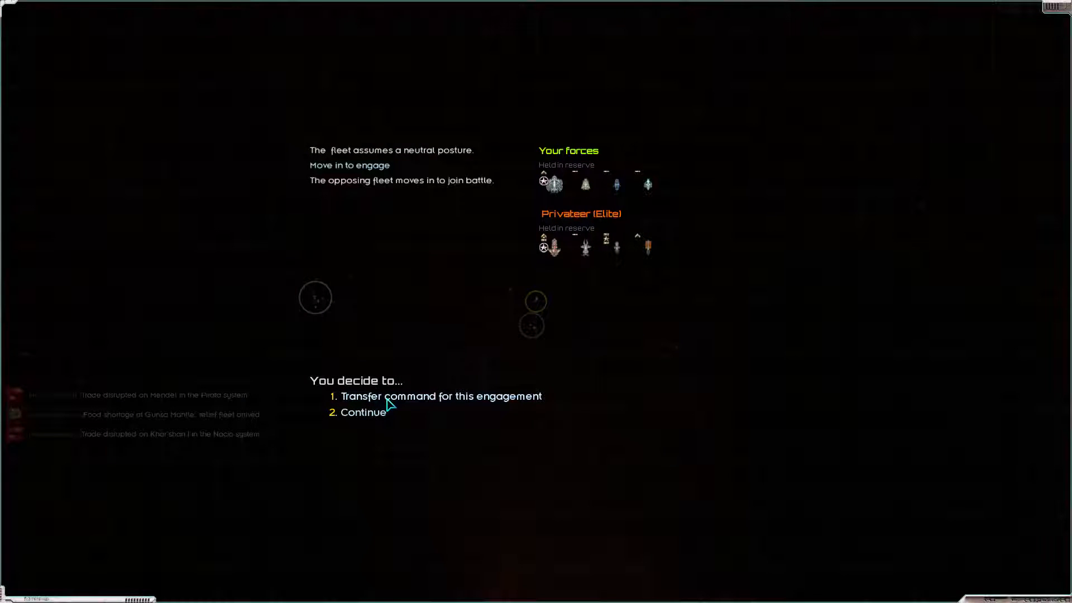
{"action": "left_click", "coordinate": [361, 412]}
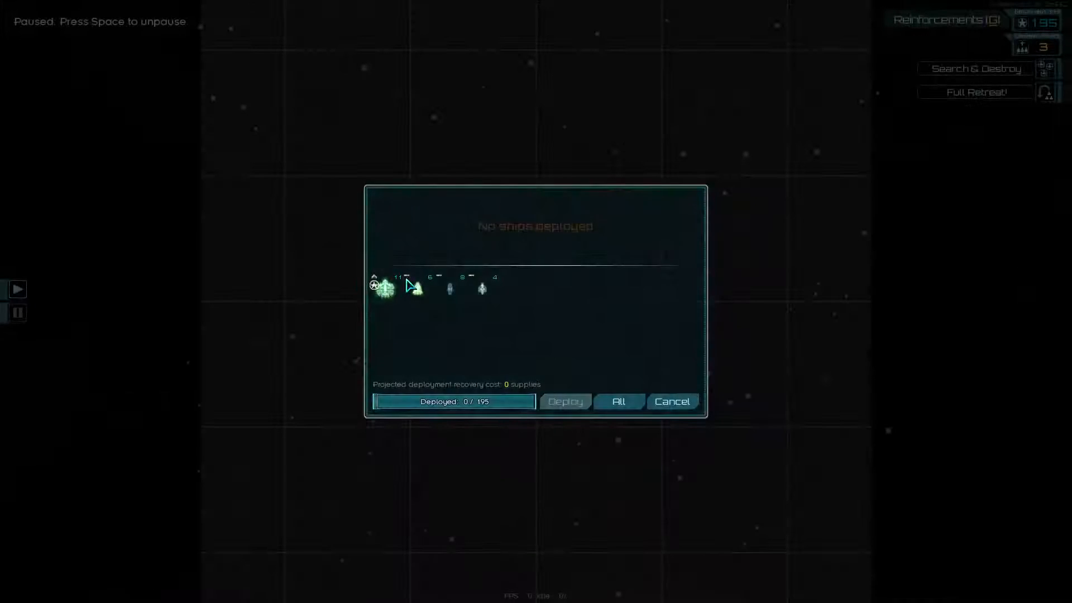
{"action": "left_click", "coordinate": [617, 401]}
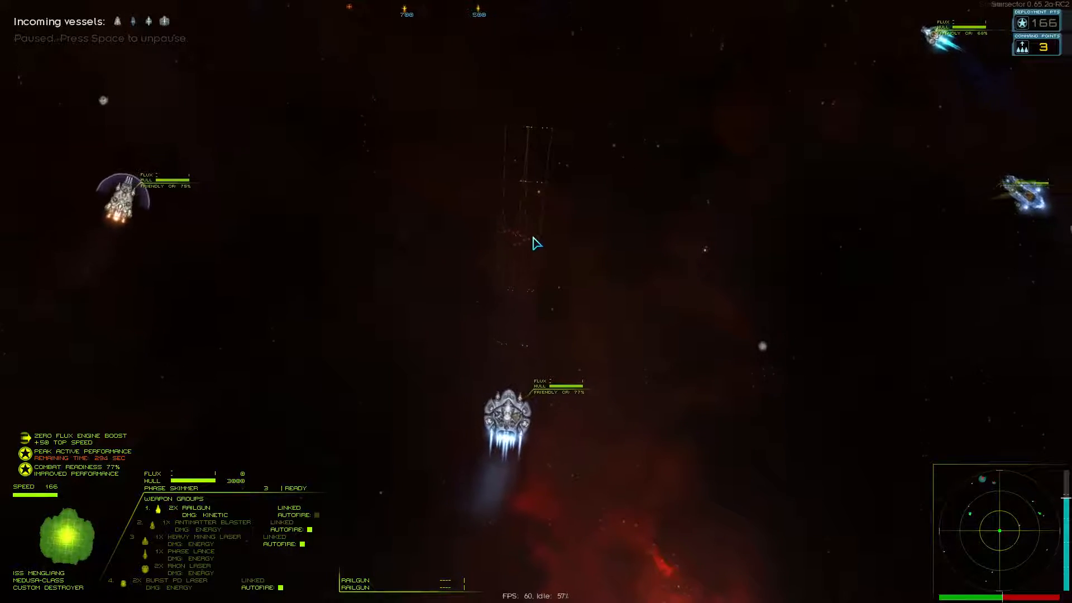
Unpause and fight until the Privateer fleet is defeated and the ISS Euthenia disabled
{"action": "key", "text": "space"}
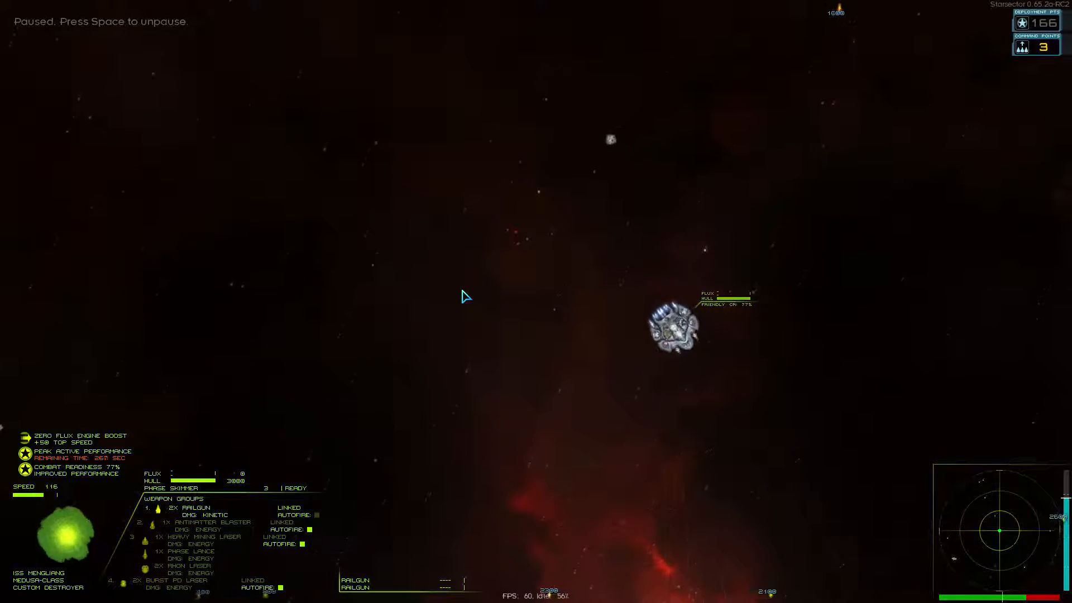
{"action": "key", "text": "space"}
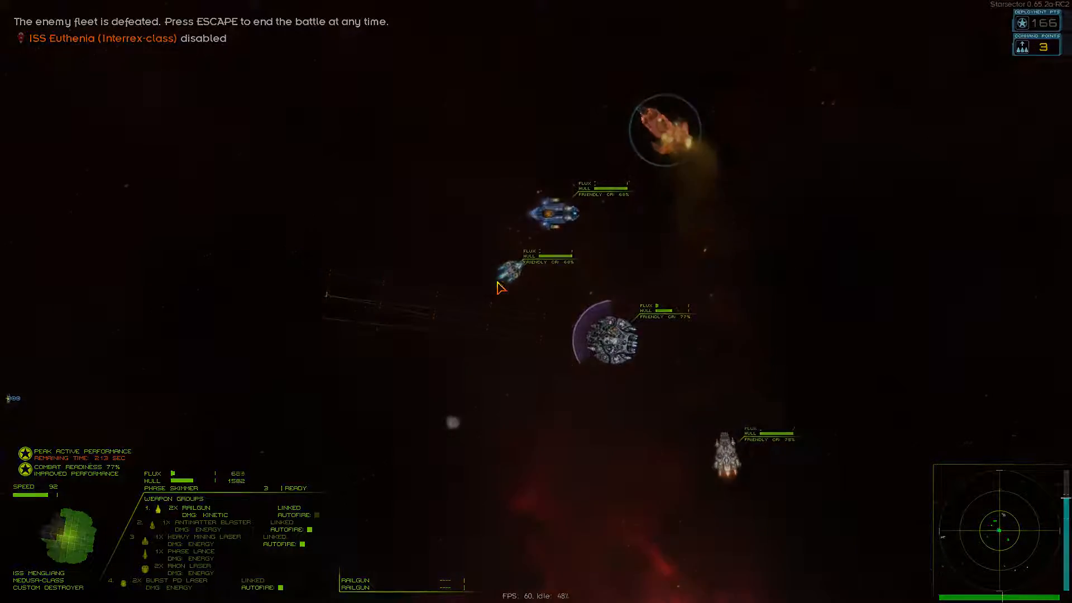
End the won battle, pursue the fleeing Privateers and take command of the pursuit action
{"action": "key", "text": "Escape"}
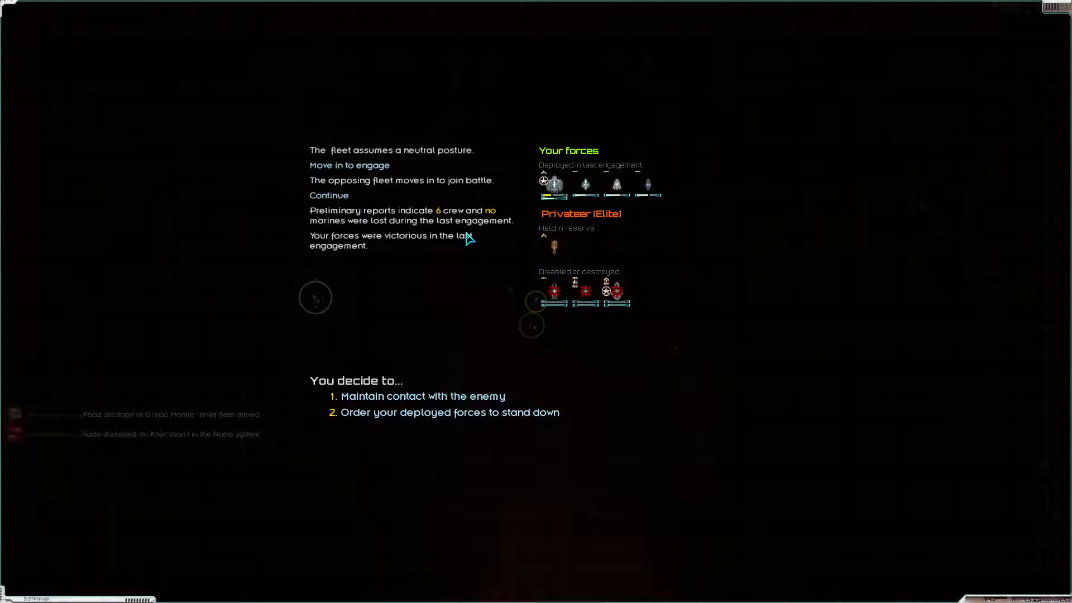
{"action": "mouse_move", "coordinate": [407, 335]}
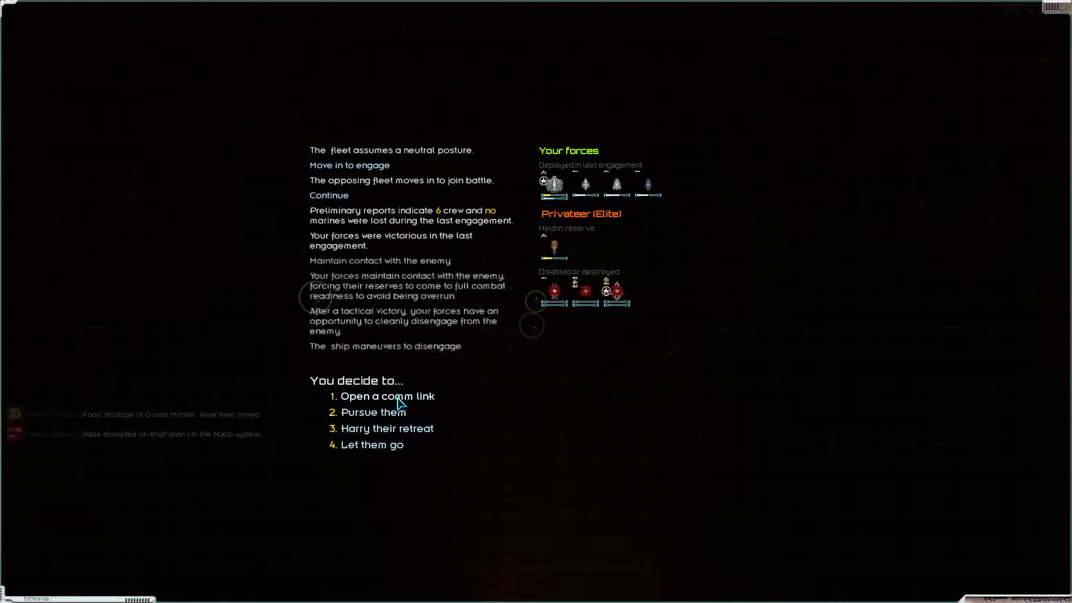
{"action": "left_click", "coordinate": [387, 396]}
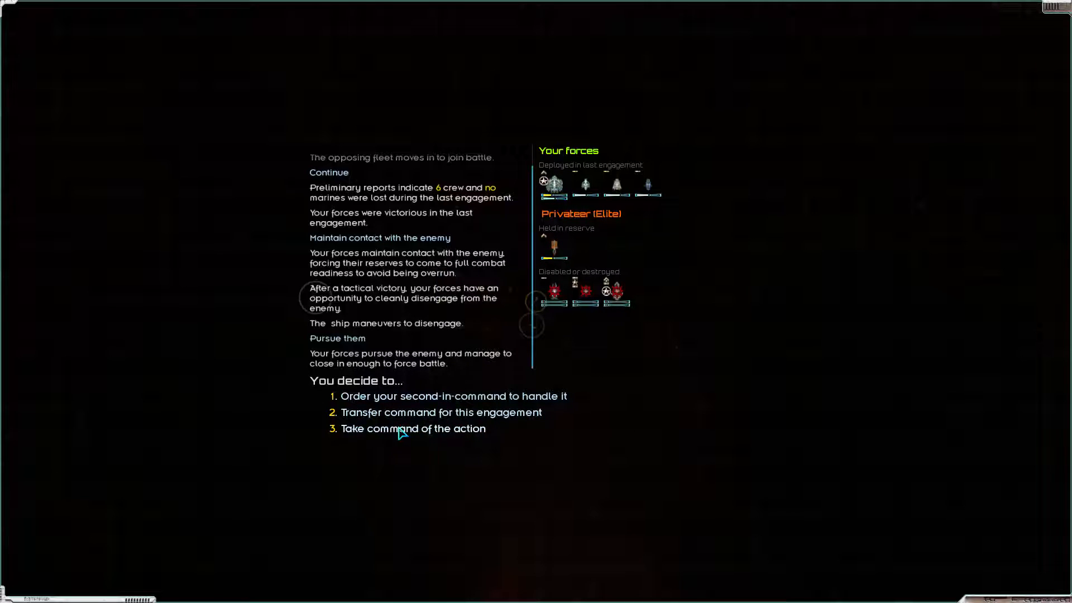
{"action": "left_click", "coordinate": [414, 429]}
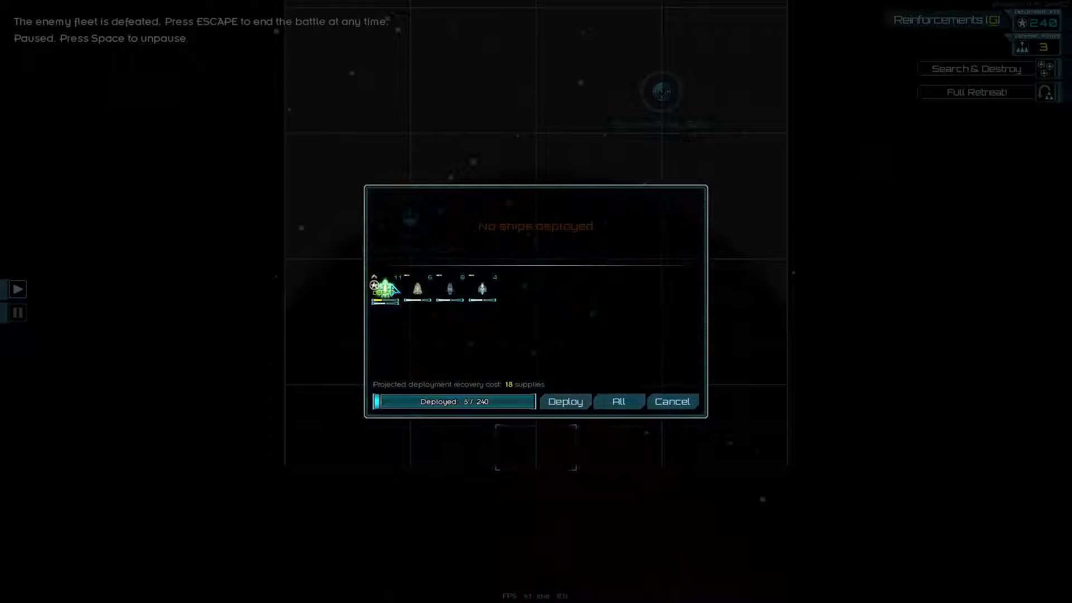
Deploy the marked ships despite the low combat readiness warning and finish off the Privateers
{"action": "left_click", "coordinate": [386, 283]}
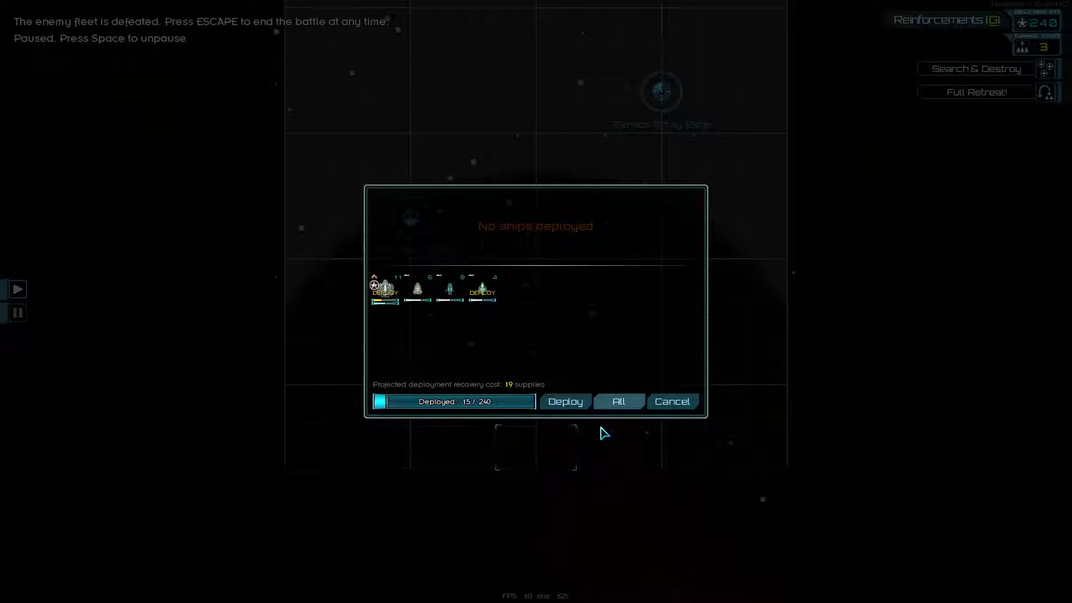
{"action": "left_click", "coordinate": [618, 401]}
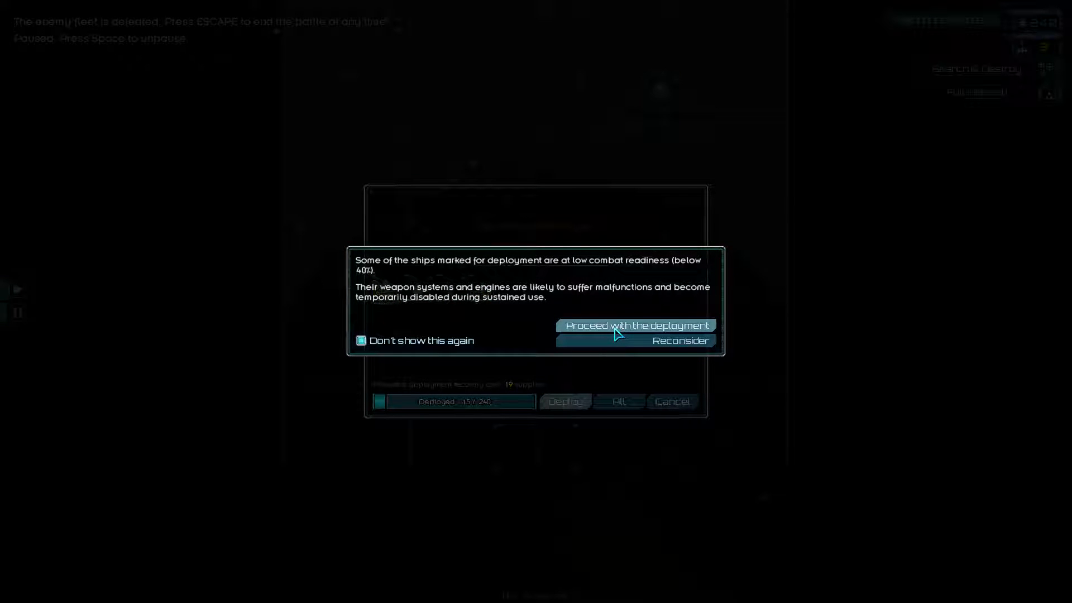
{"action": "left_click", "coordinate": [635, 341]}
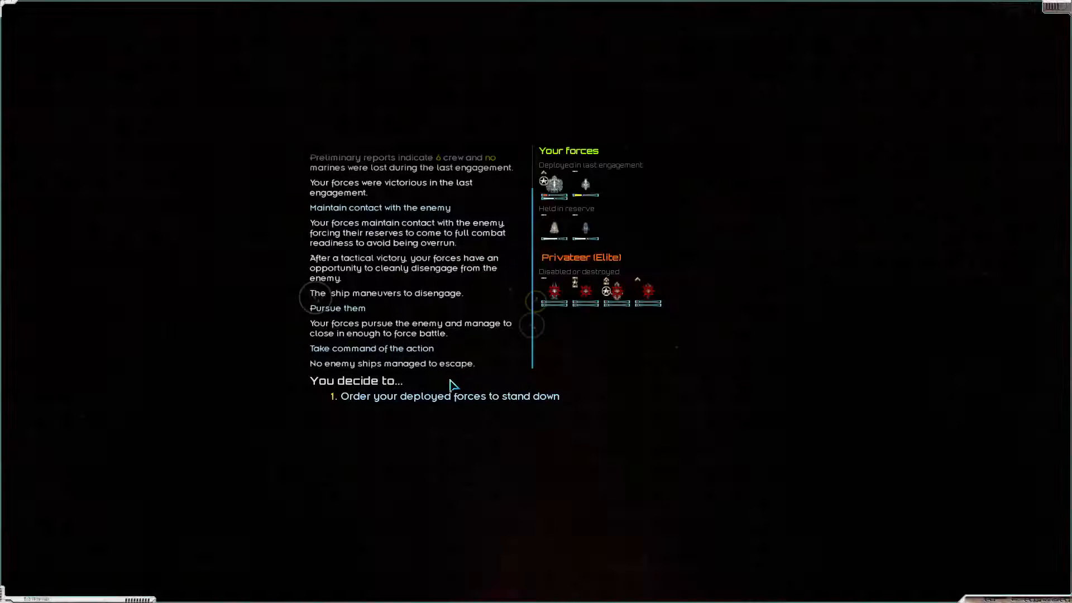
Stand down, proceed to salvage and board the Sunder with a 12-crew assault party
{"action": "left_click", "coordinate": [449, 396]}
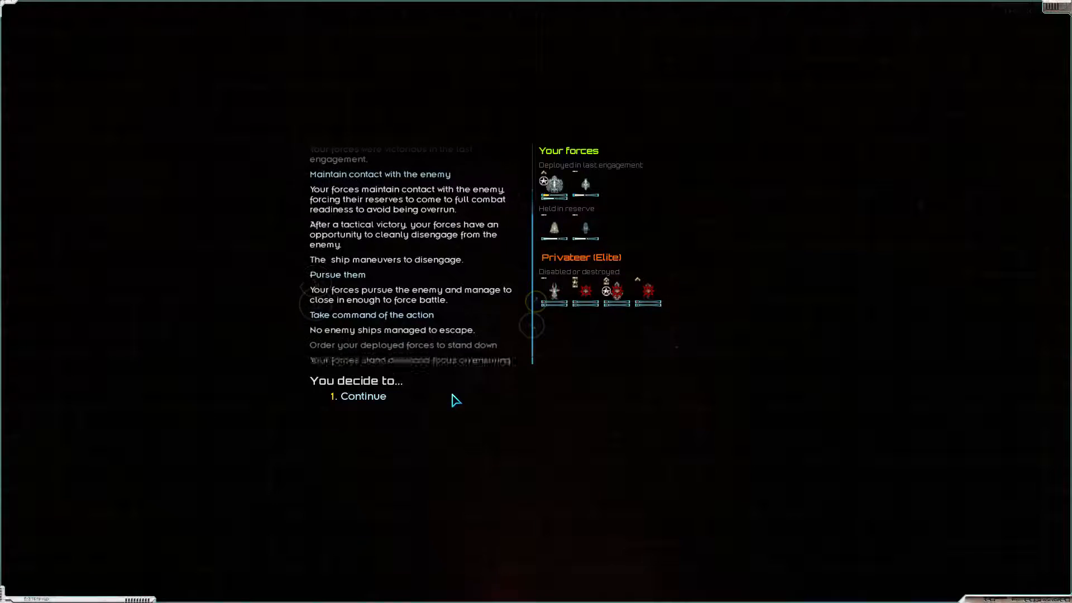
{"action": "left_click", "coordinate": [365, 396]}
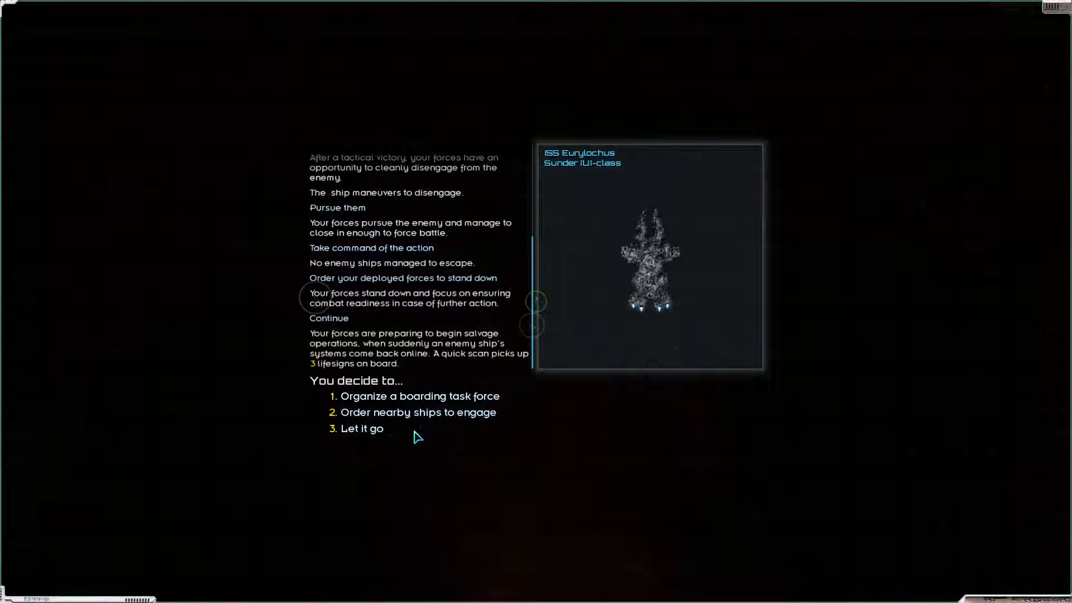
{"action": "left_click", "coordinate": [420, 395]}
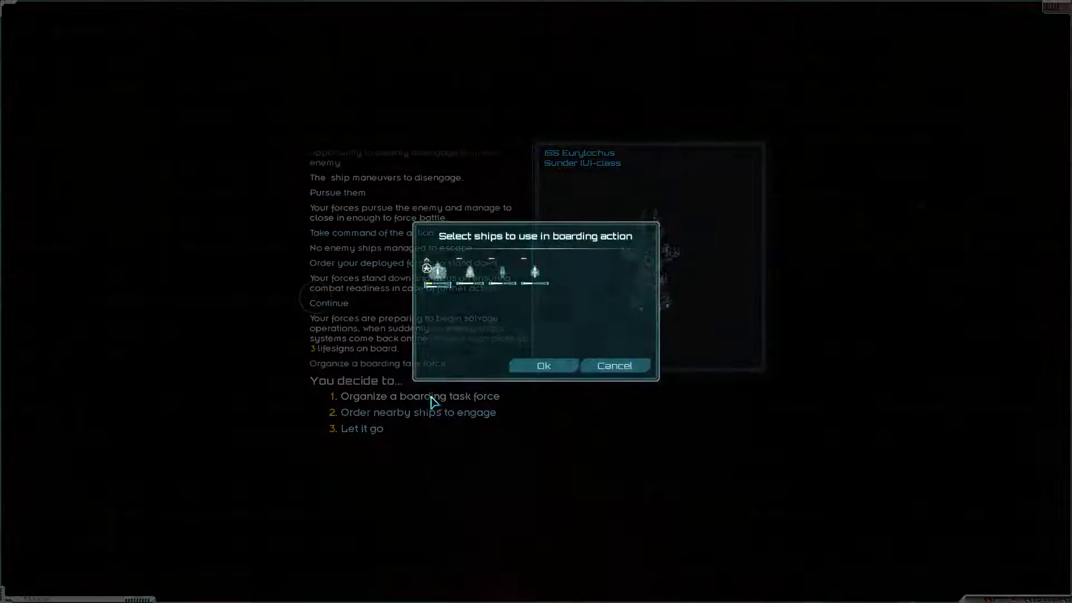
{"action": "mouse_move", "coordinate": [486, 274]}
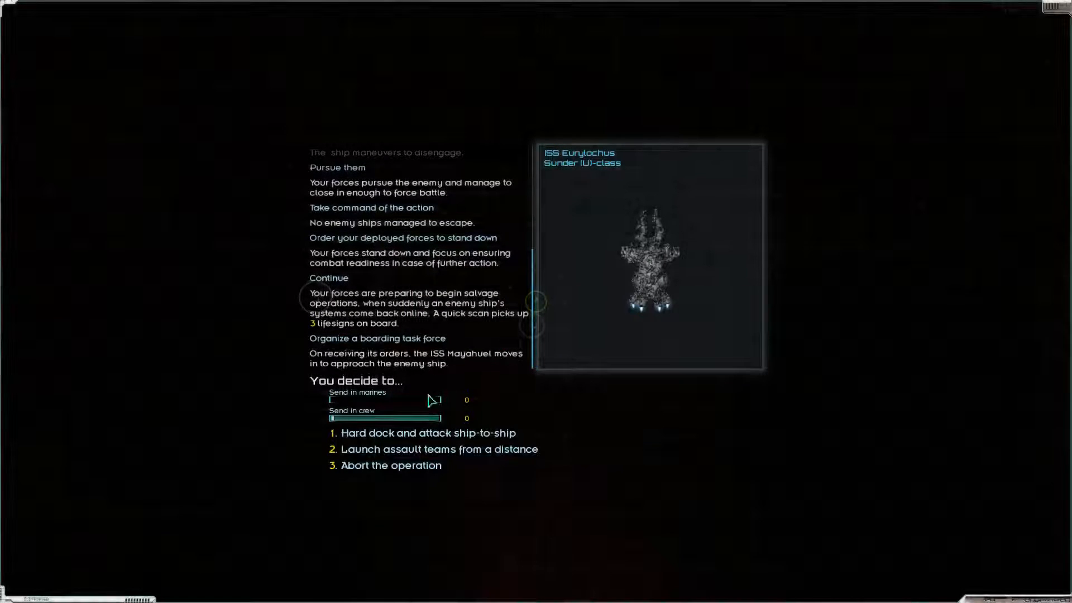
{"action": "left_click_drag", "start_coordinate": [332, 418], "coordinate": [403, 418]}
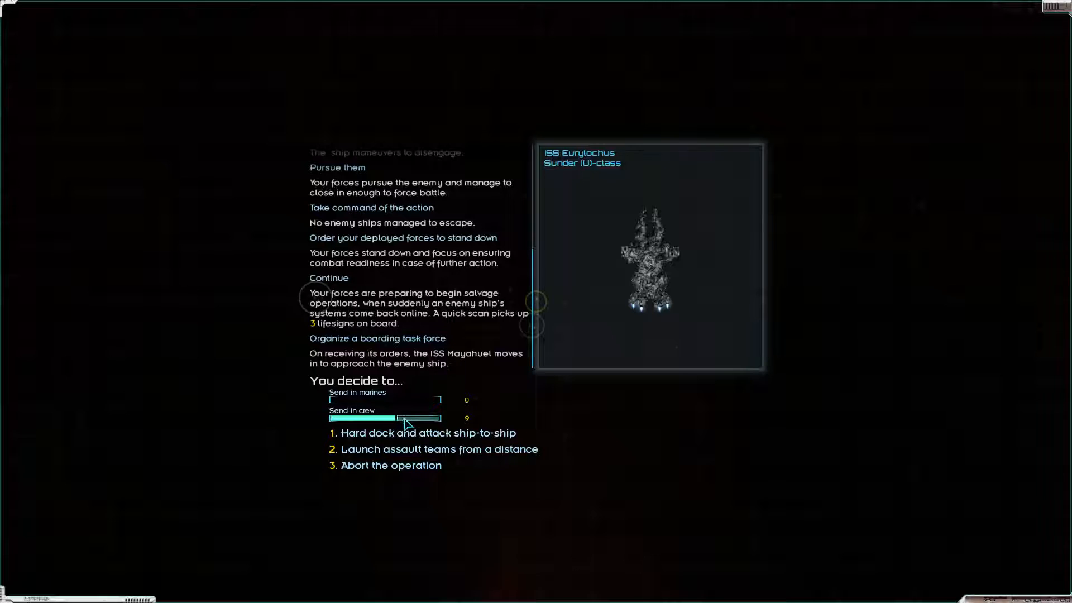
{"action": "left_click_drag", "start_coordinate": [403, 417], "coordinate": [427, 417]}
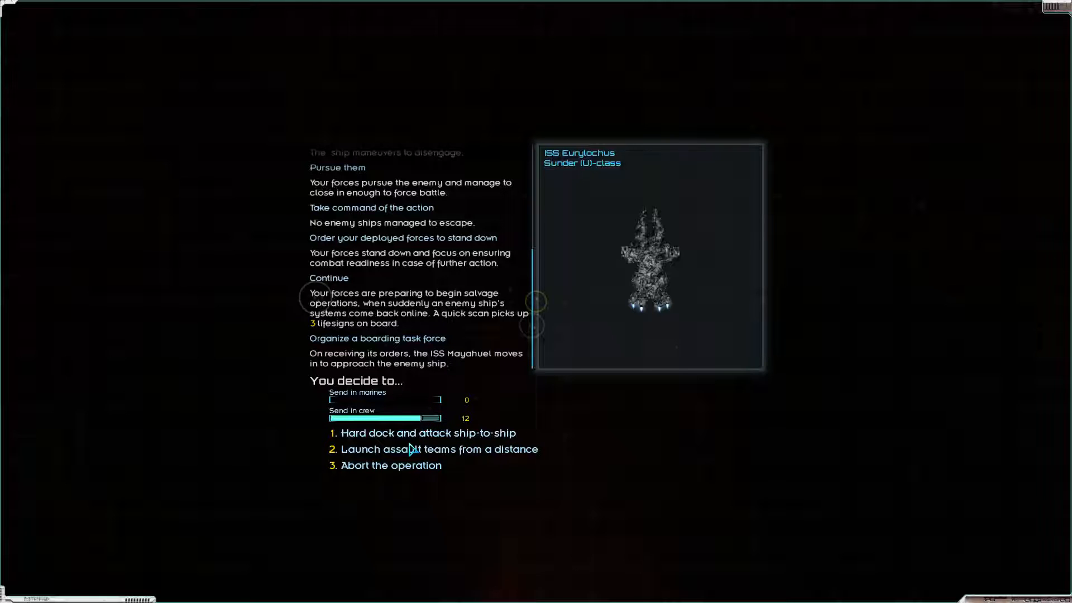
{"action": "left_click", "coordinate": [428, 434]}
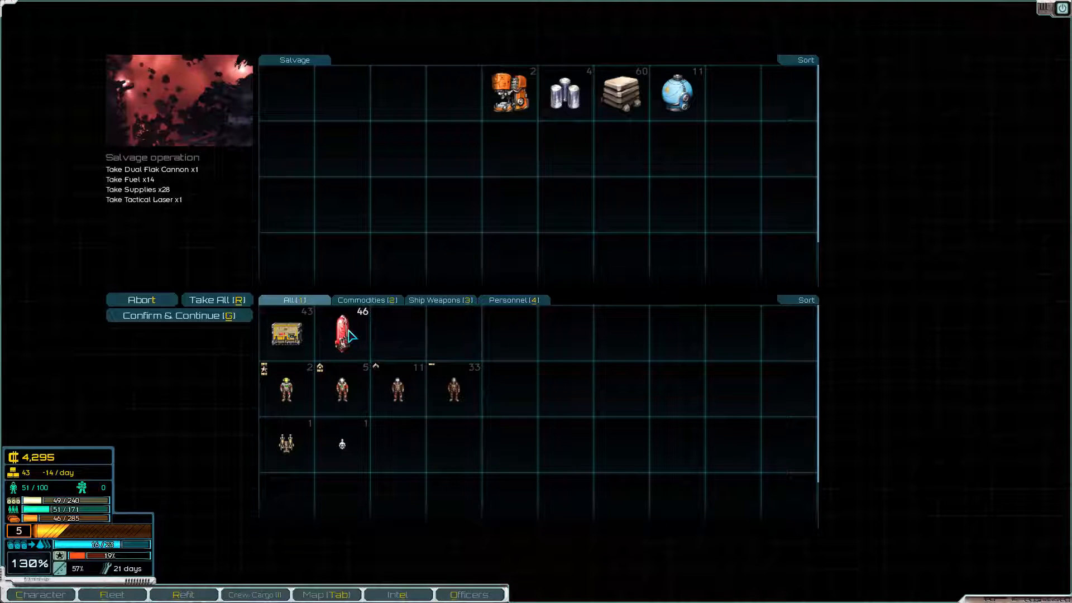
Take all salvaged goods into cargo and confirm the salvage
{"action": "left_click", "coordinate": [213, 299]}
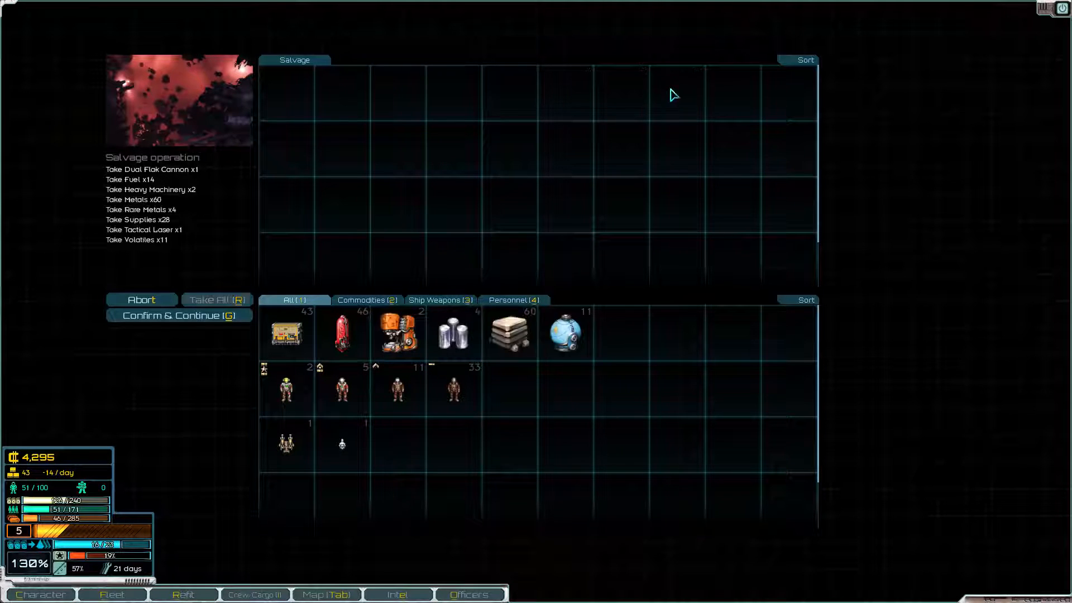
{"action": "left_click", "coordinate": [178, 315]}
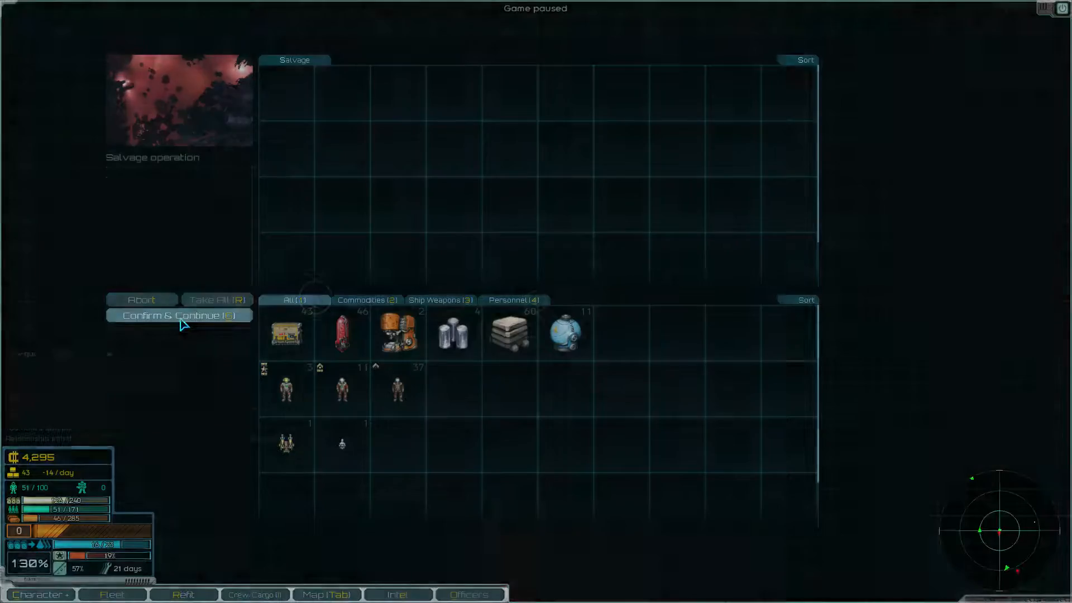
{"action": "left_click", "coordinate": [180, 315]}
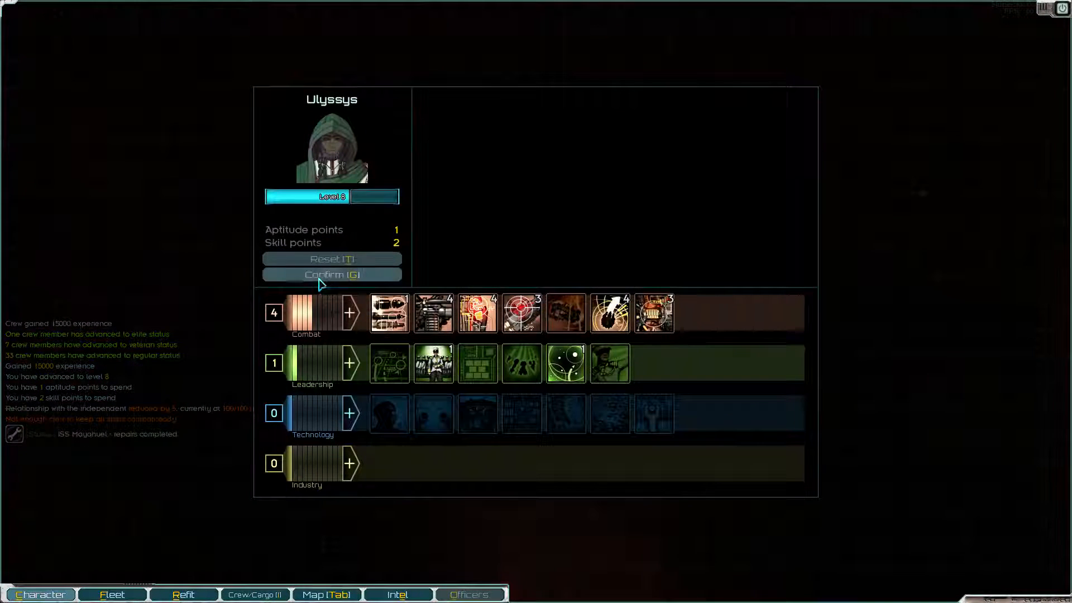
{"action": "mouse_move", "coordinate": [331, 363]}
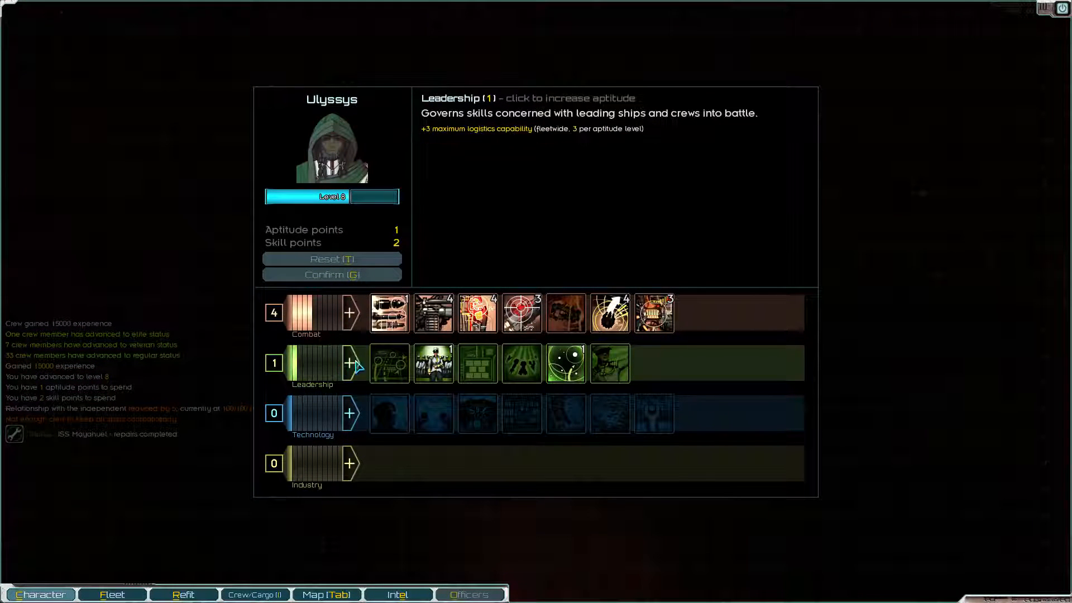
Raise Leadership aptitude to 2, spend a skill point on a Leadership skill, and view the fleet overview
{"action": "left_click", "coordinate": [351, 362]}
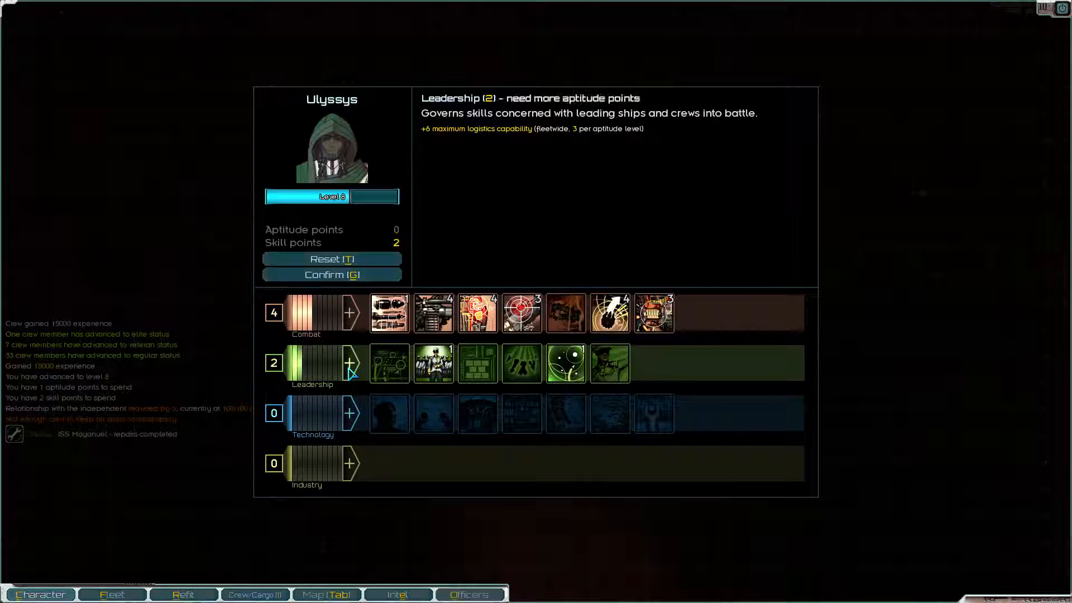
{"action": "left_click", "coordinate": [521, 363]}
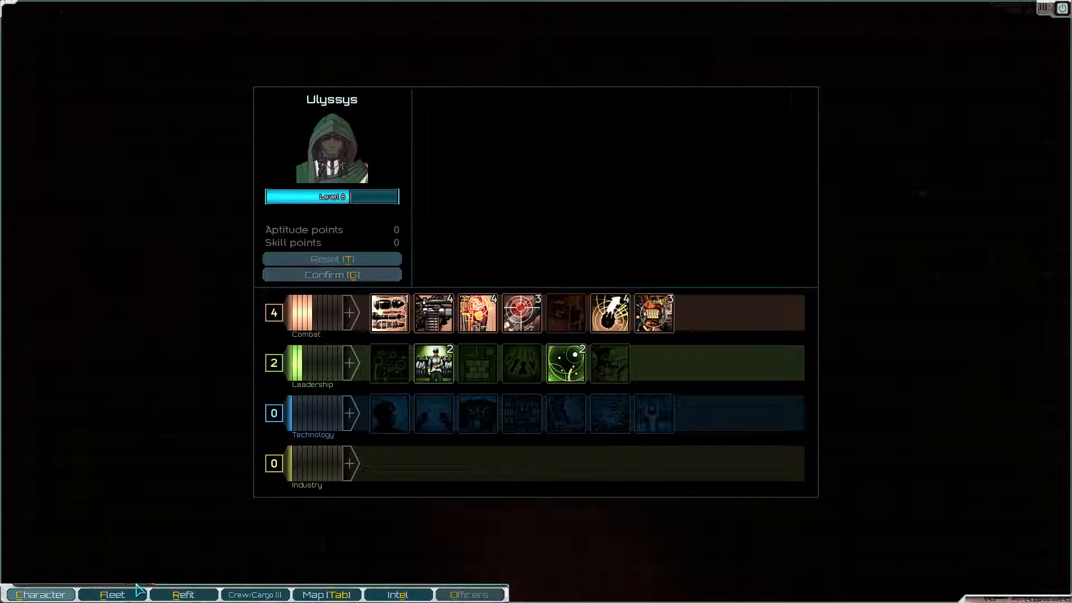
{"action": "left_click", "coordinate": [111, 593]}
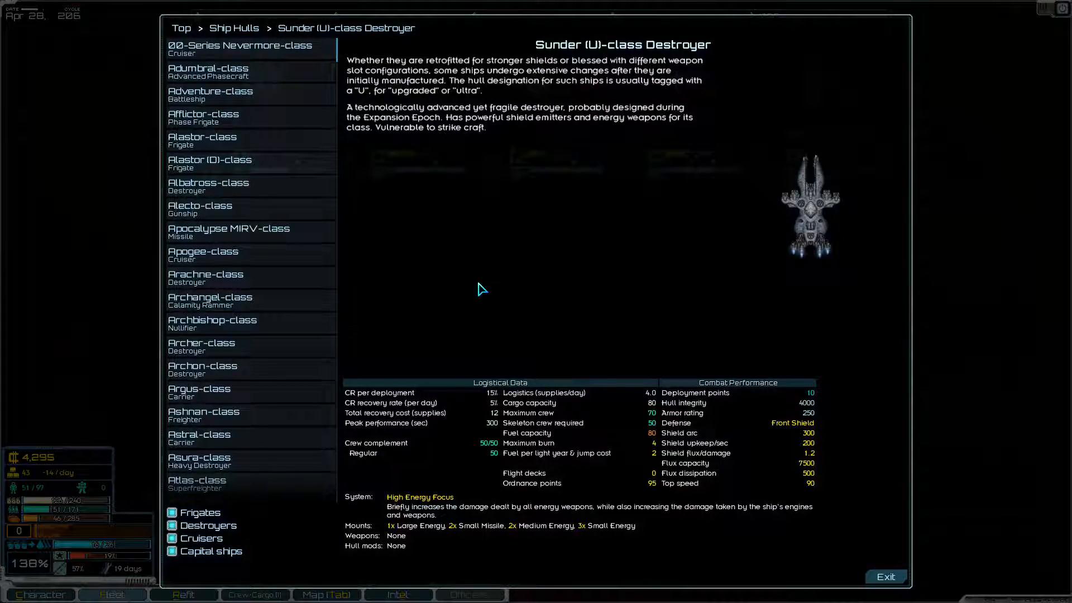
{"action": "mouse_move", "coordinate": [629, 136]}
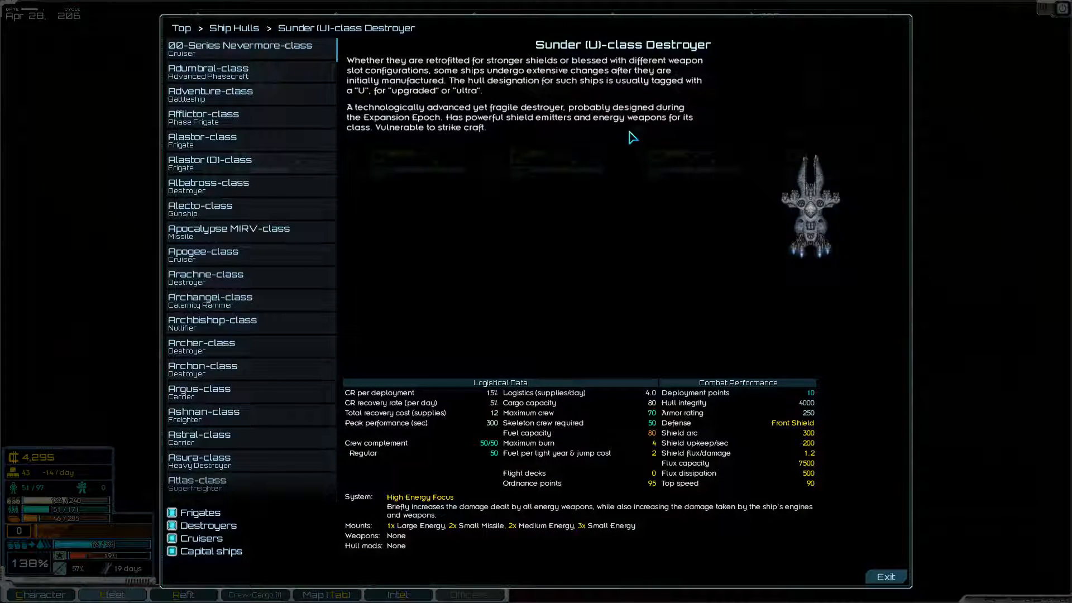
{"action": "mouse_move", "coordinate": [476, 324]}
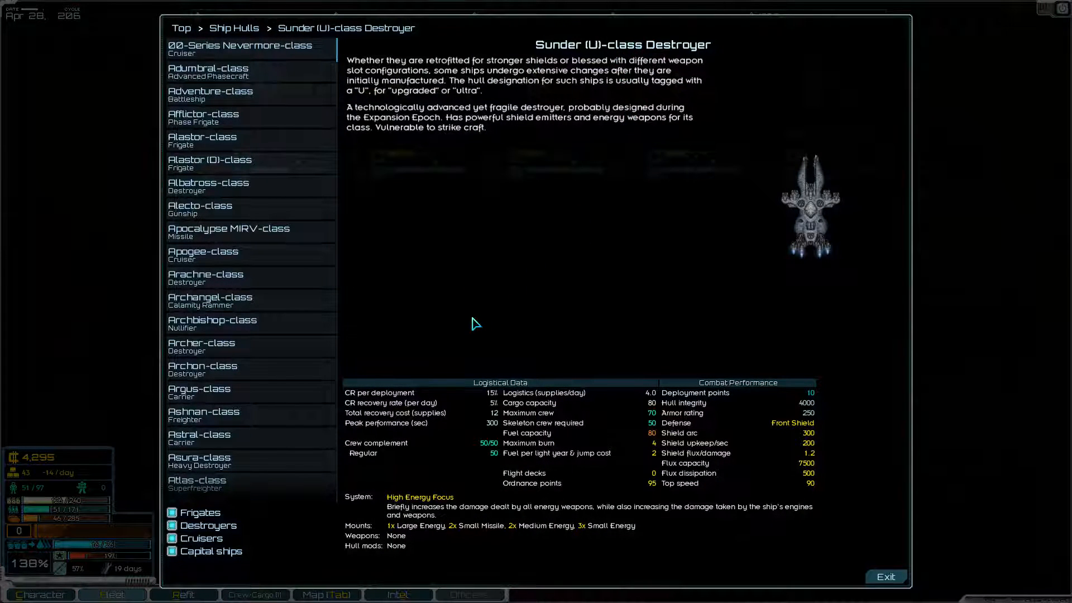
{"action": "mouse_move", "coordinate": [441, 100]}
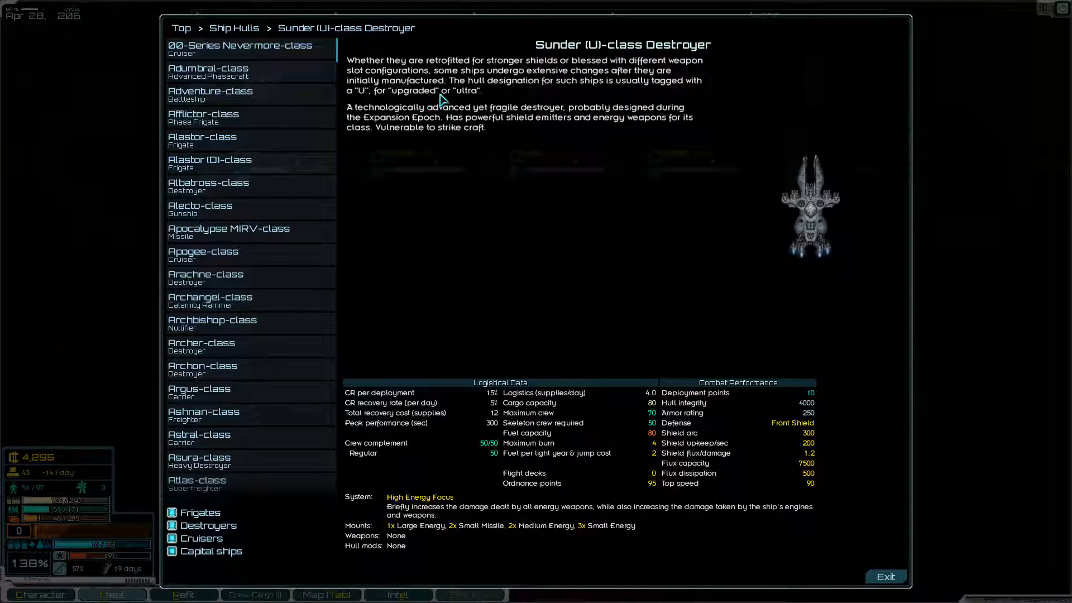
{"action": "mouse_move", "coordinate": [526, 509]}
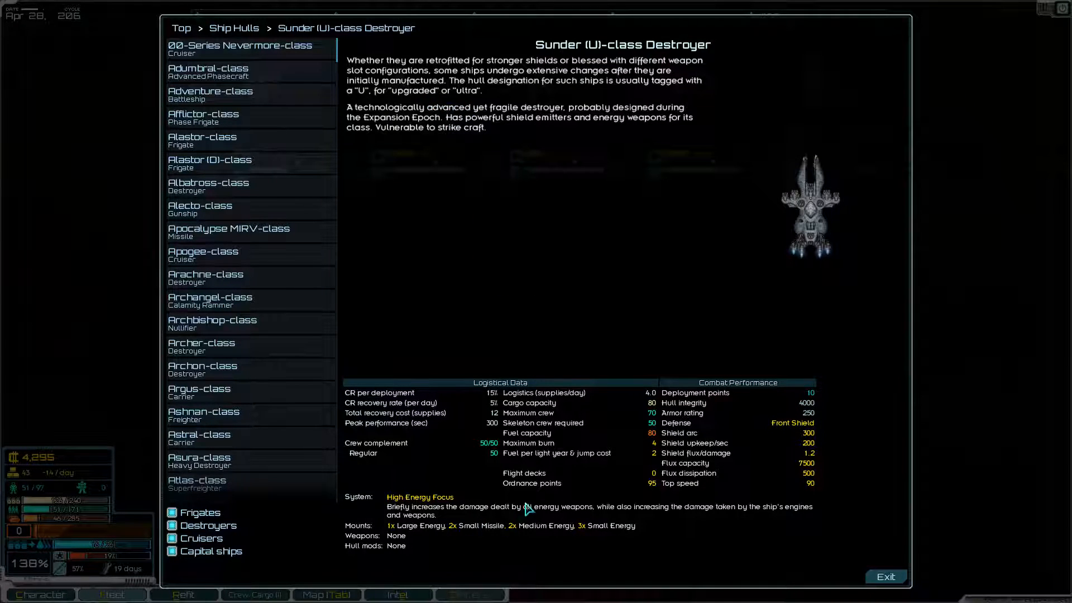
{"action": "mouse_move", "coordinate": [437, 535]}
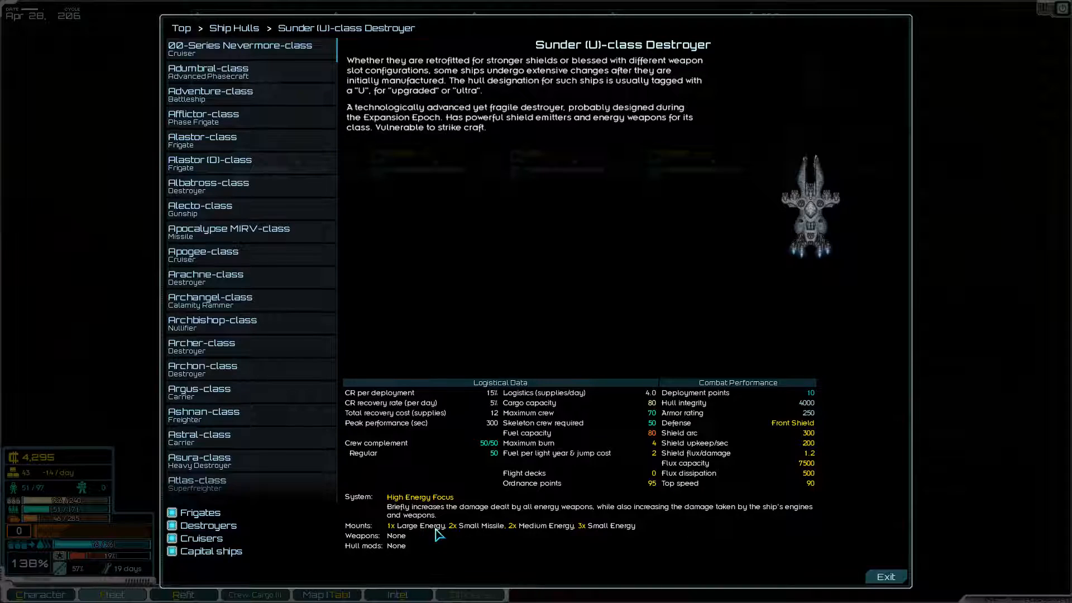
{"action": "mouse_move", "coordinate": [594, 537]}
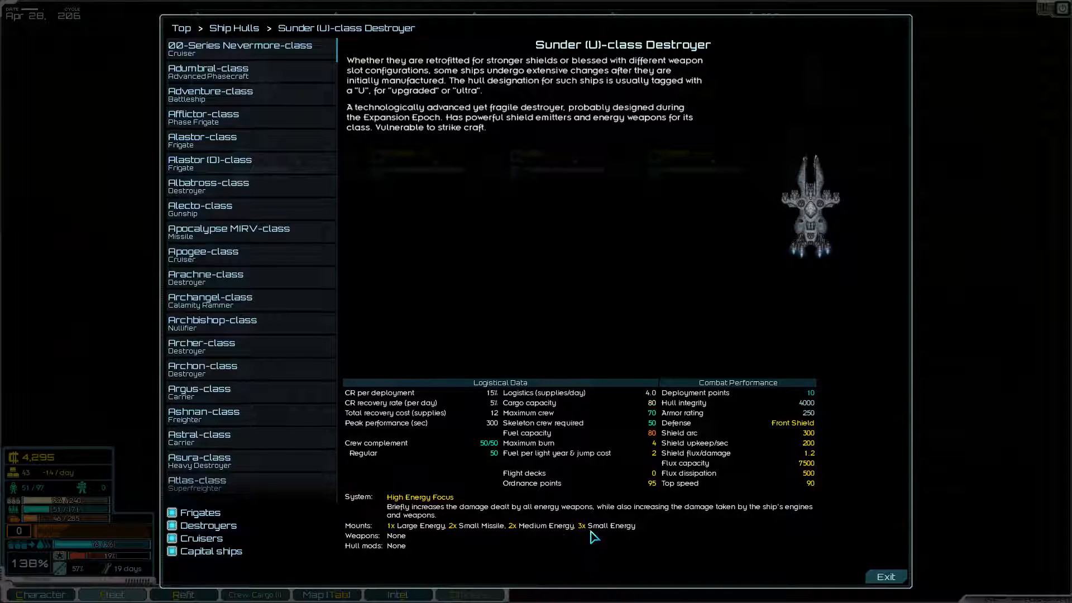
{"action": "mouse_move", "coordinate": [561, 454]}
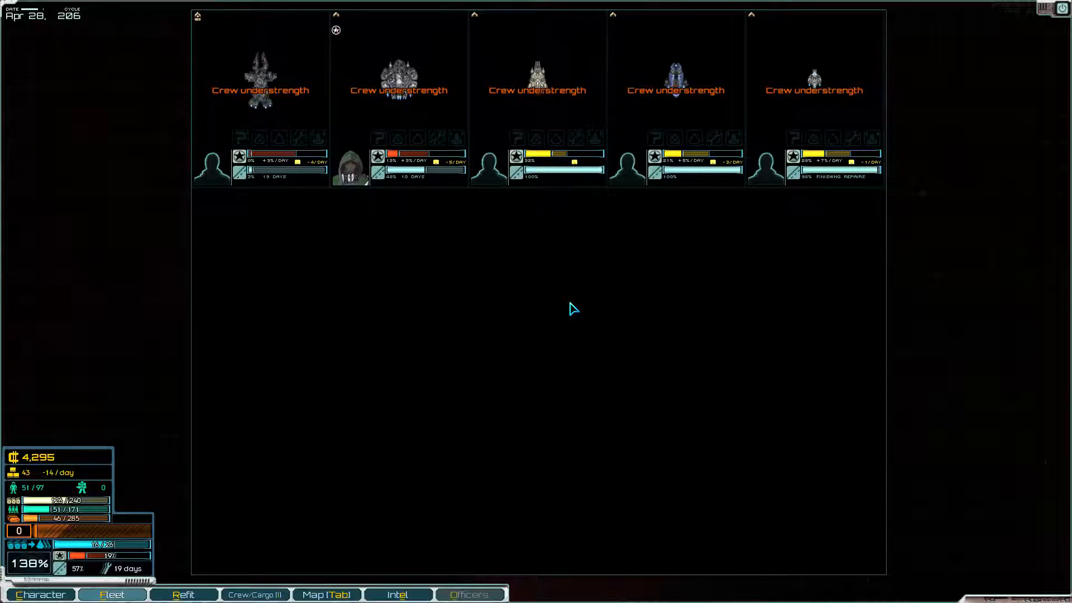
{"action": "mouse_move", "coordinate": [58, 588]}
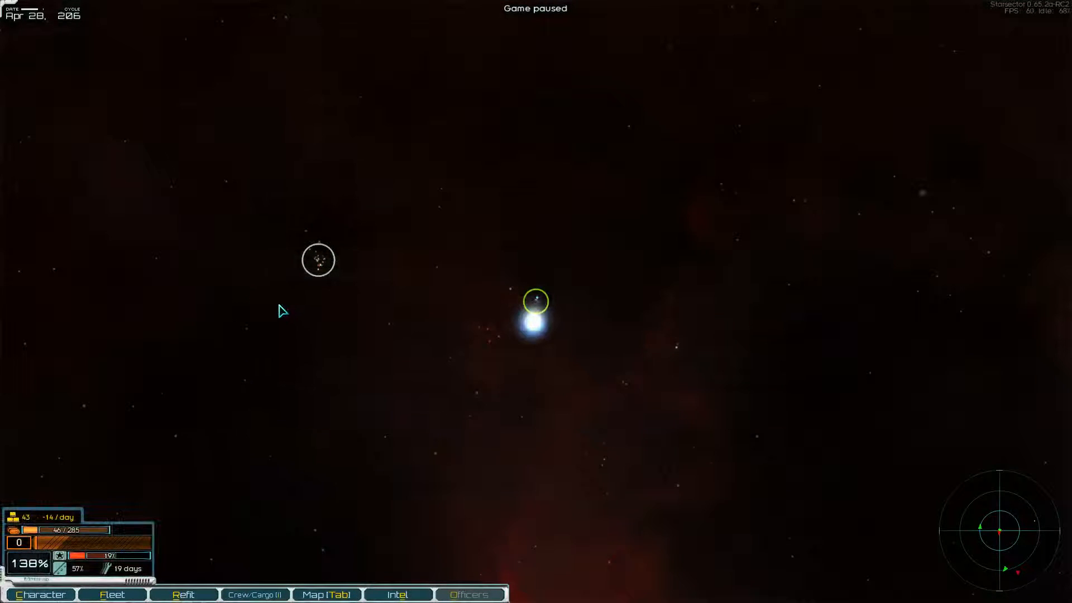
Bring up the star system map to set course for Feran
{"action": "left_click", "coordinate": [326, 594]}
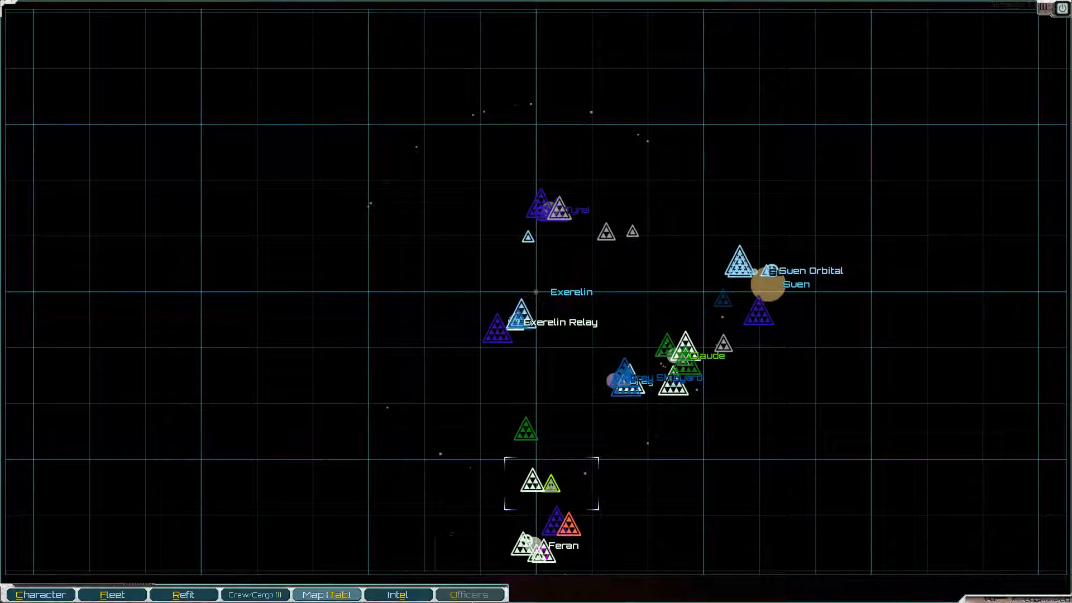
{"action": "key", "text": "Tab"}
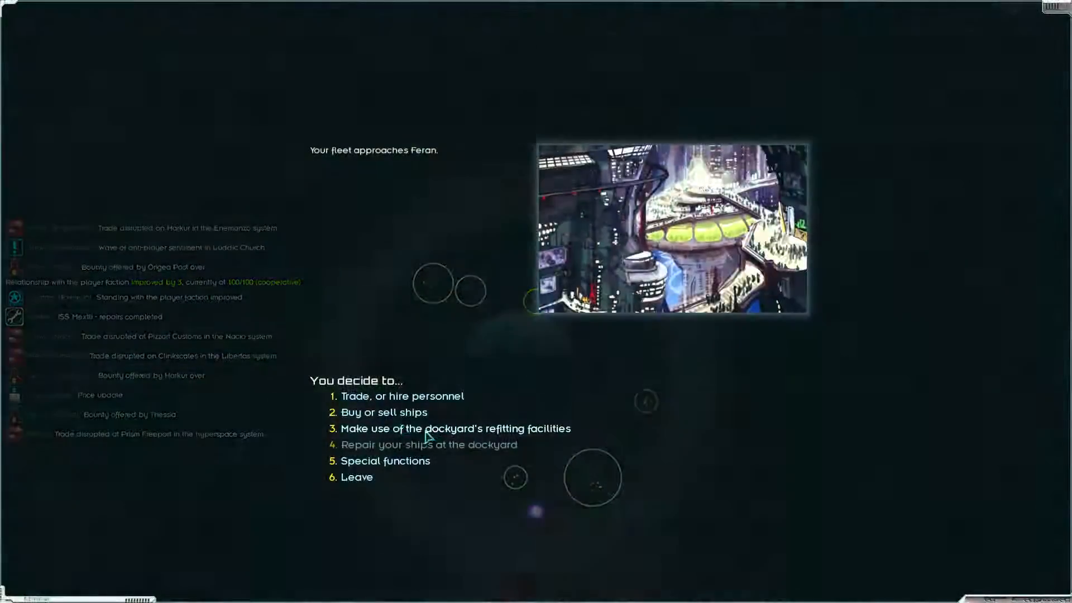
Sell the salvaged fuel, machinery, metals and volatiles at Feran's market
{"action": "left_click", "coordinate": [402, 396]}
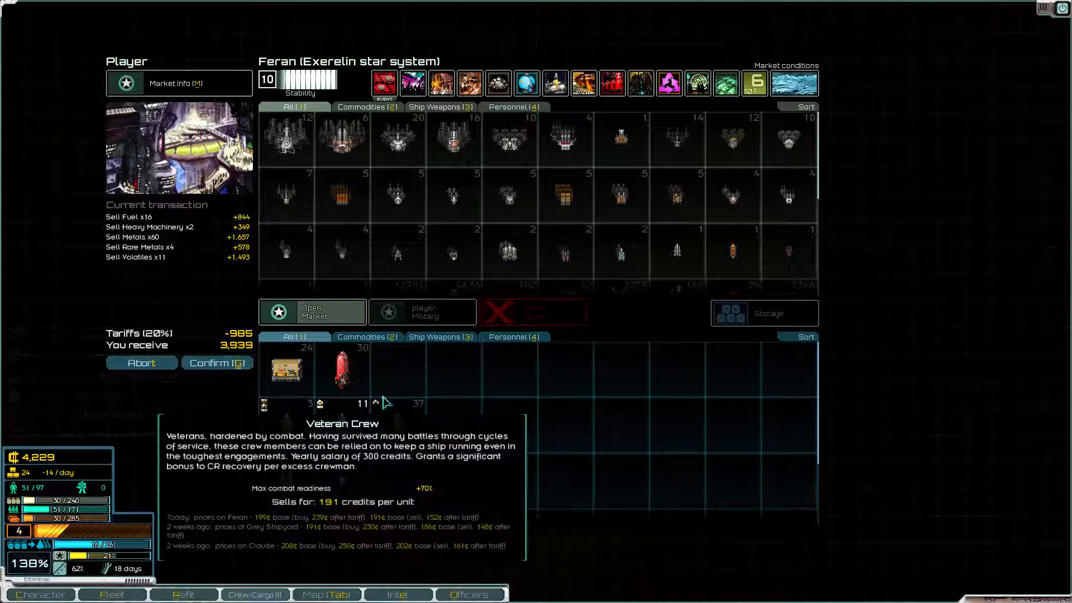
{"action": "left_click", "coordinate": [217, 363]}
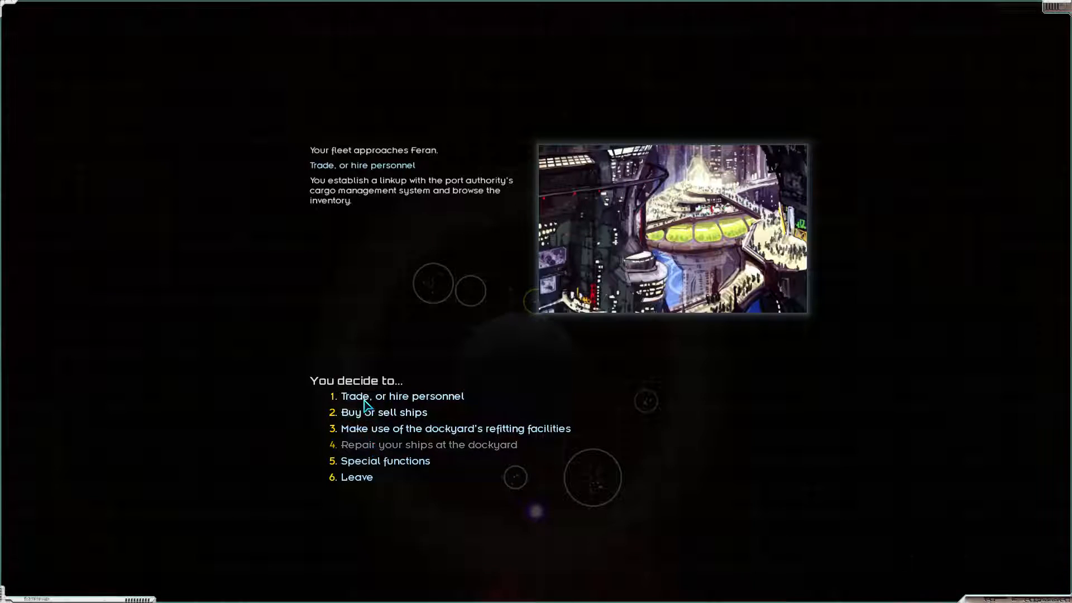
Trade again, leaving the two weapons and taking the two high-value prisoners
{"action": "left_click", "coordinate": [402, 396]}
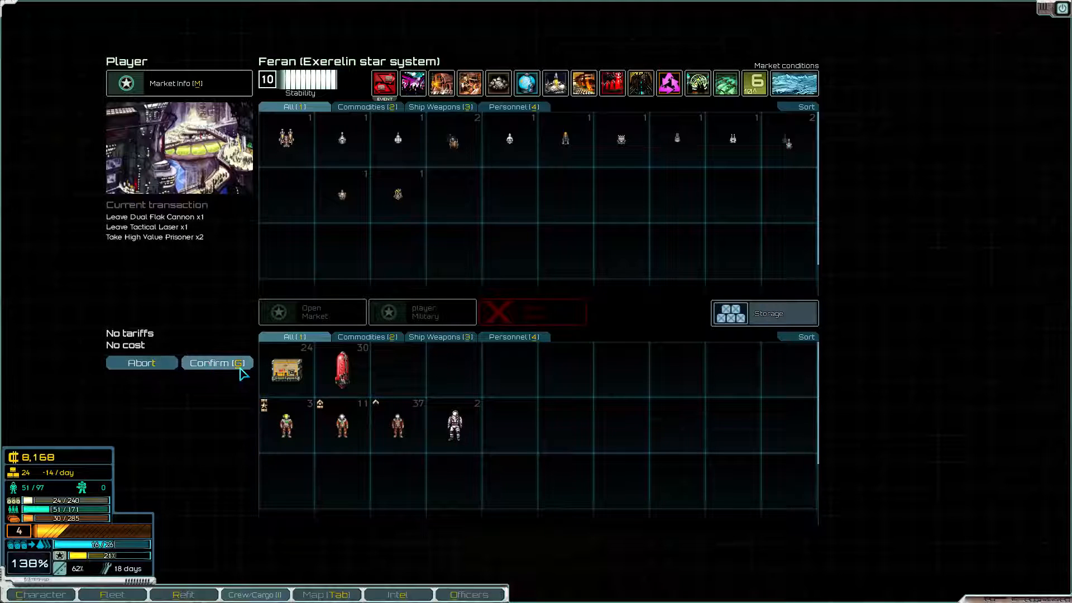
{"action": "left_click", "coordinate": [213, 363]}
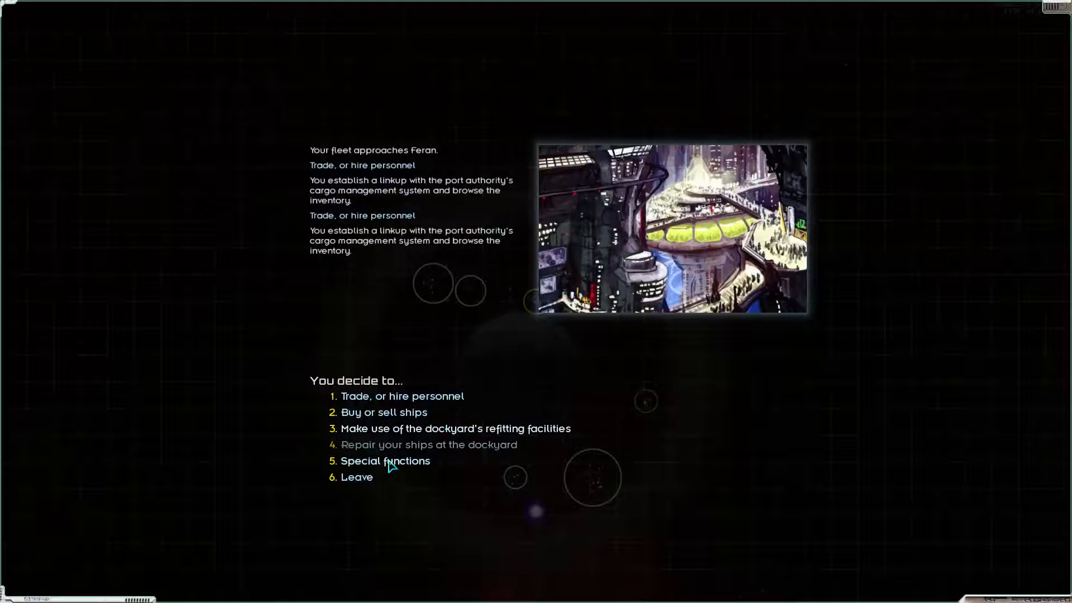
Sell both prisoners as slaves for 10,800 credits each, then return to the market
{"action": "left_click", "coordinate": [386, 460]}
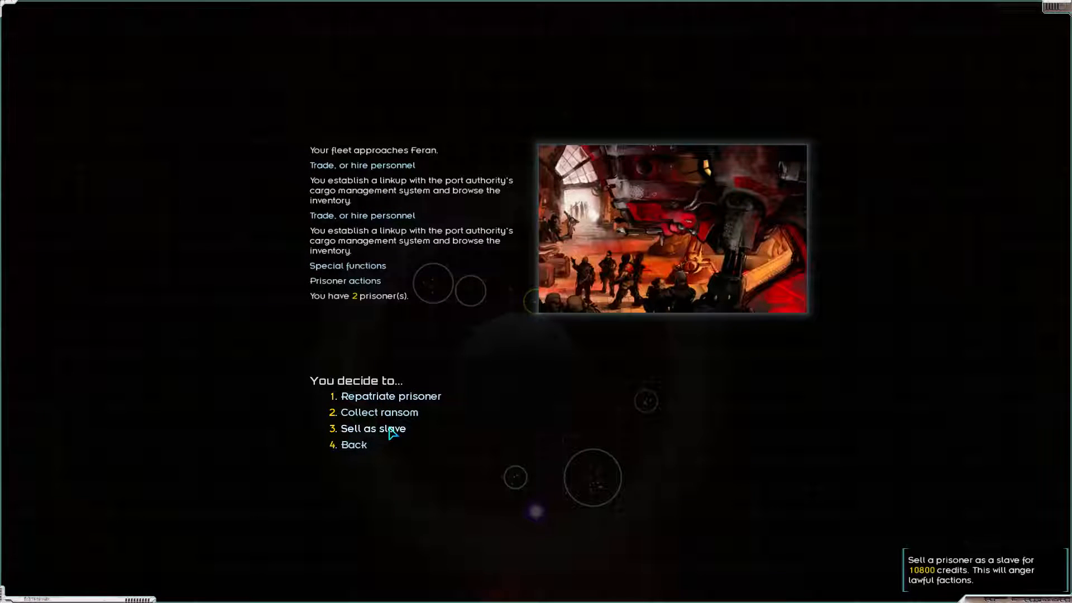
{"action": "left_click", "coordinate": [373, 429]}
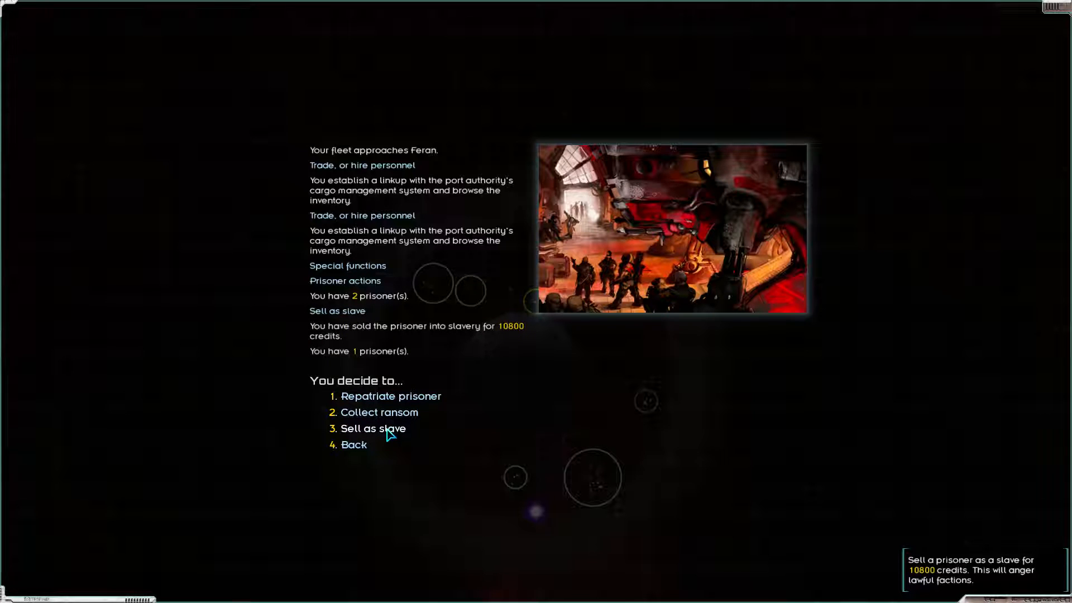
{"action": "left_click", "coordinate": [371, 428]}
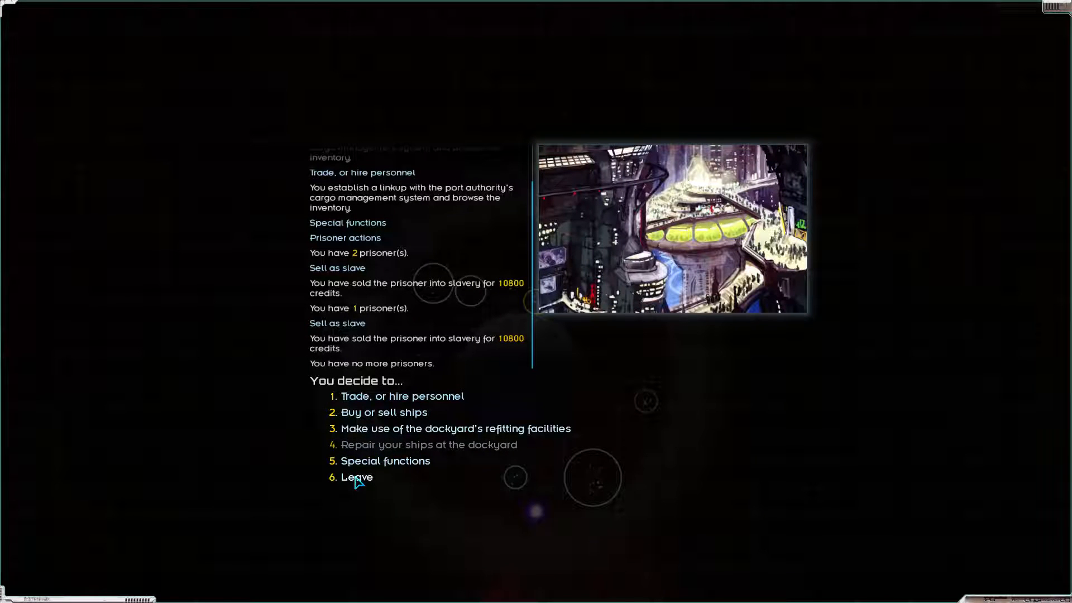
{"action": "left_click", "coordinate": [354, 477]}
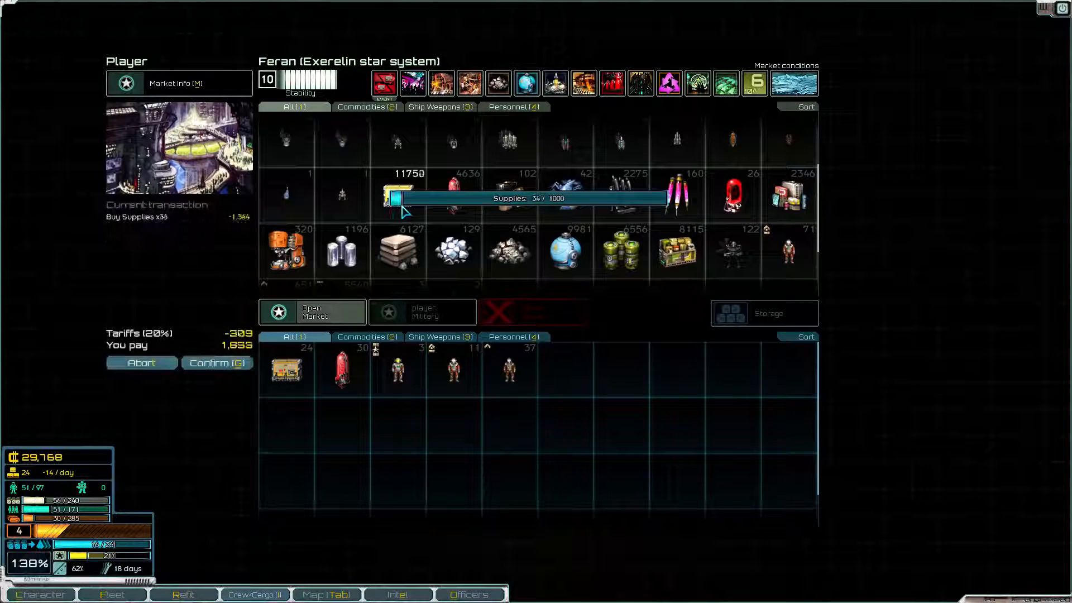
Buy supplies up to 200 and fully repair the fleet at Feran's dockyard
{"action": "left_click_drag", "start_coordinate": [399, 198], "coordinate": [416, 198]}
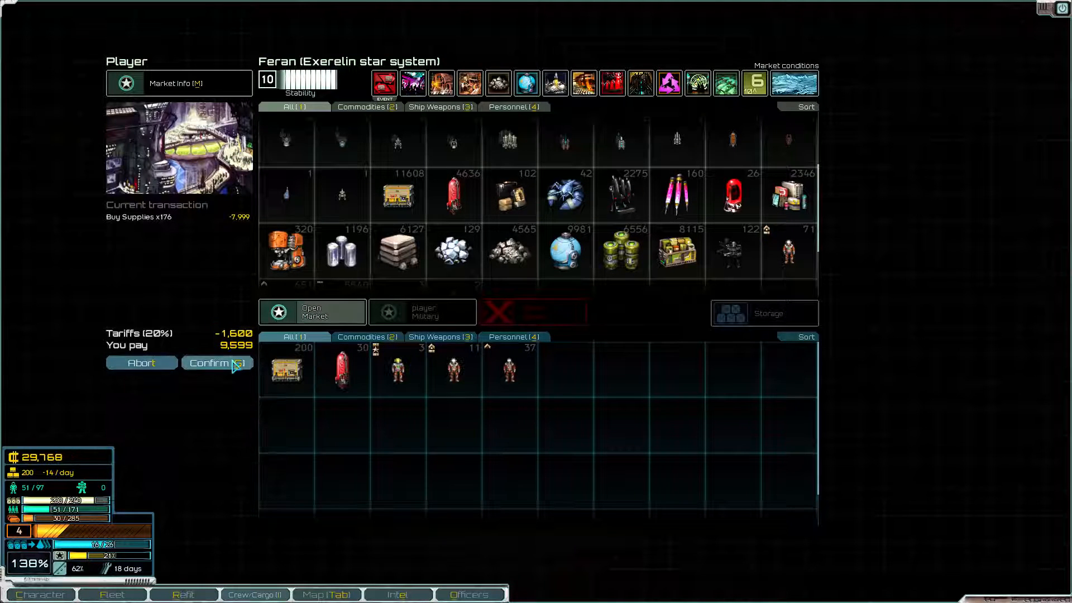
{"action": "left_click", "coordinate": [217, 362]}
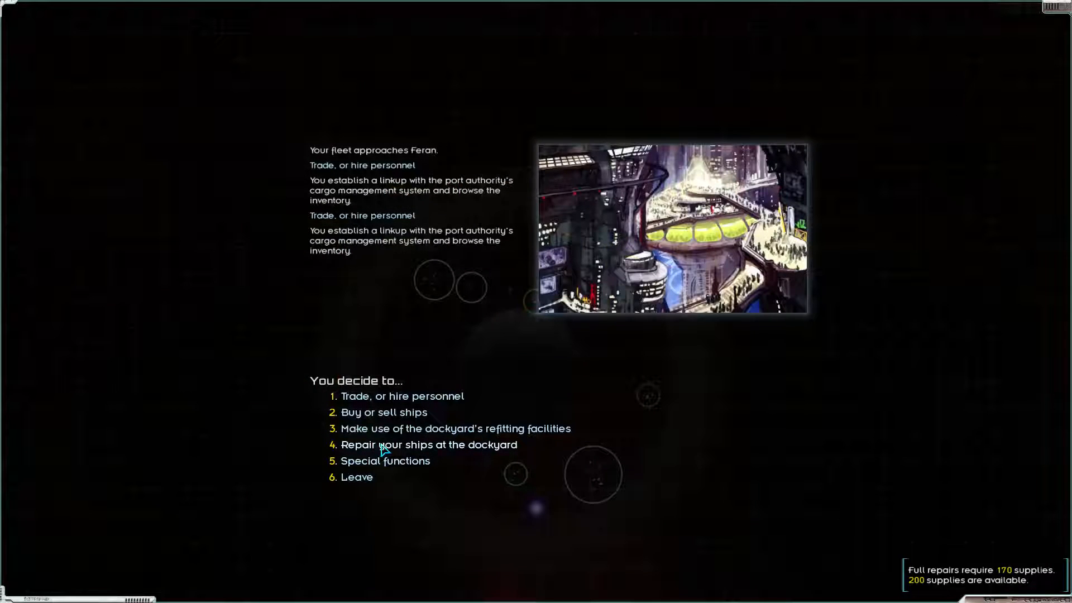
{"action": "left_click", "coordinate": [429, 444]}
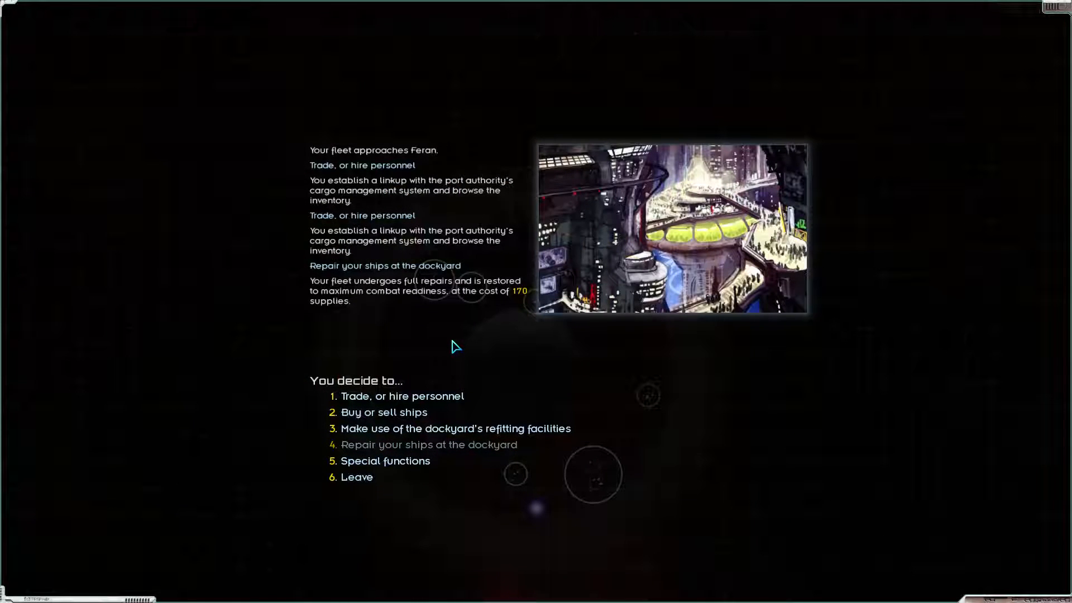